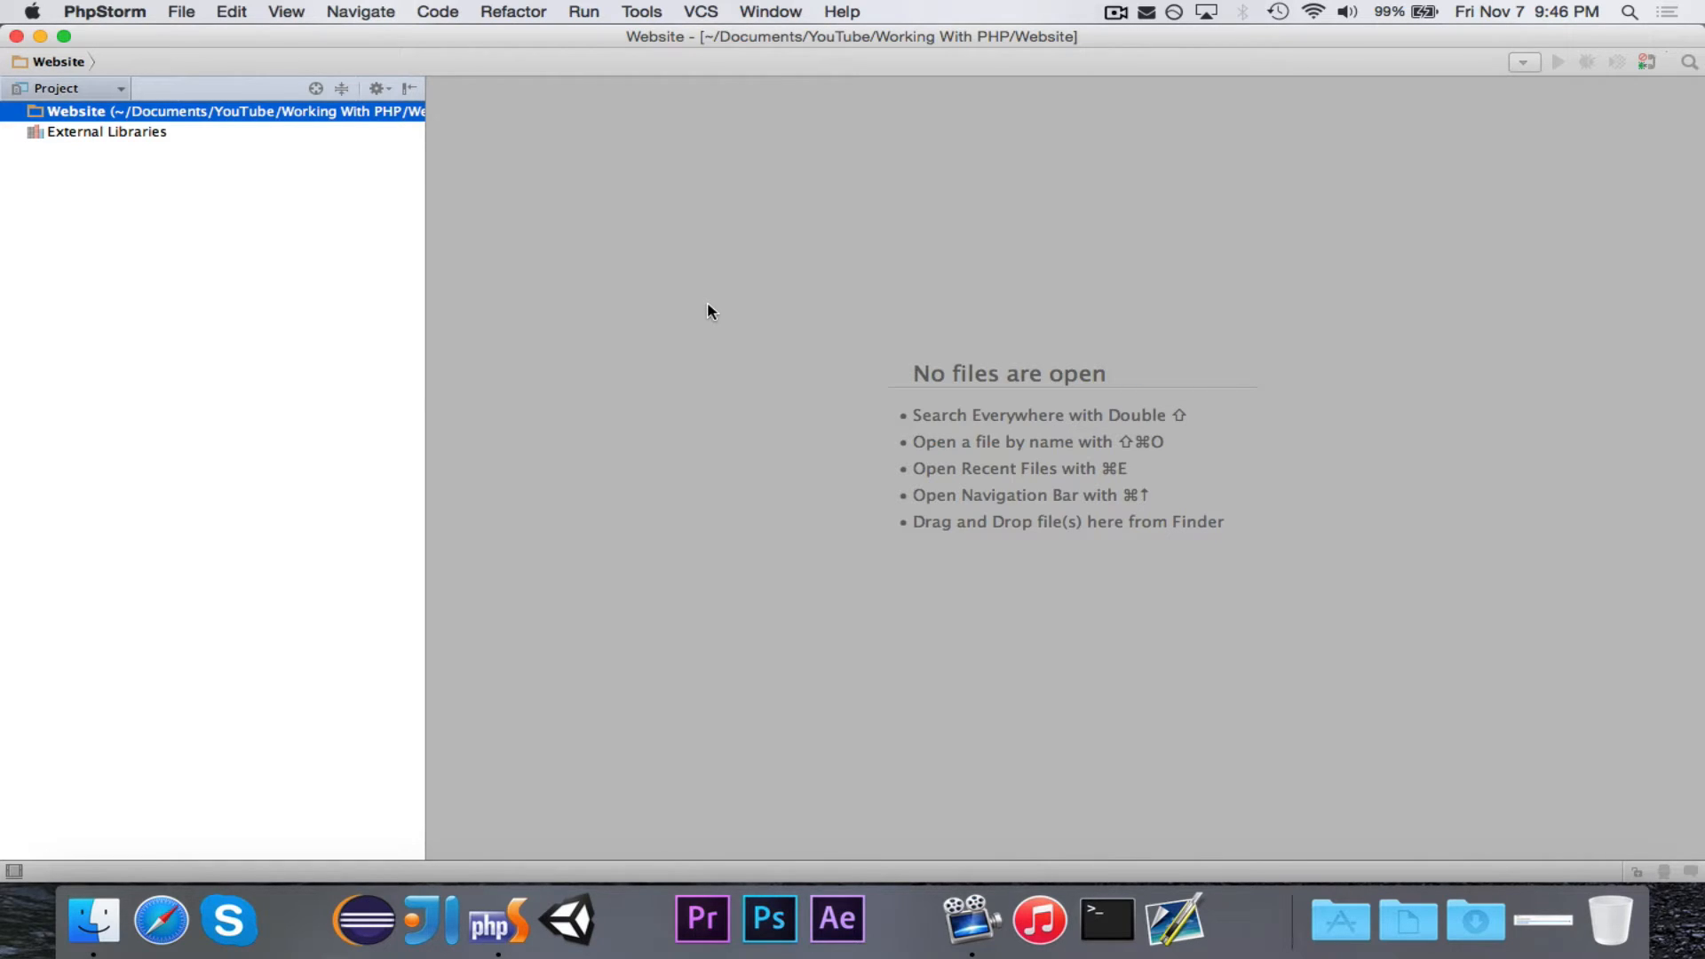
pyautogui.moveTo(543, 198)
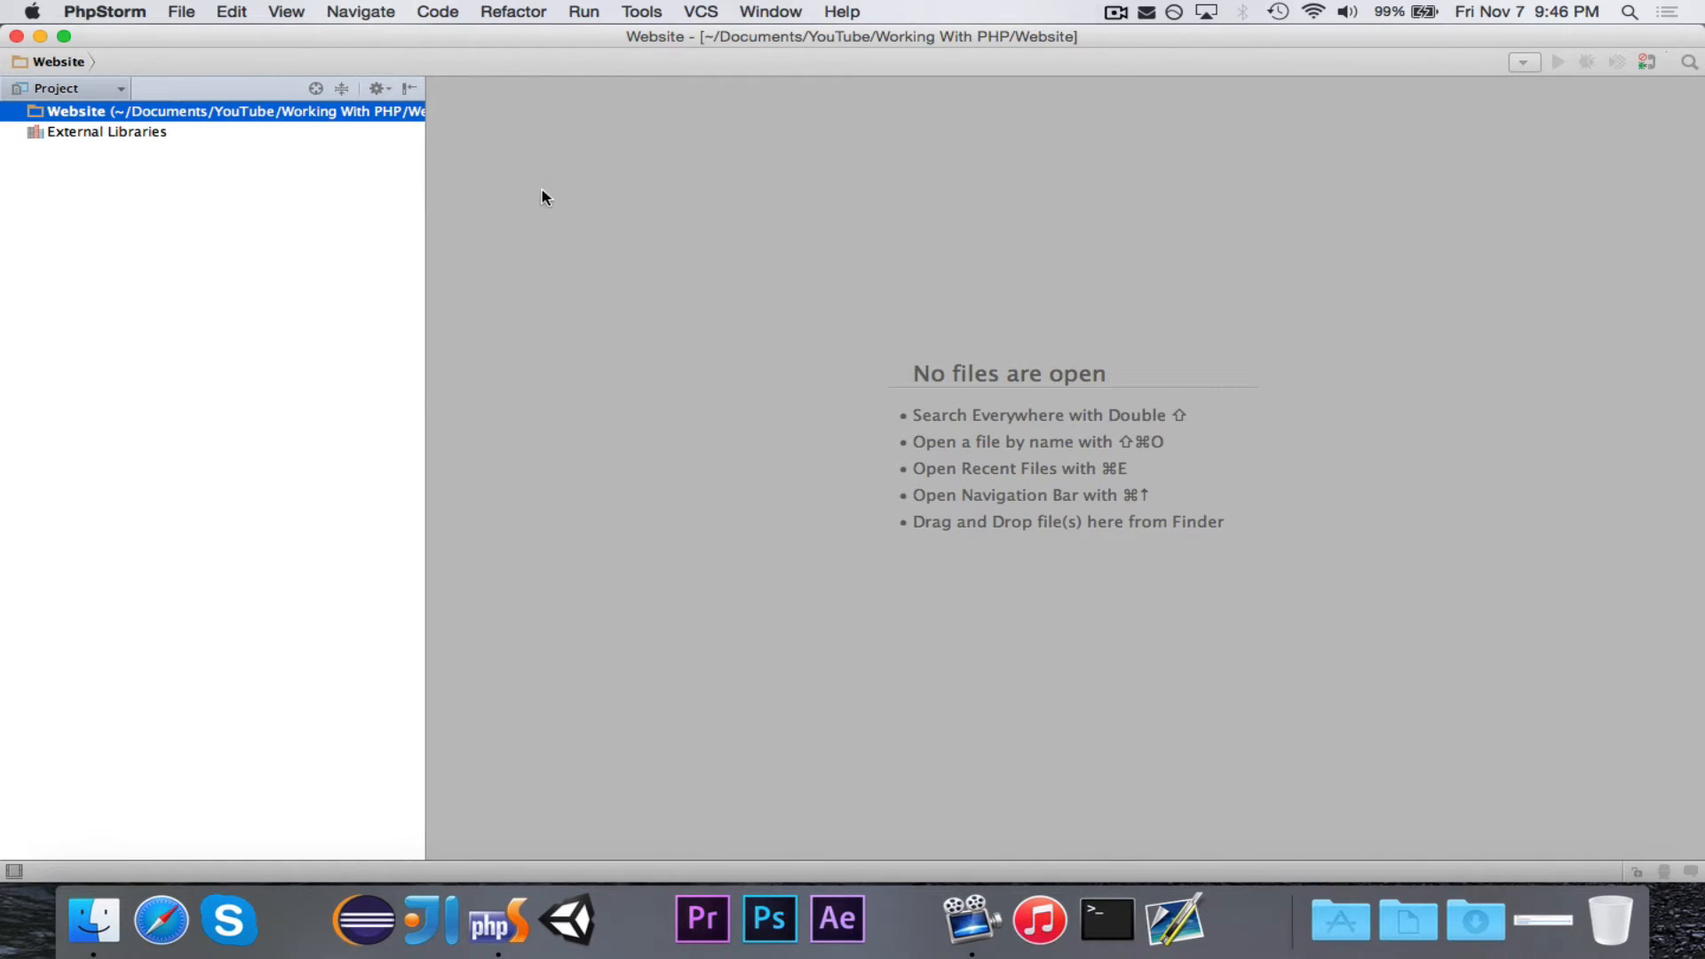
pyautogui.moveTo(855, 355)
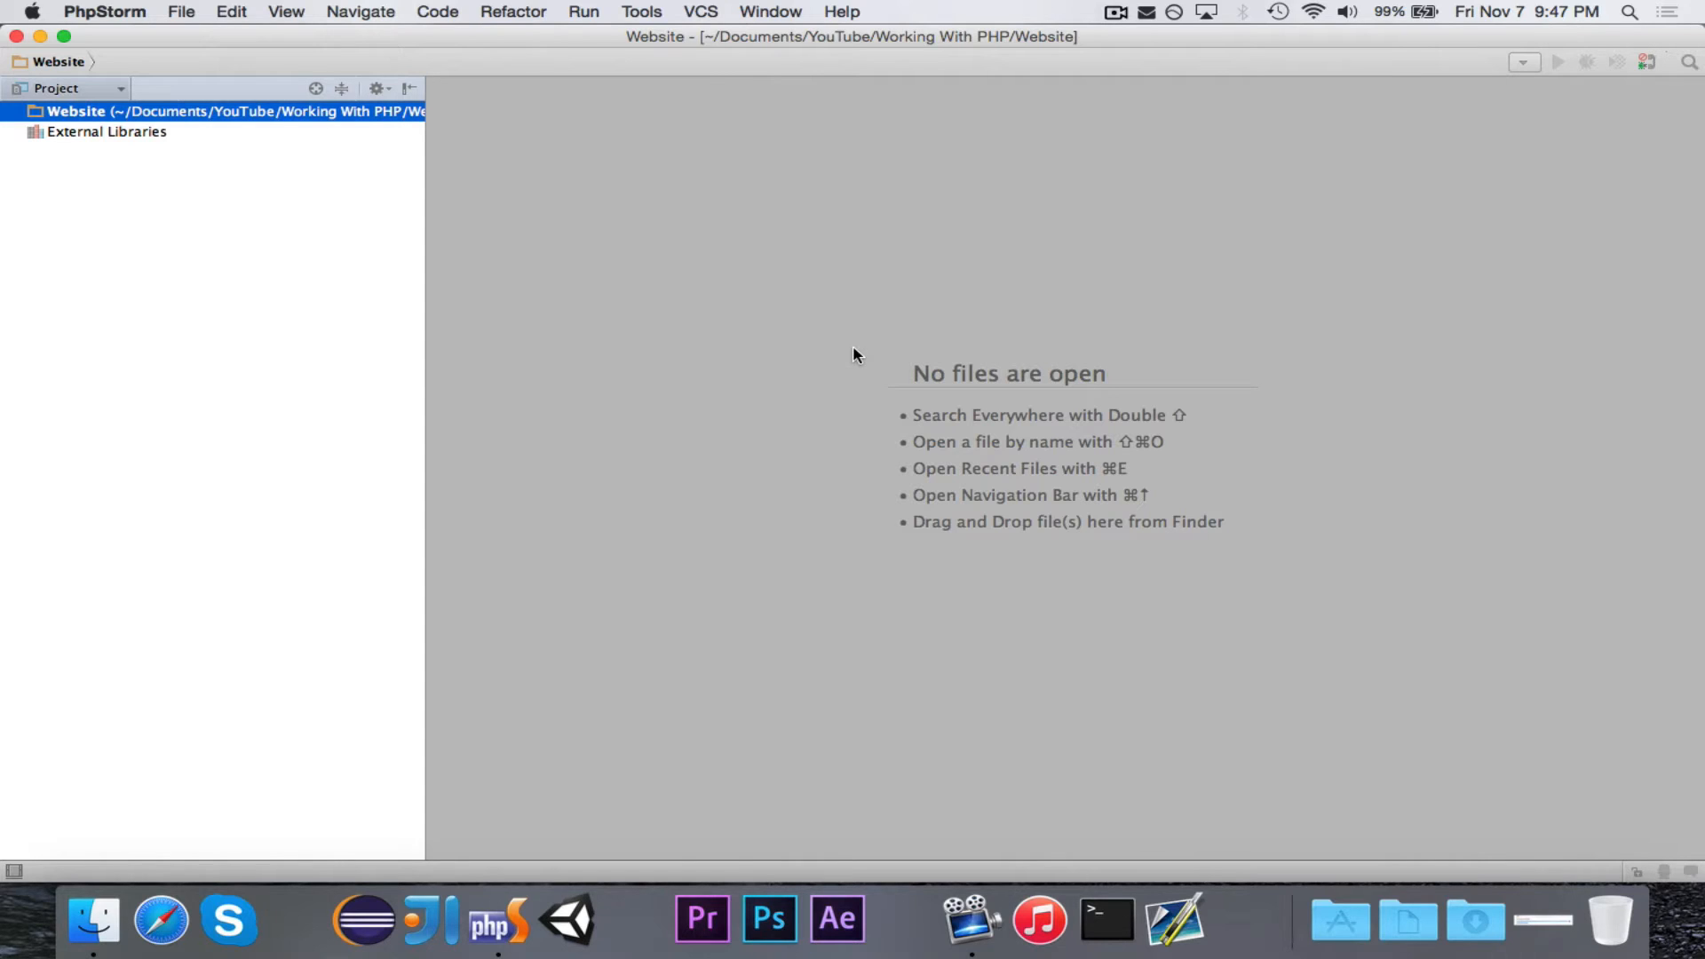
pyautogui.moveTo(947, 346)
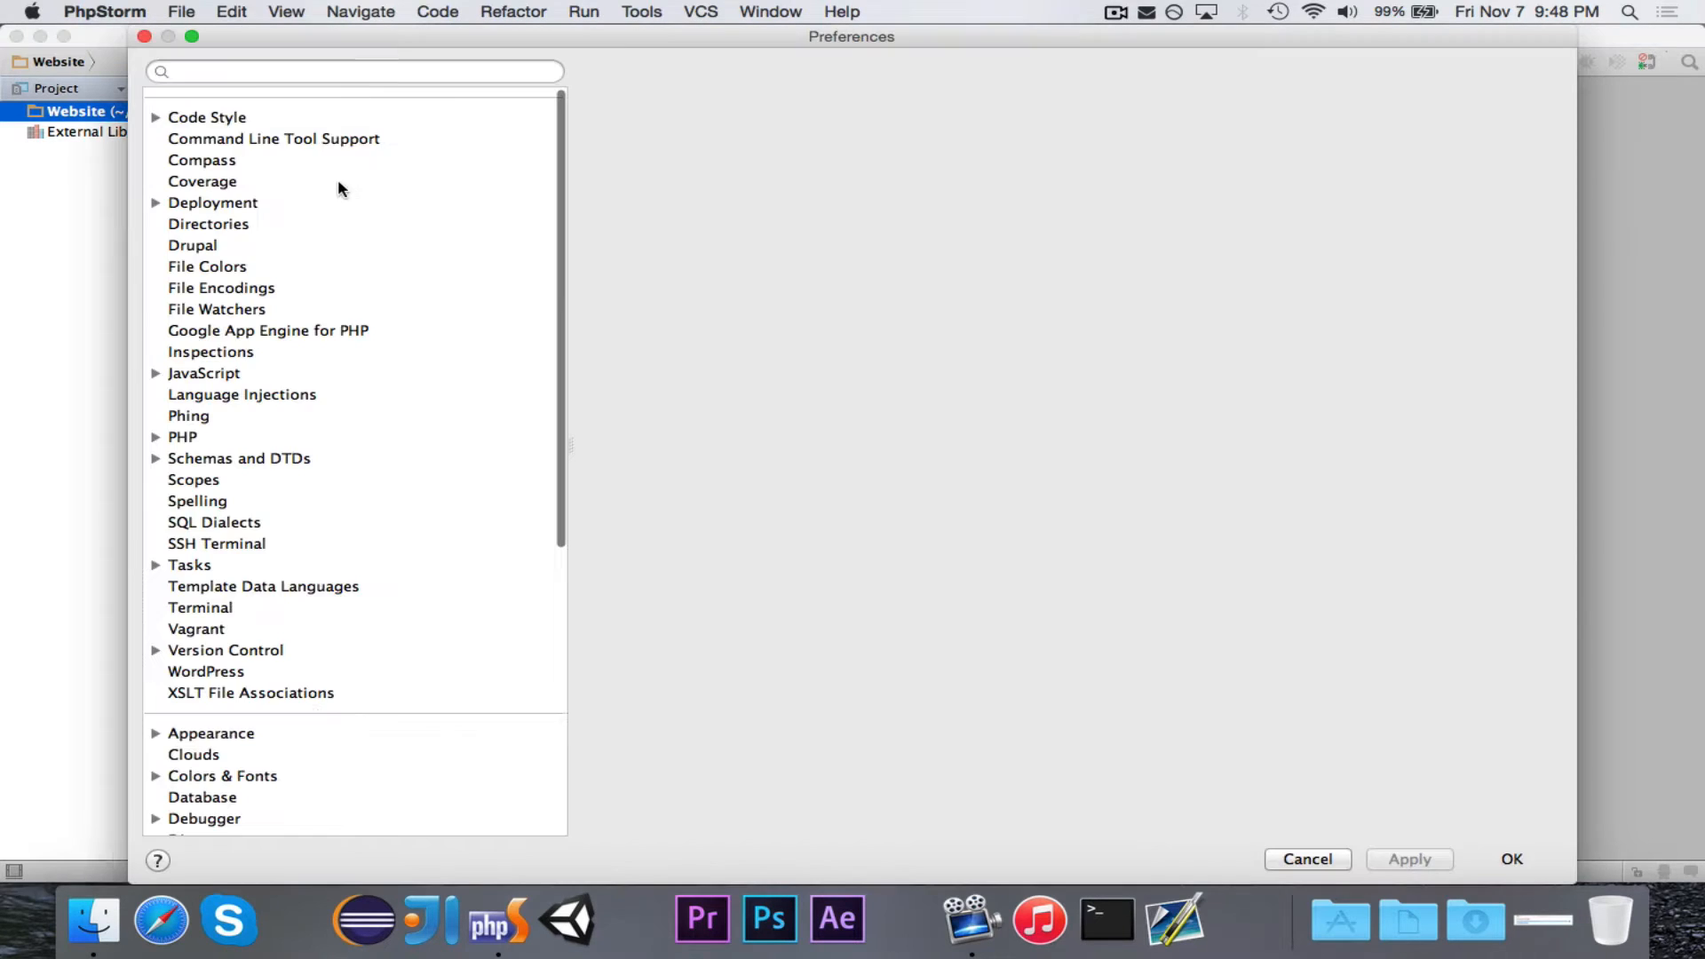
# Browse the Terminal settings, then show the PHP settings page with language level 5.5
pyautogui.click(200, 608)
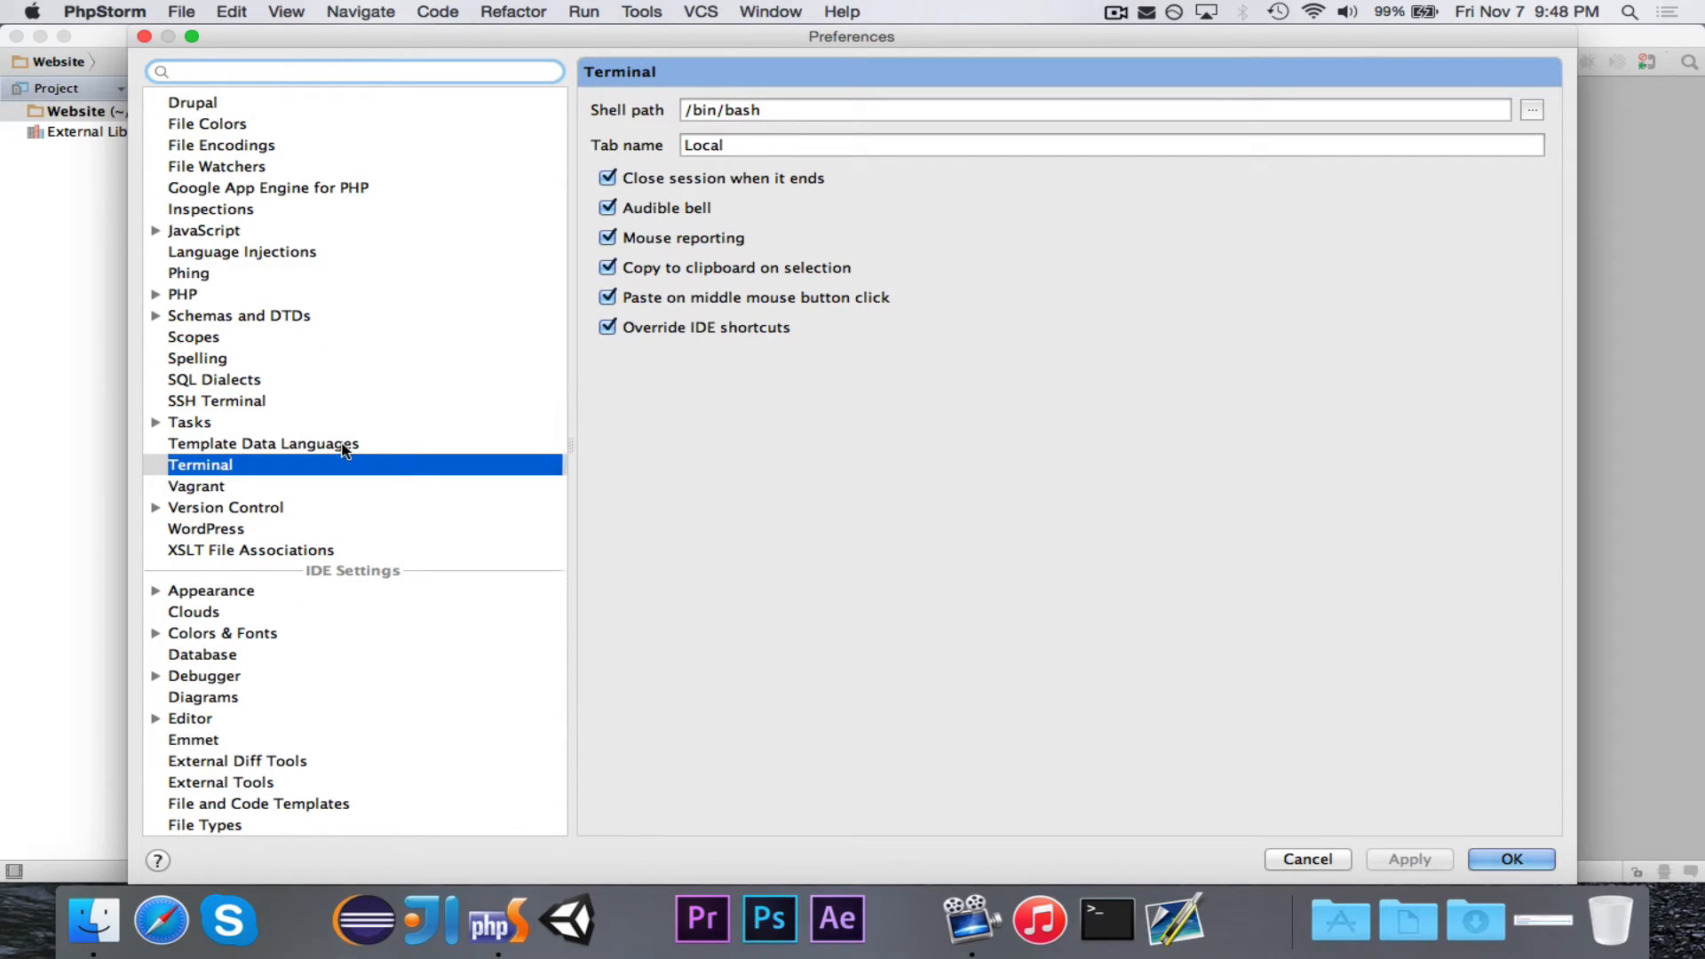
pyautogui.scroll(-3)
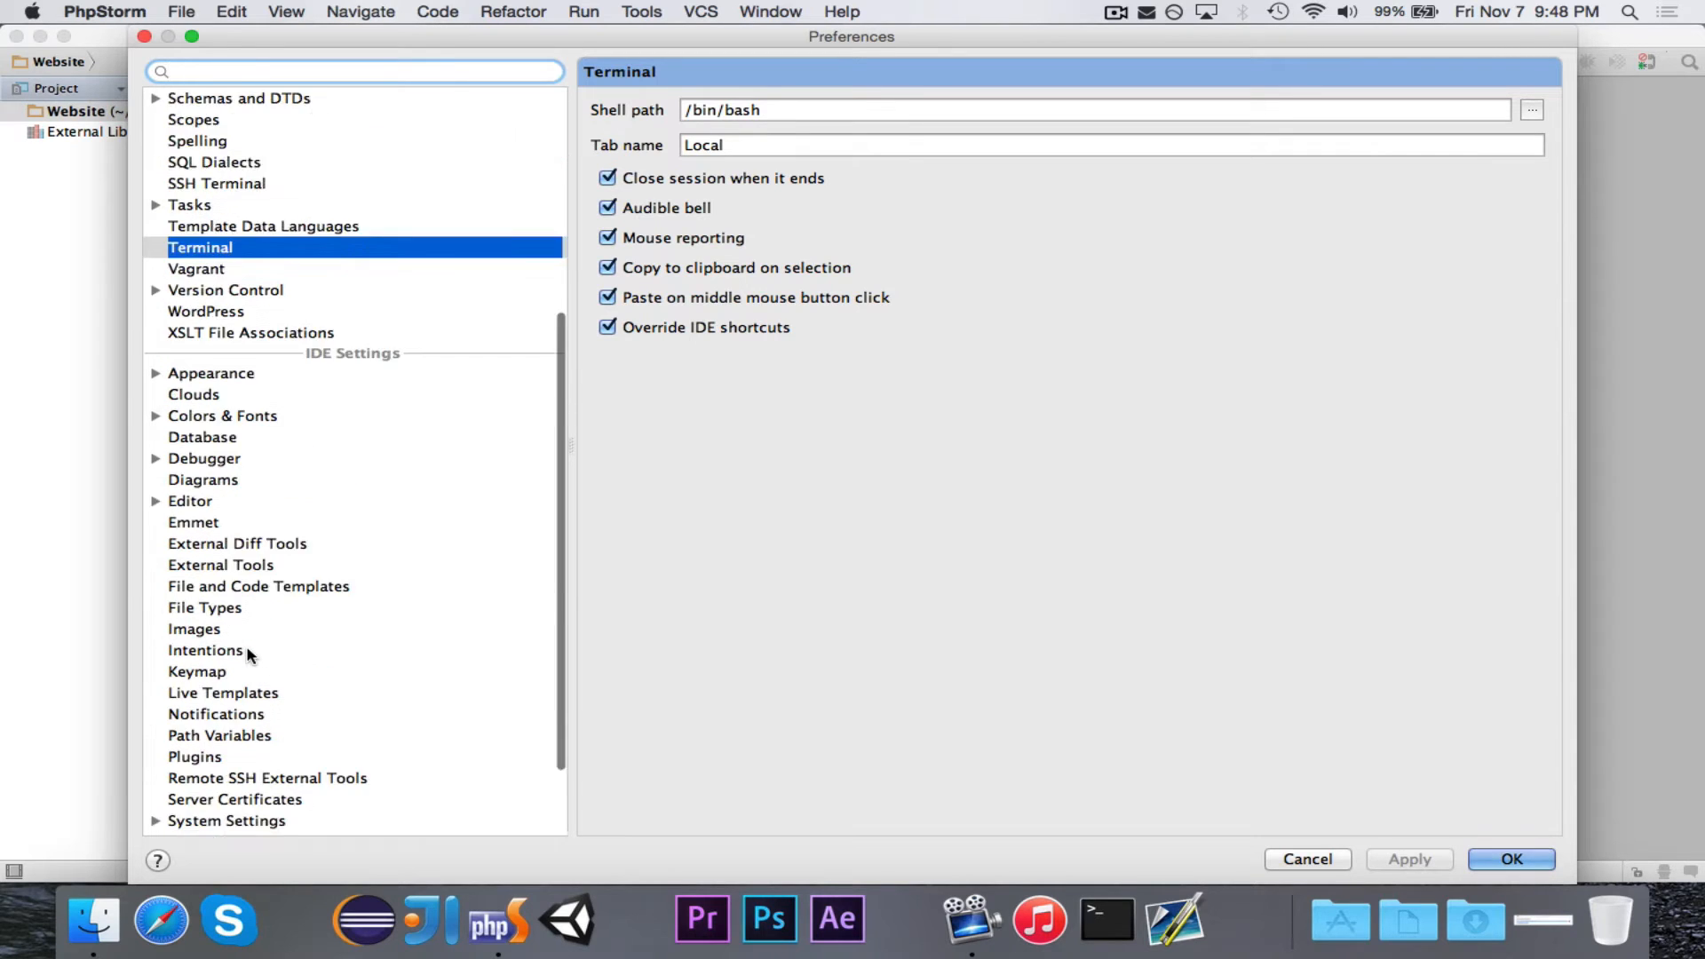
pyautogui.scroll(3)
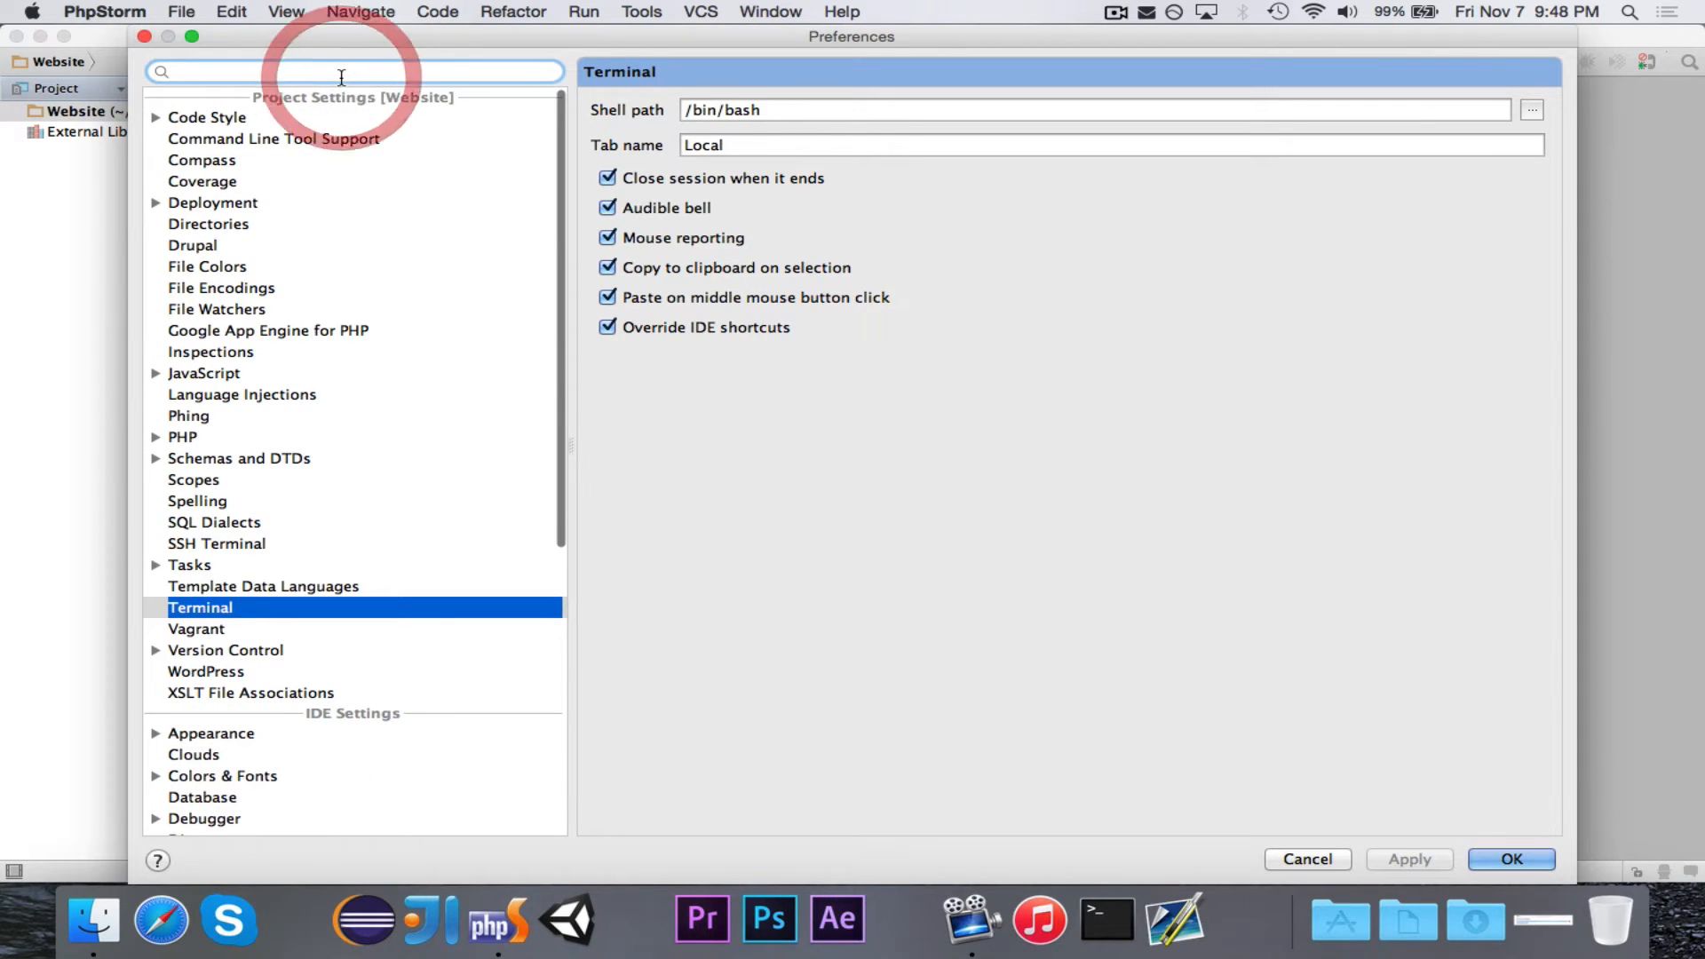
pyautogui.click(182, 437)
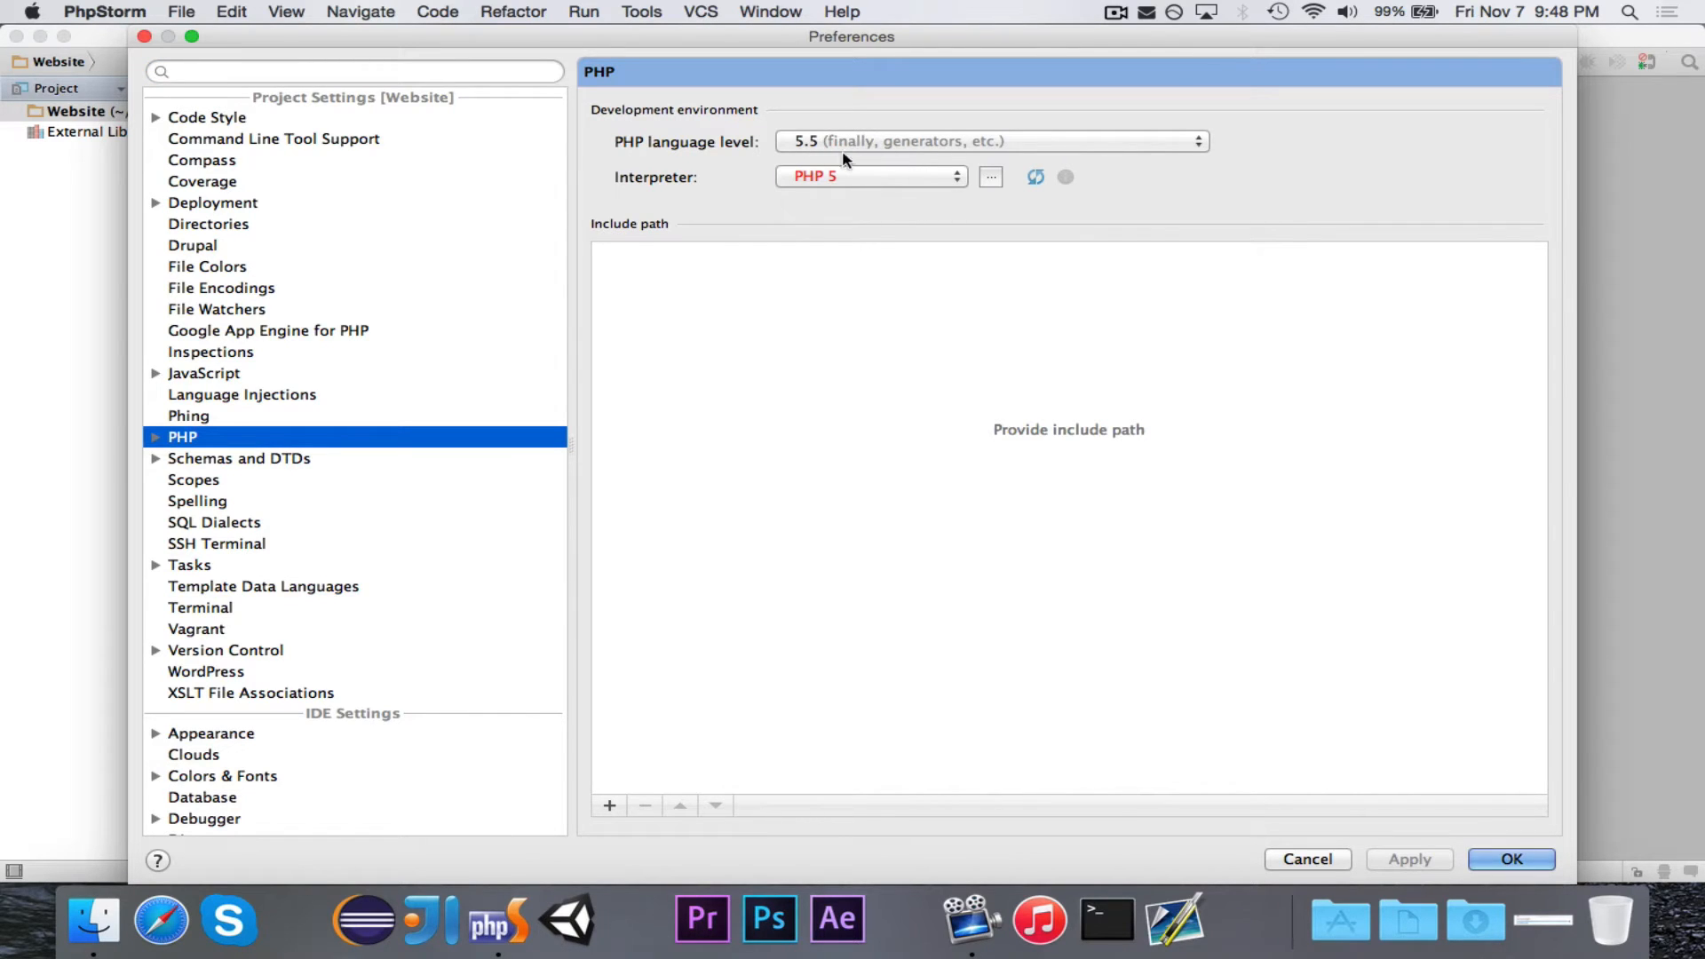
# Review the PHP 5 and PHP 5.5 interpreter details and confirm PHP 5 as interpreter
pyautogui.click(989, 176)
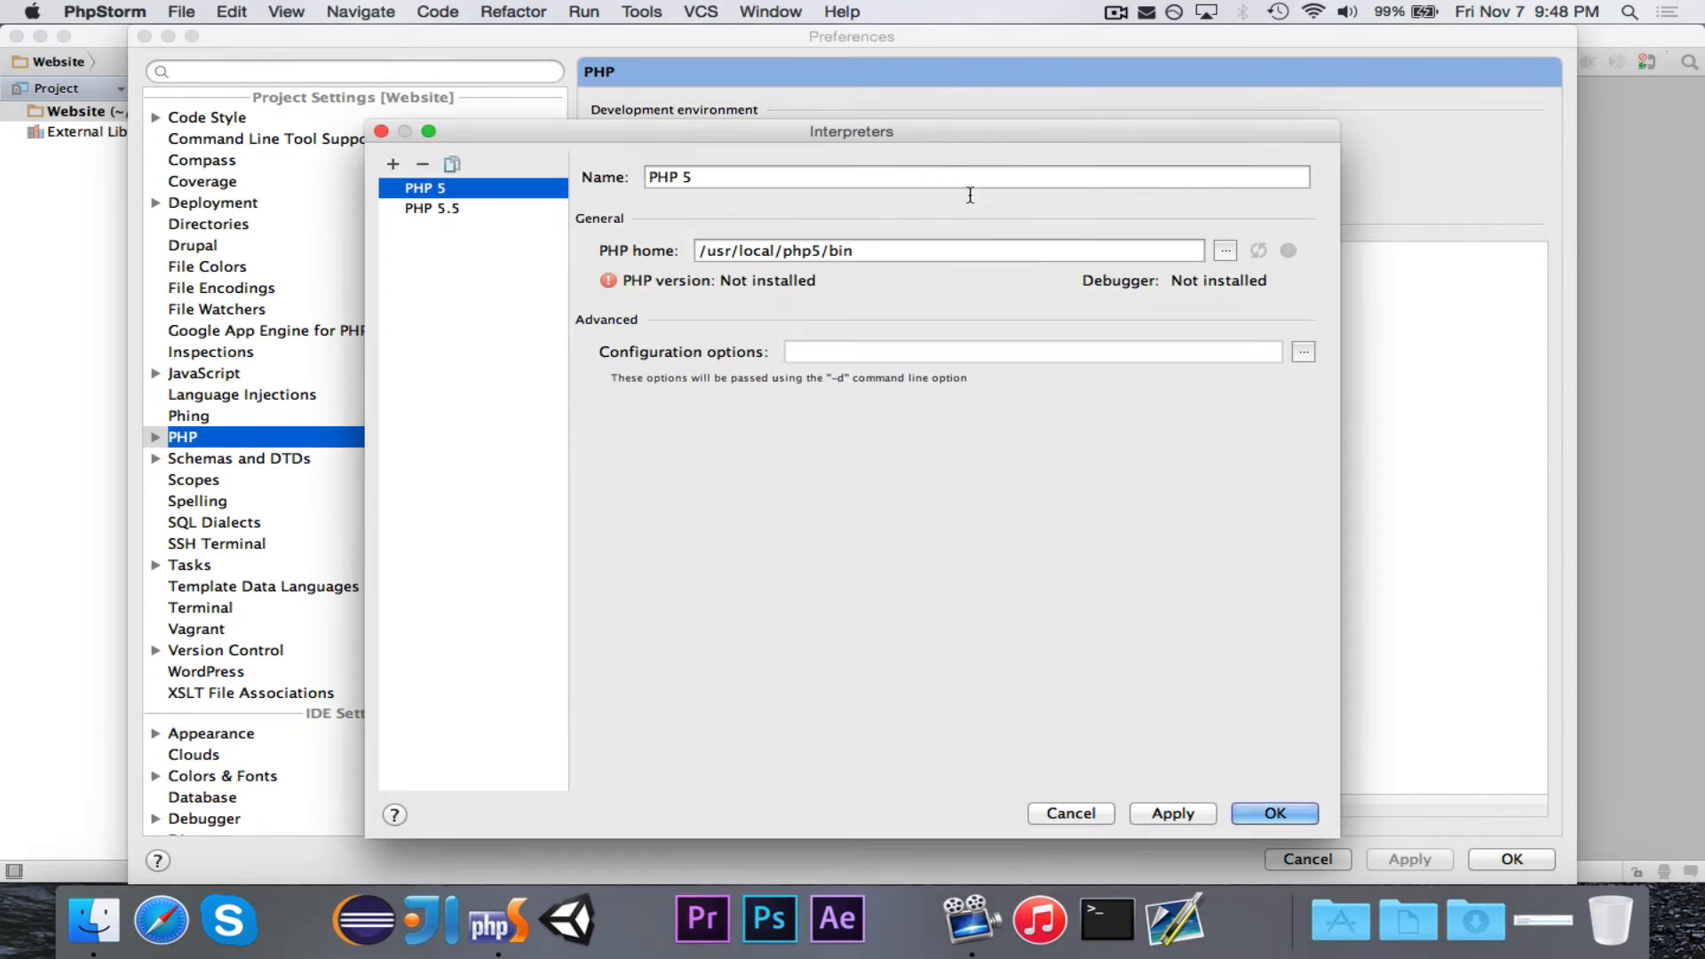
pyautogui.click(1257, 251)
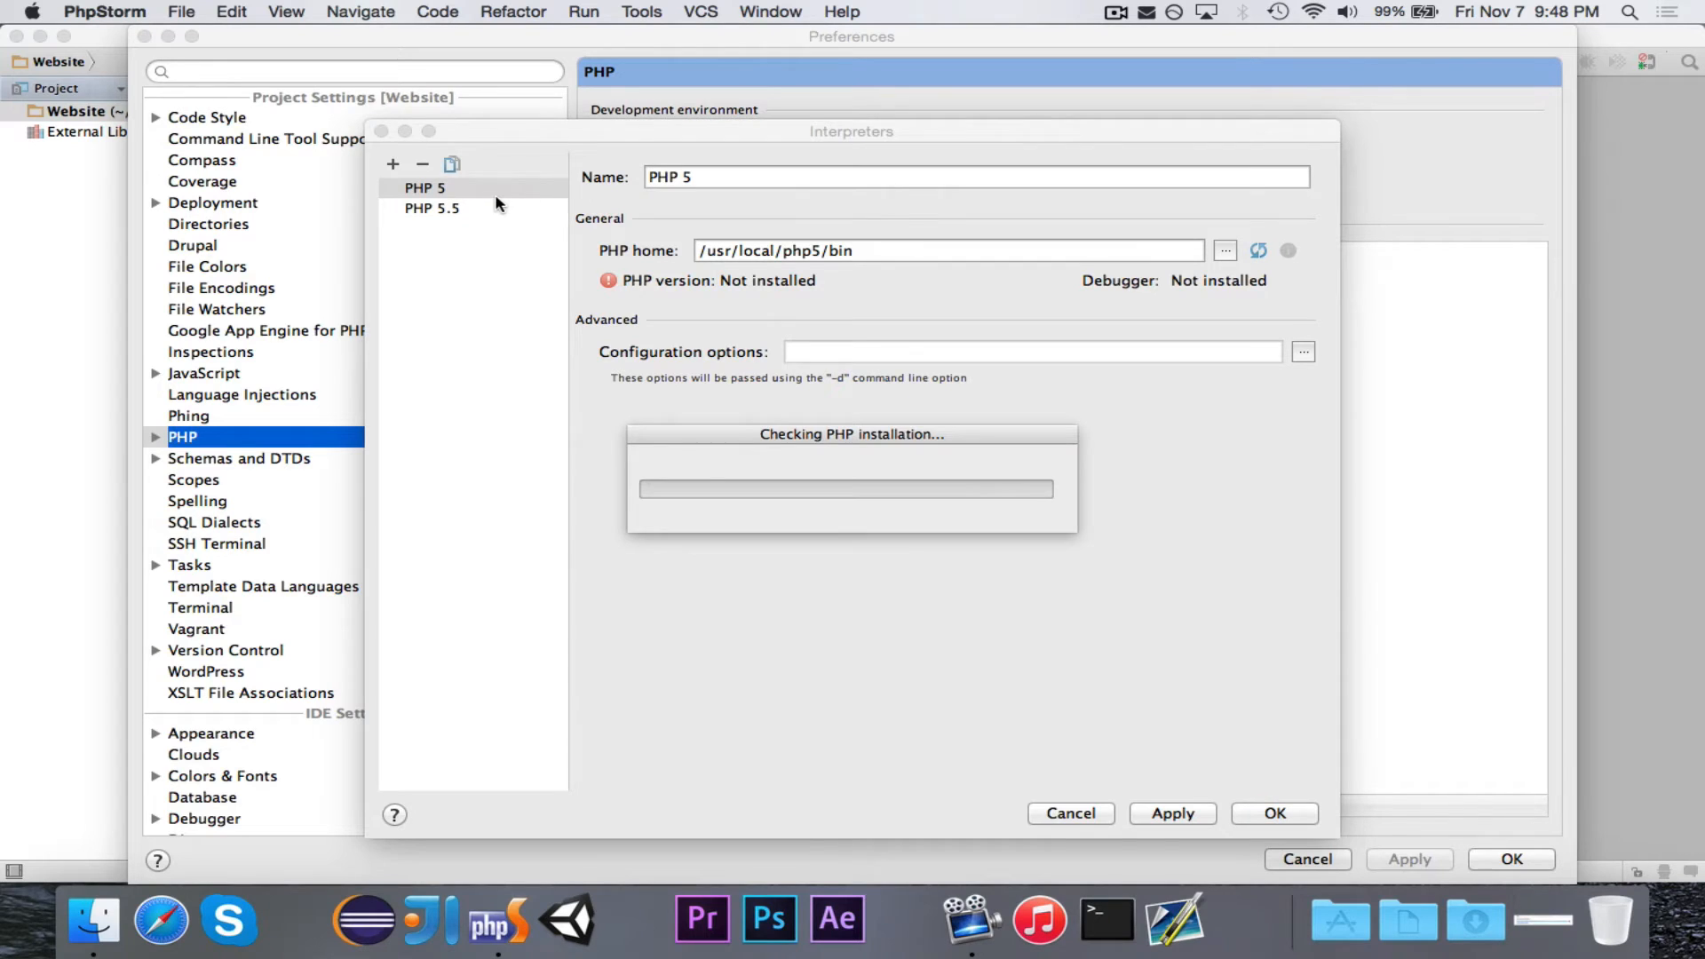
pyautogui.click(431, 208)
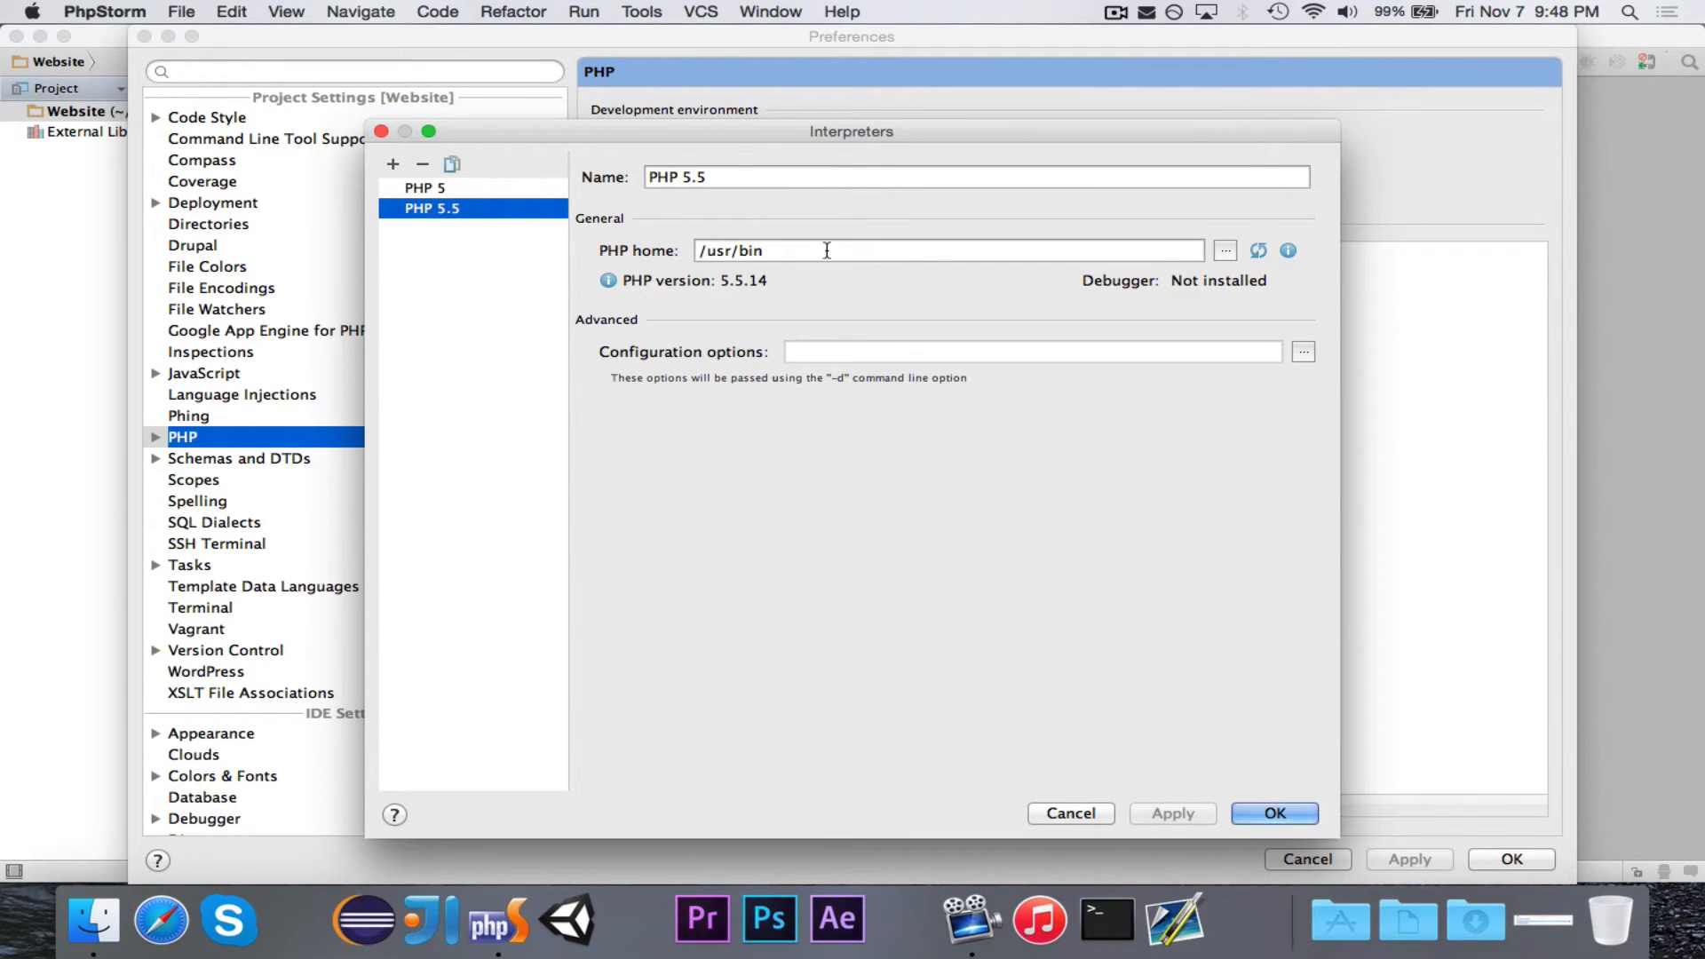
pyautogui.click(423, 186)
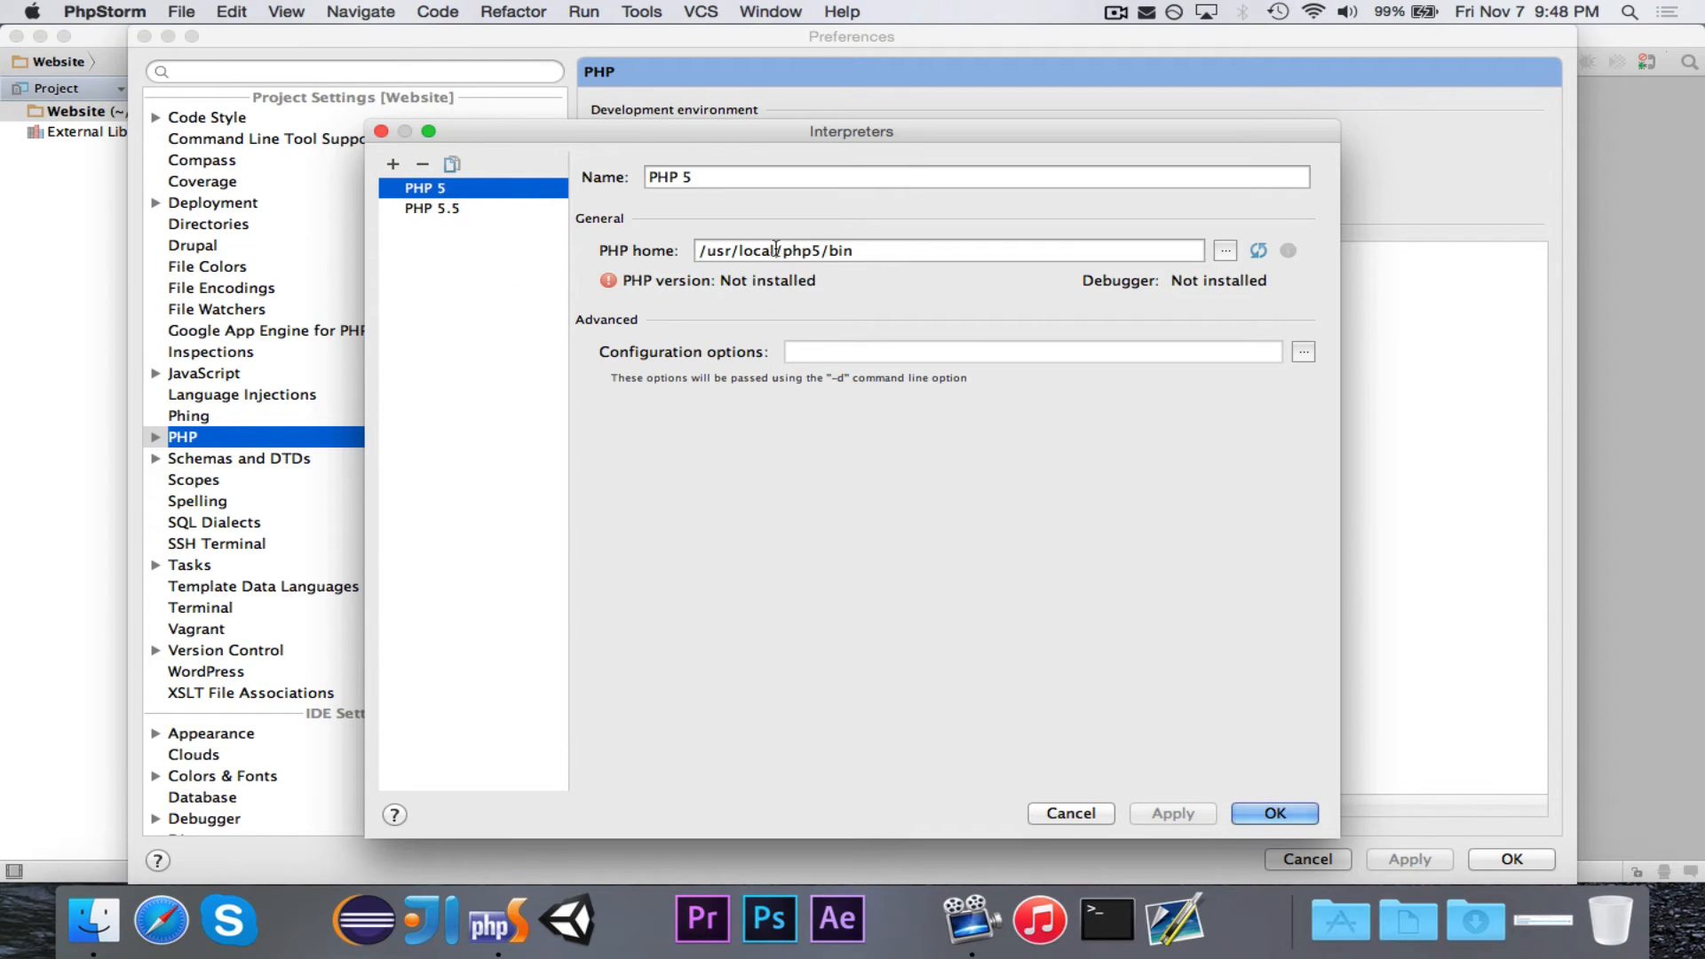
pyautogui.moveTo(839, 238)
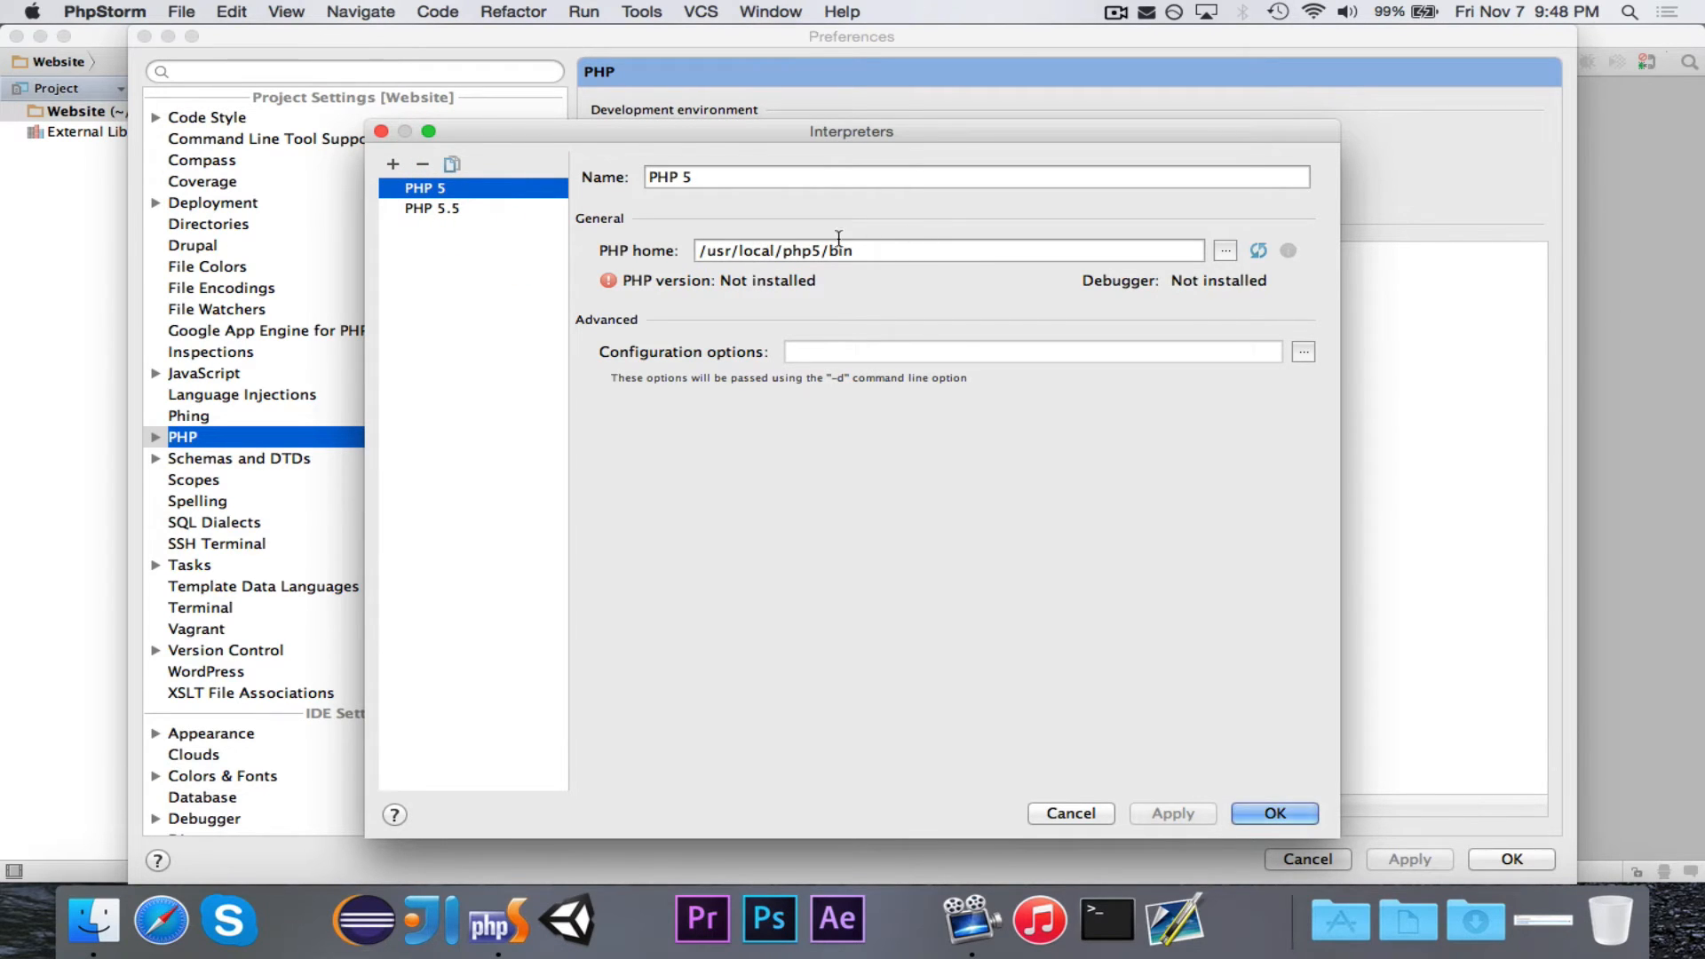
pyautogui.click(1272, 811)
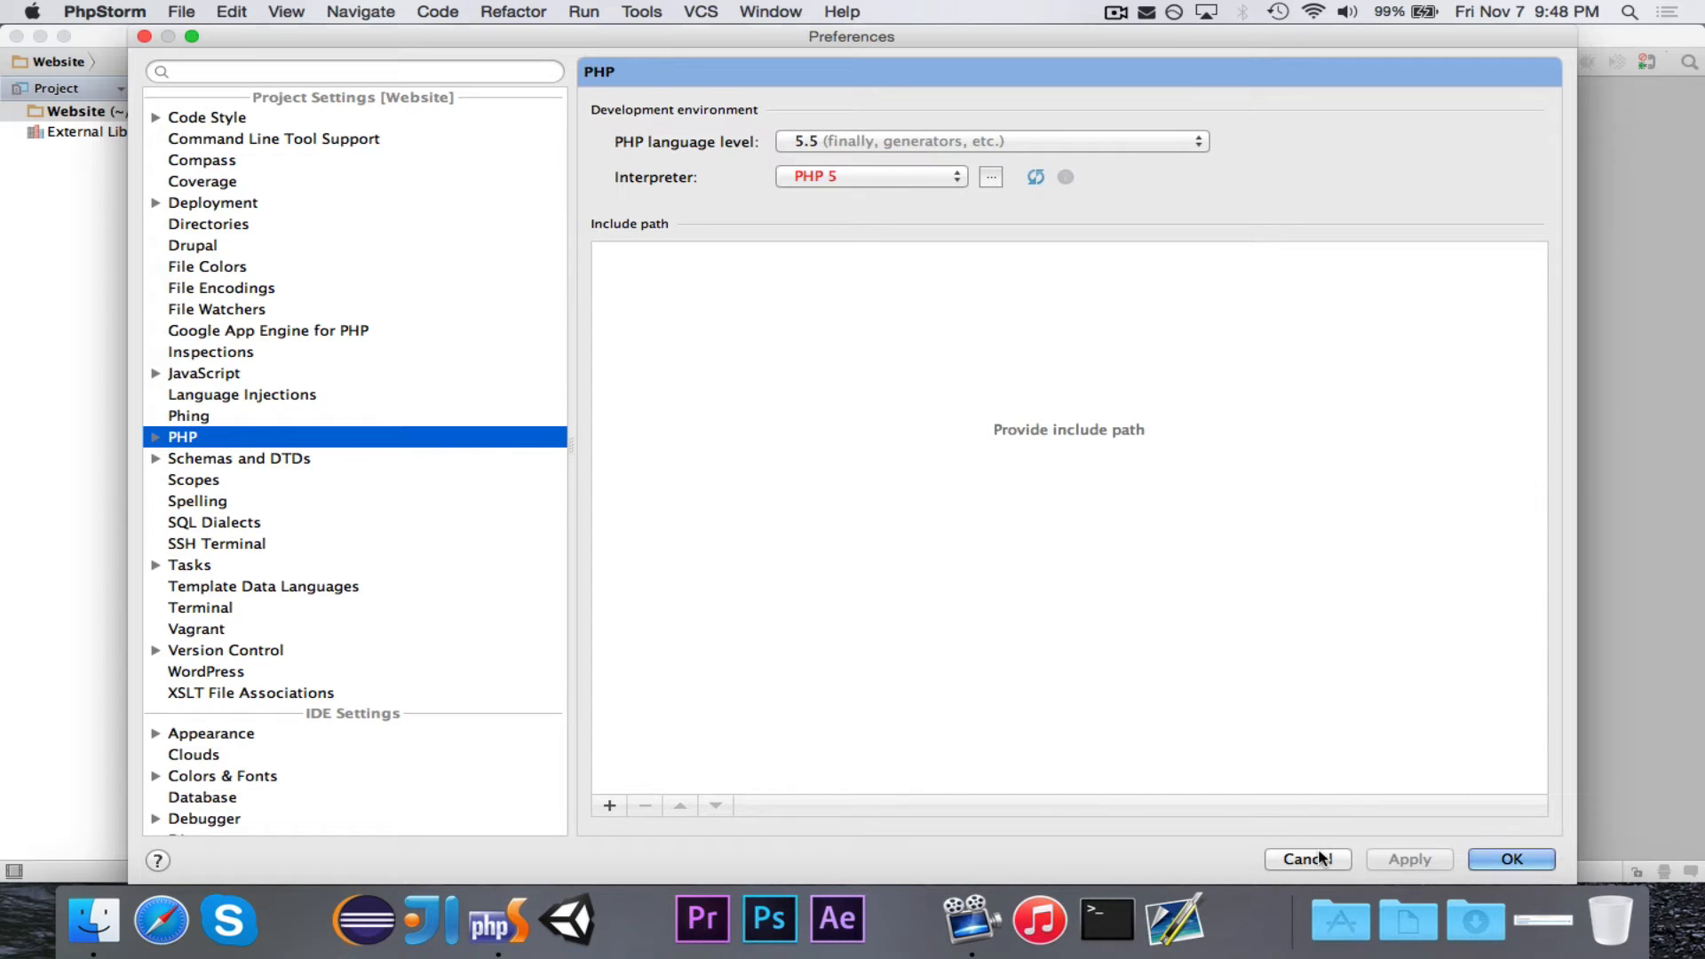
# Cancel Preferences and start a new PHP file in the Website project folder
pyautogui.click(1306, 860)
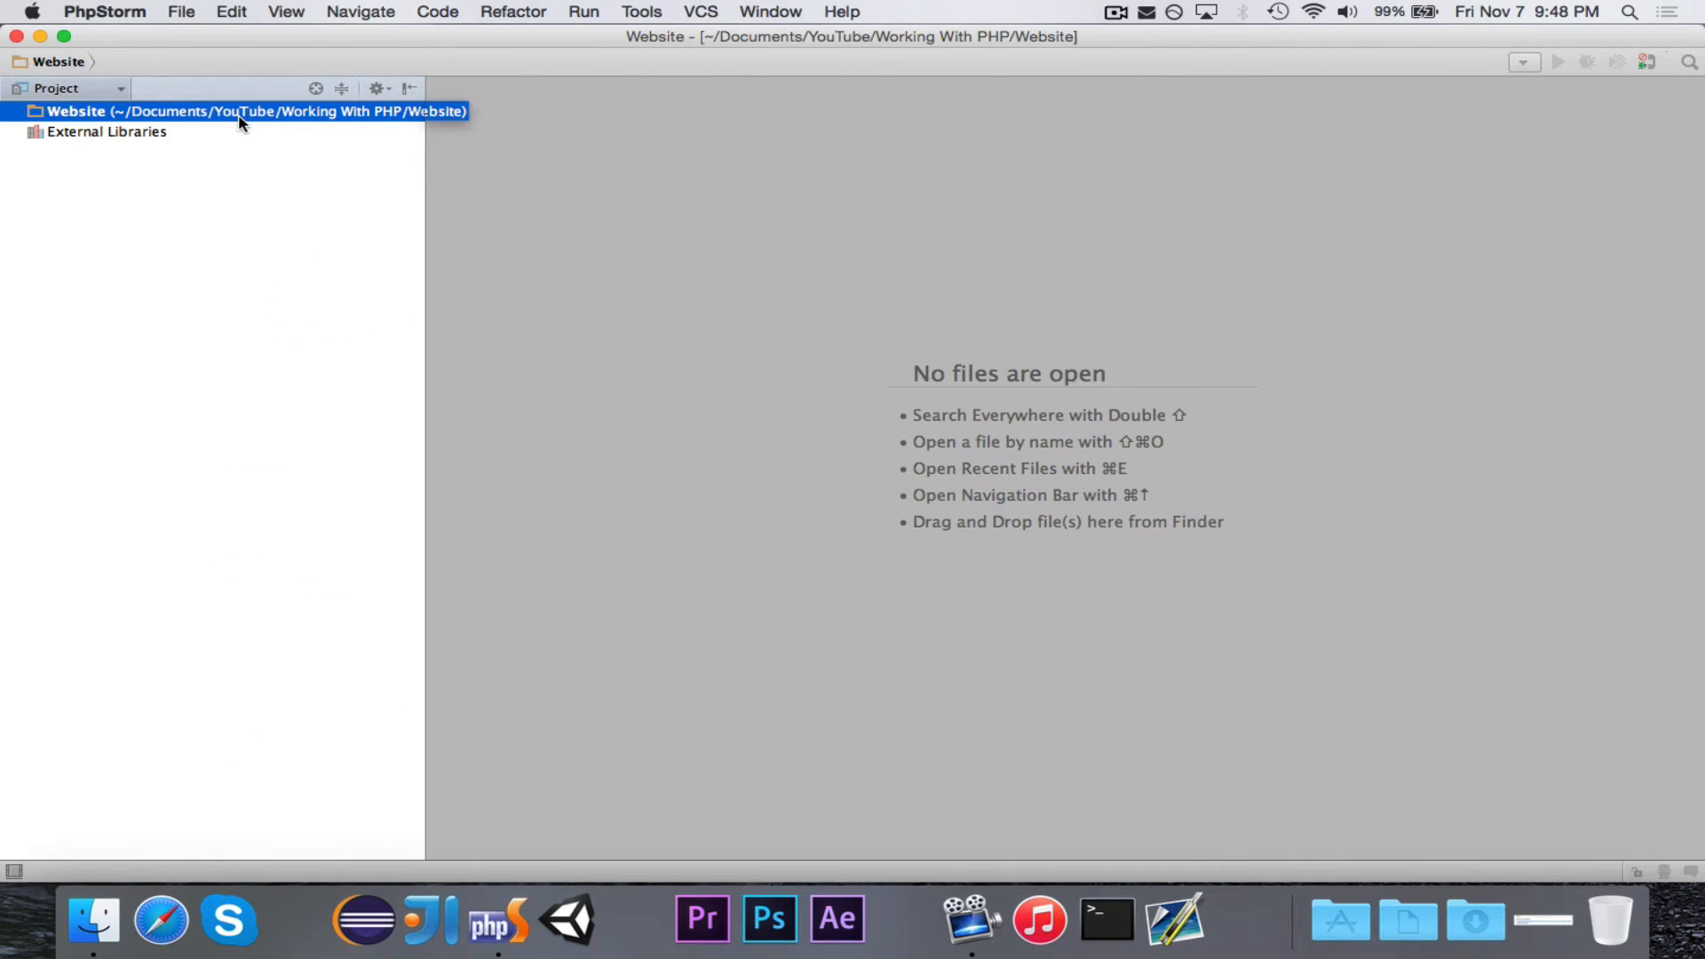
pyautogui.moveTo(275, 119)
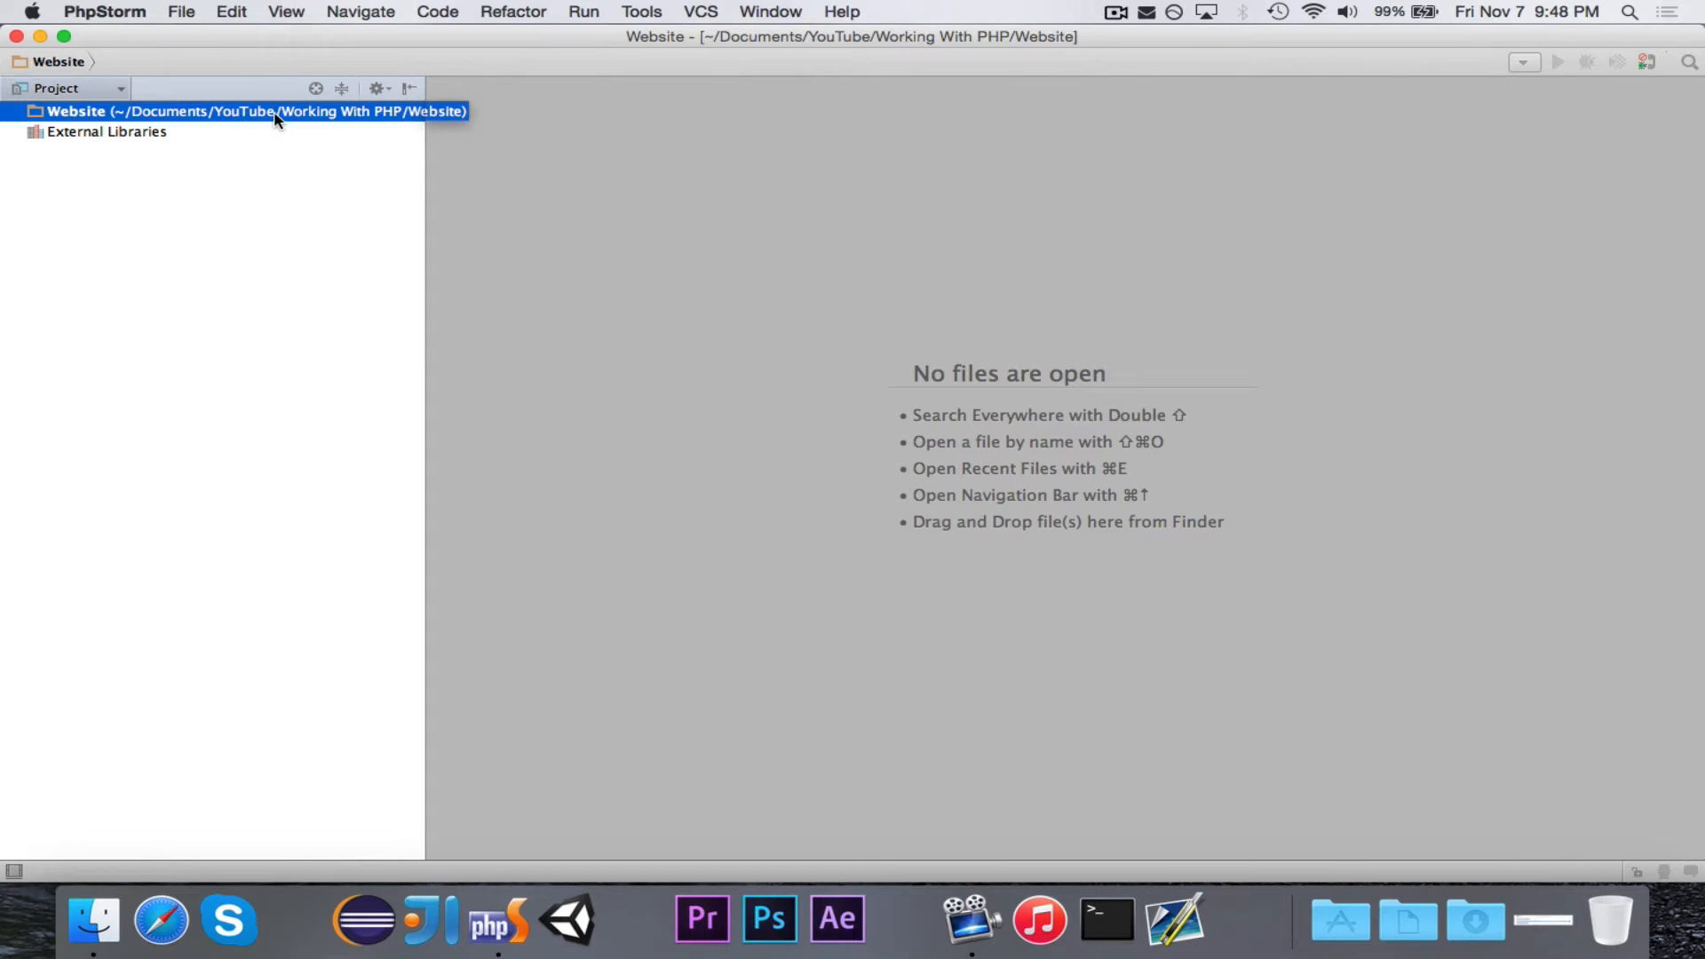
pyautogui.rightClick(245, 111)
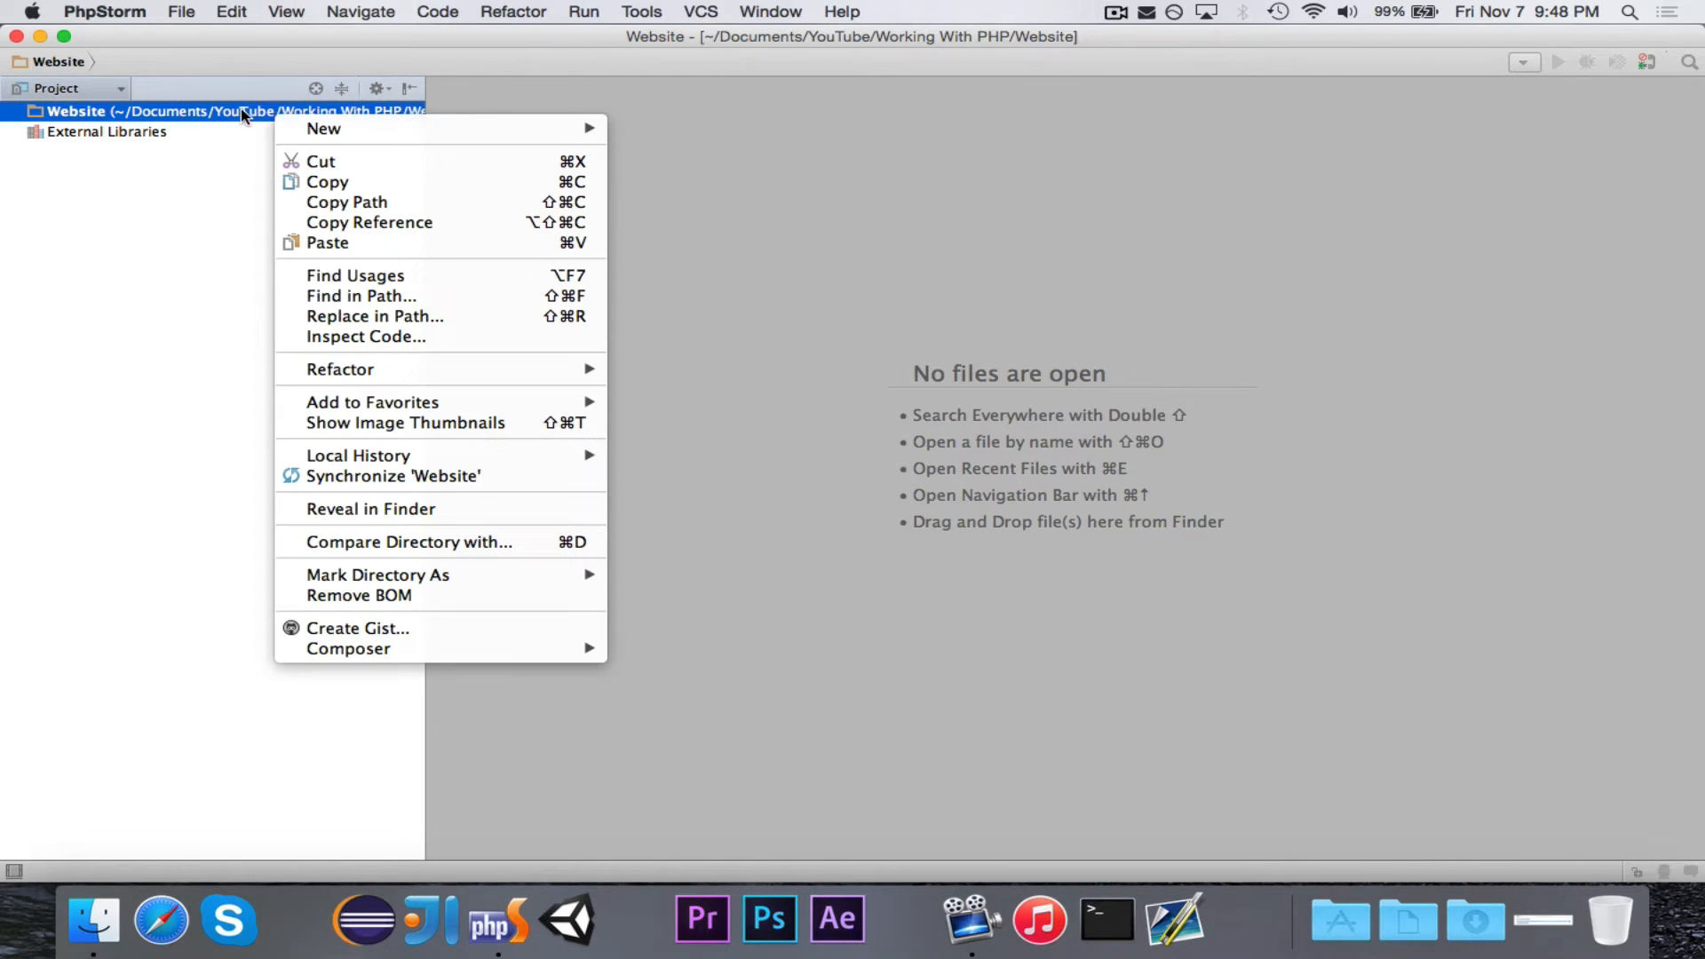
pyautogui.click(323, 128)
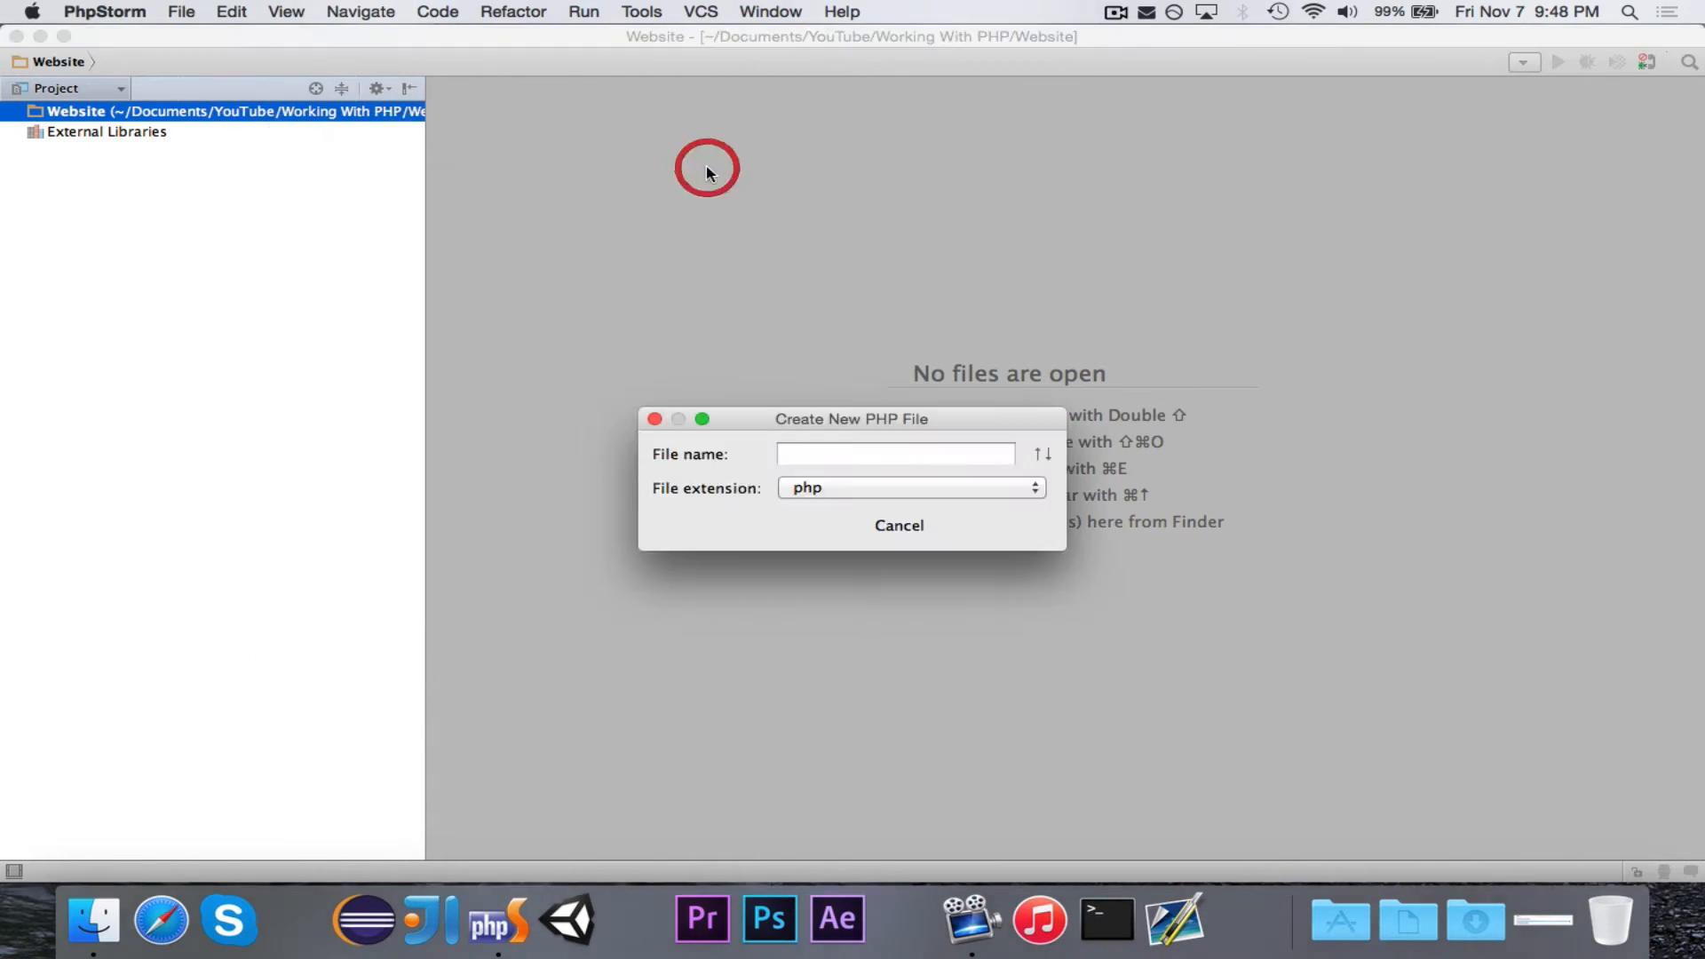
# Create index.php, naming it 'index' with the php extension kept
pyautogui.click(911, 487)
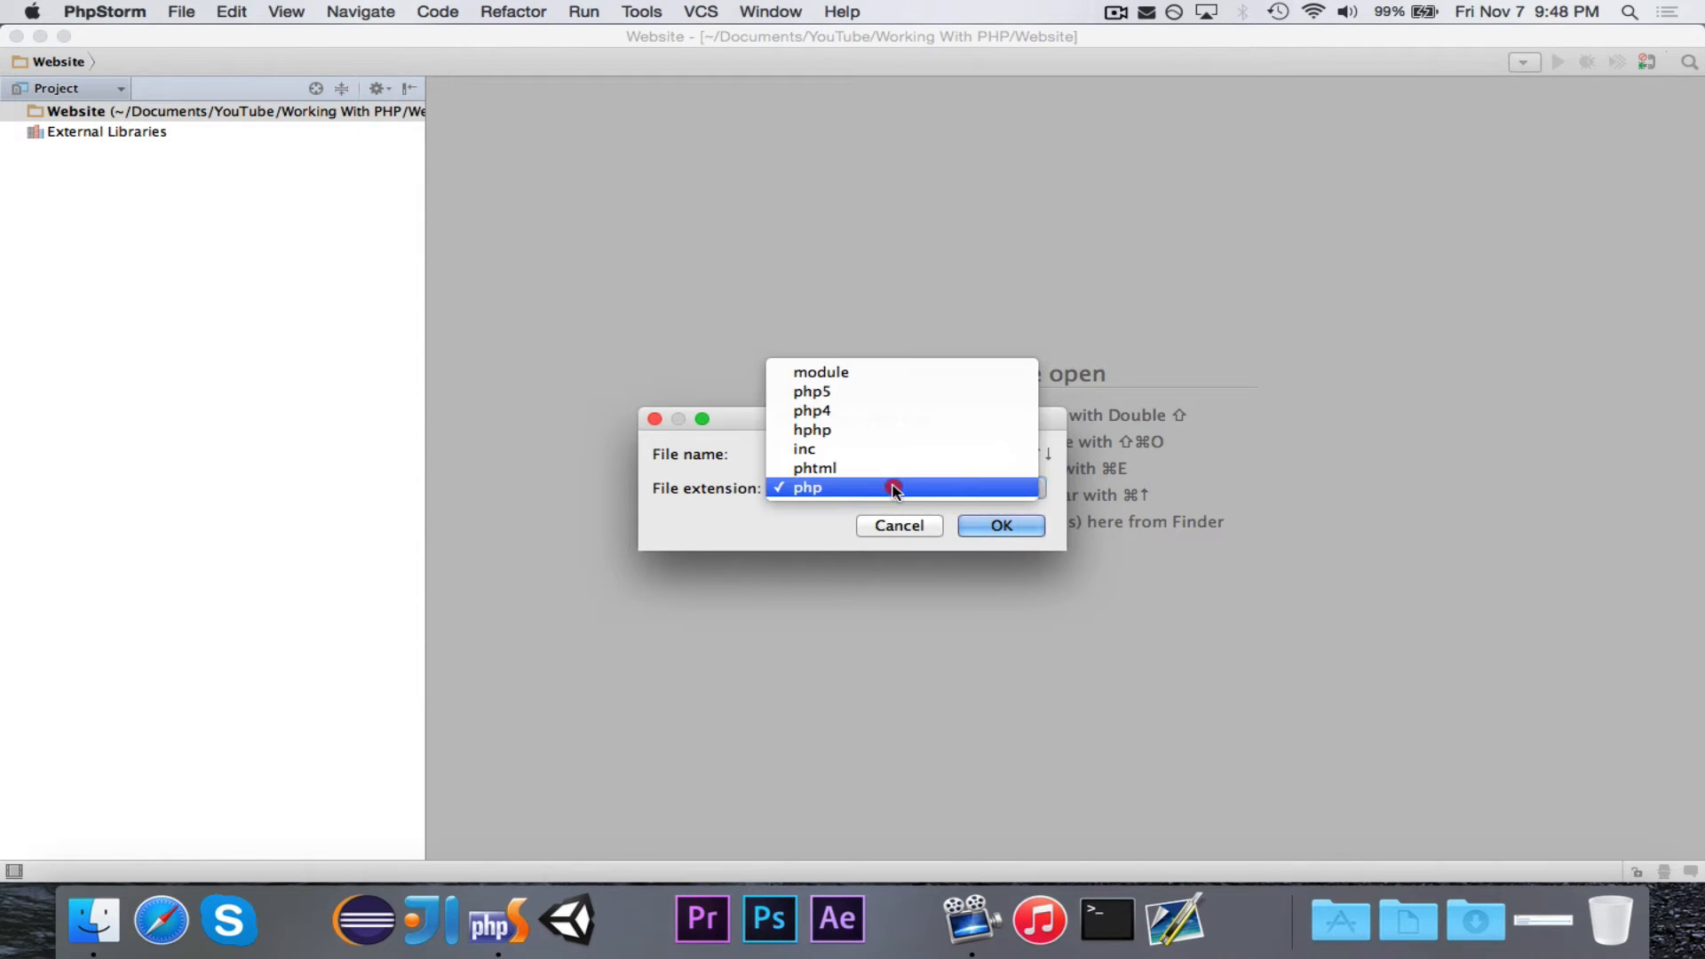
pyautogui.click(806, 487)
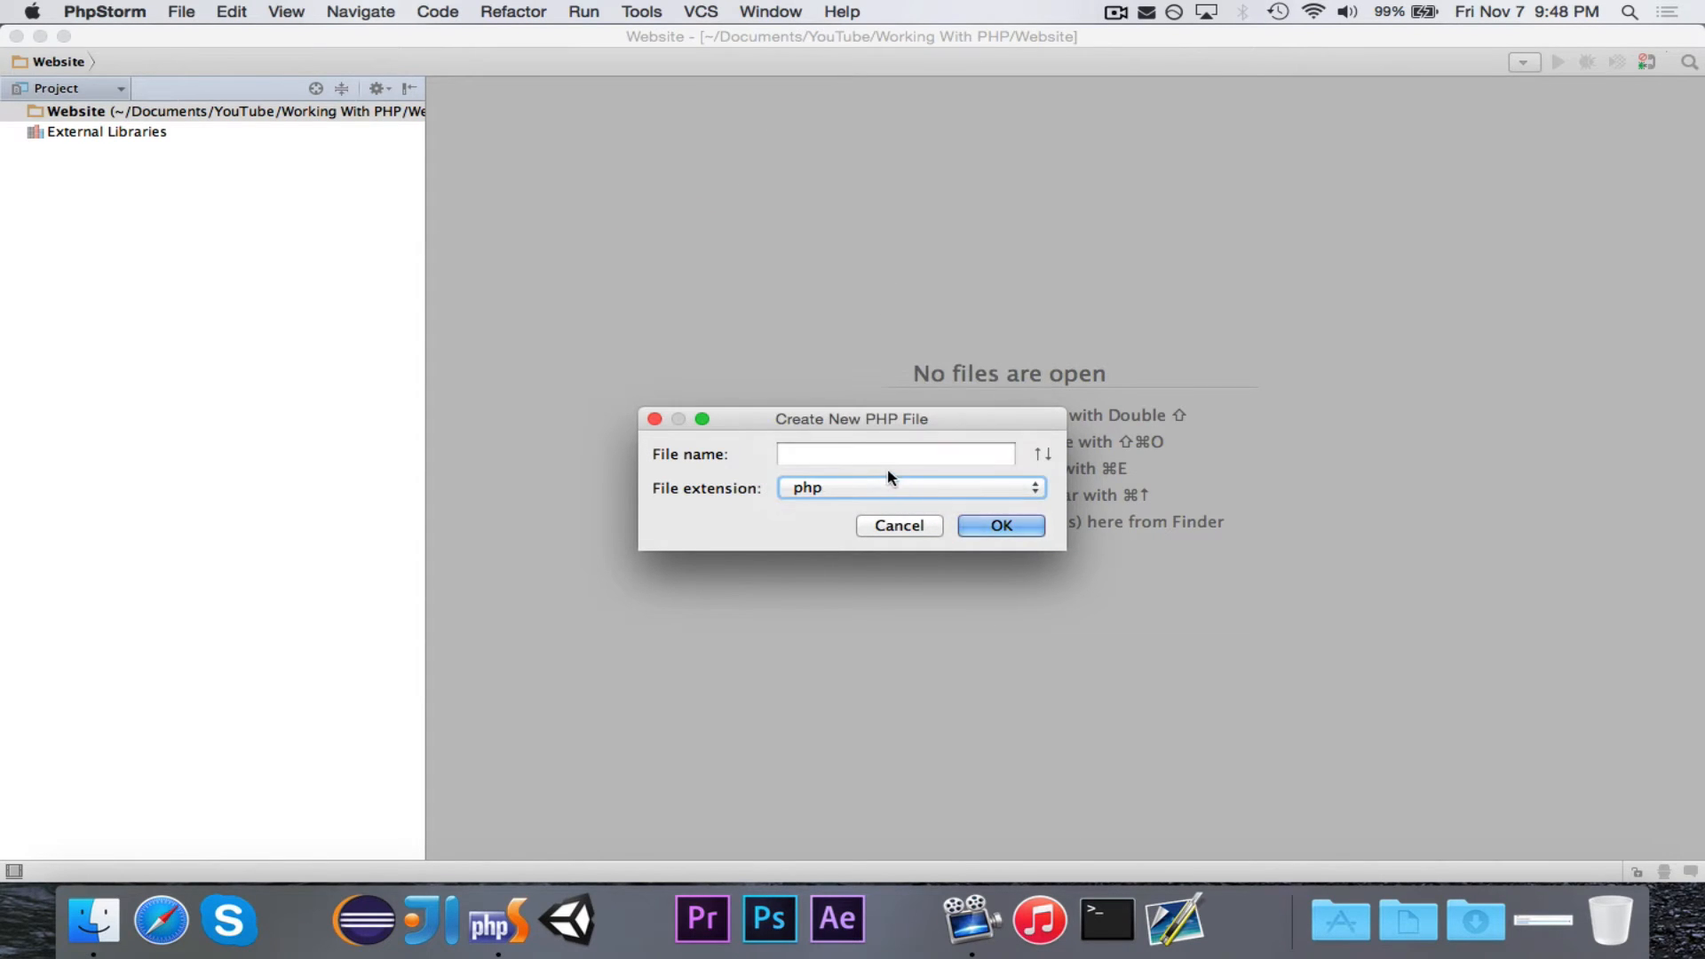
pyautogui.click(894, 453)
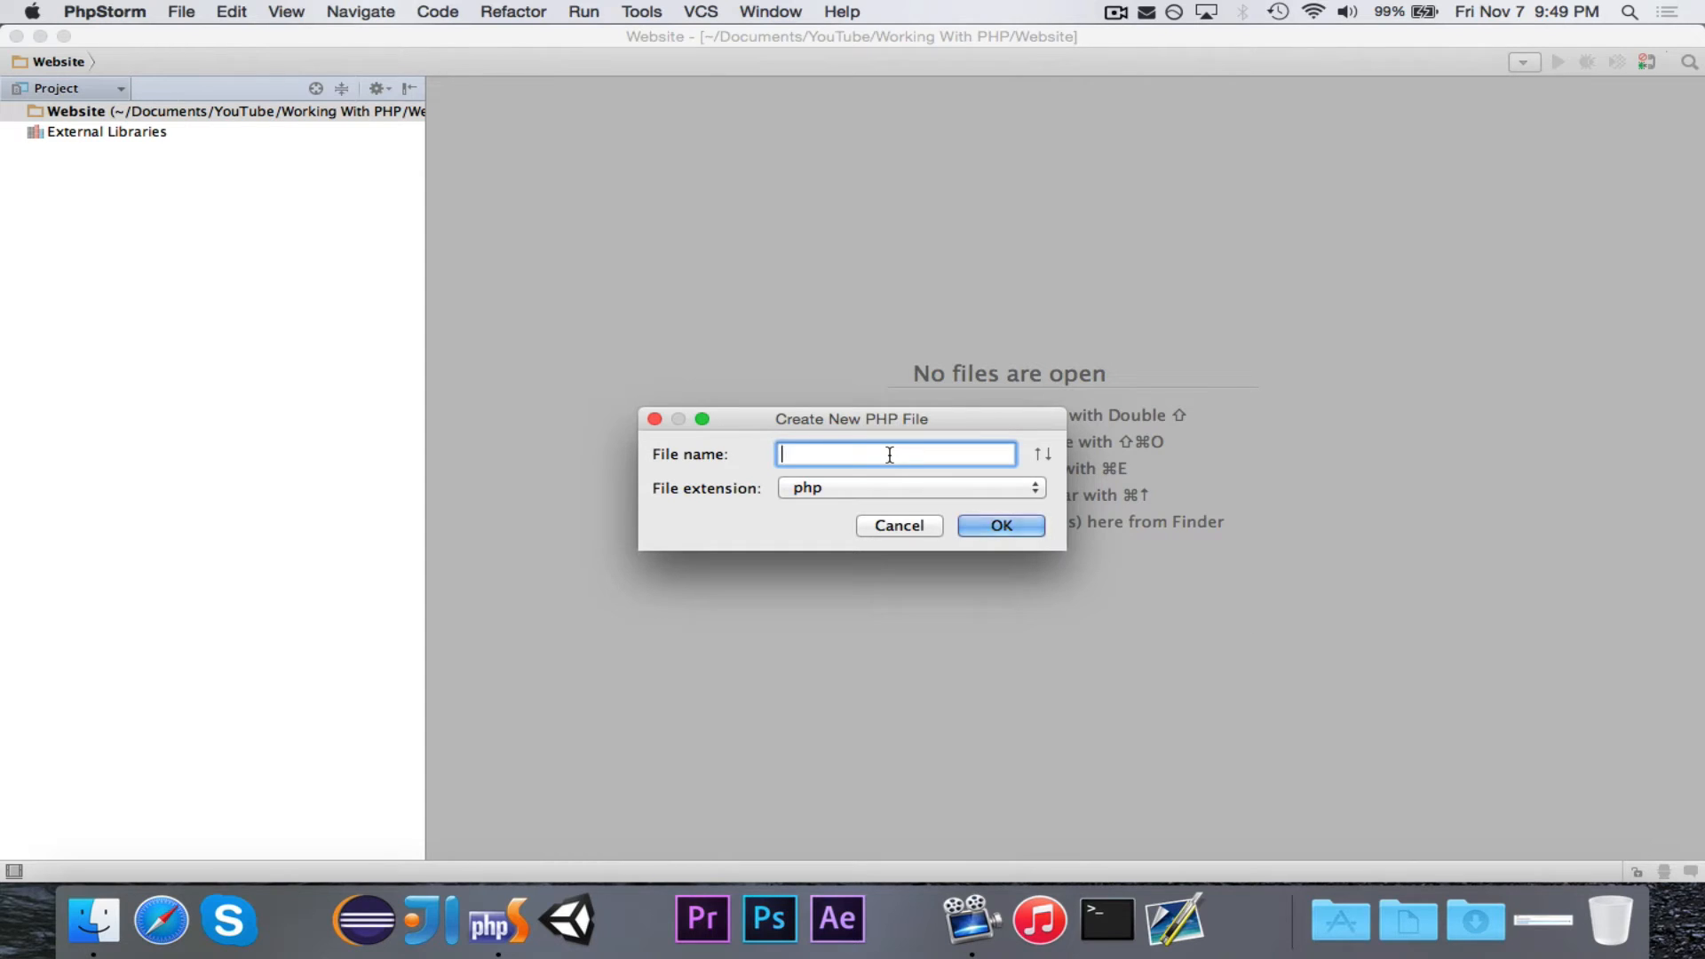
pyautogui.write('index')
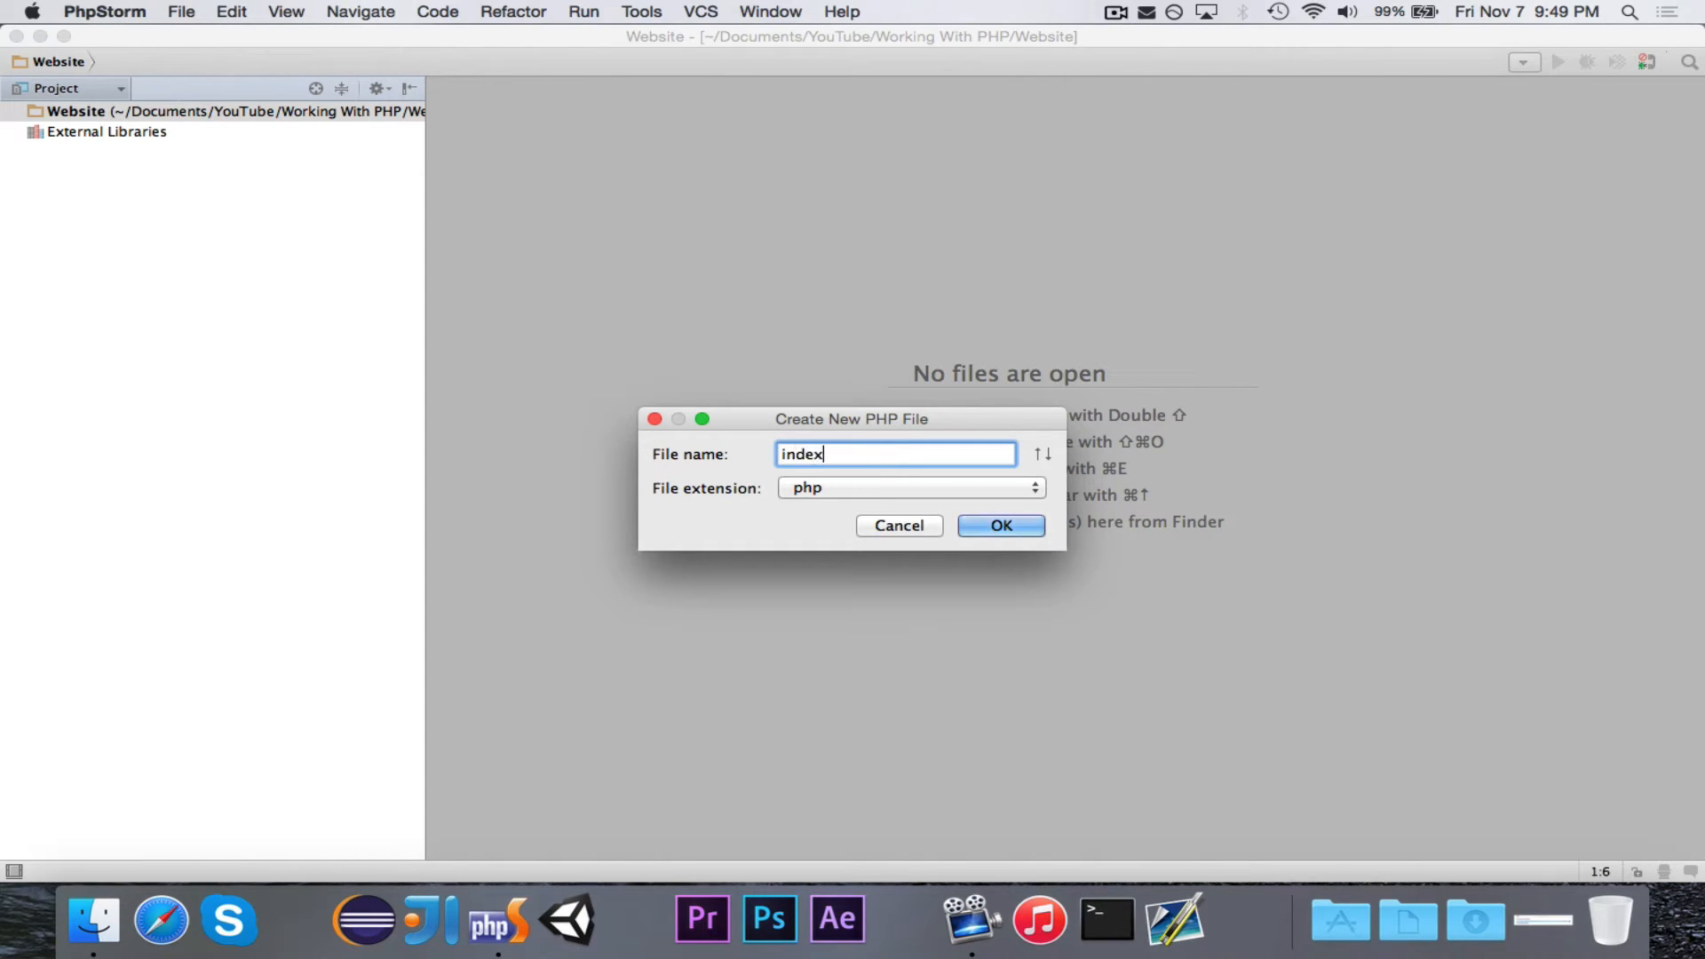
pyautogui.click(998, 525)
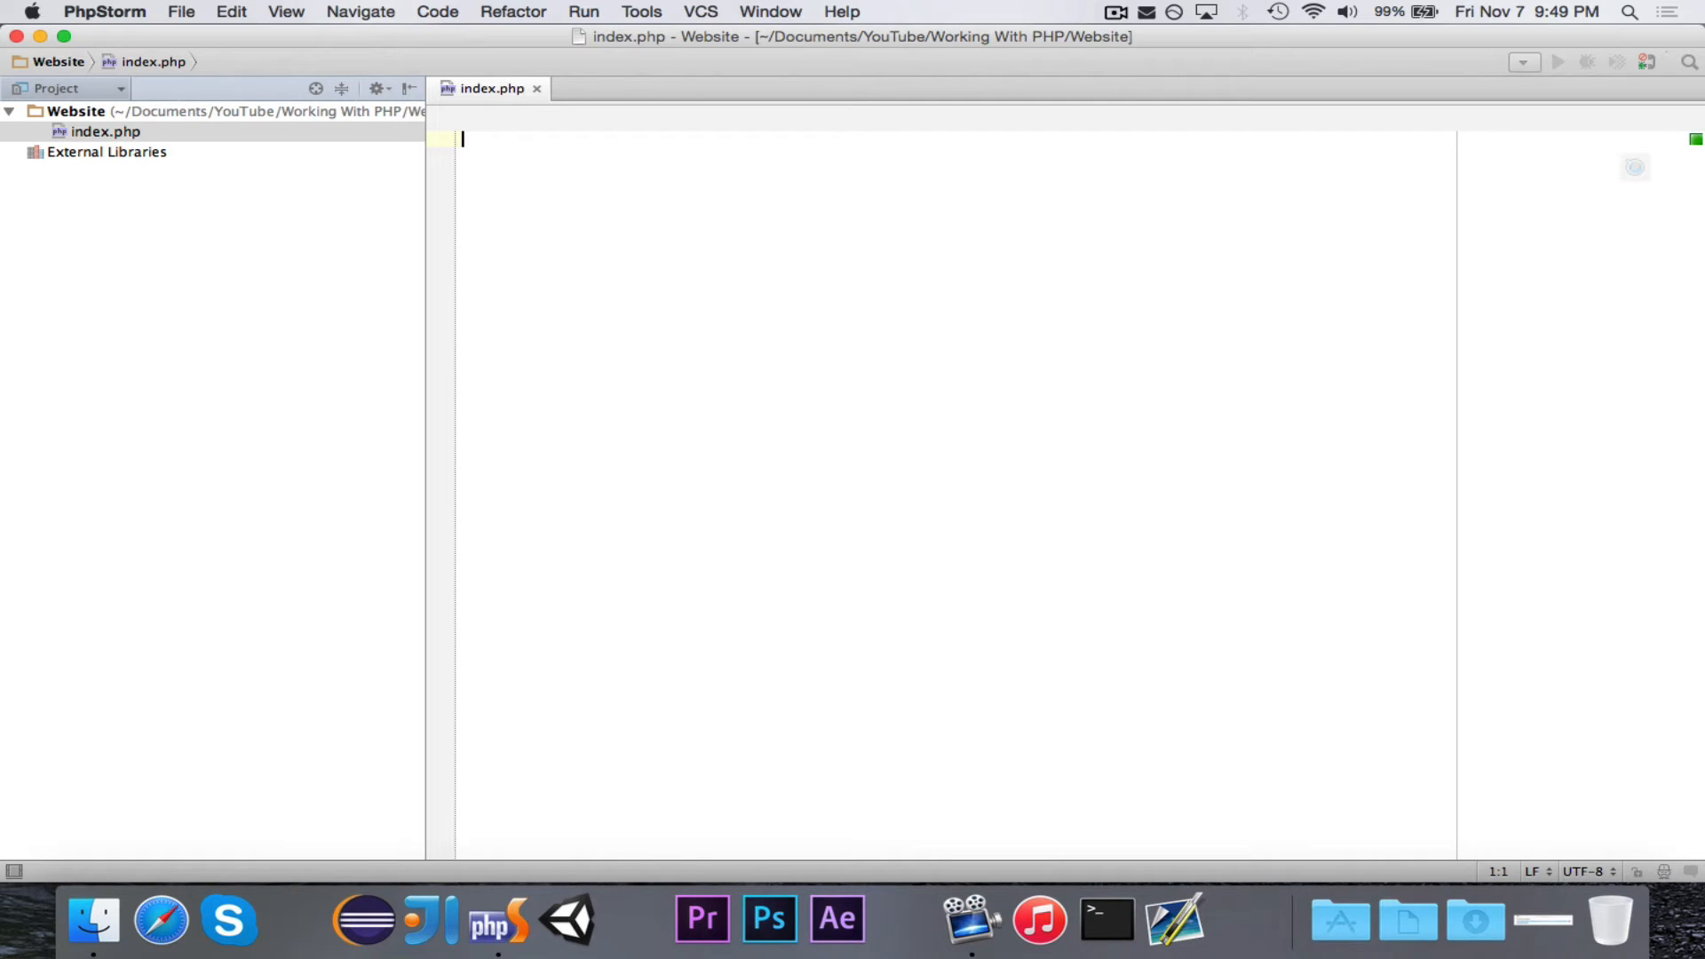
# Write the <!DOCTYPE html> declaration and the opening <html> tag
pyautogui.write('<!DOC')
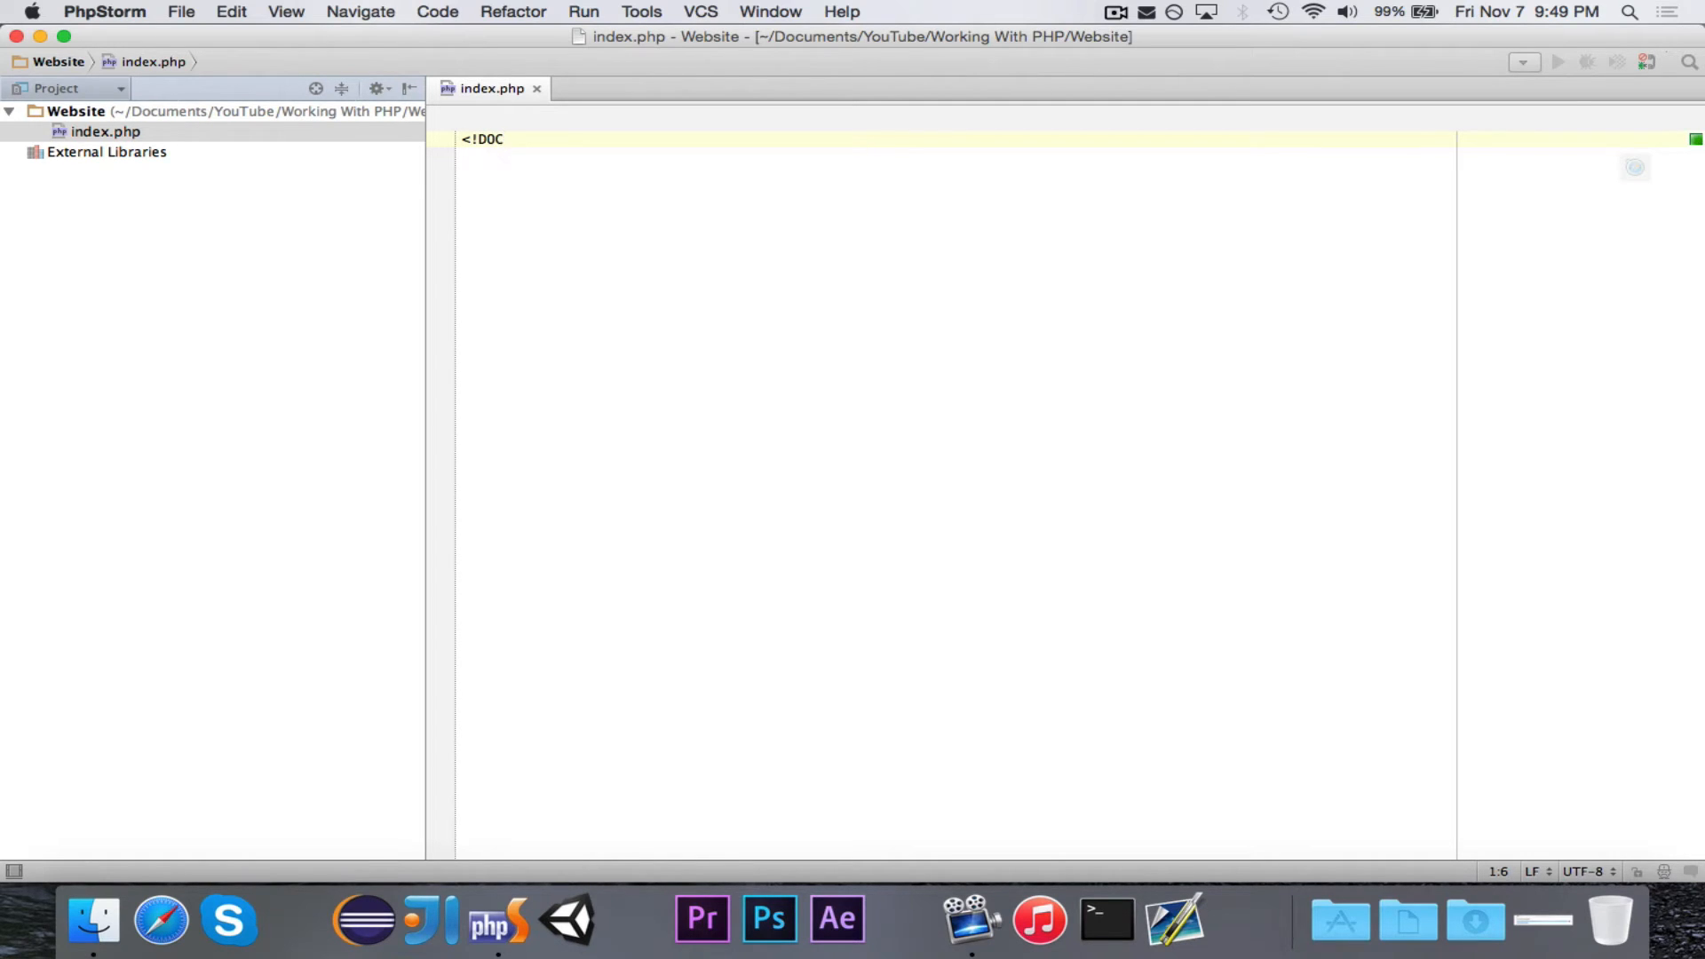
pyautogui.write('TYPE')
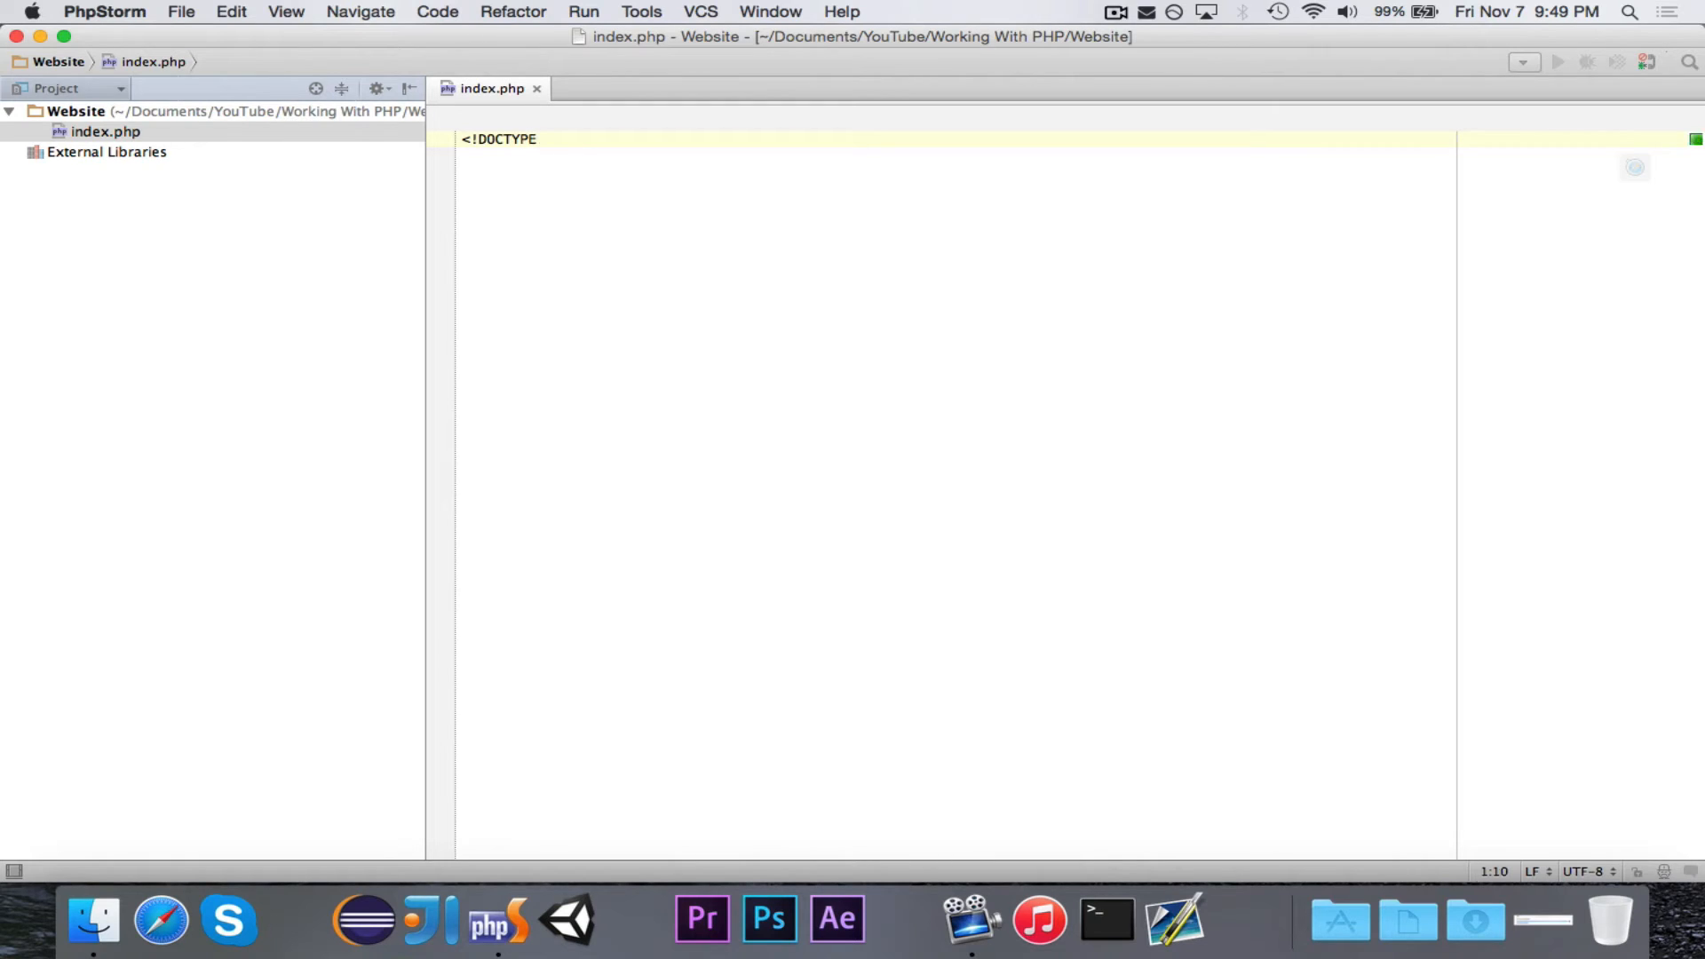
pyautogui.write('html>?')
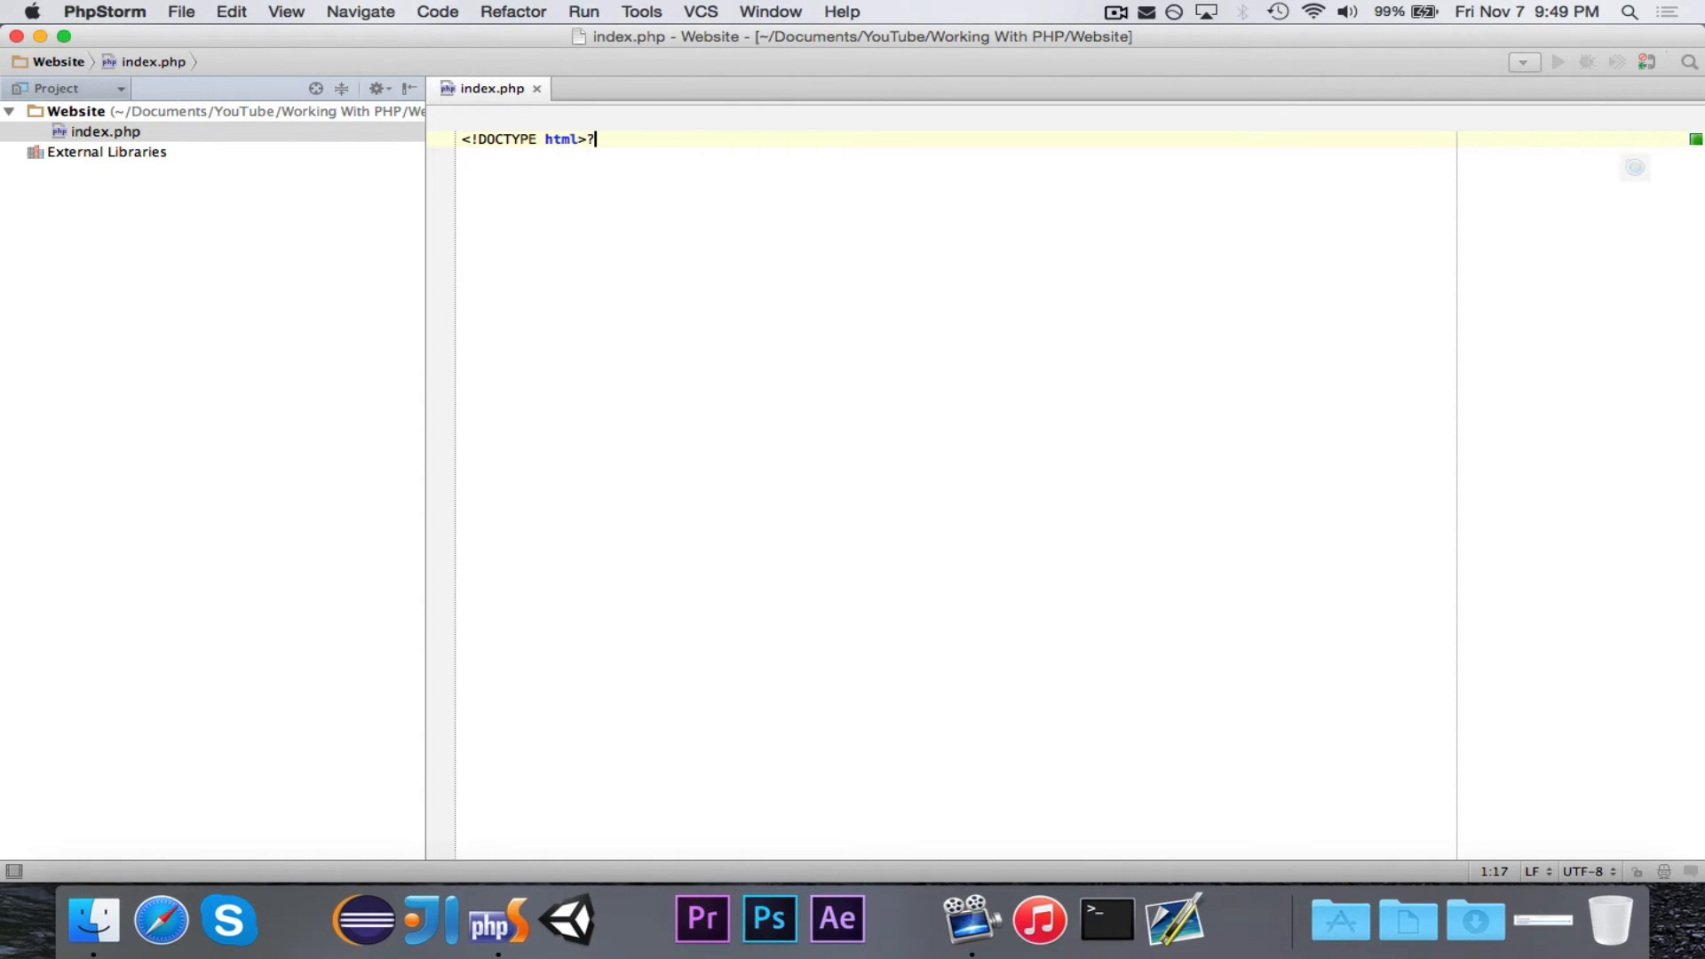
pyautogui.press('Return')
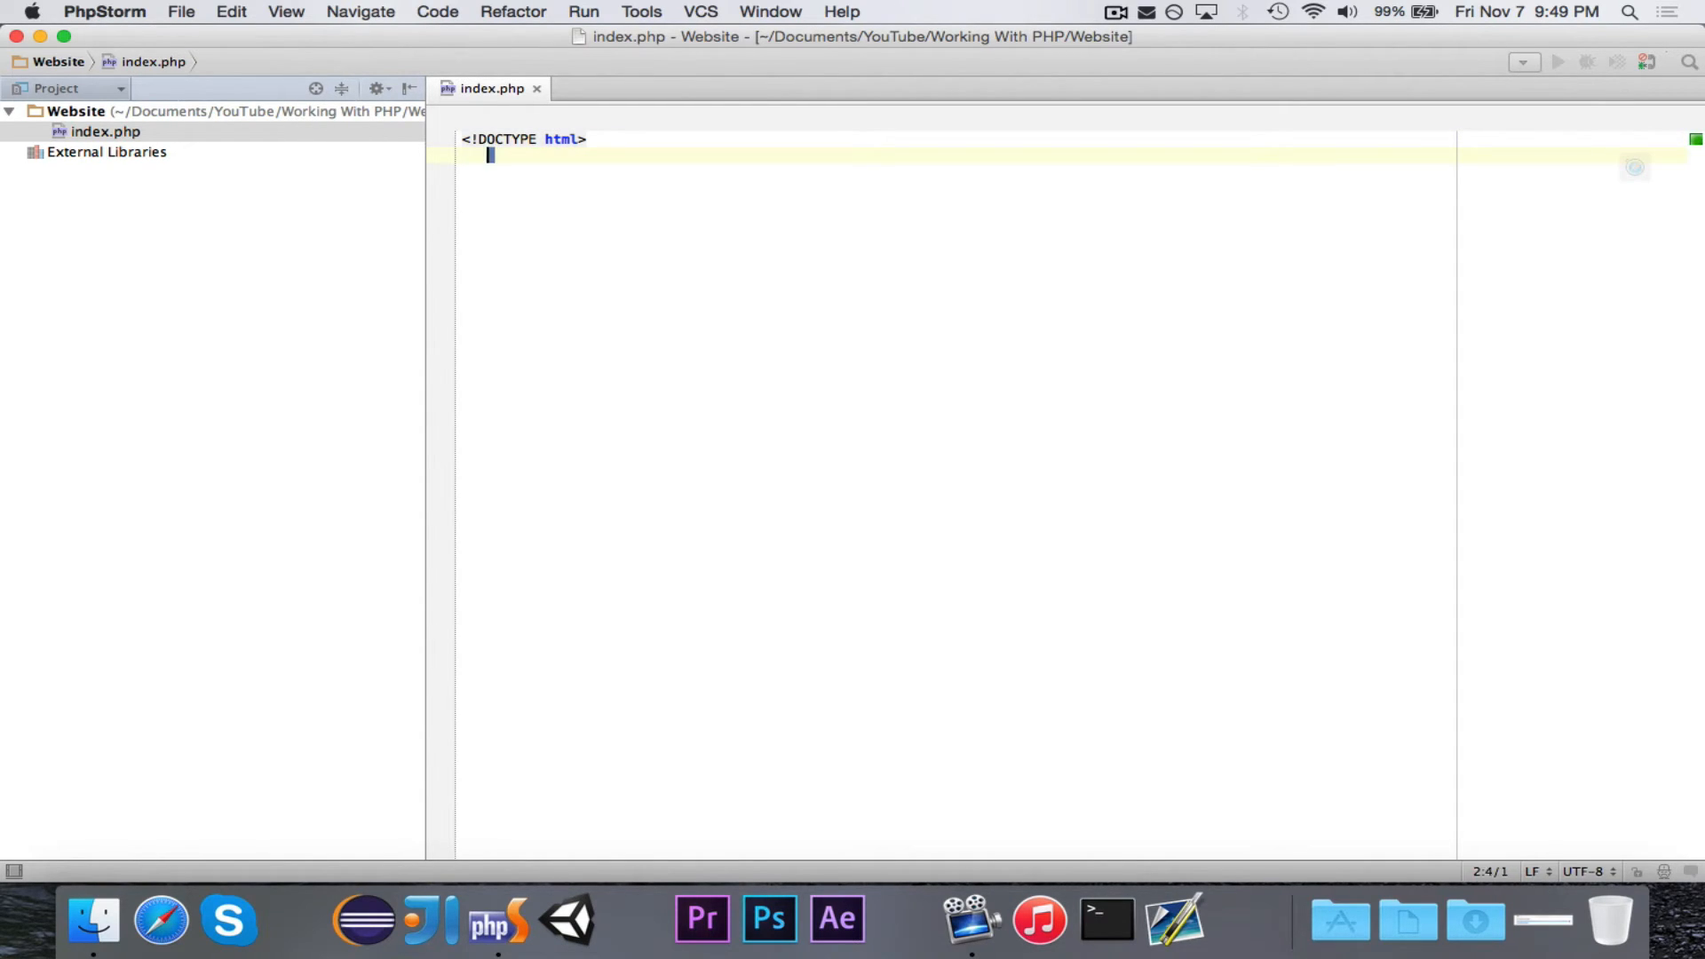
pyautogui.write('<html>')
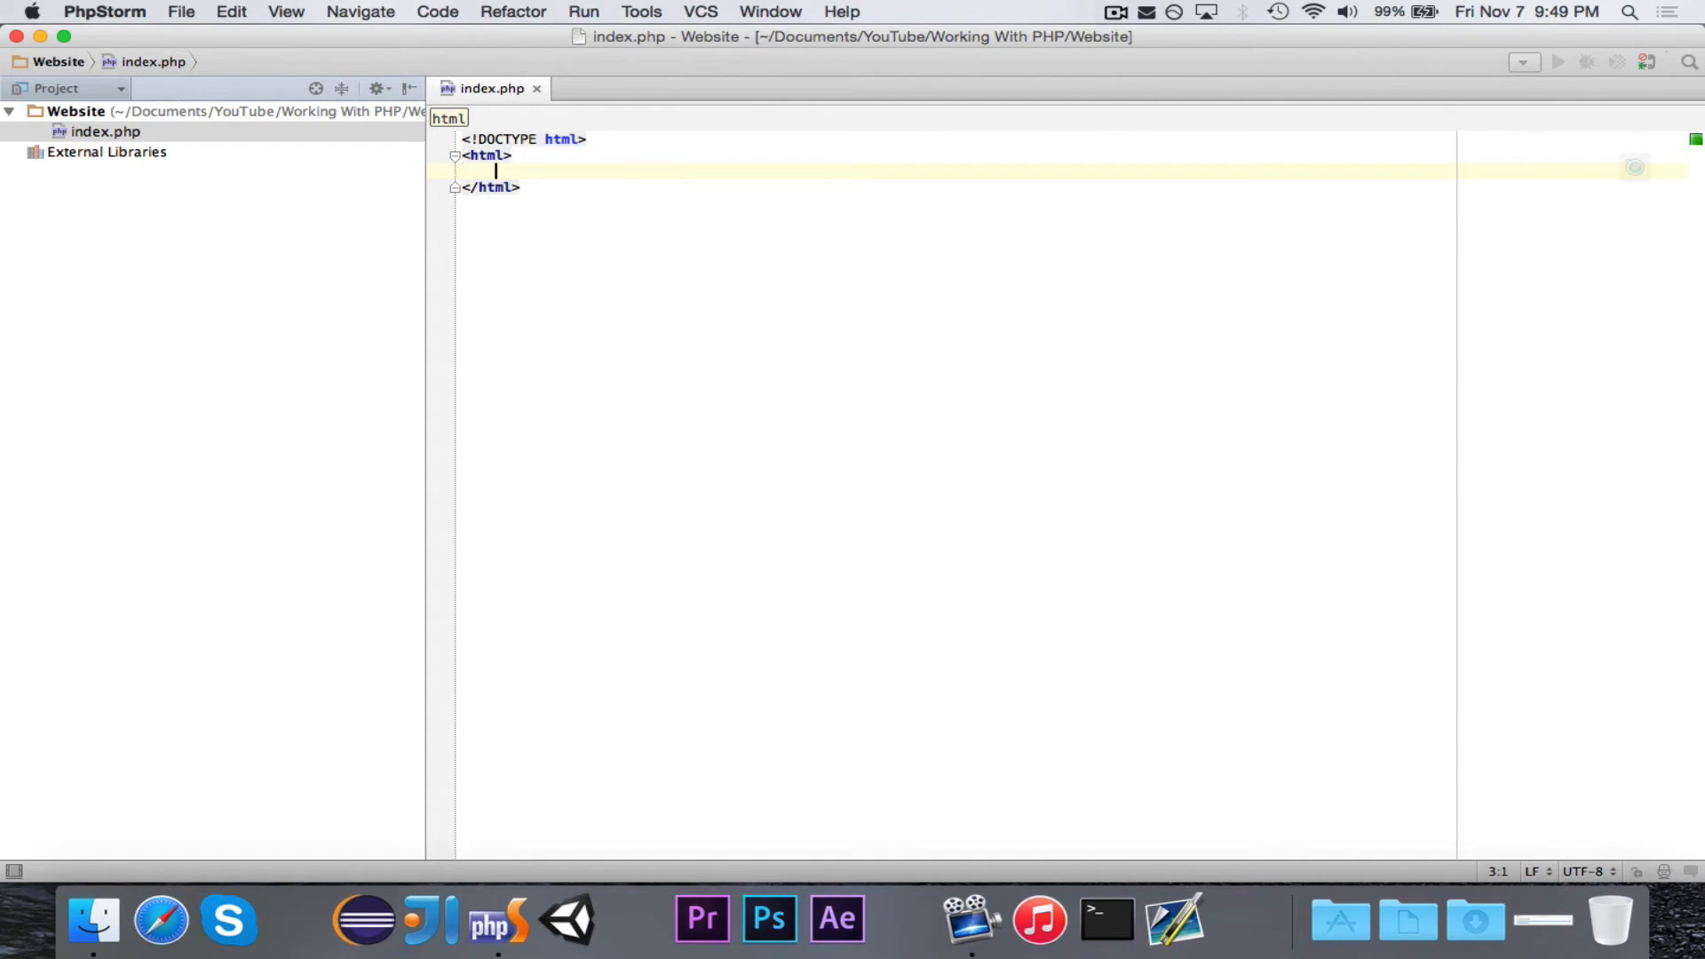
# Add the <head> and <body> elements to the HTML skeleton
pyautogui.write('<head')
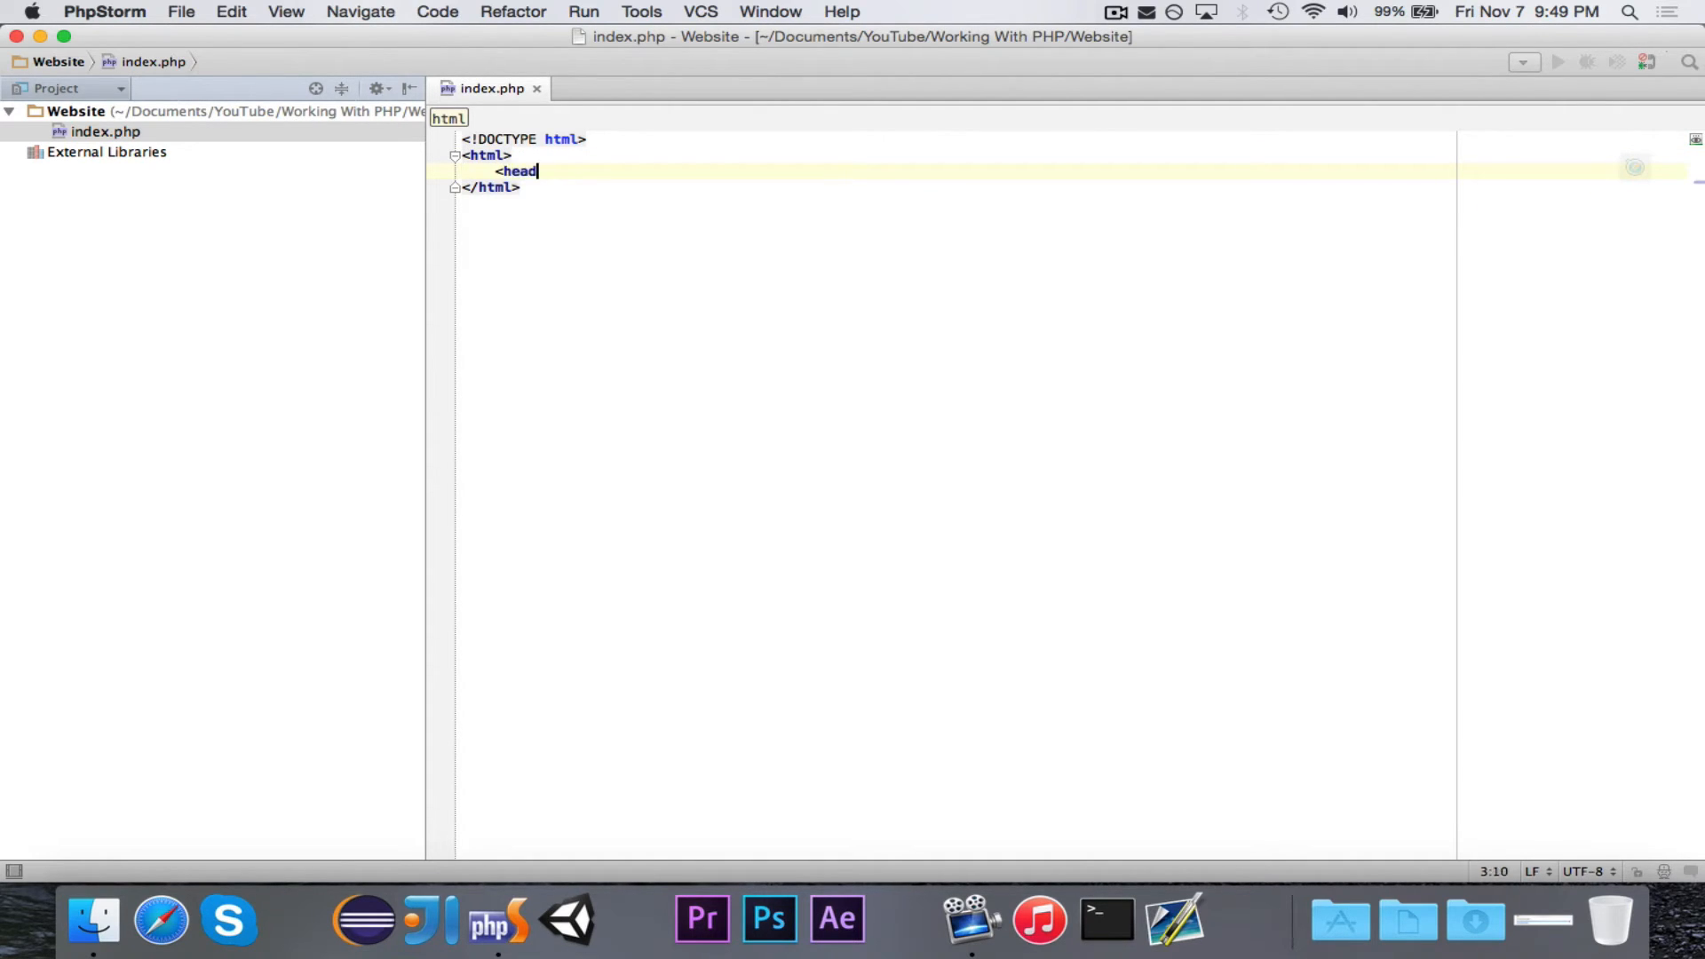
pyautogui.write('></head>')
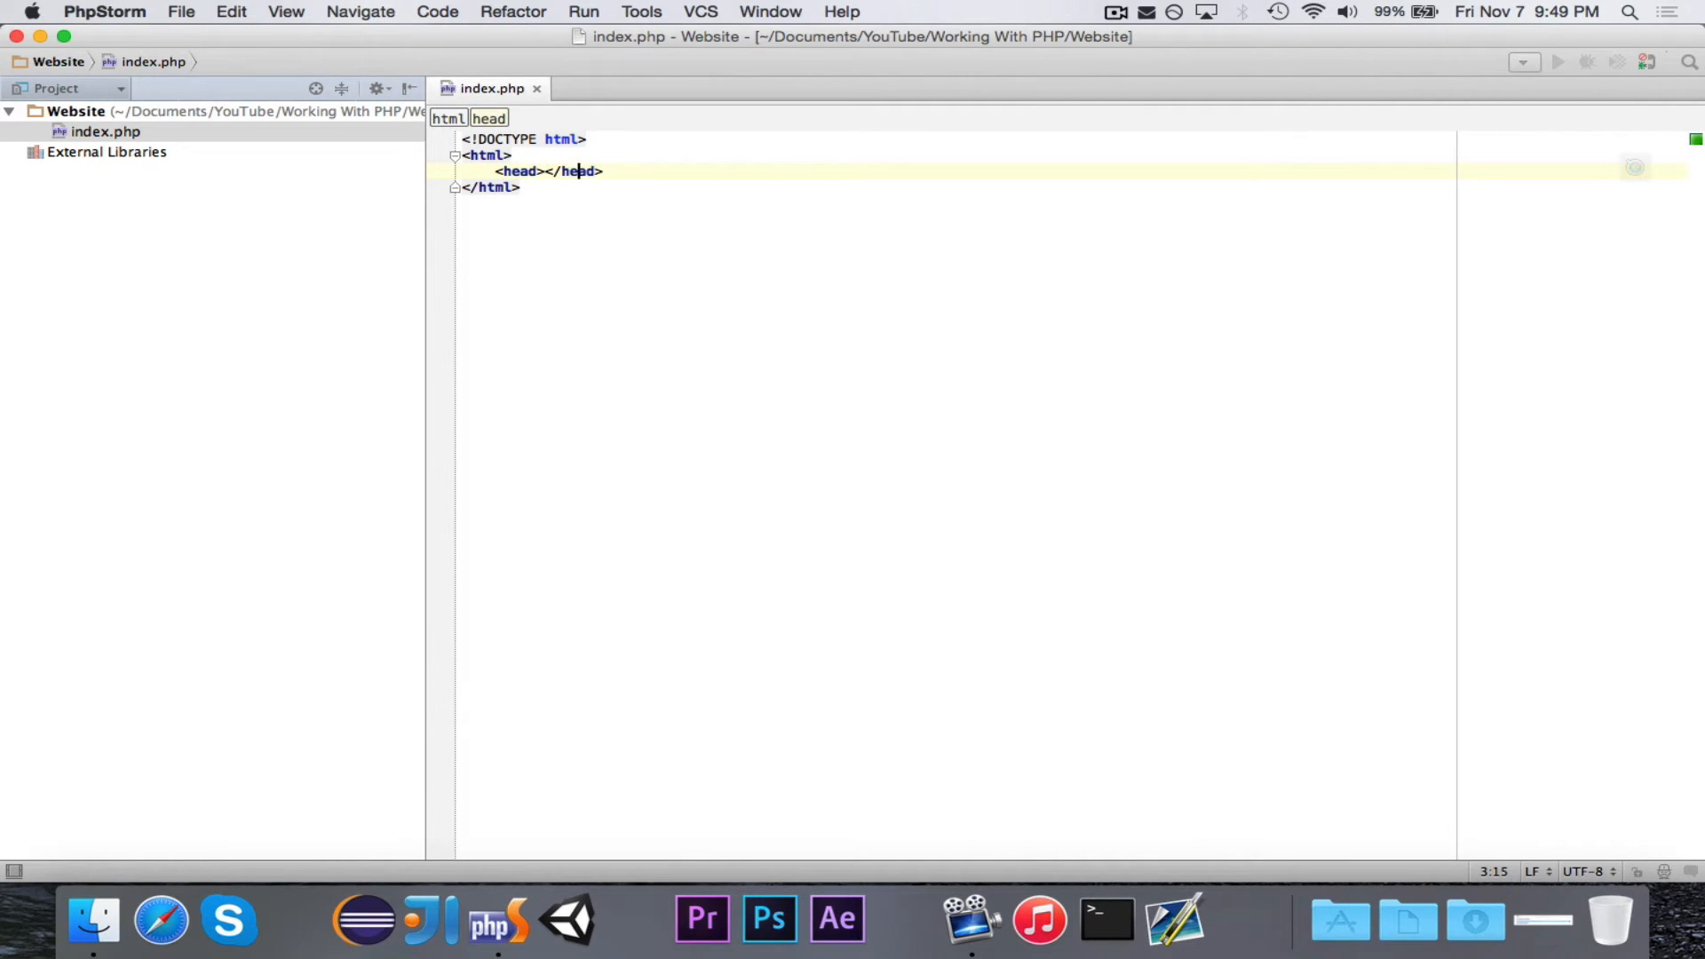
pyautogui.press('Return')
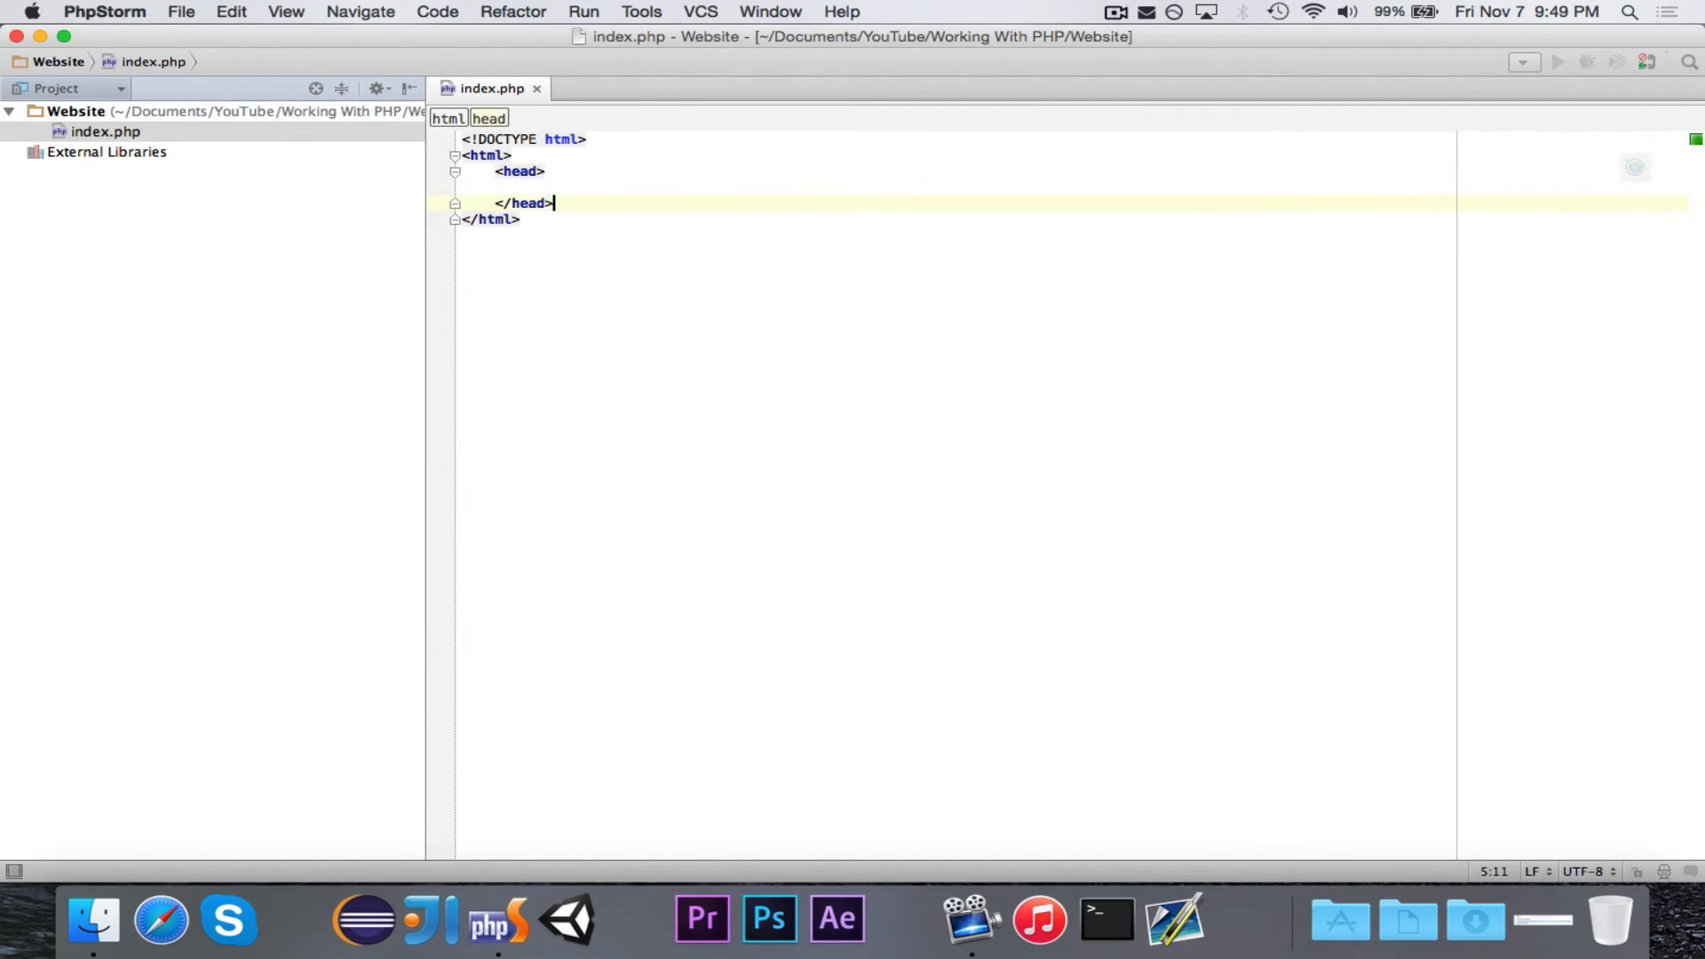
pyautogui.write('<')
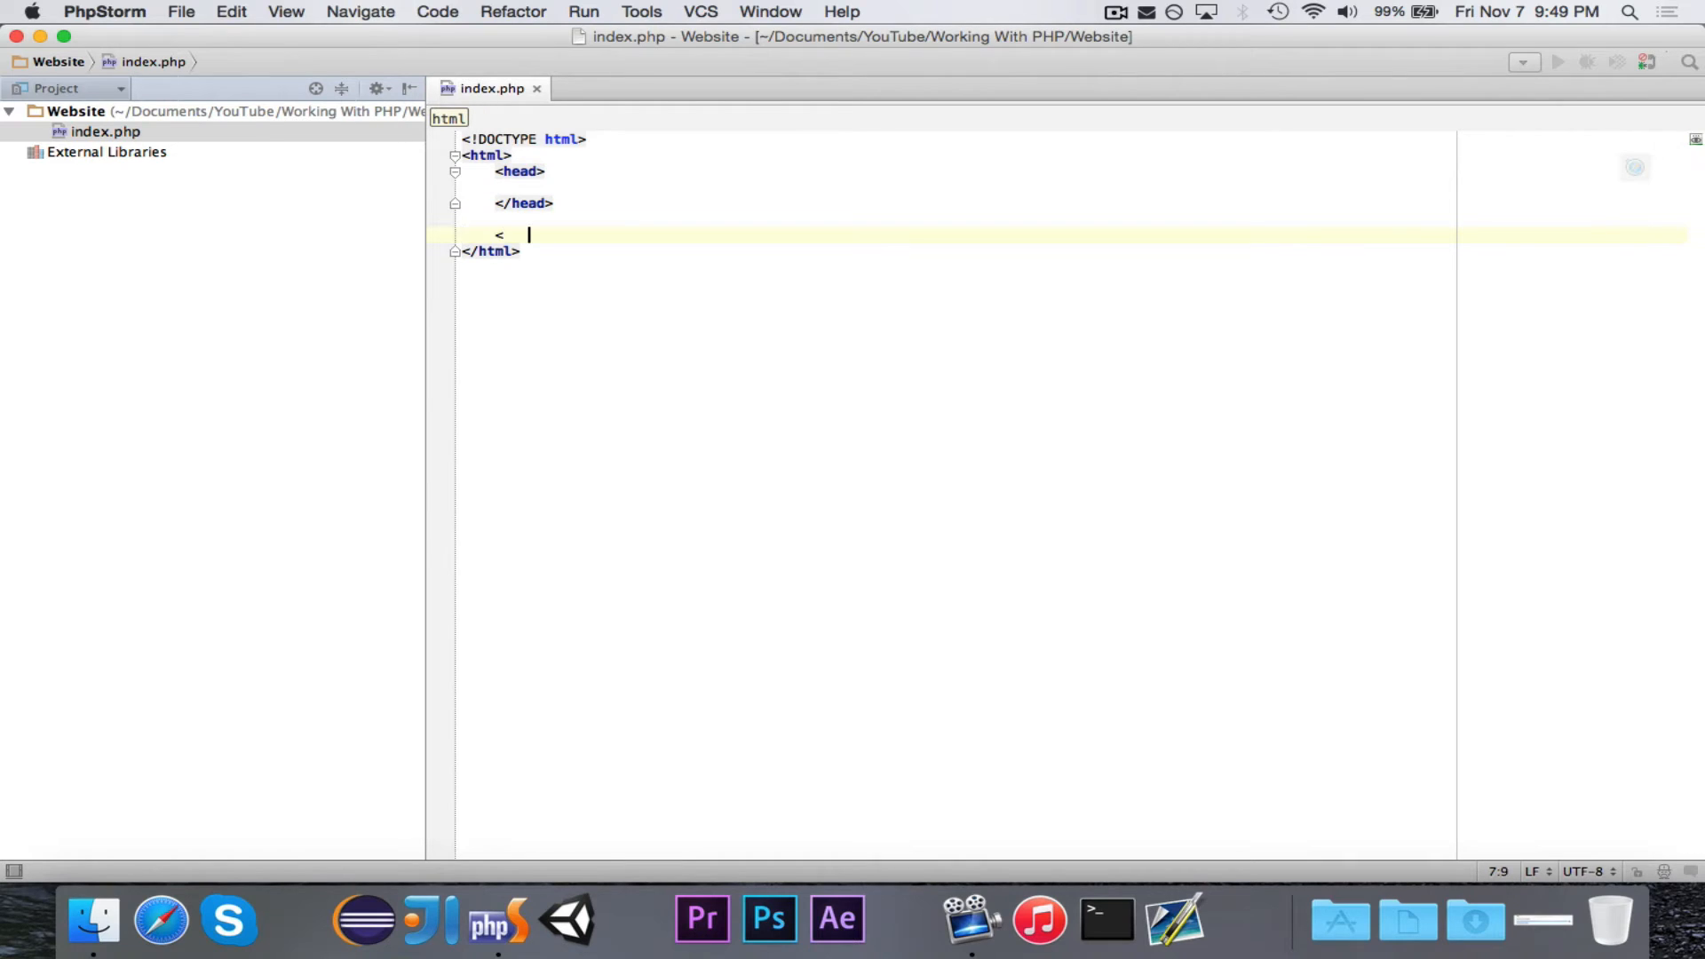
pyautogui.write('body>')
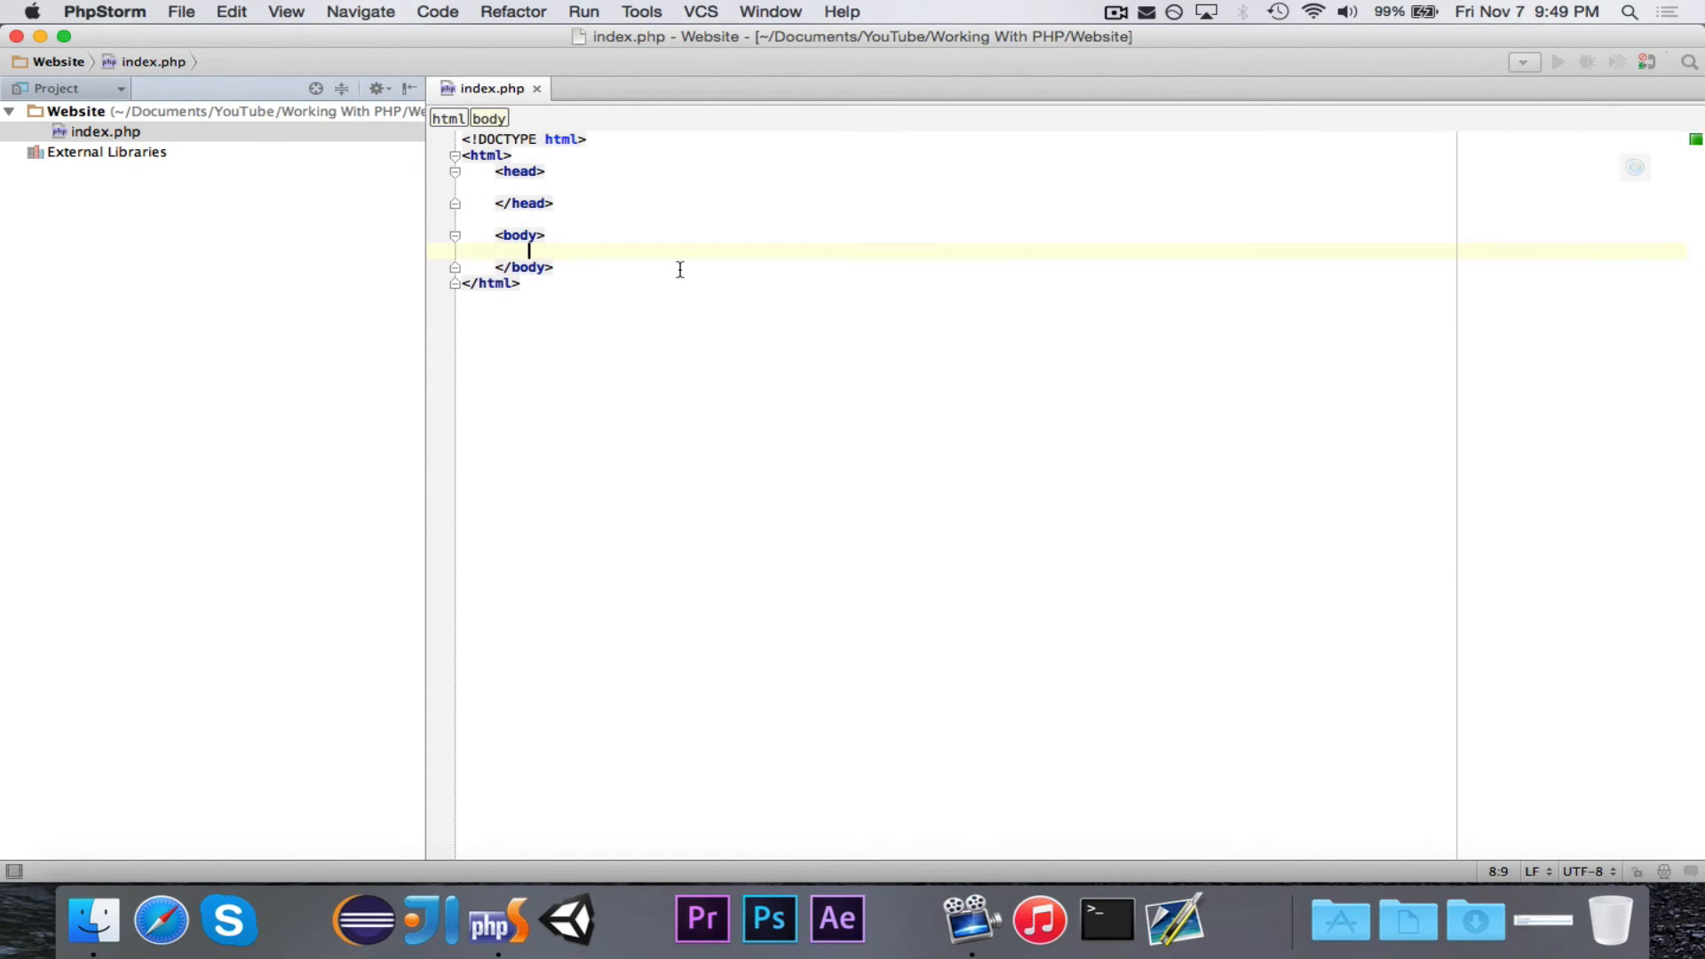
# Add a <title> element in the head and start the site name 'My PHP Webi'
pyautogui.click(661, 186)
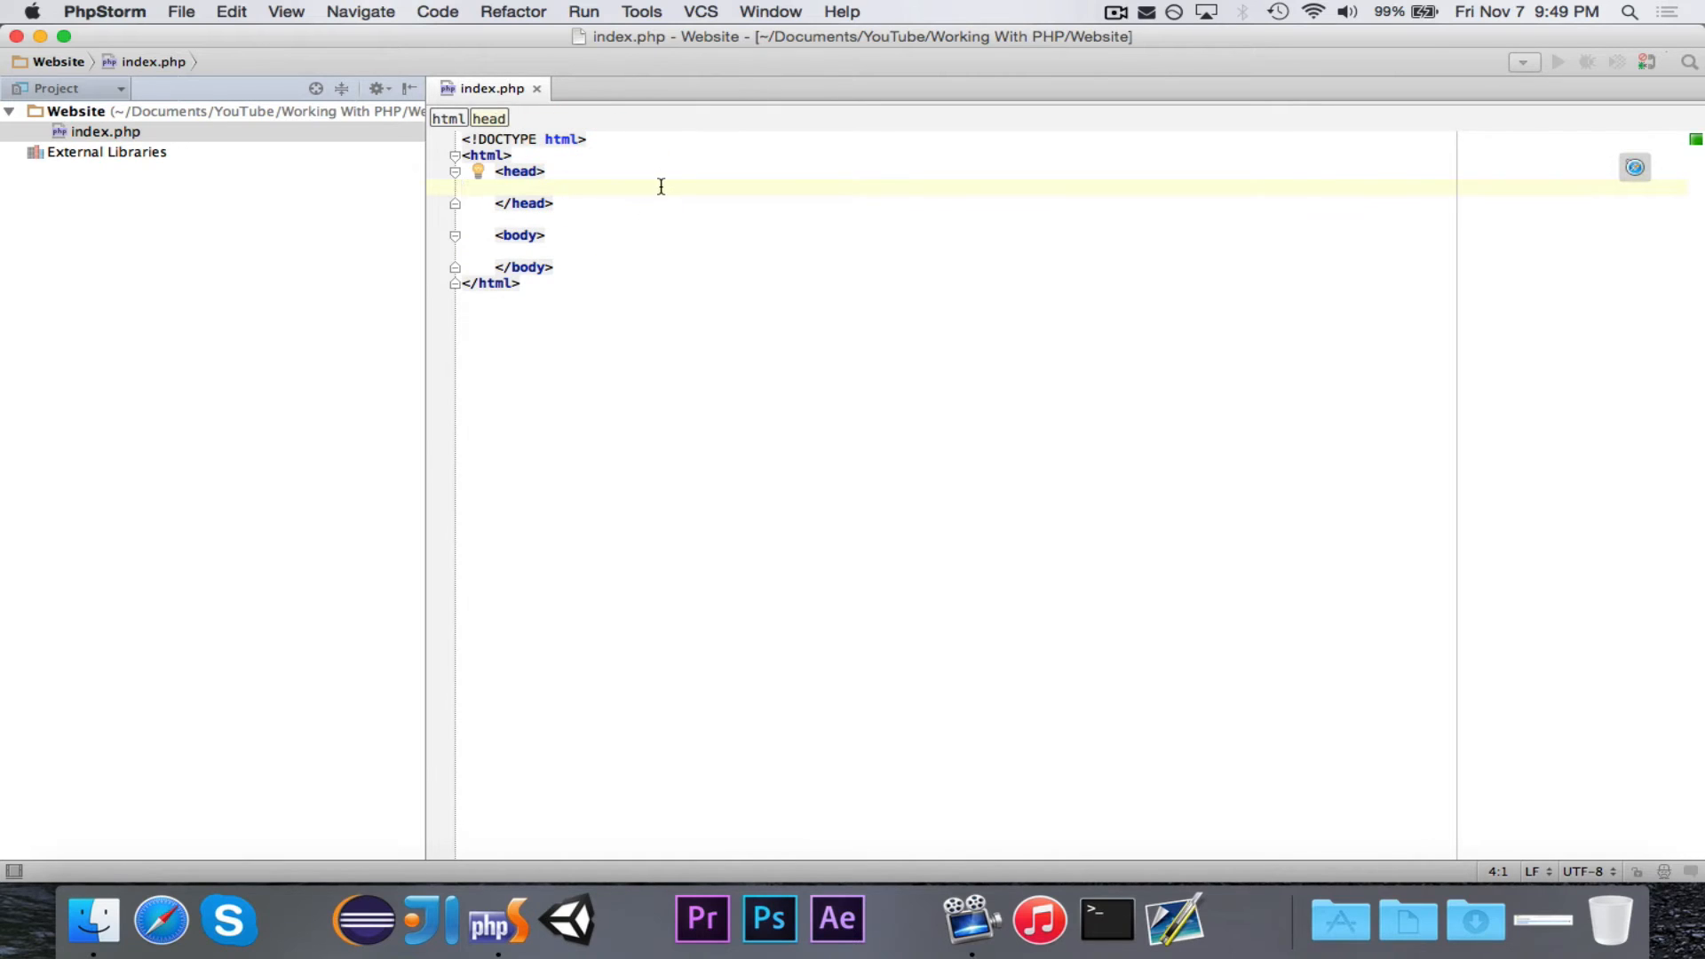
pyautogui.write('<T')
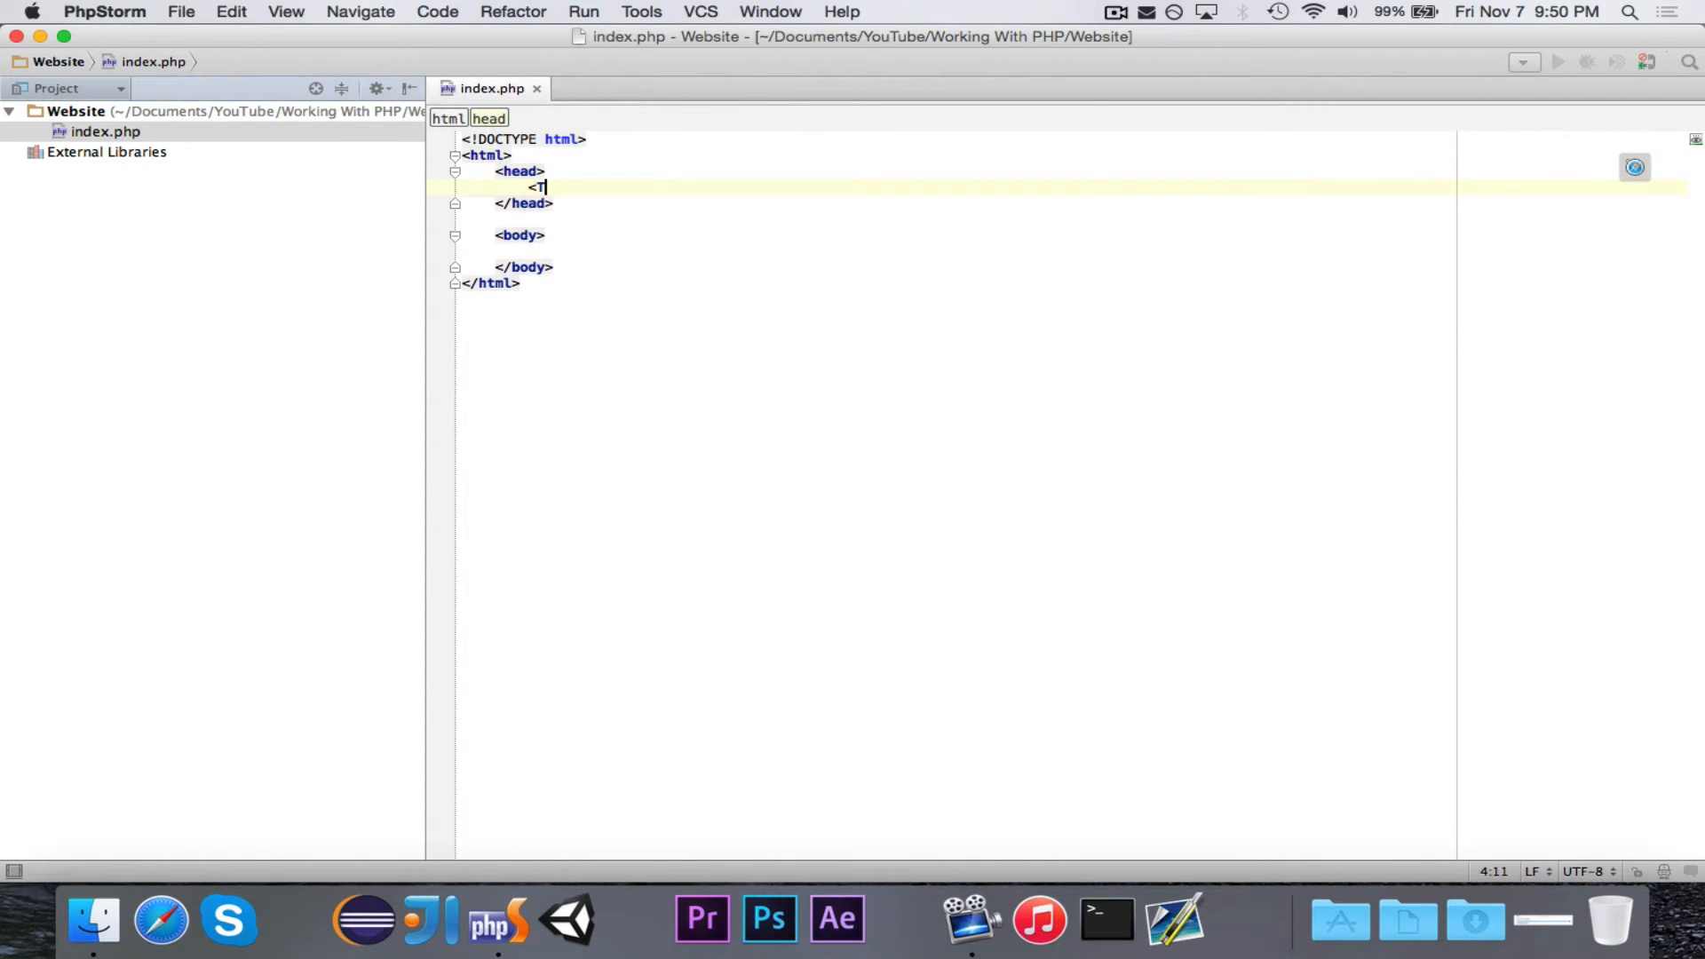
pyautogui.write('itle></title>')
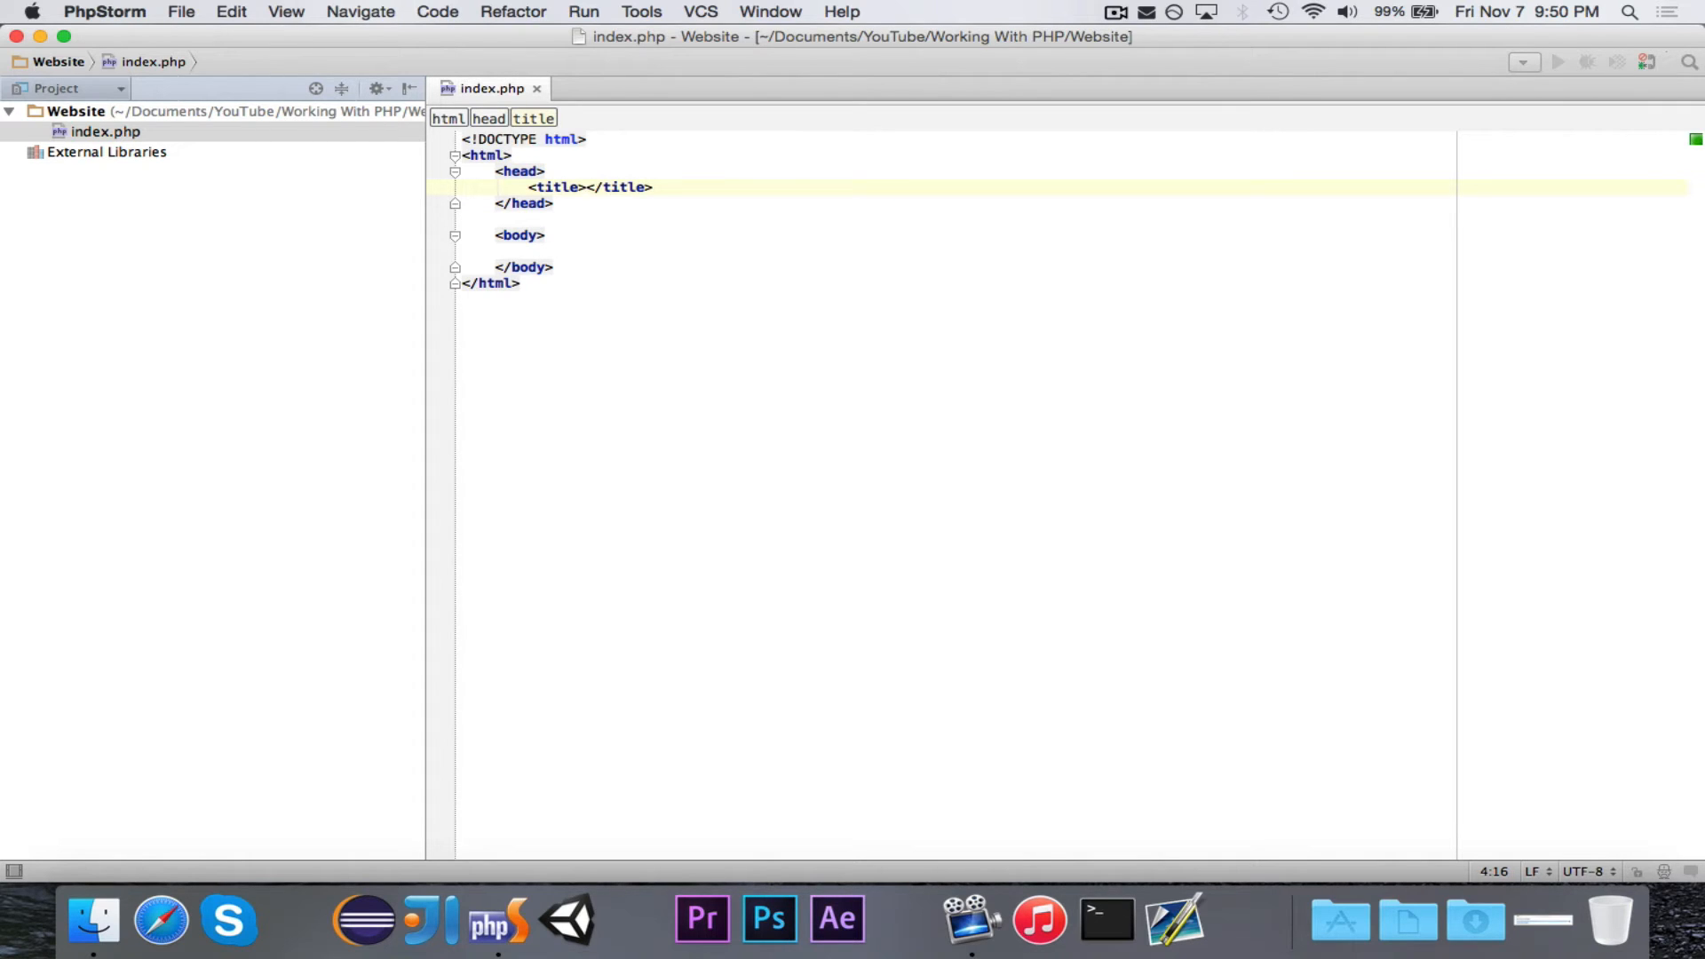
pyautogui.write('My PHP Webi')
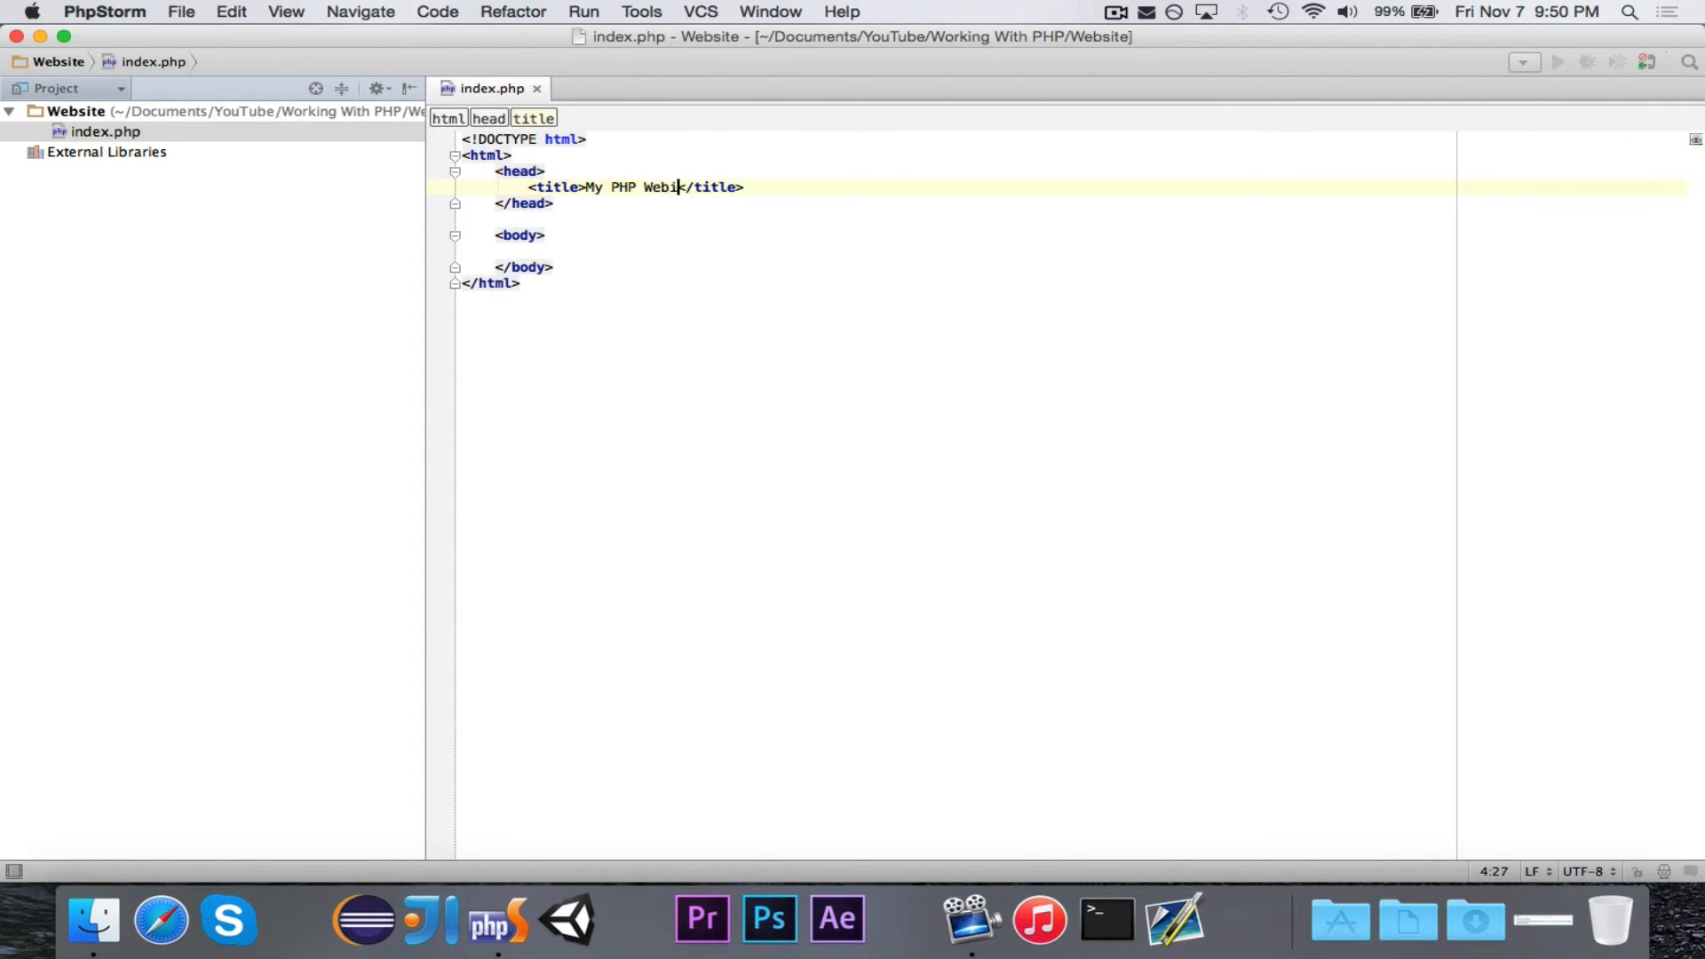
# Add a paragraph 'This is some text.' with a line break inside the body
pyautogui.click(547, 234)
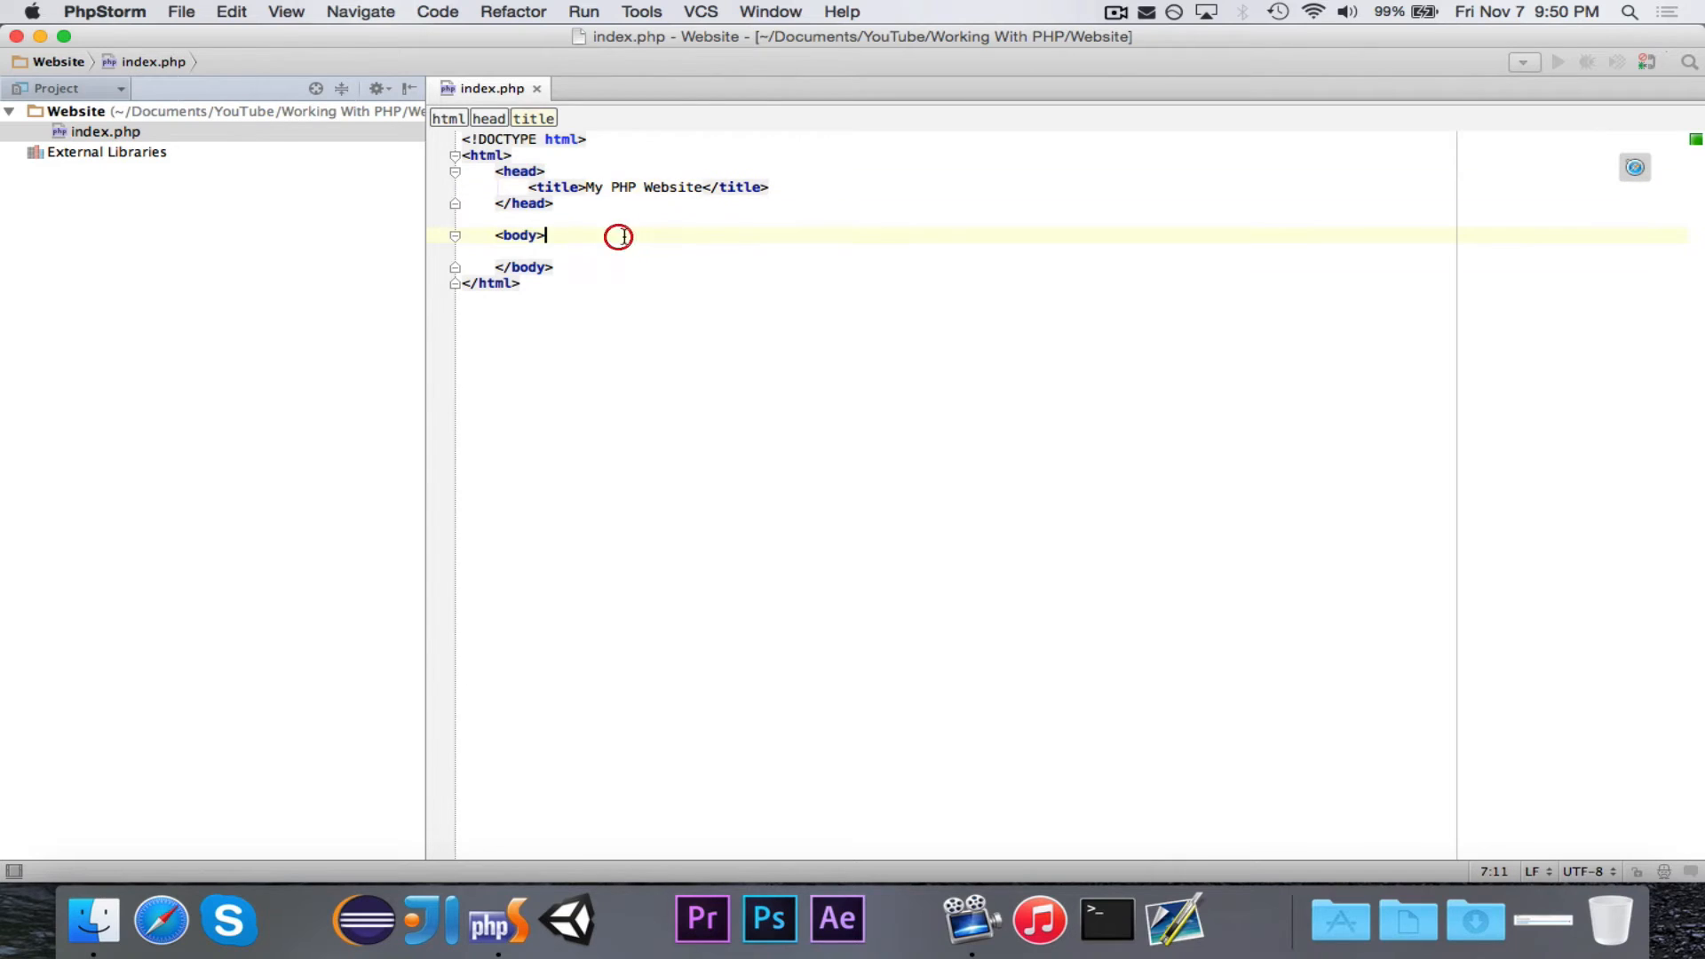
pyautogui.press('Return')
pyautogui.write('<p>This is some </p>')
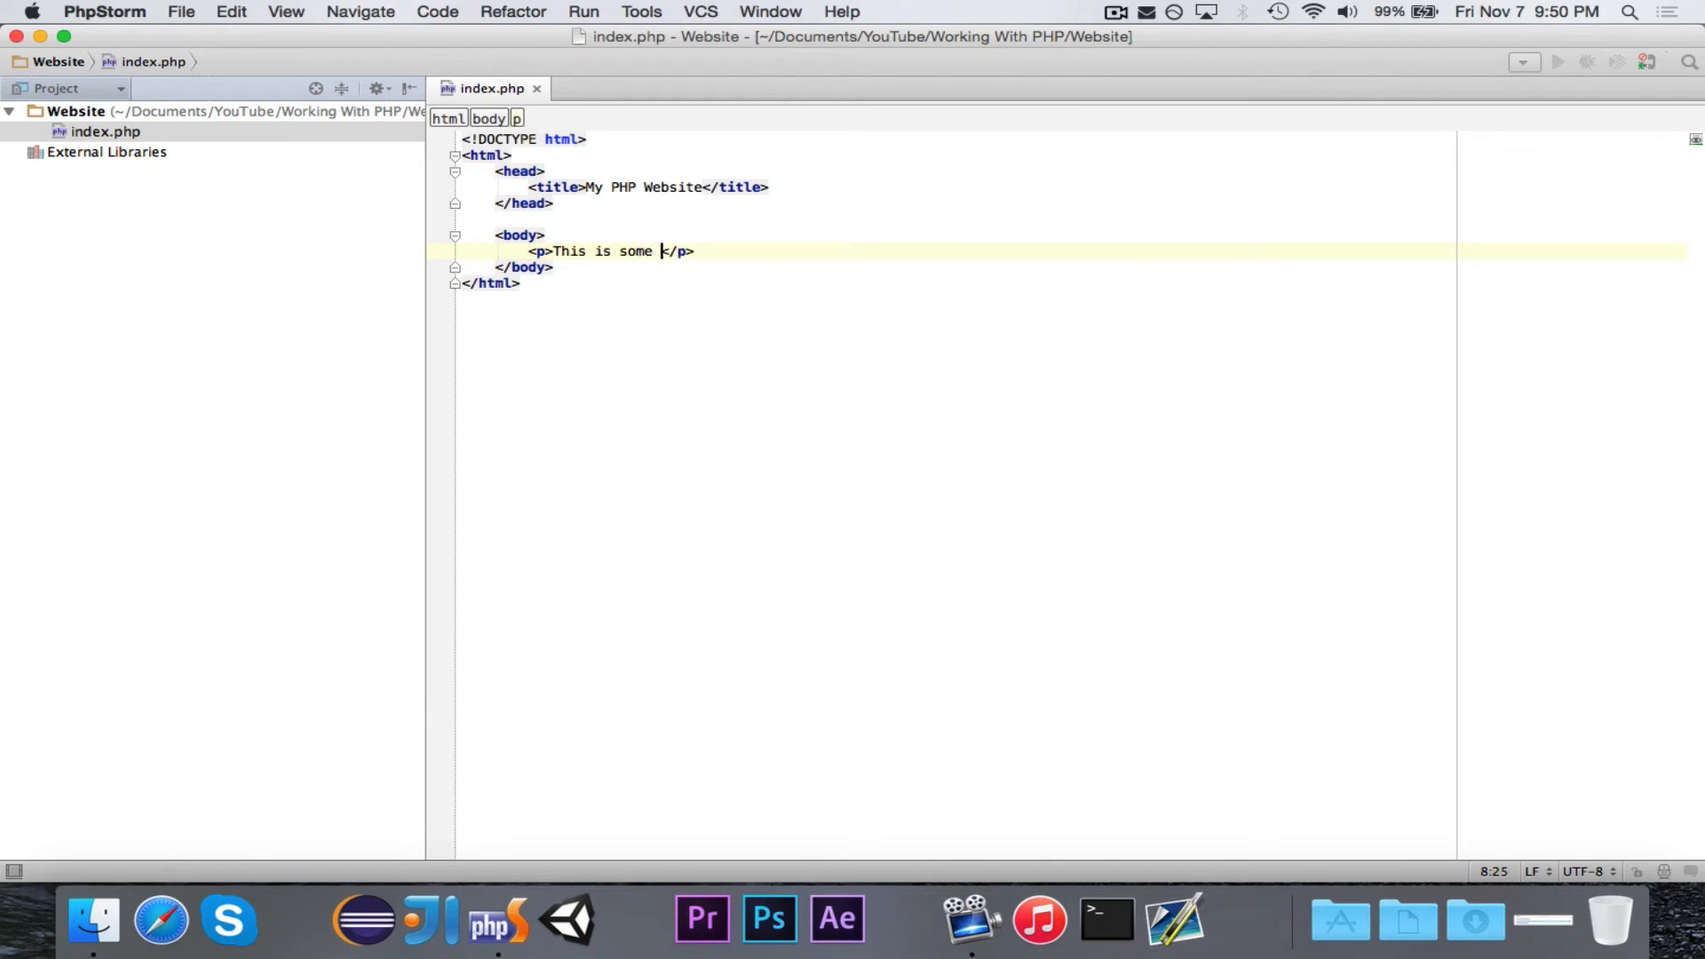
pyautogui.write('text.')
pyautogui.write('<br/>')
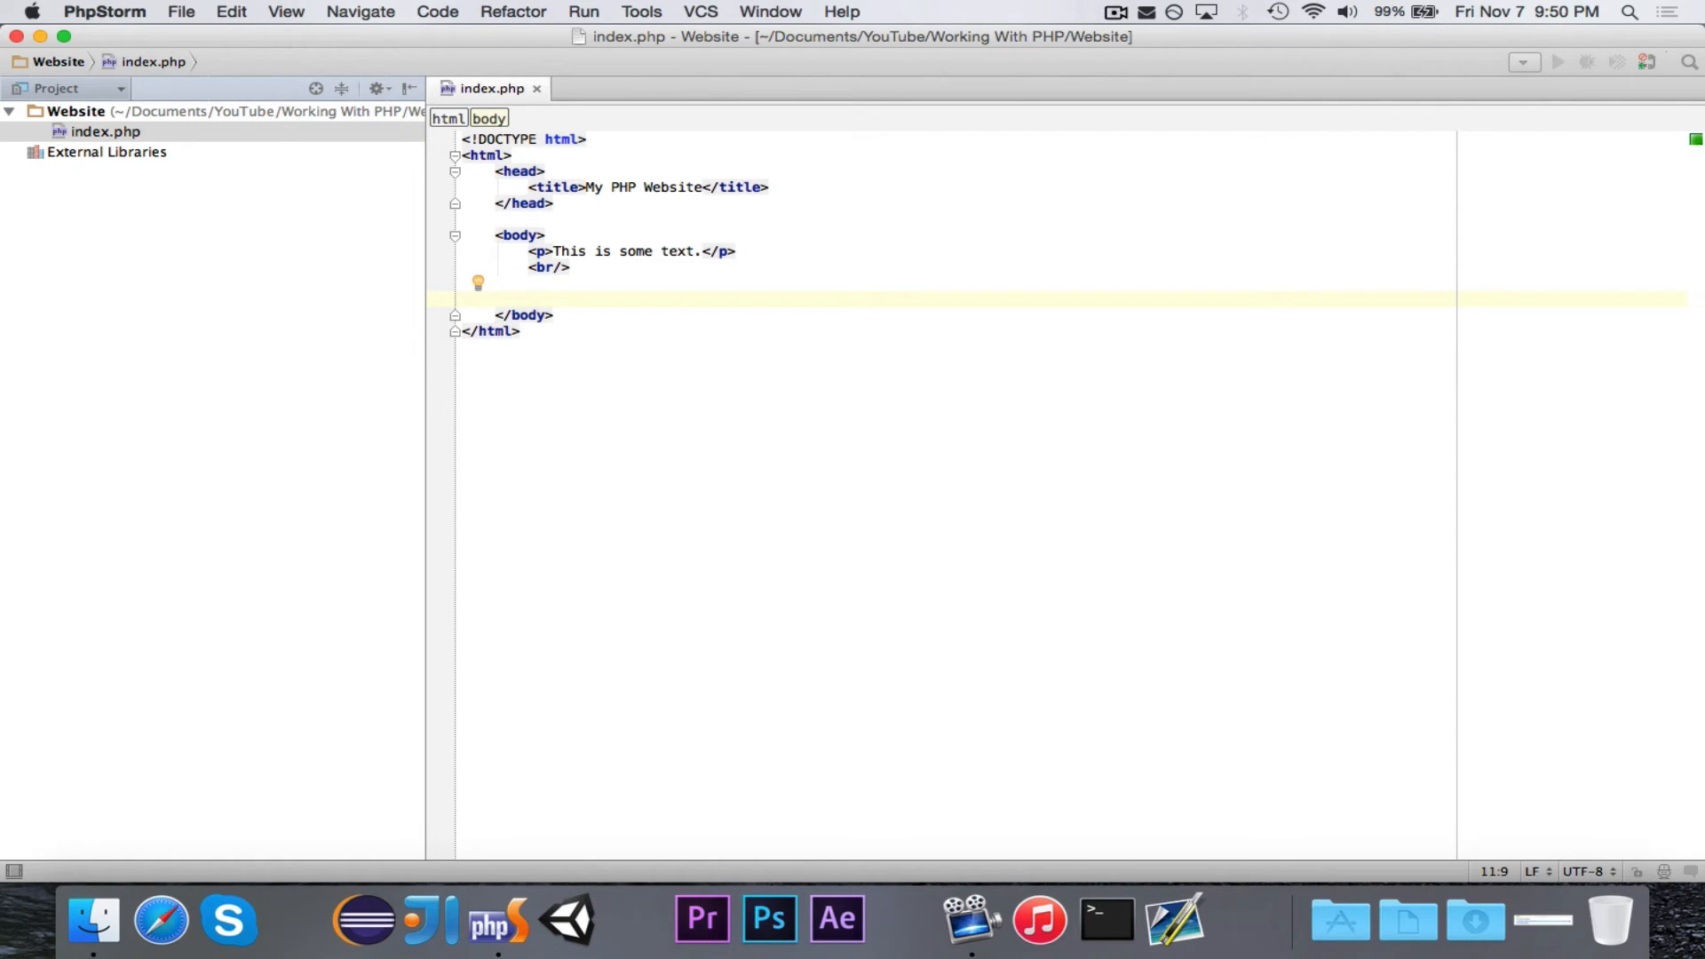
pyautogui.write('<?')
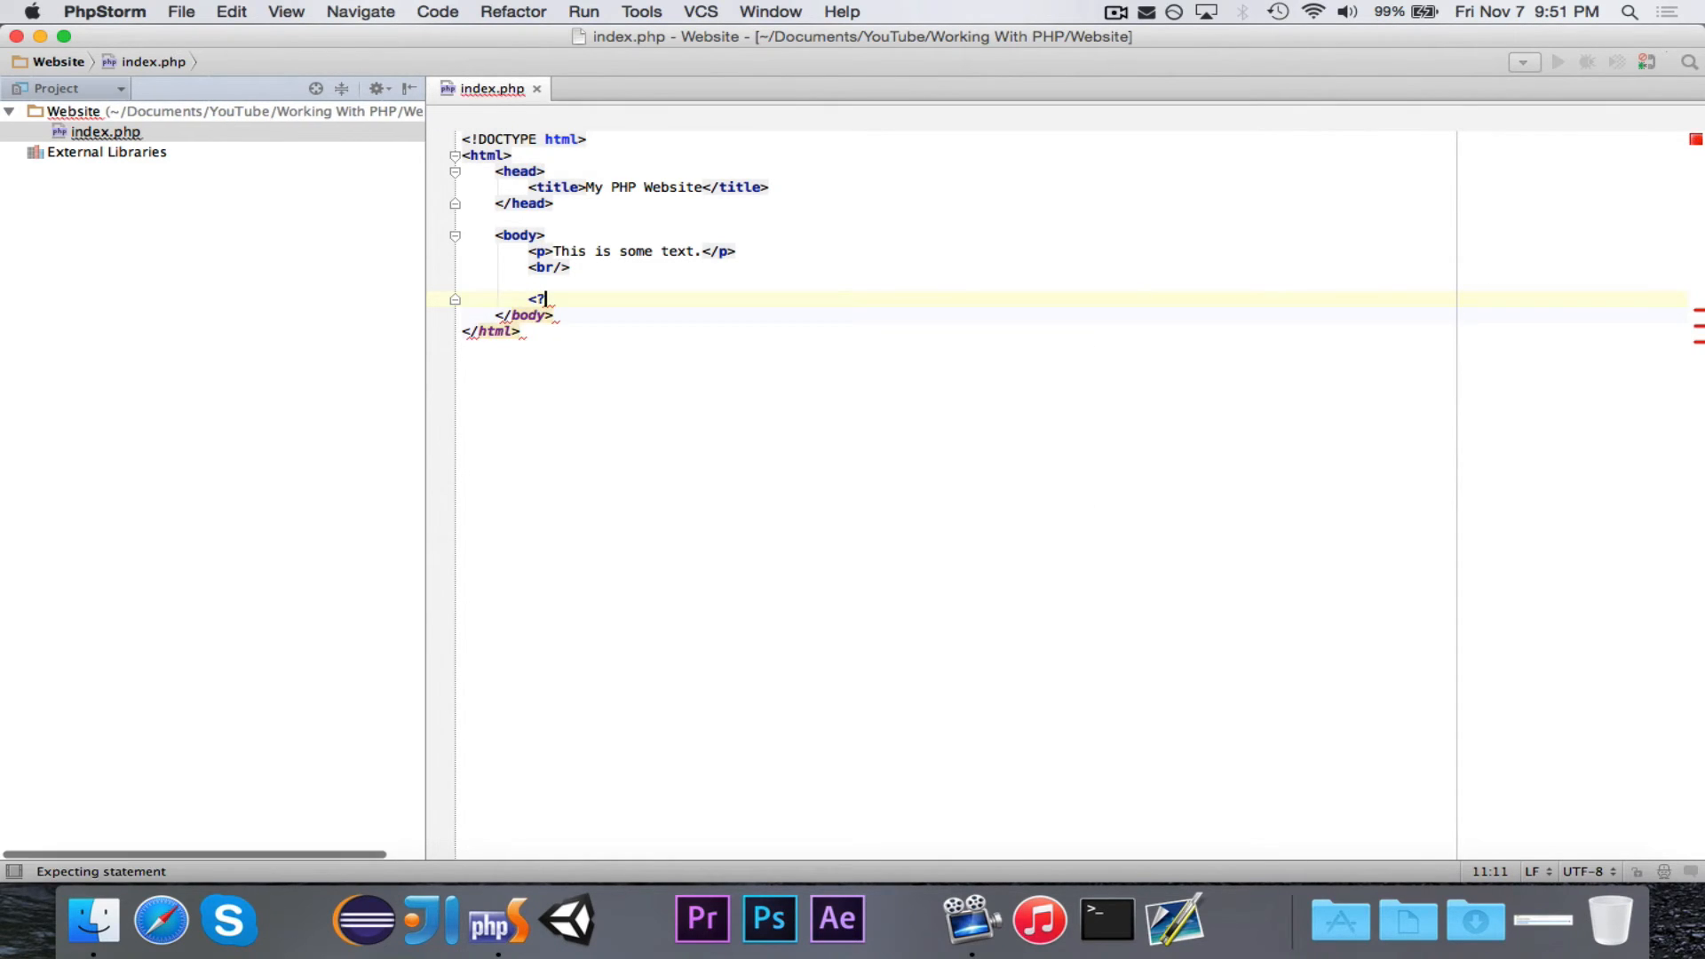
# Write a <?php block containing echo "Hello";
pyautogui.write('php')
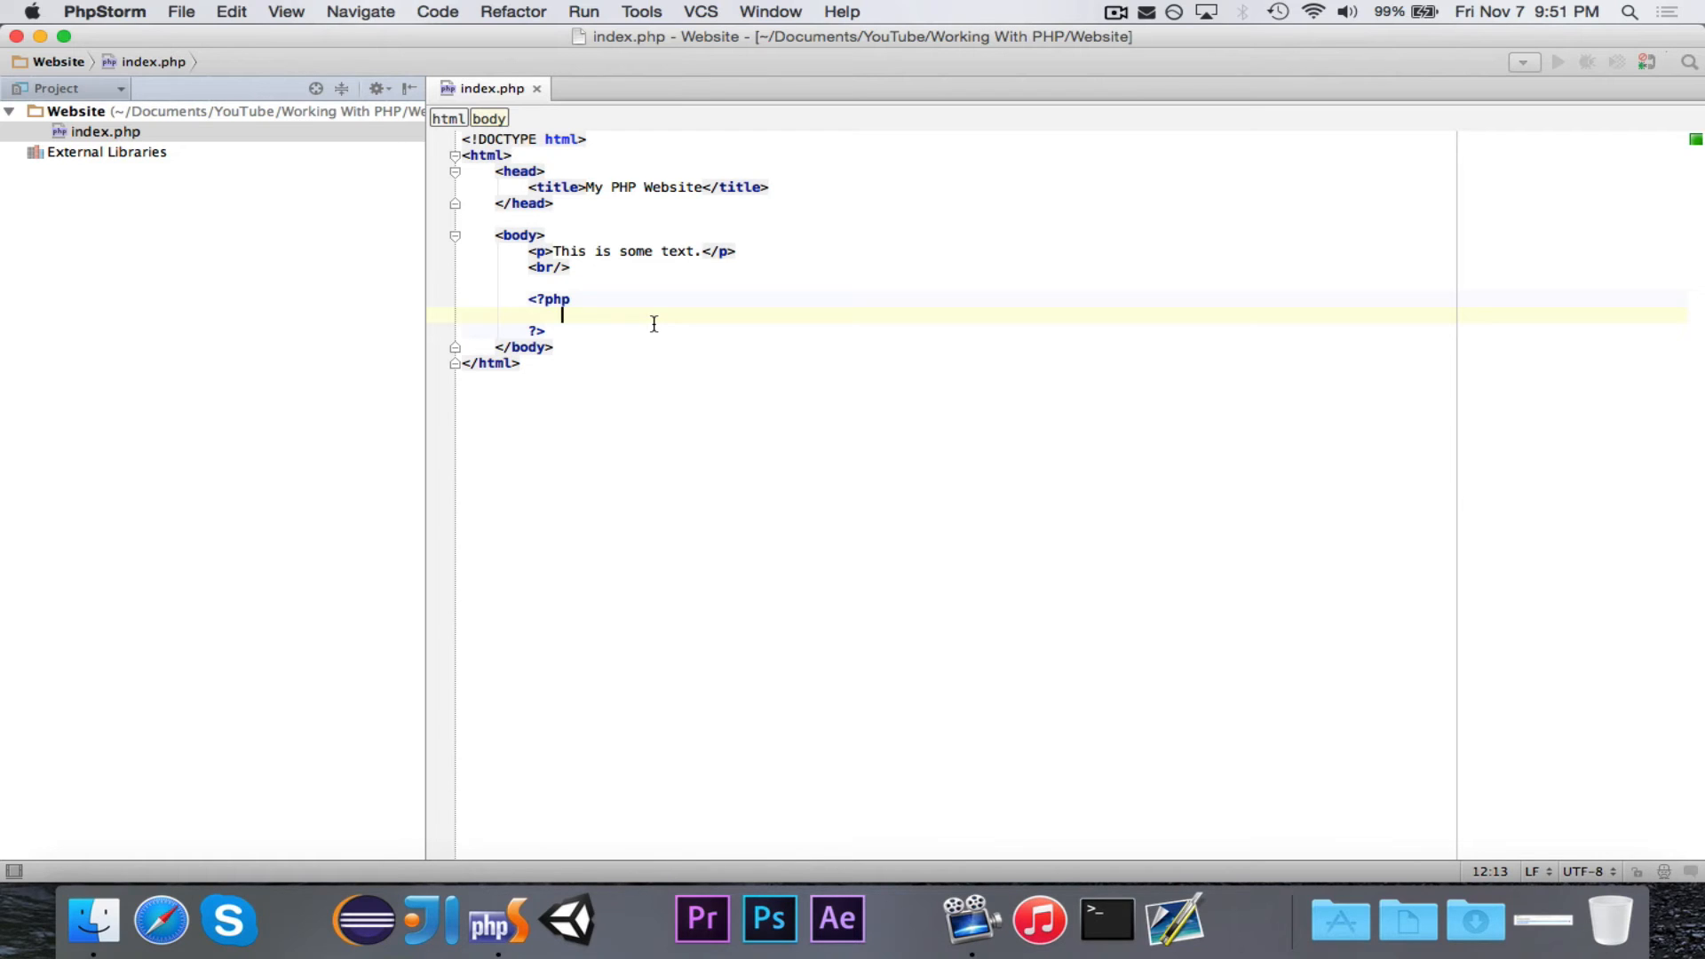
pyautogui.write("echo '")
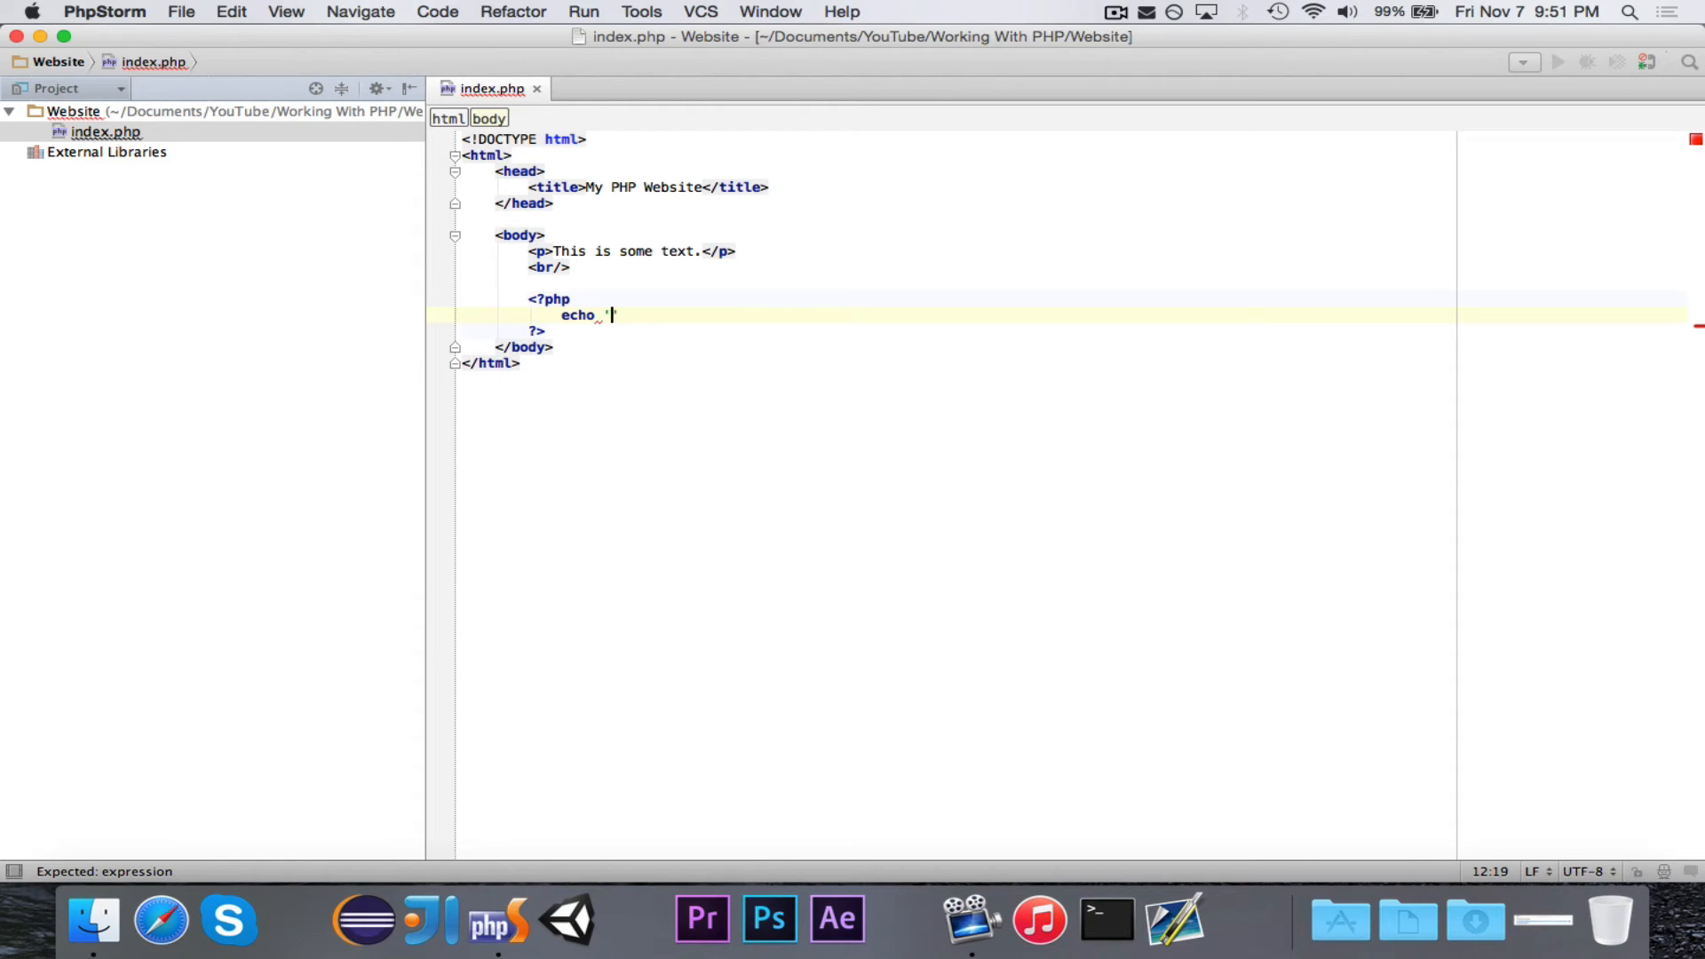
pyautogui.write('"')
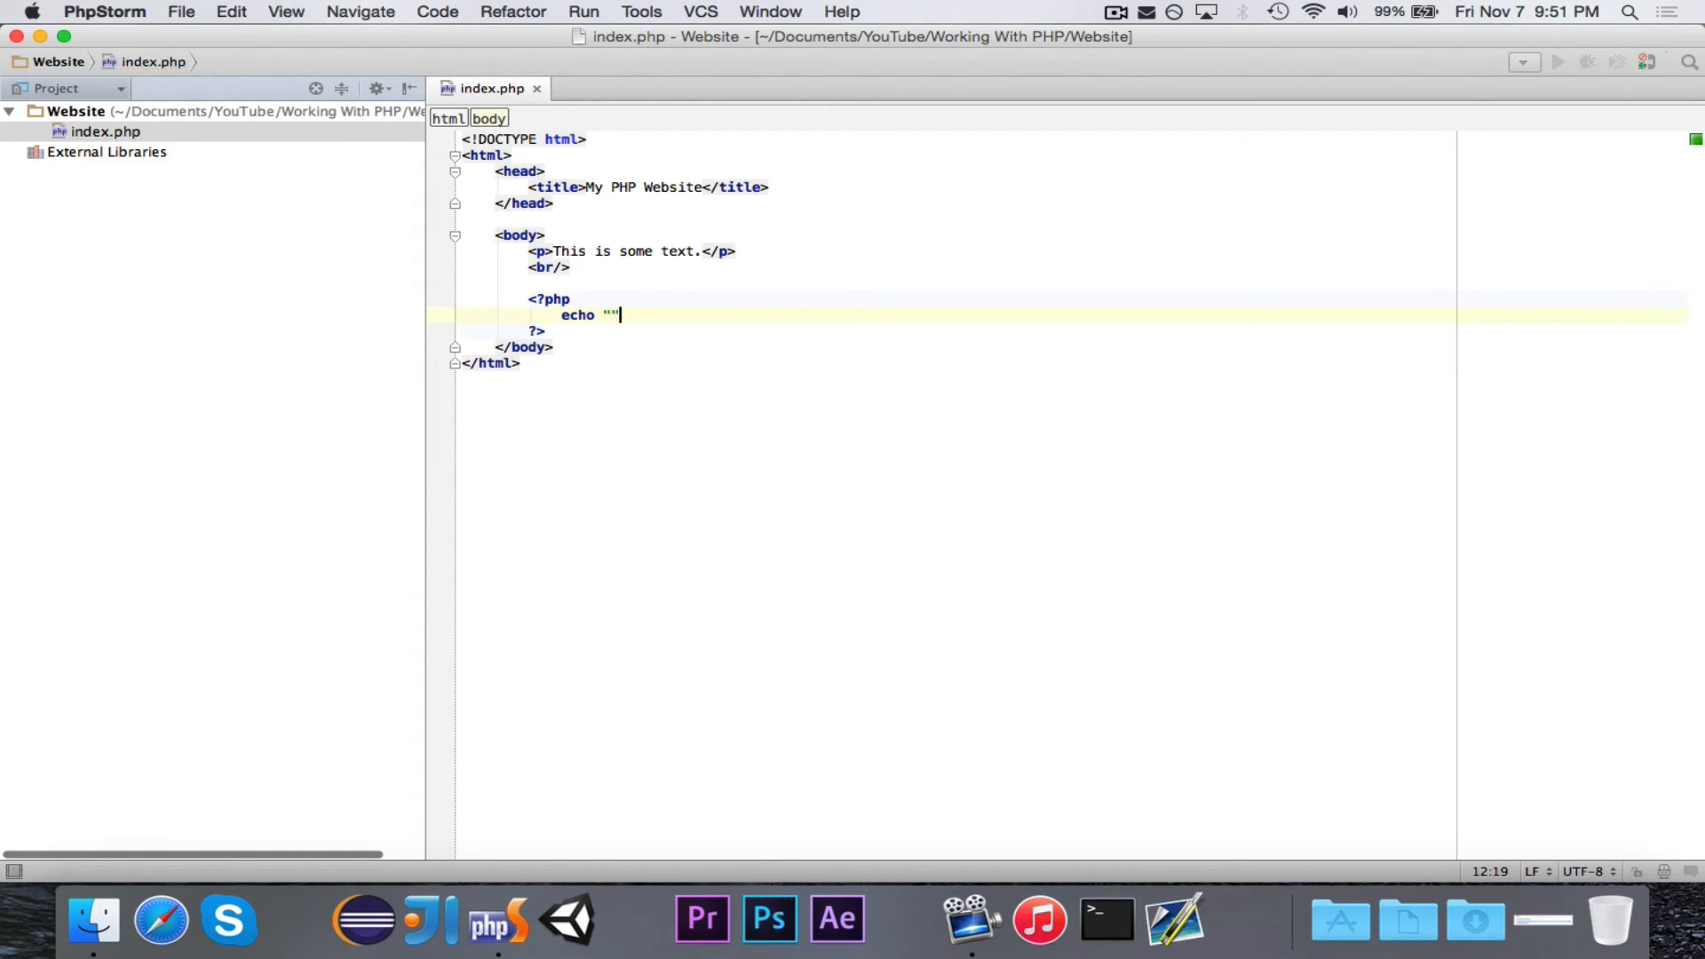
pyautogui.press('backspace')
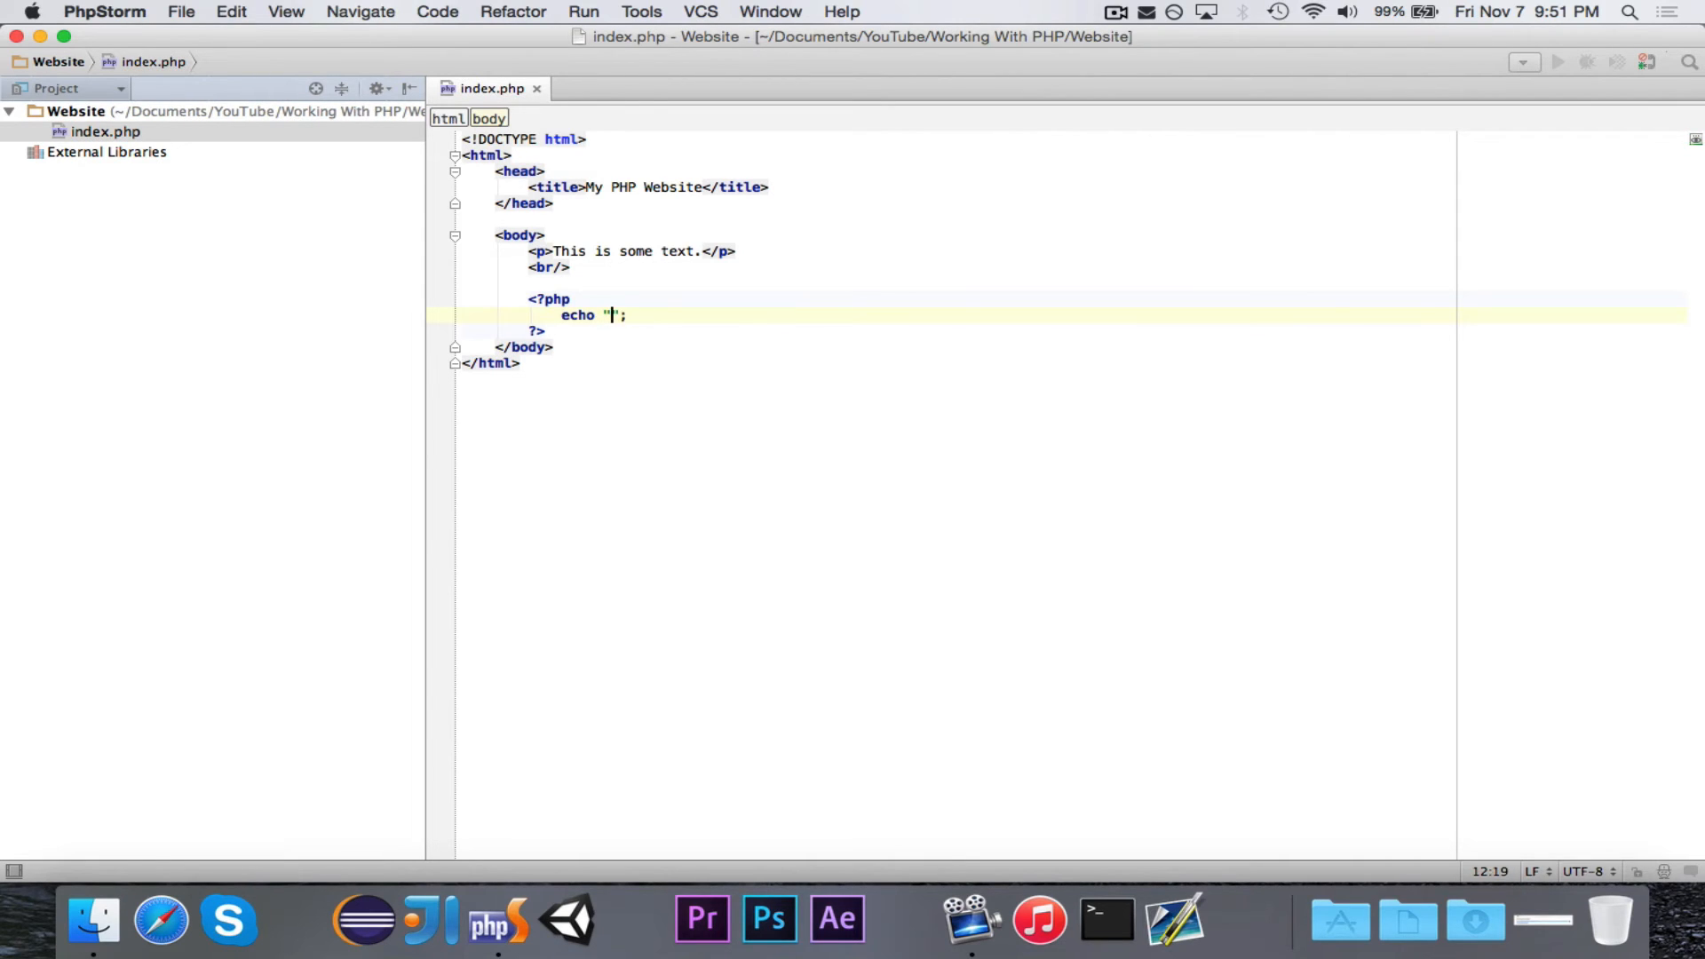
pyautogui.write('Hello')
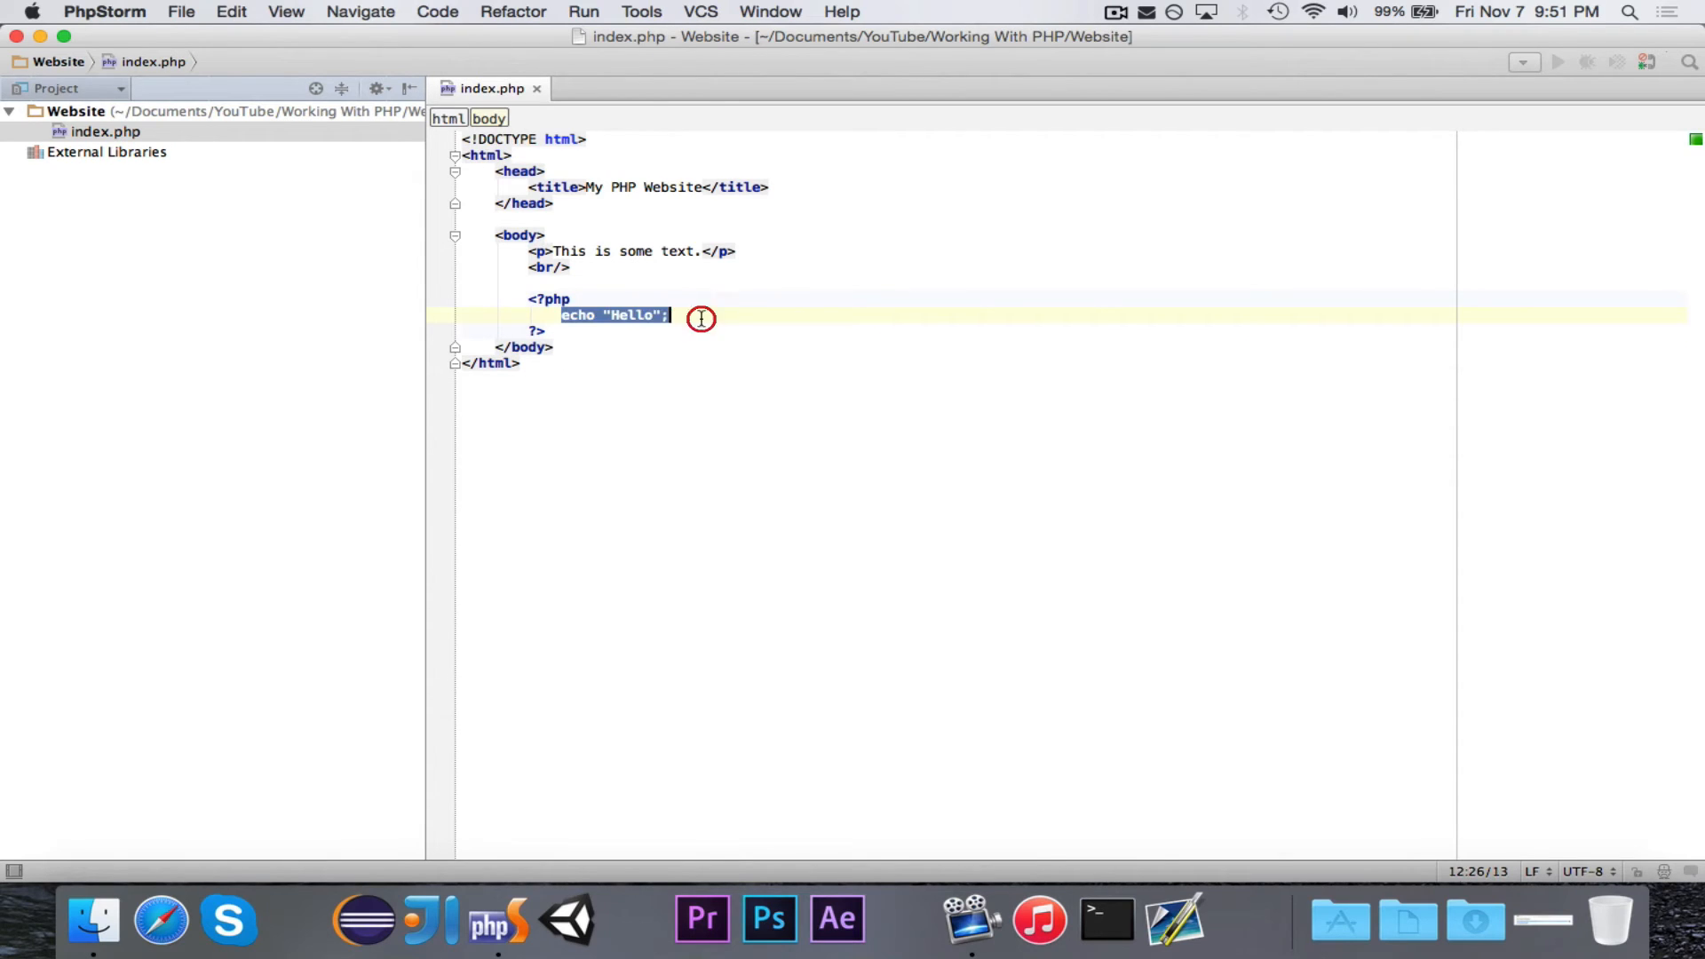
# Wrap the echoed string in parentheses so it reads echo("Hello");
pyautogui.click(585, 334)
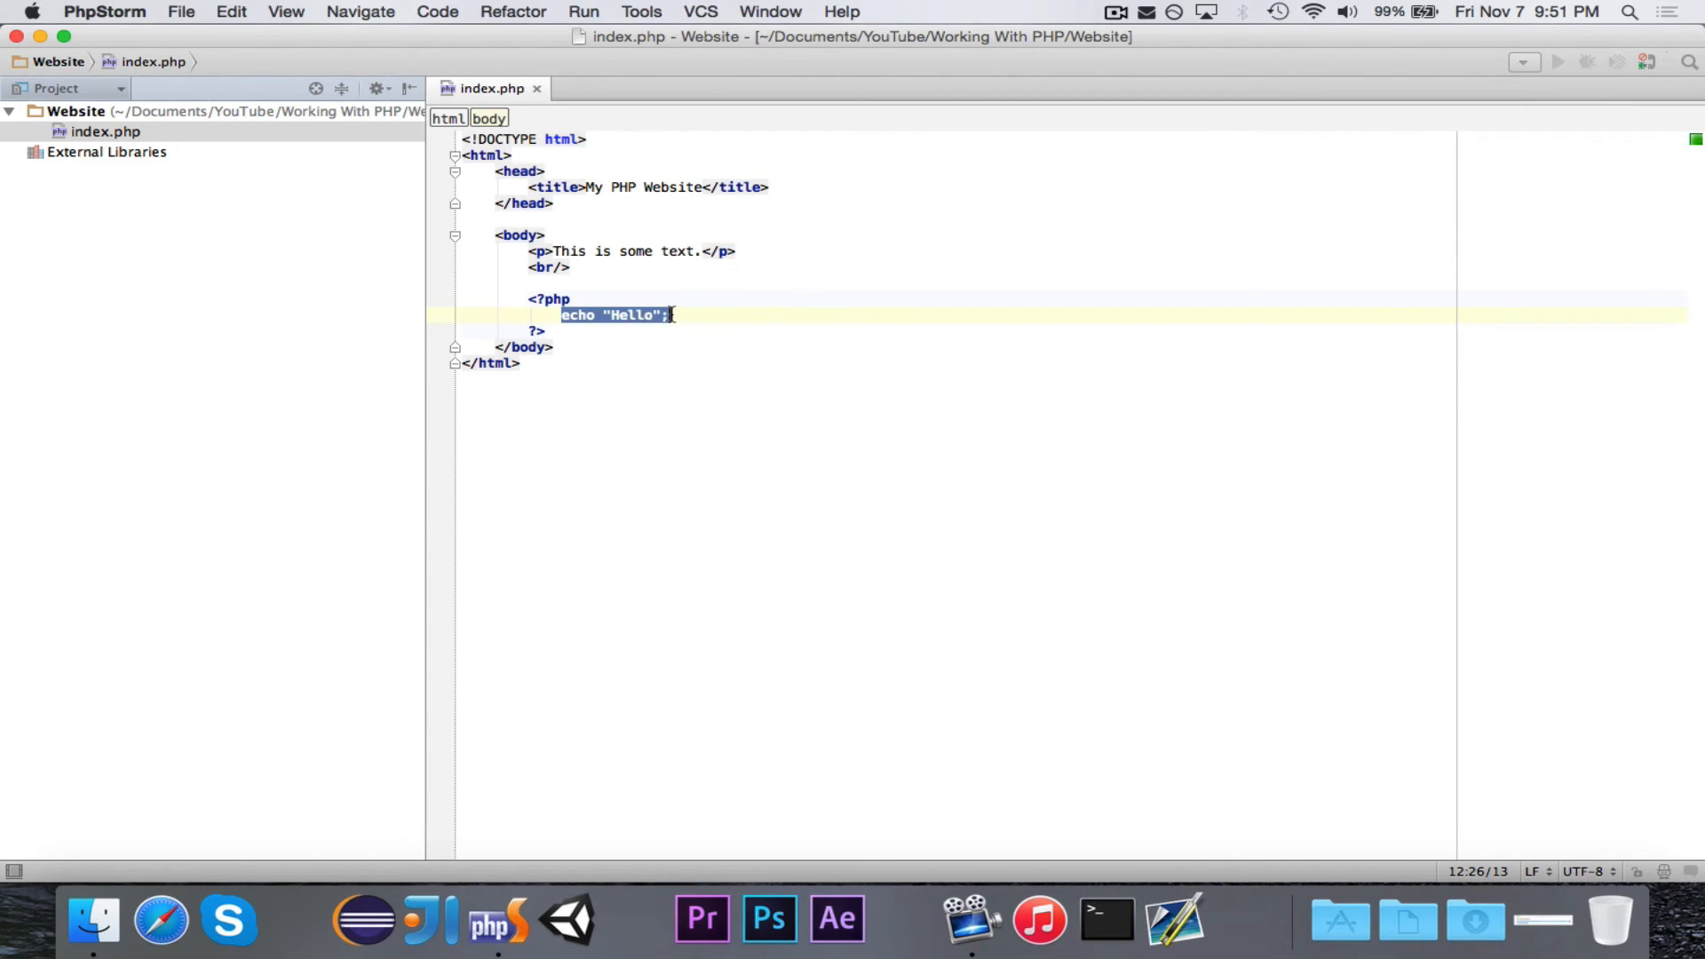
pyautogui.write('(')
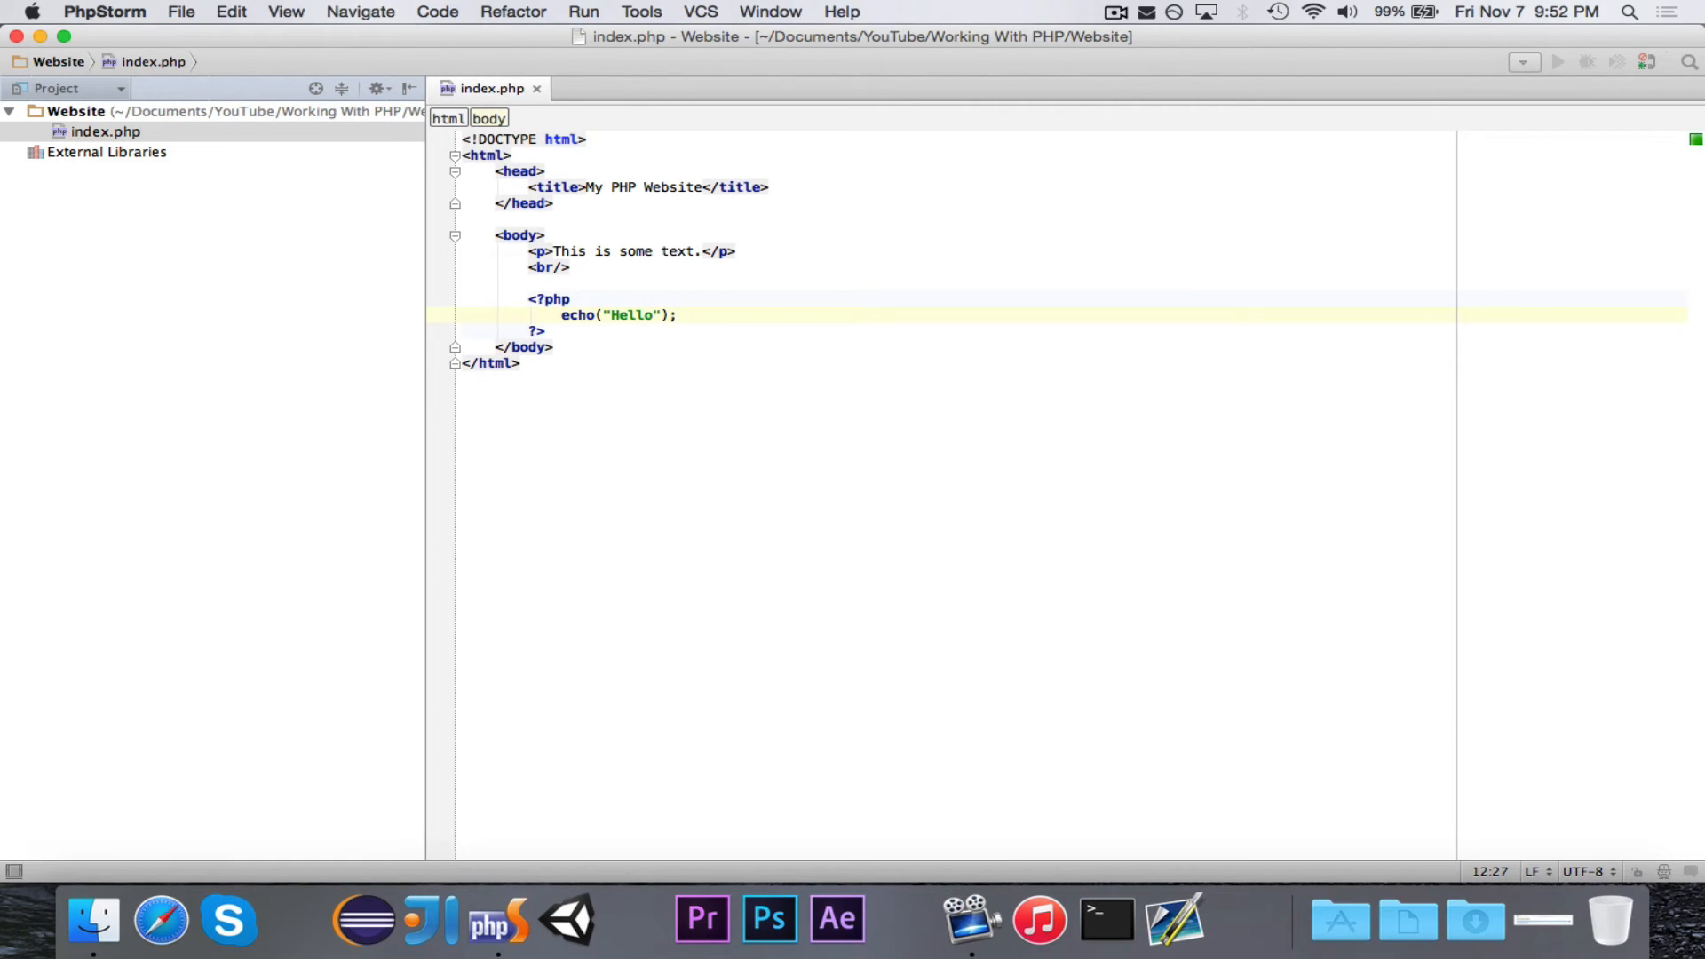
pyautogui.moveTo(817, 334)
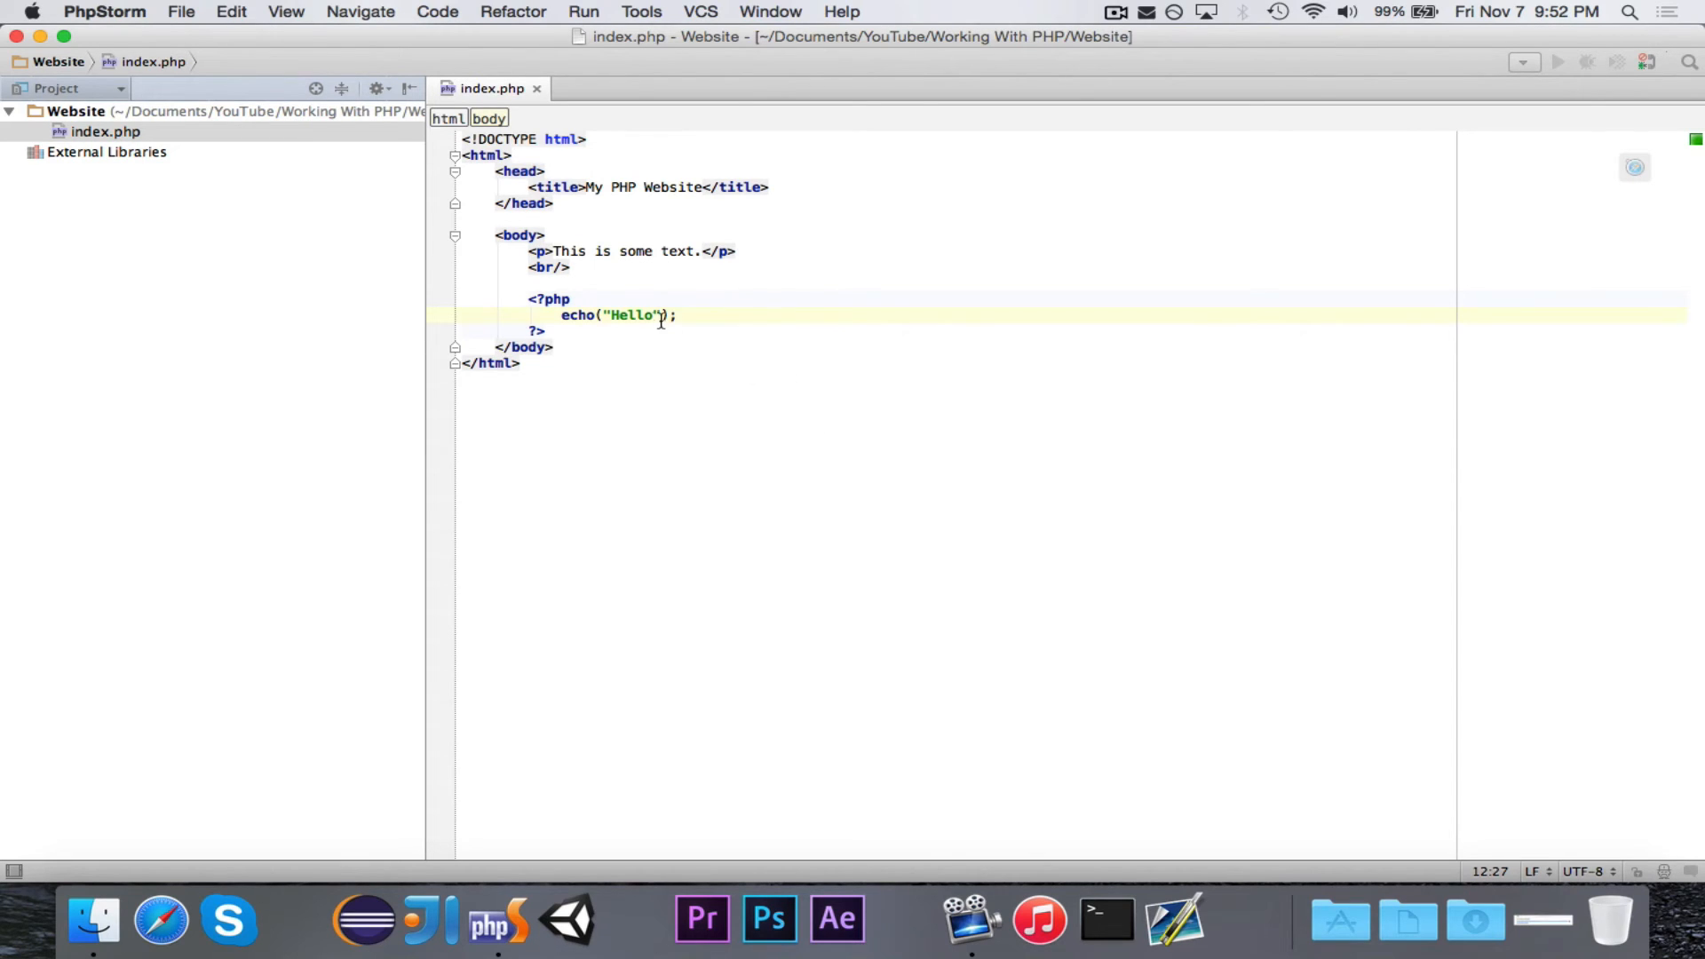
pyautogui.moveTo(1433, 231)
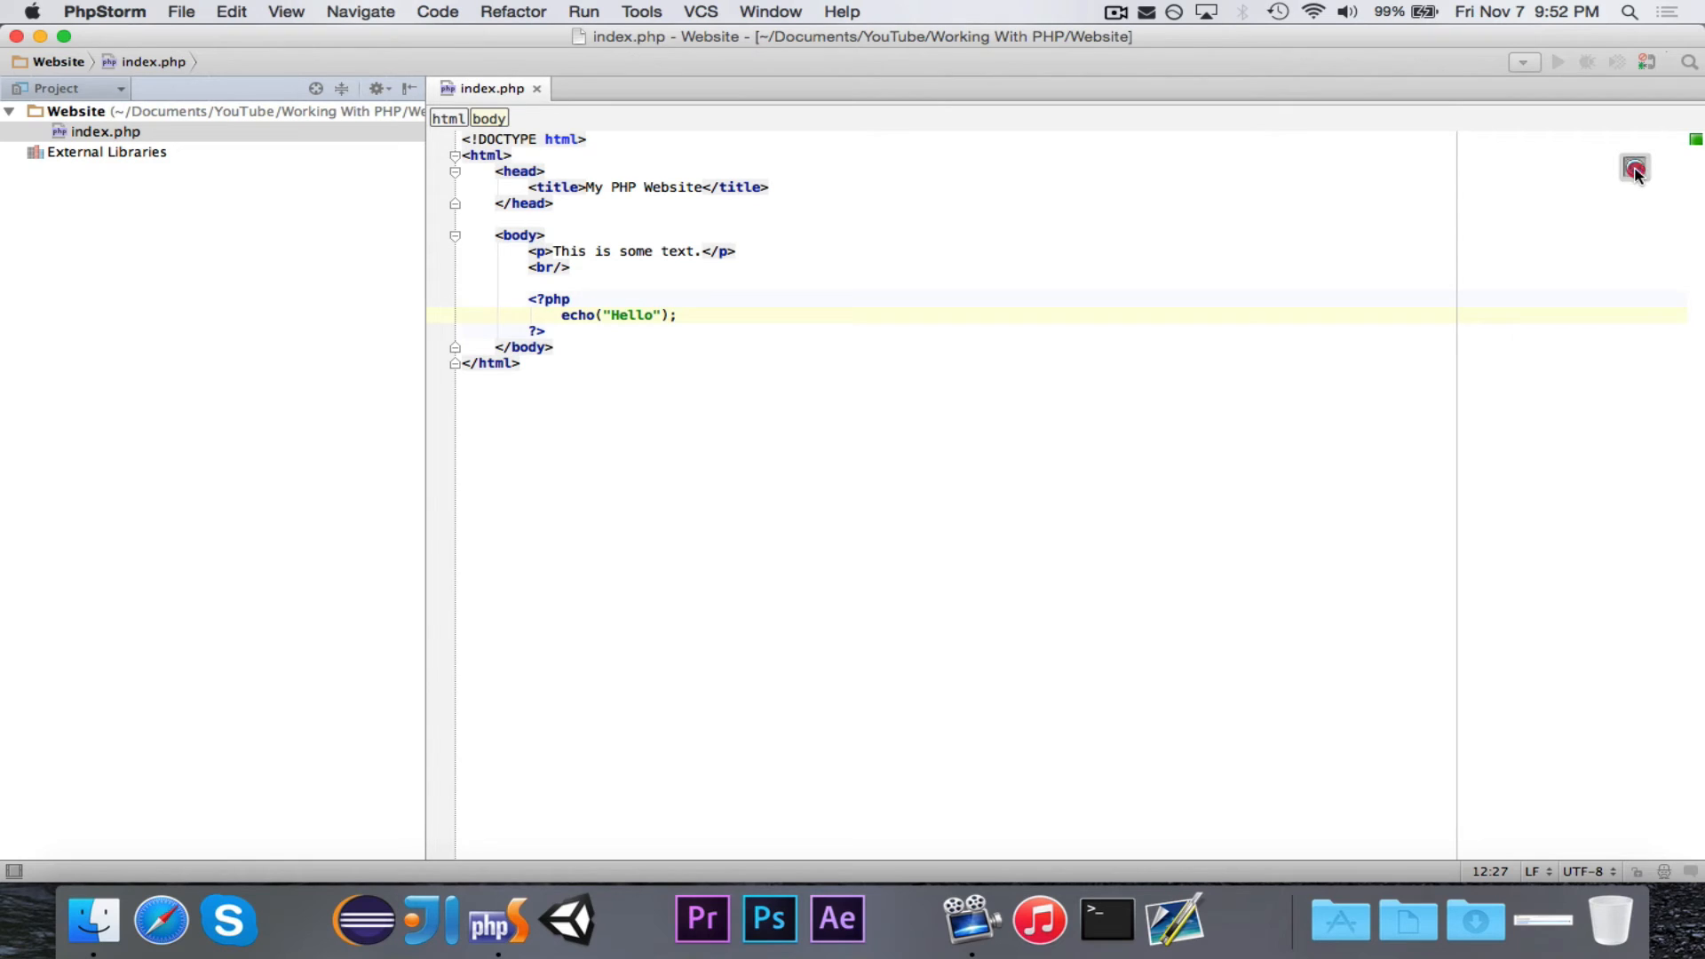
pyautogui.moveTo(1112, 529)
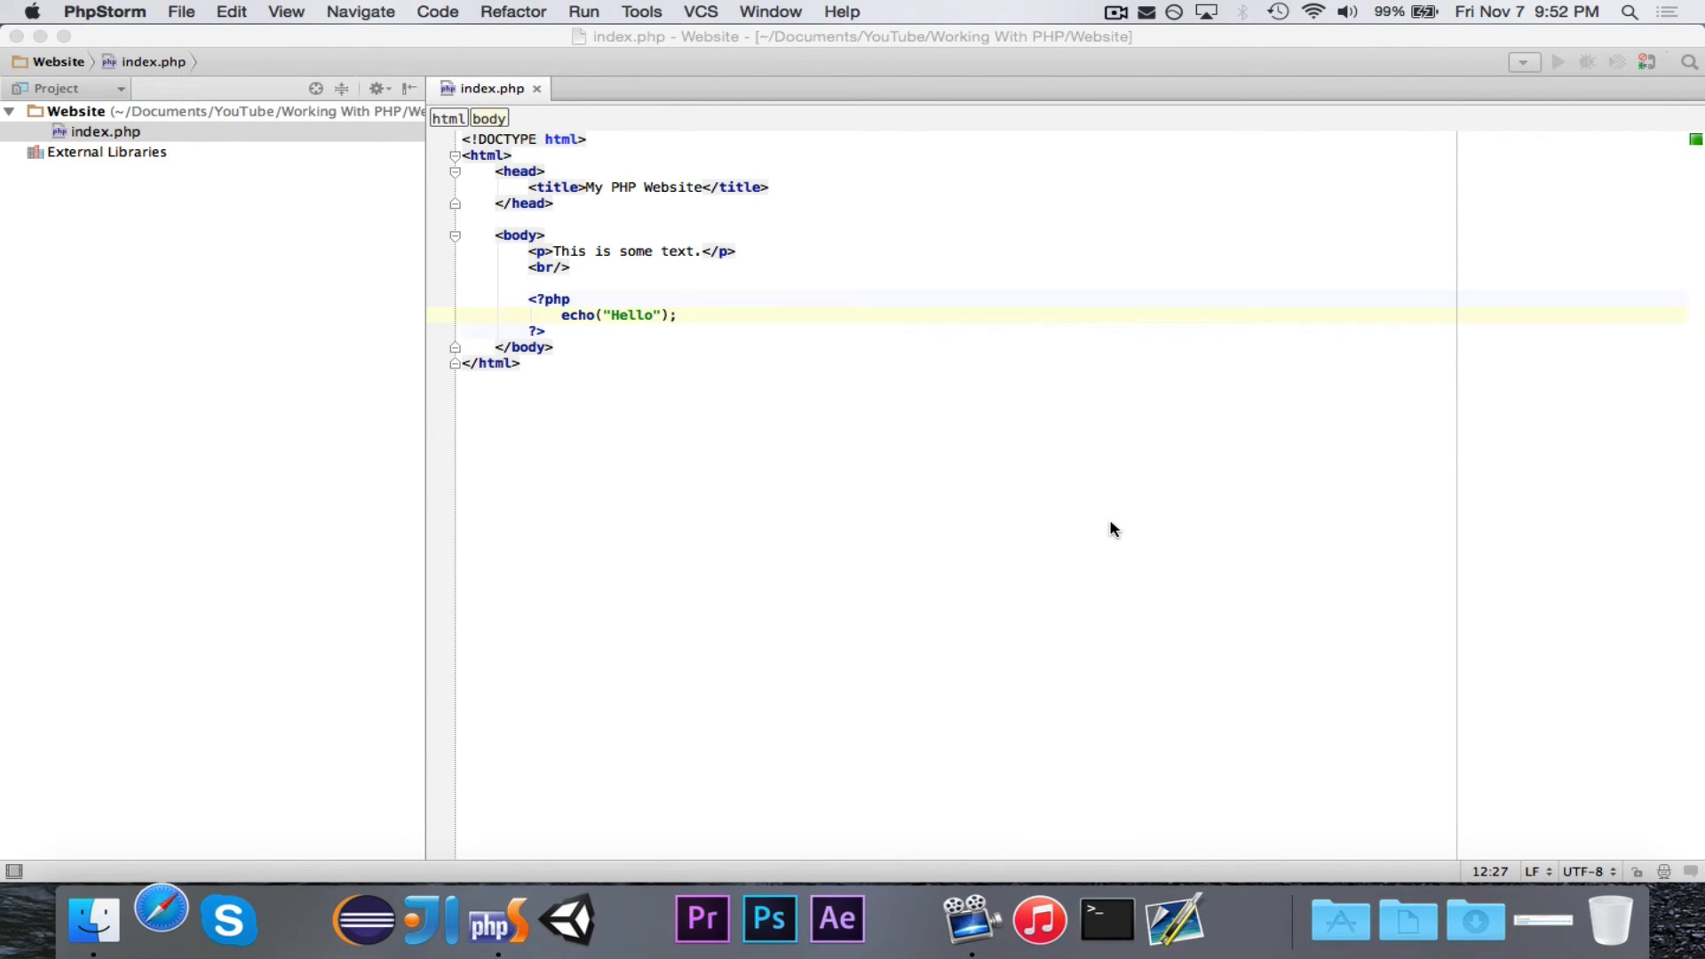
pyautogui.click(160, 918)
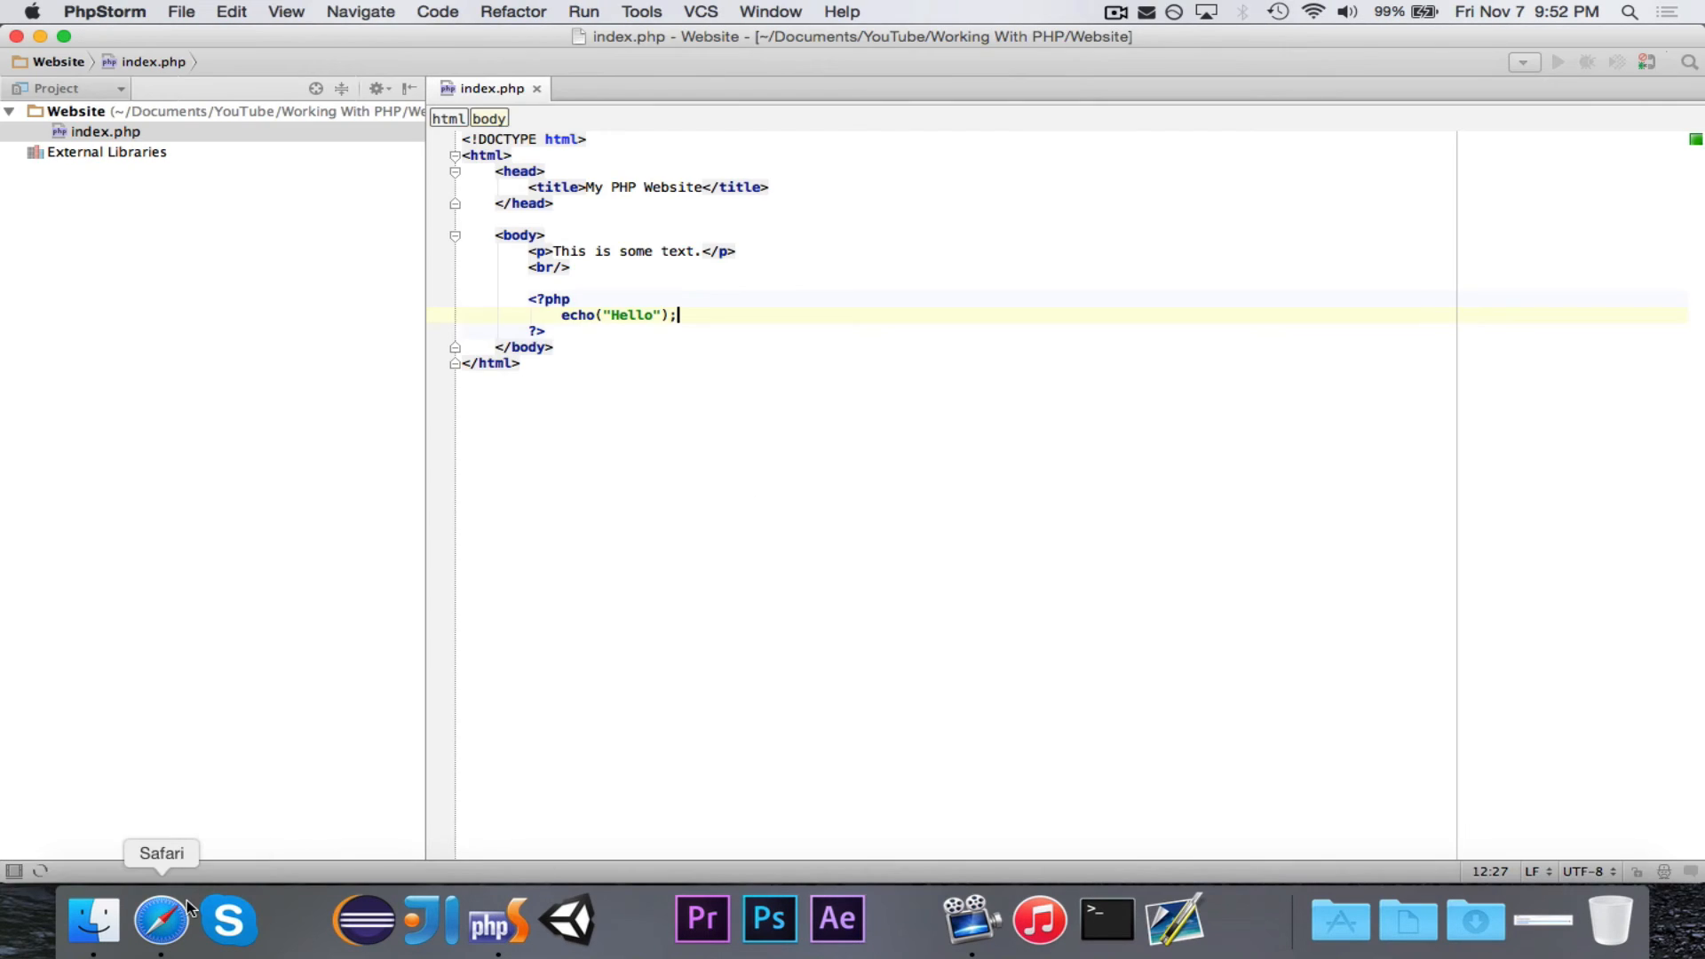
# View localhost in Safari rendering 'This is some text.' followed by Hello
pyautogui.click(160, 918)
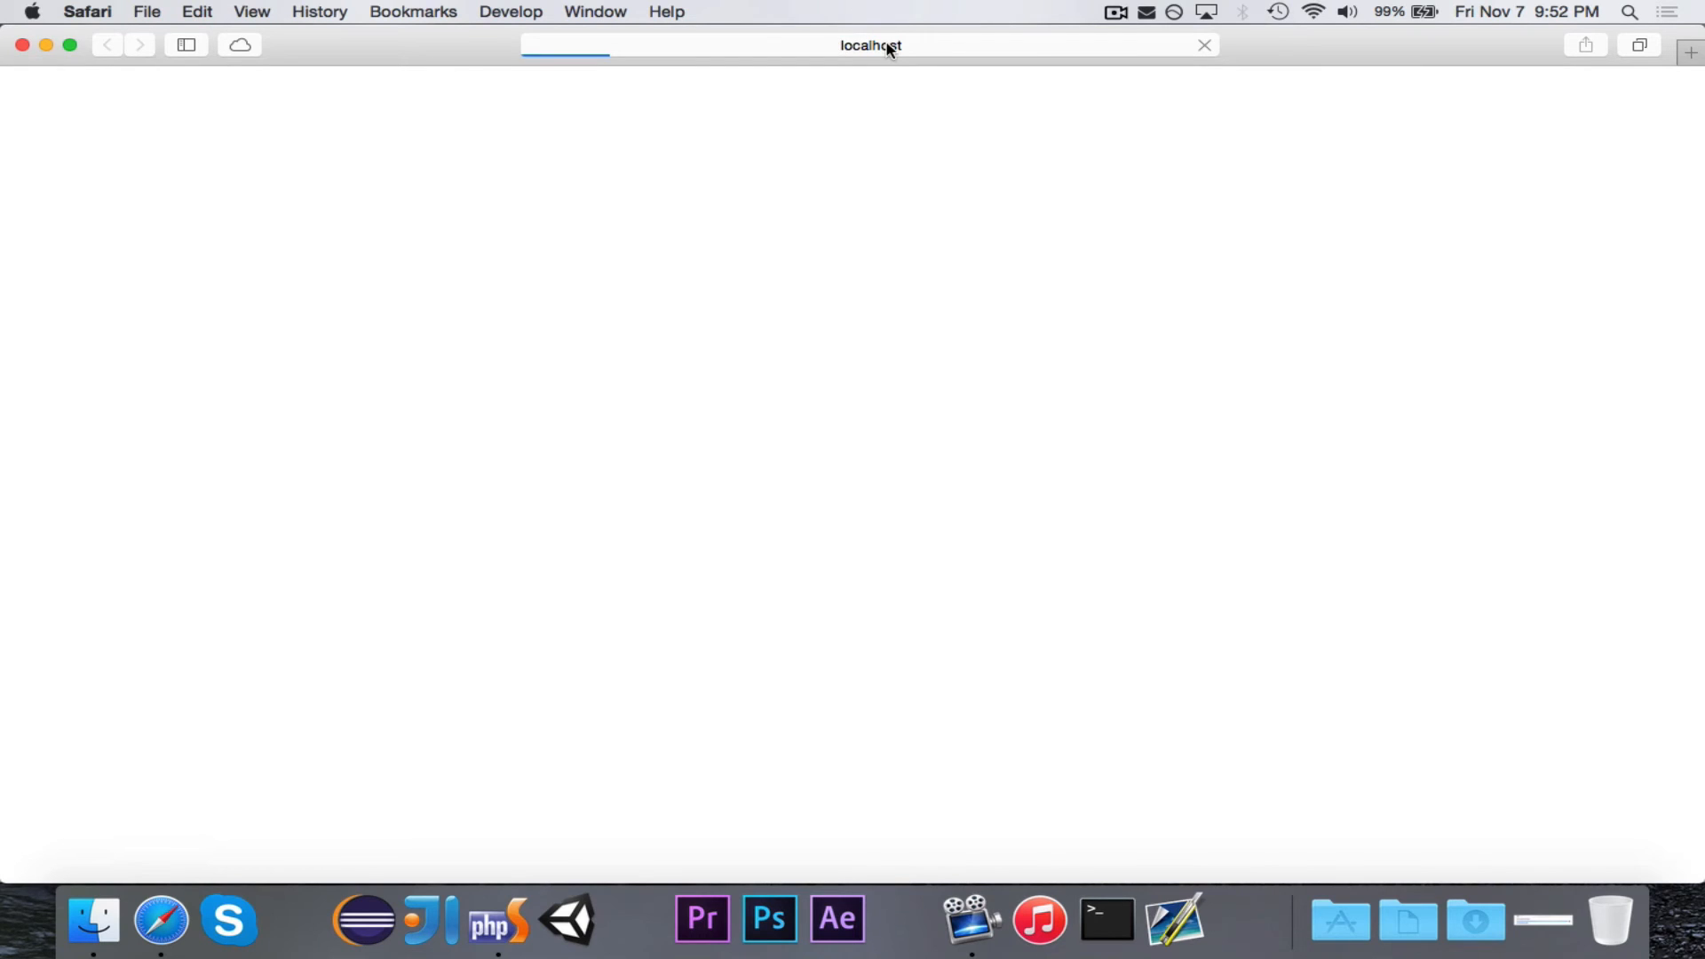
pyautogui.moveTo(916, 188)
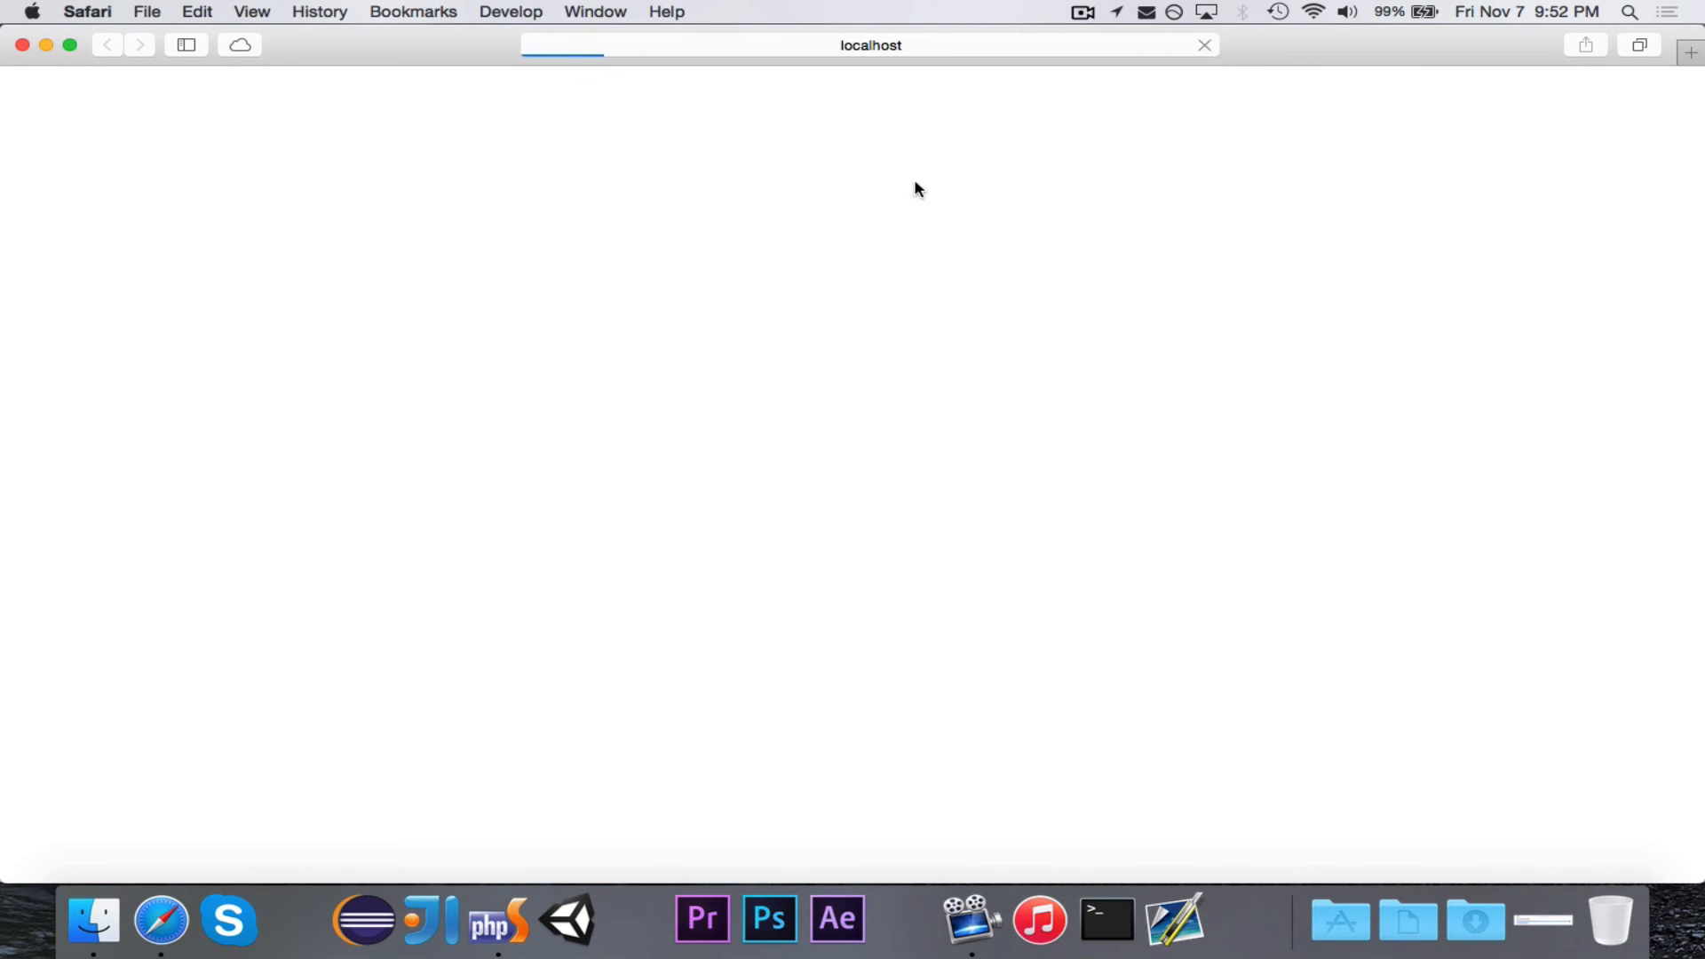
pyautogui.moveTo(497, 920)
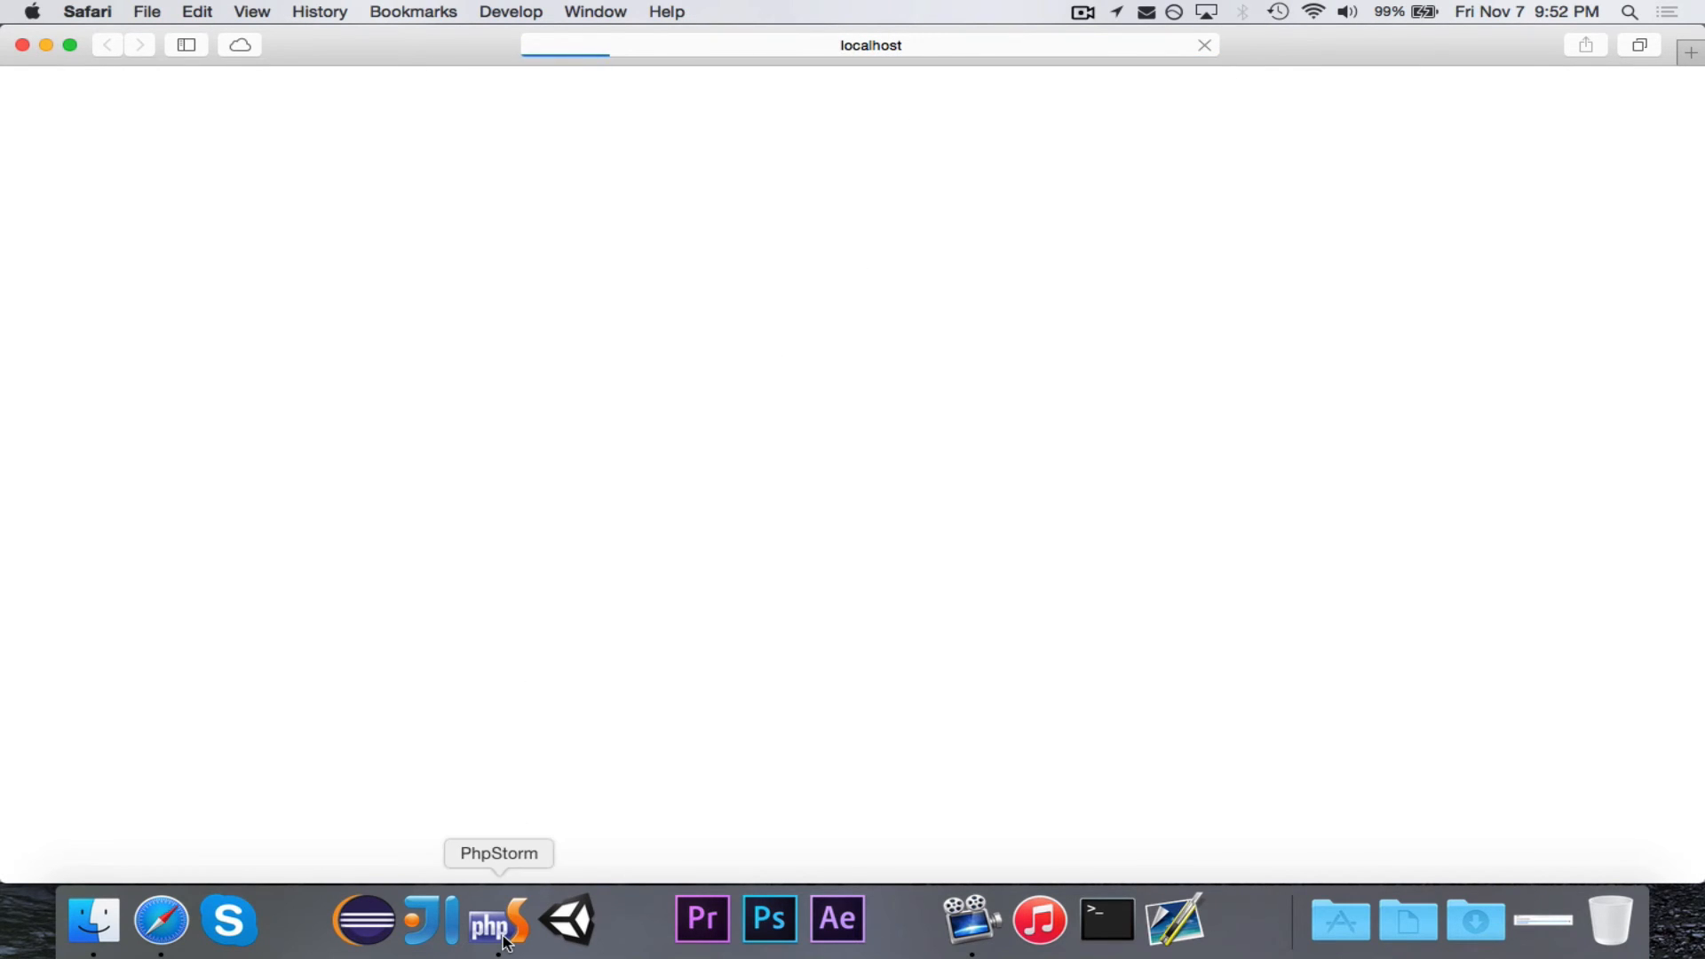
pyautogui.click(498, 920)
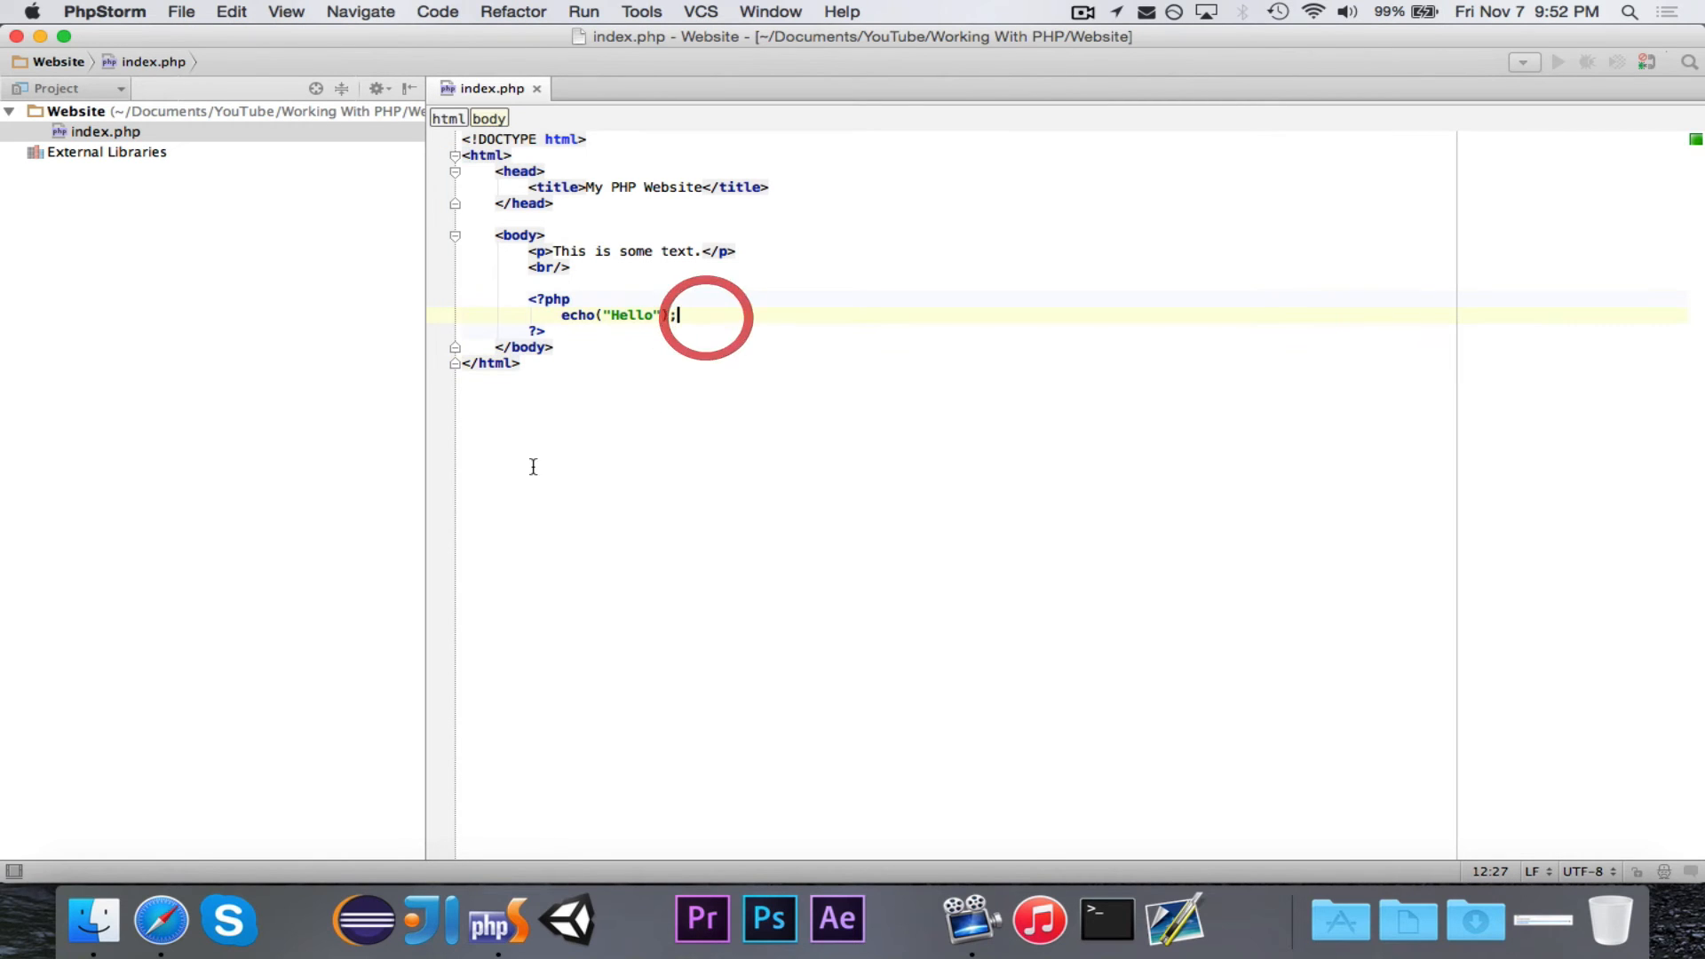
pyautogui.moveTo(162, 918)
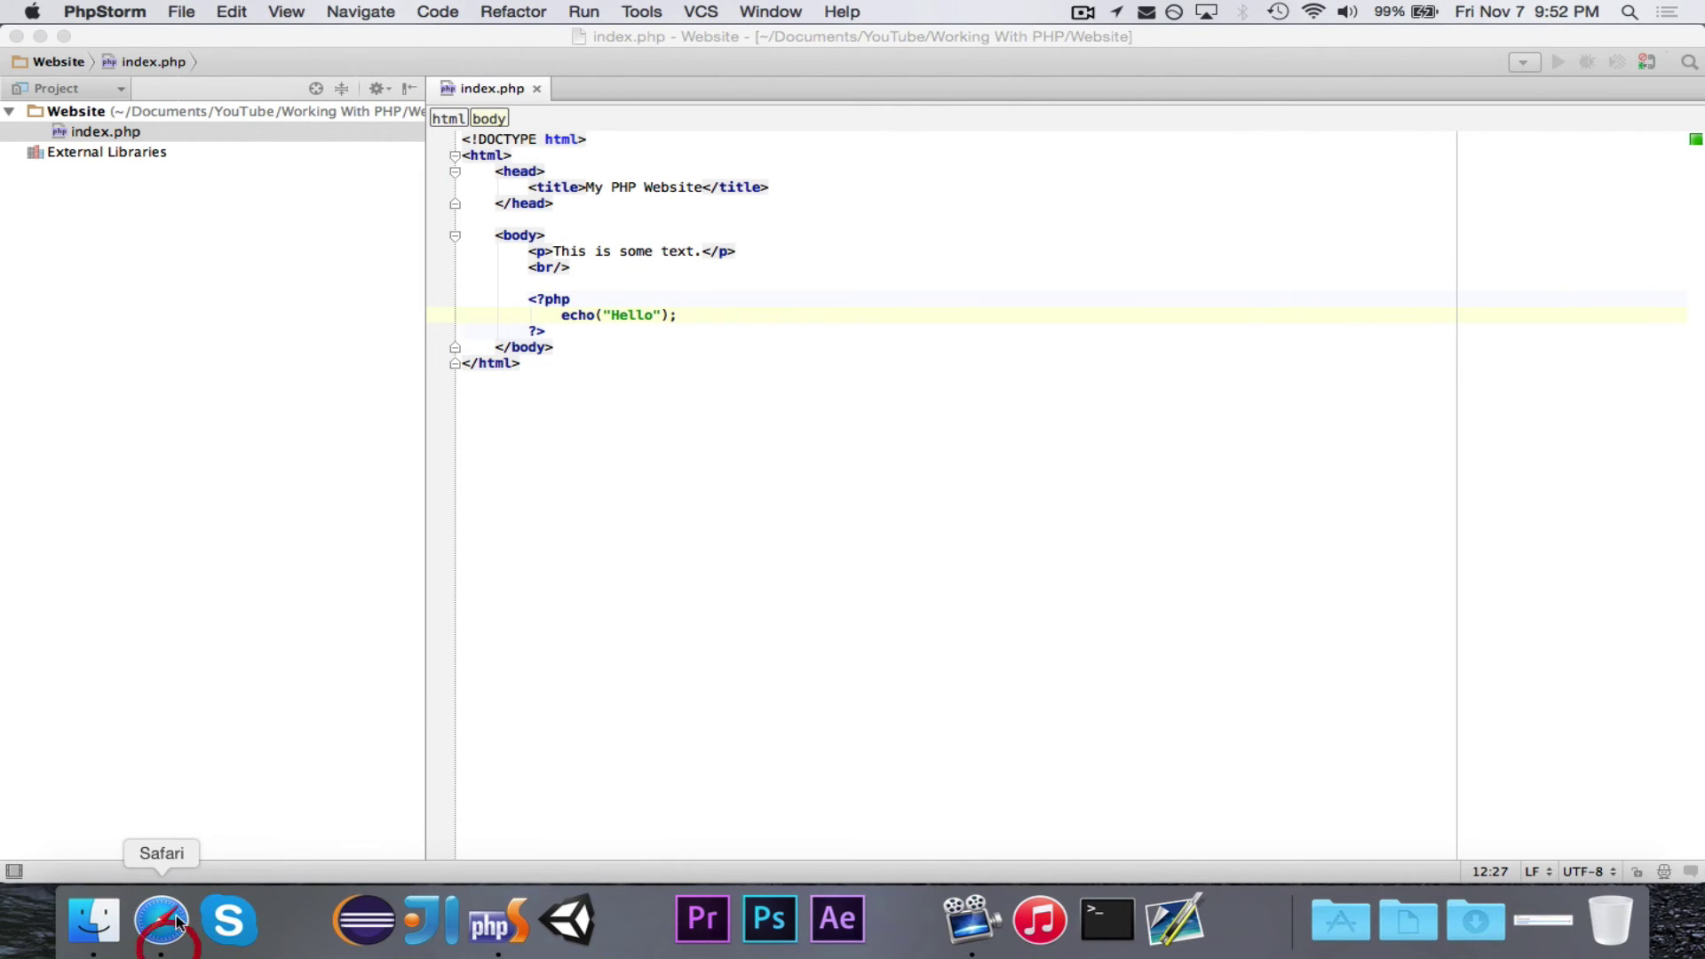
pyautogui.click(162, 918)
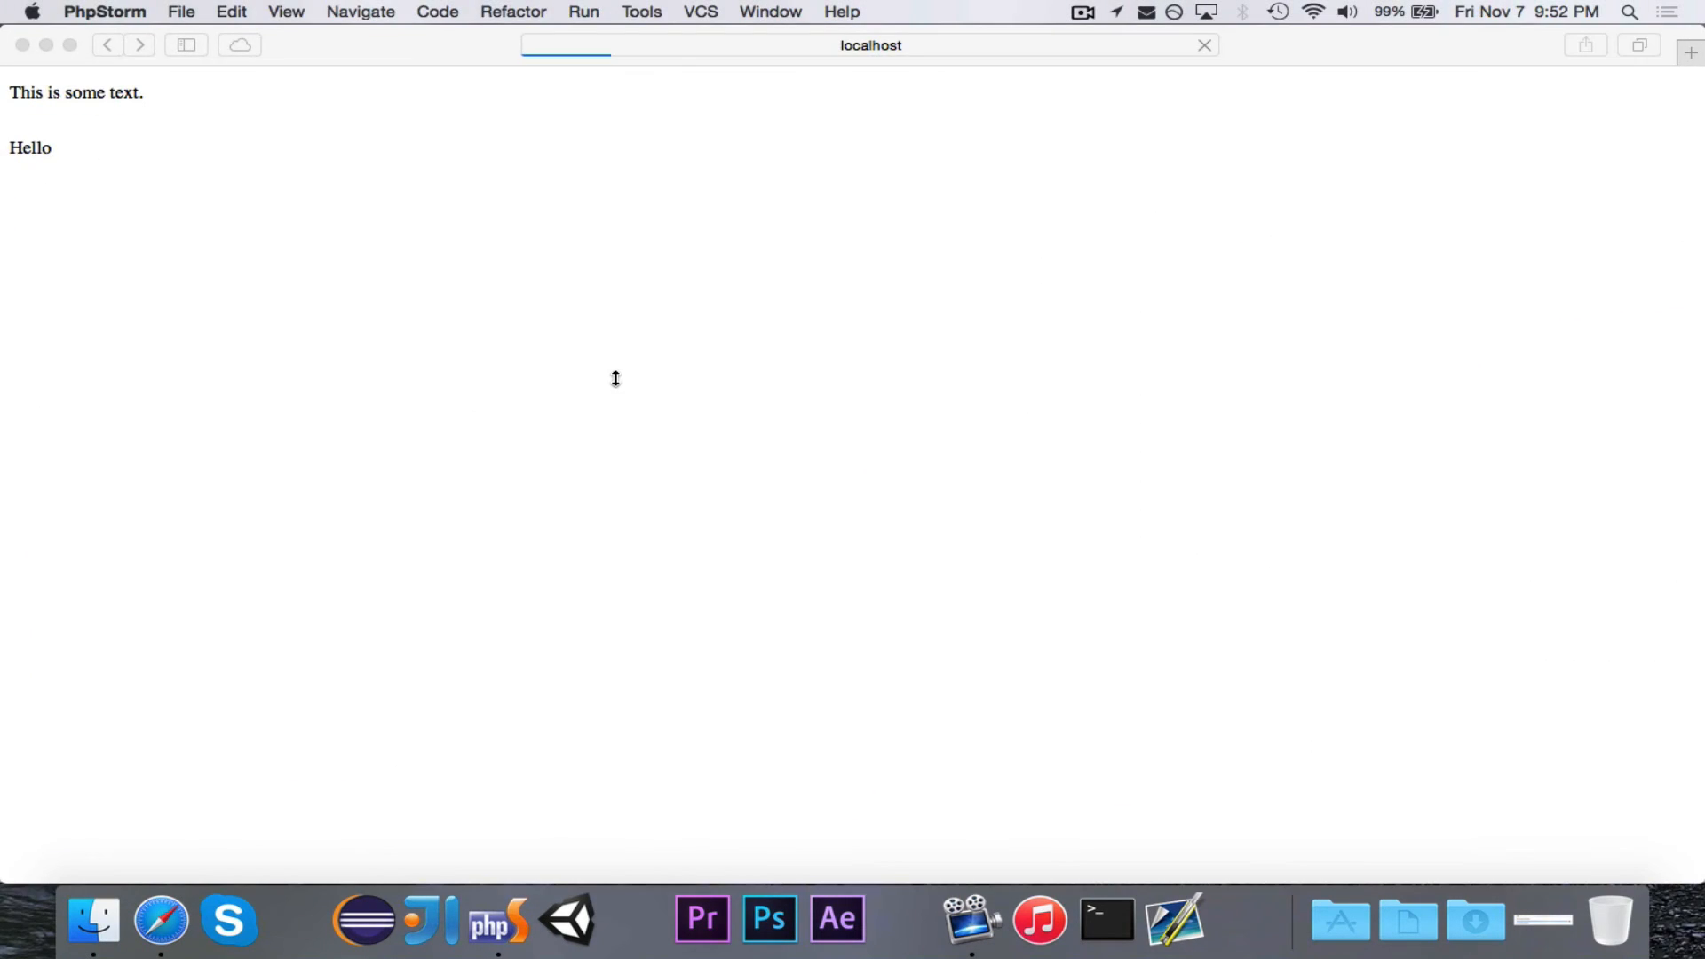
pyautogui.moveTo(522, 119)
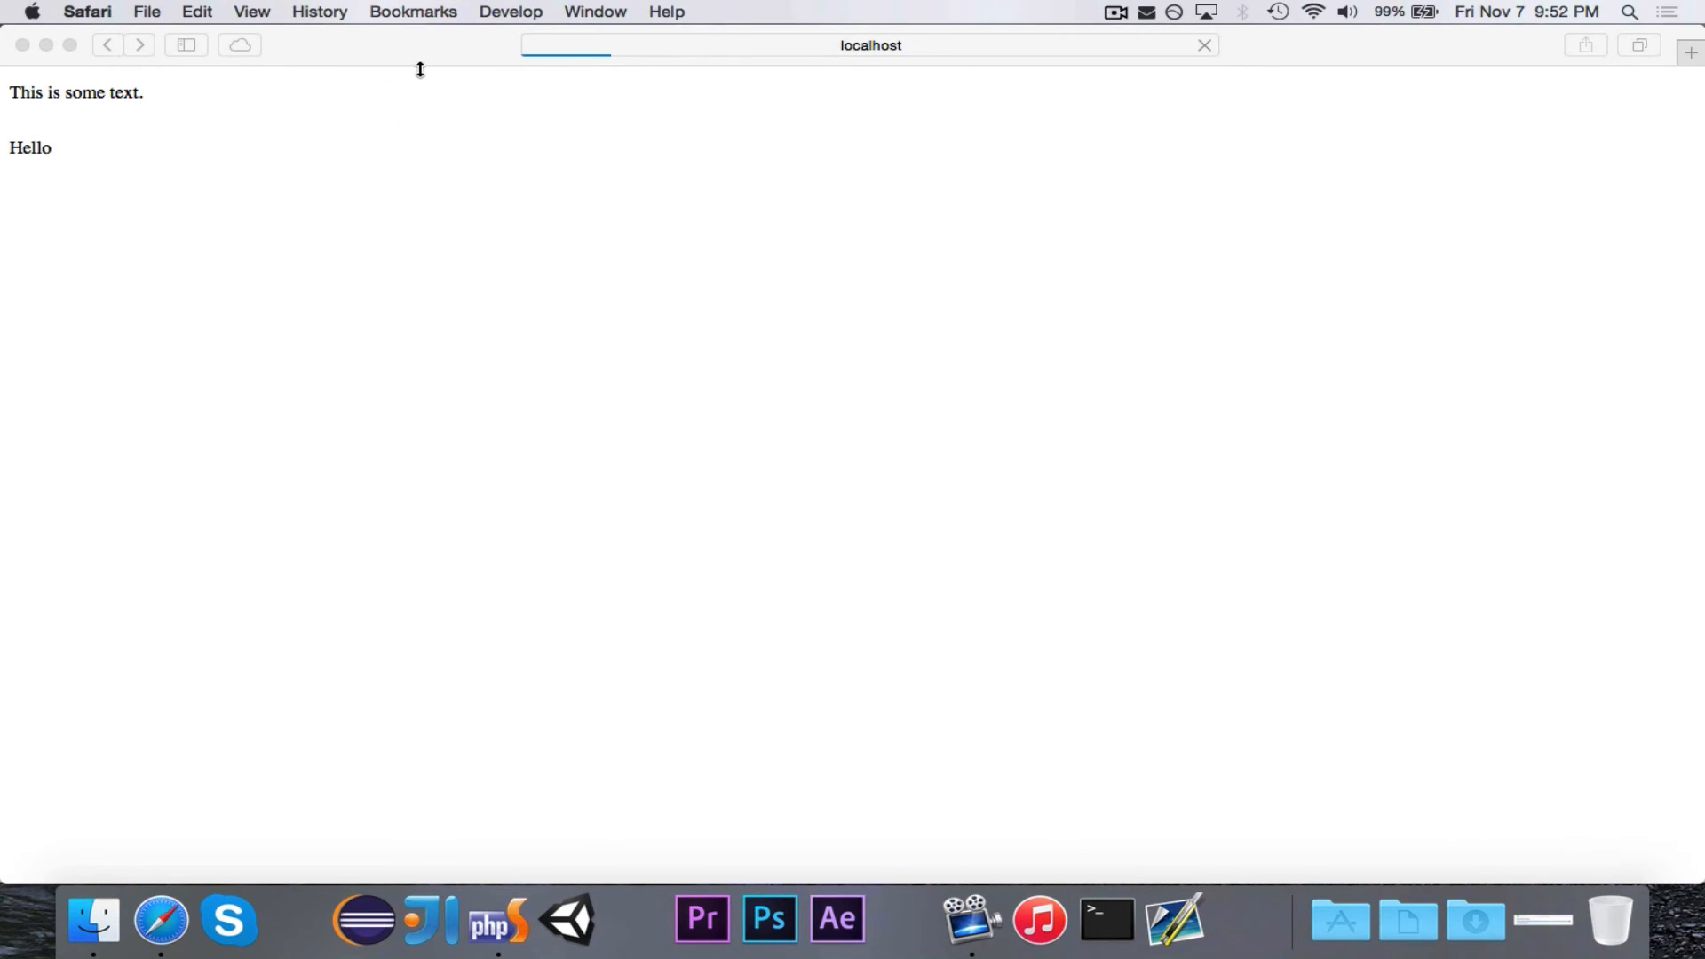
pyautogui.moveTo(47, 124)
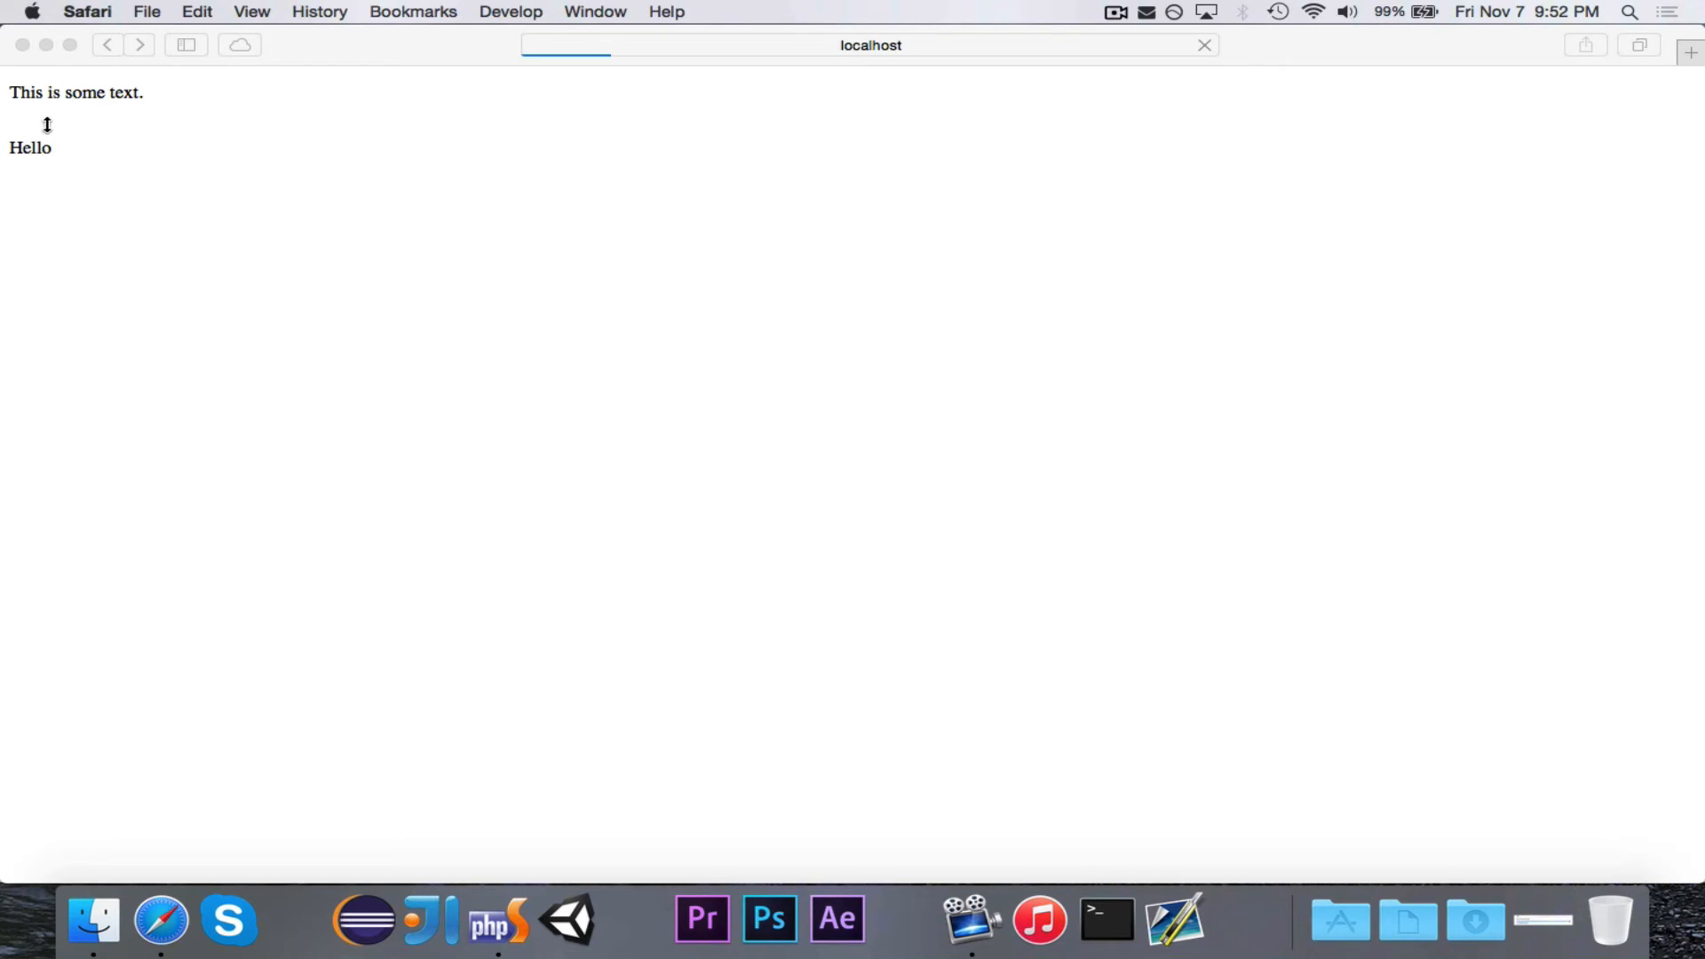
pyautogui.moveTo(27, 168)
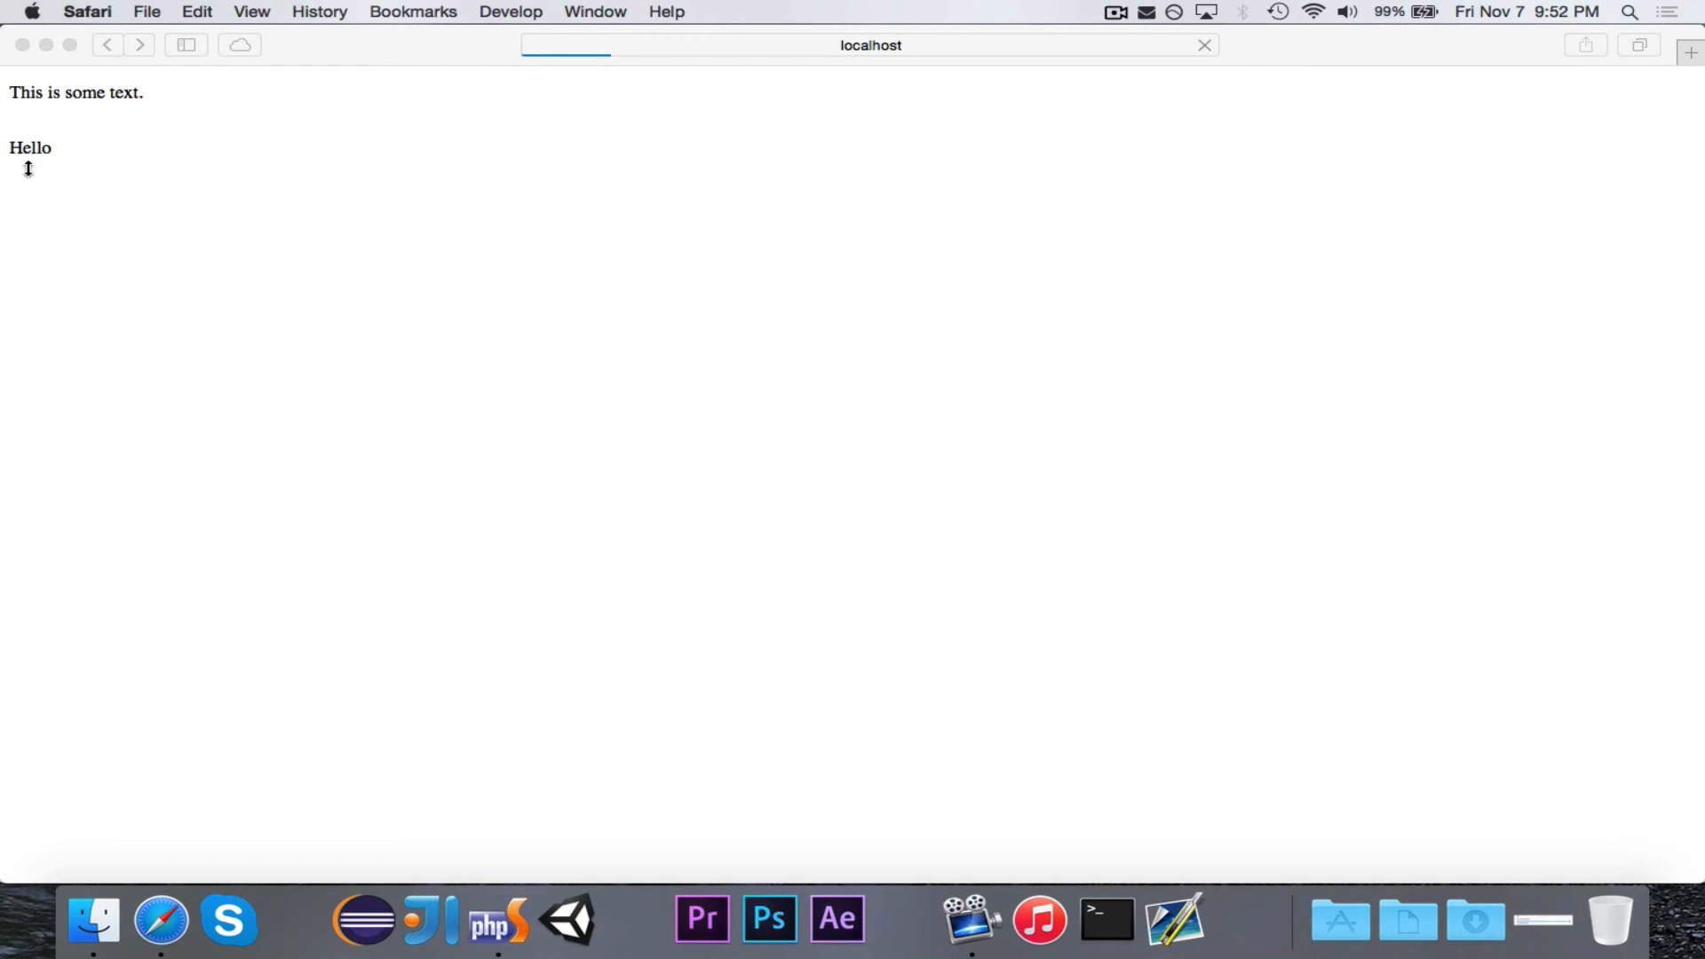
pyautogui.moveTo(512, 66)
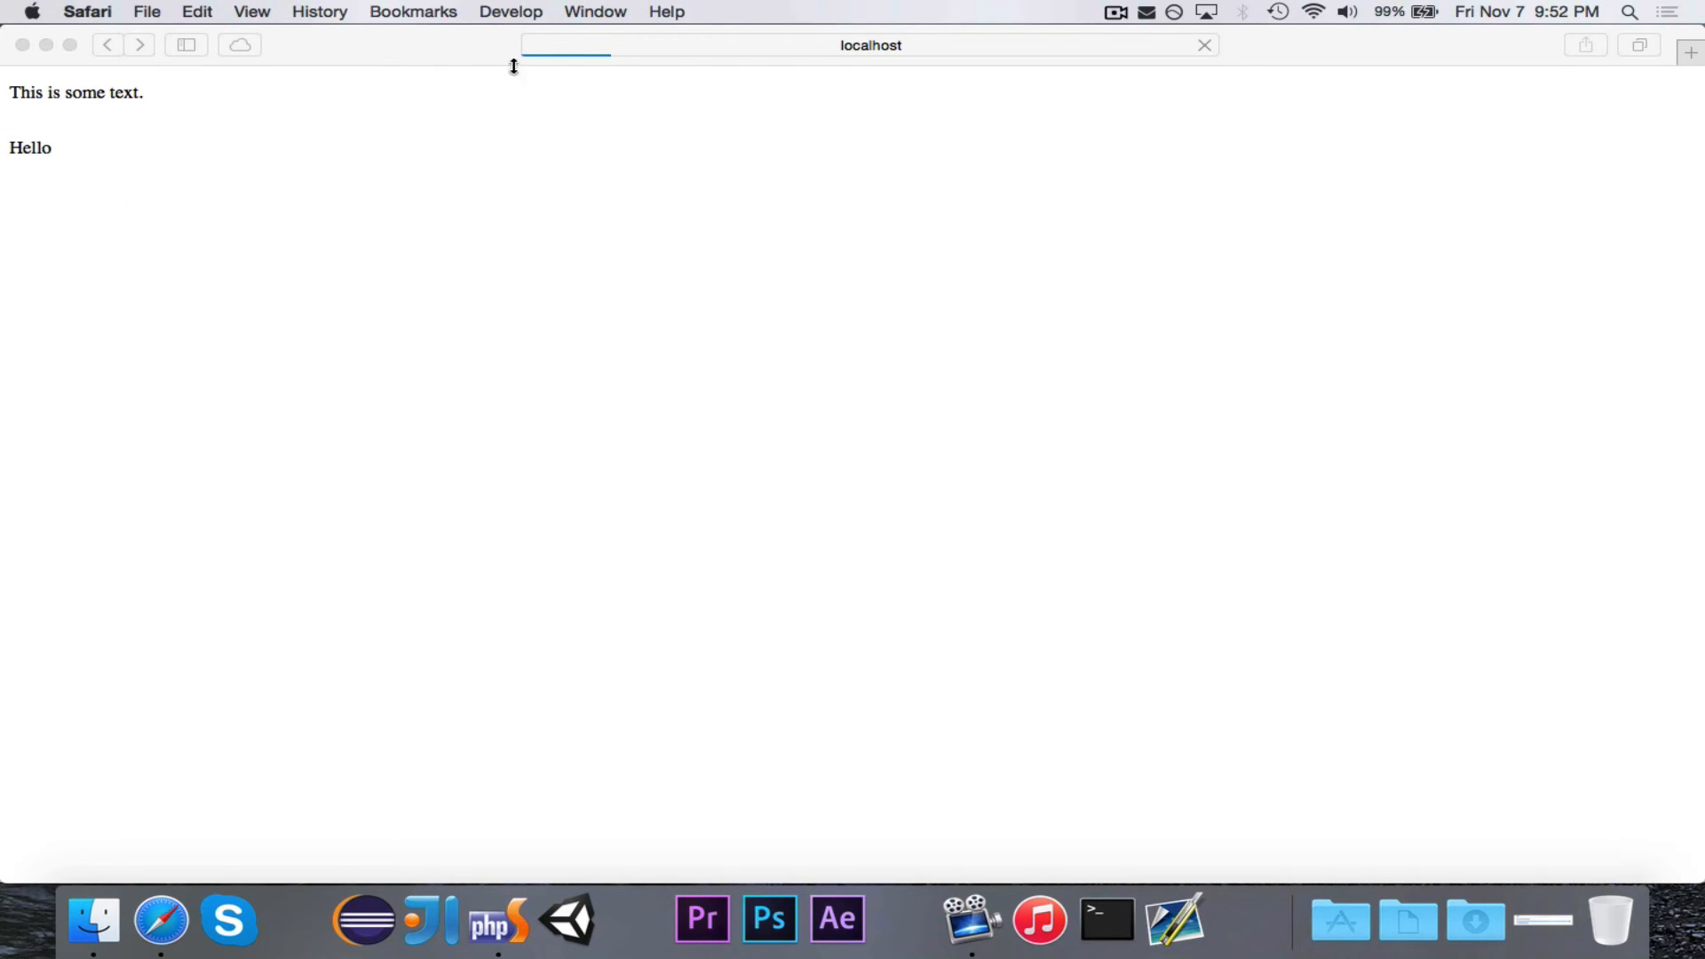
pyautogui.moveTo(503, 41)
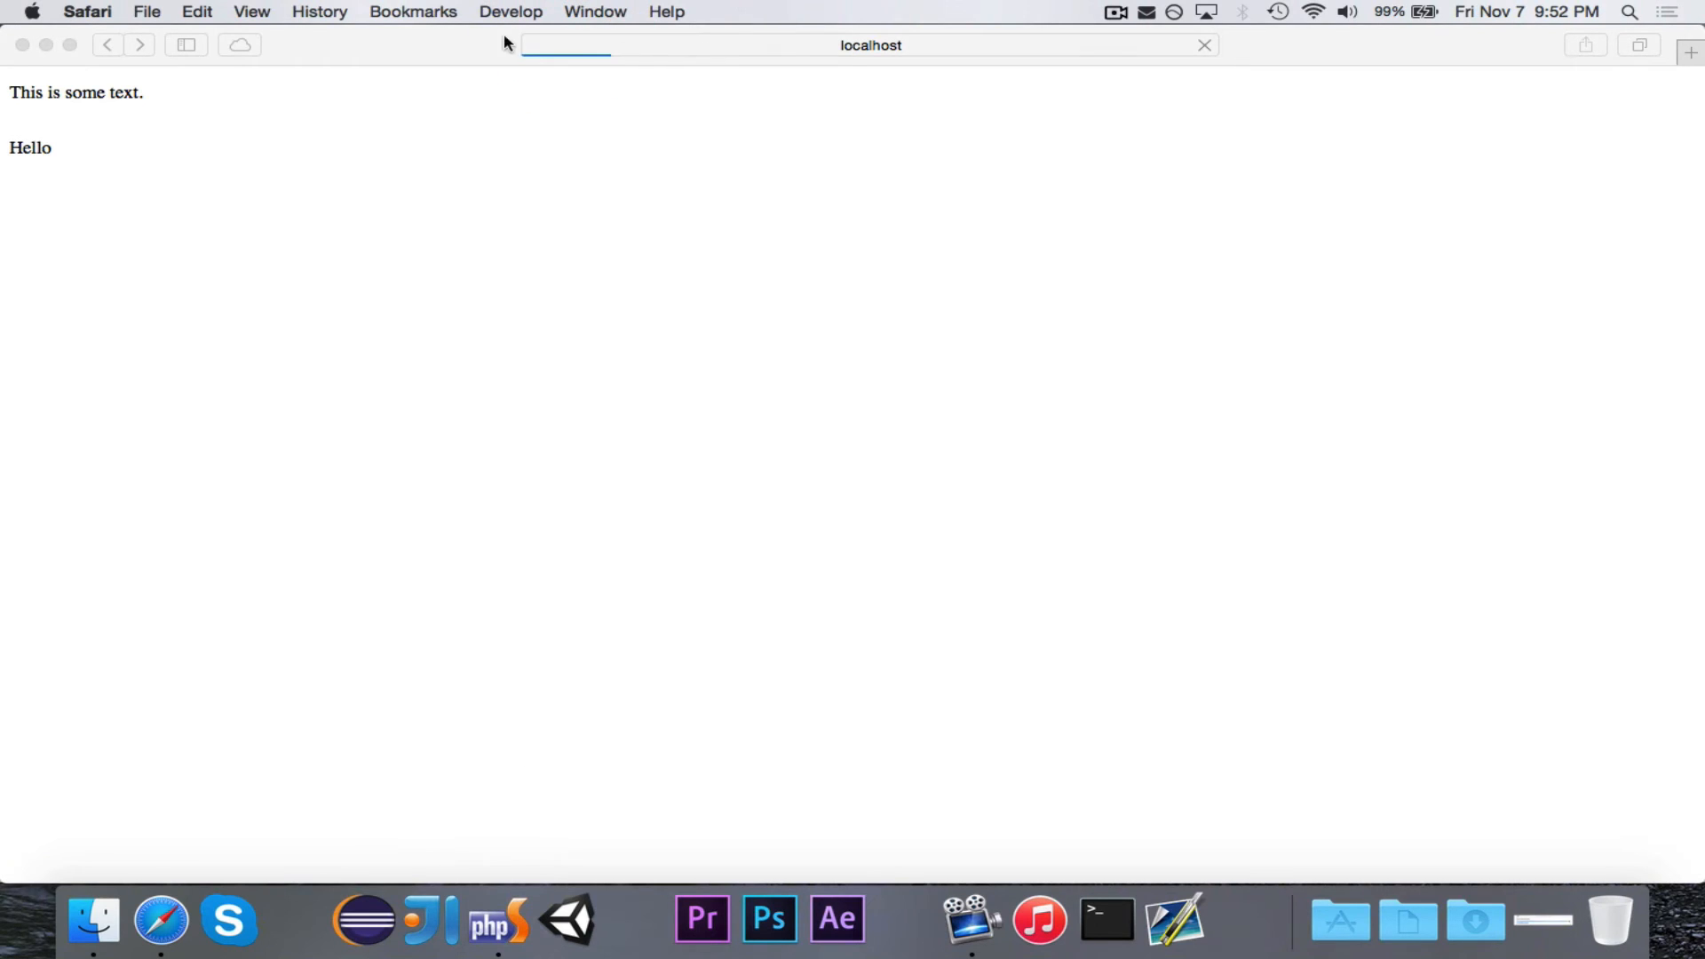
pyautogui.moveTo(162, 922)
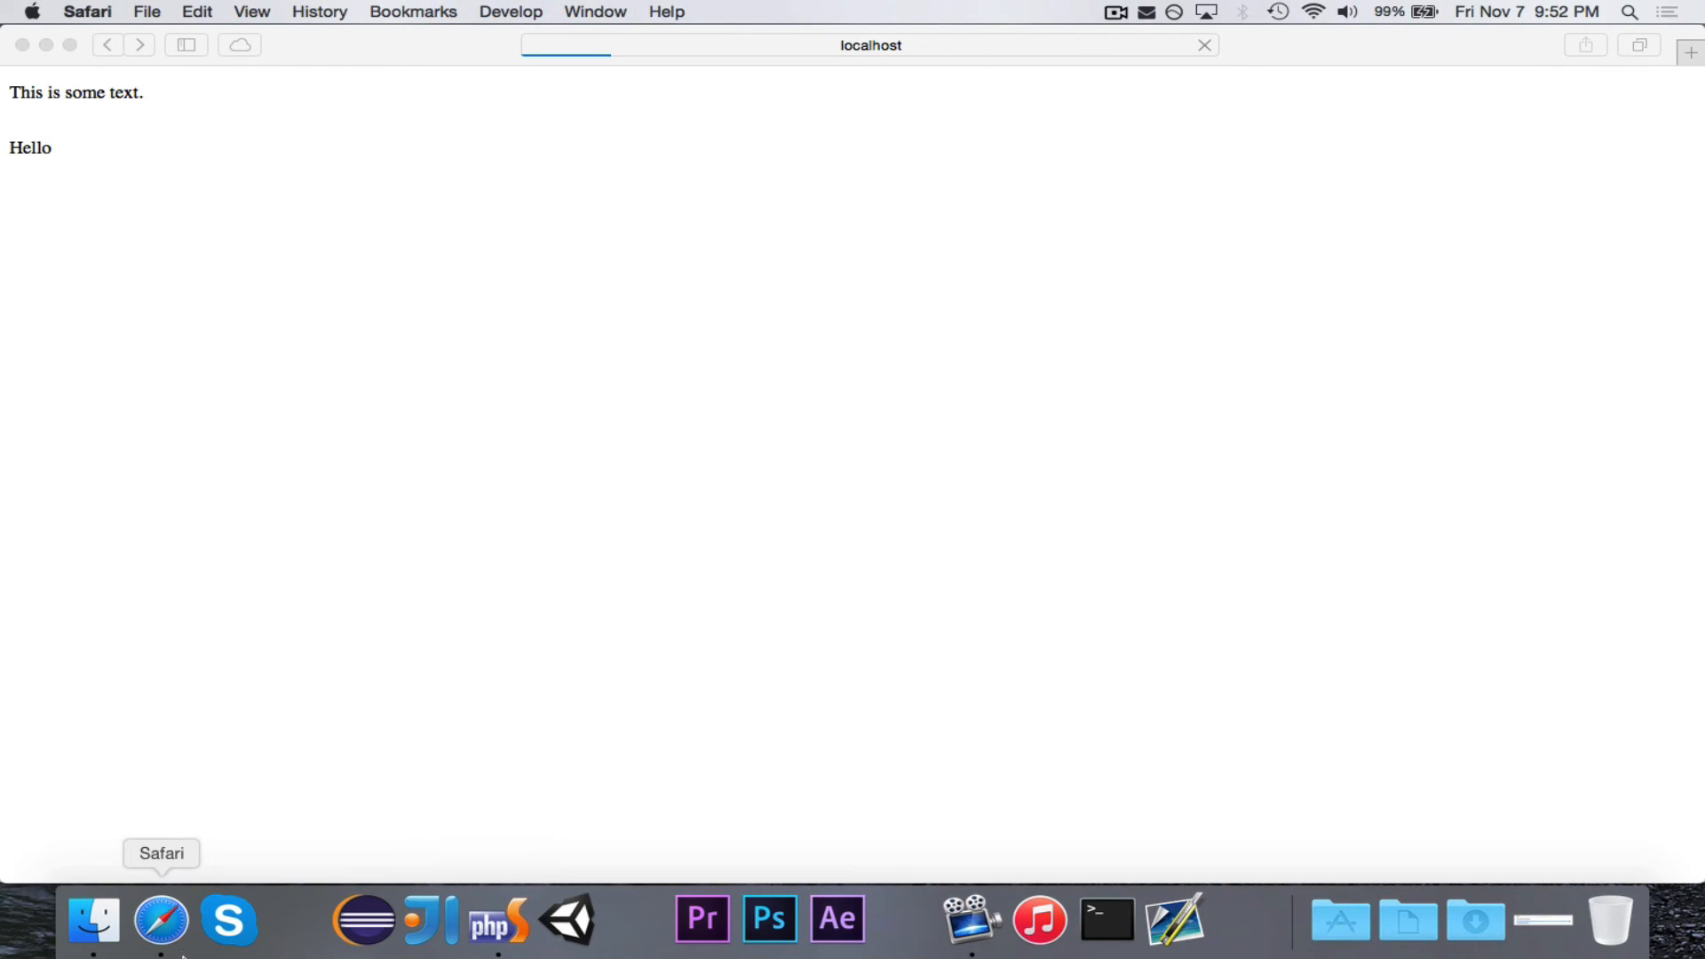
pyautogui.click(695, 430)
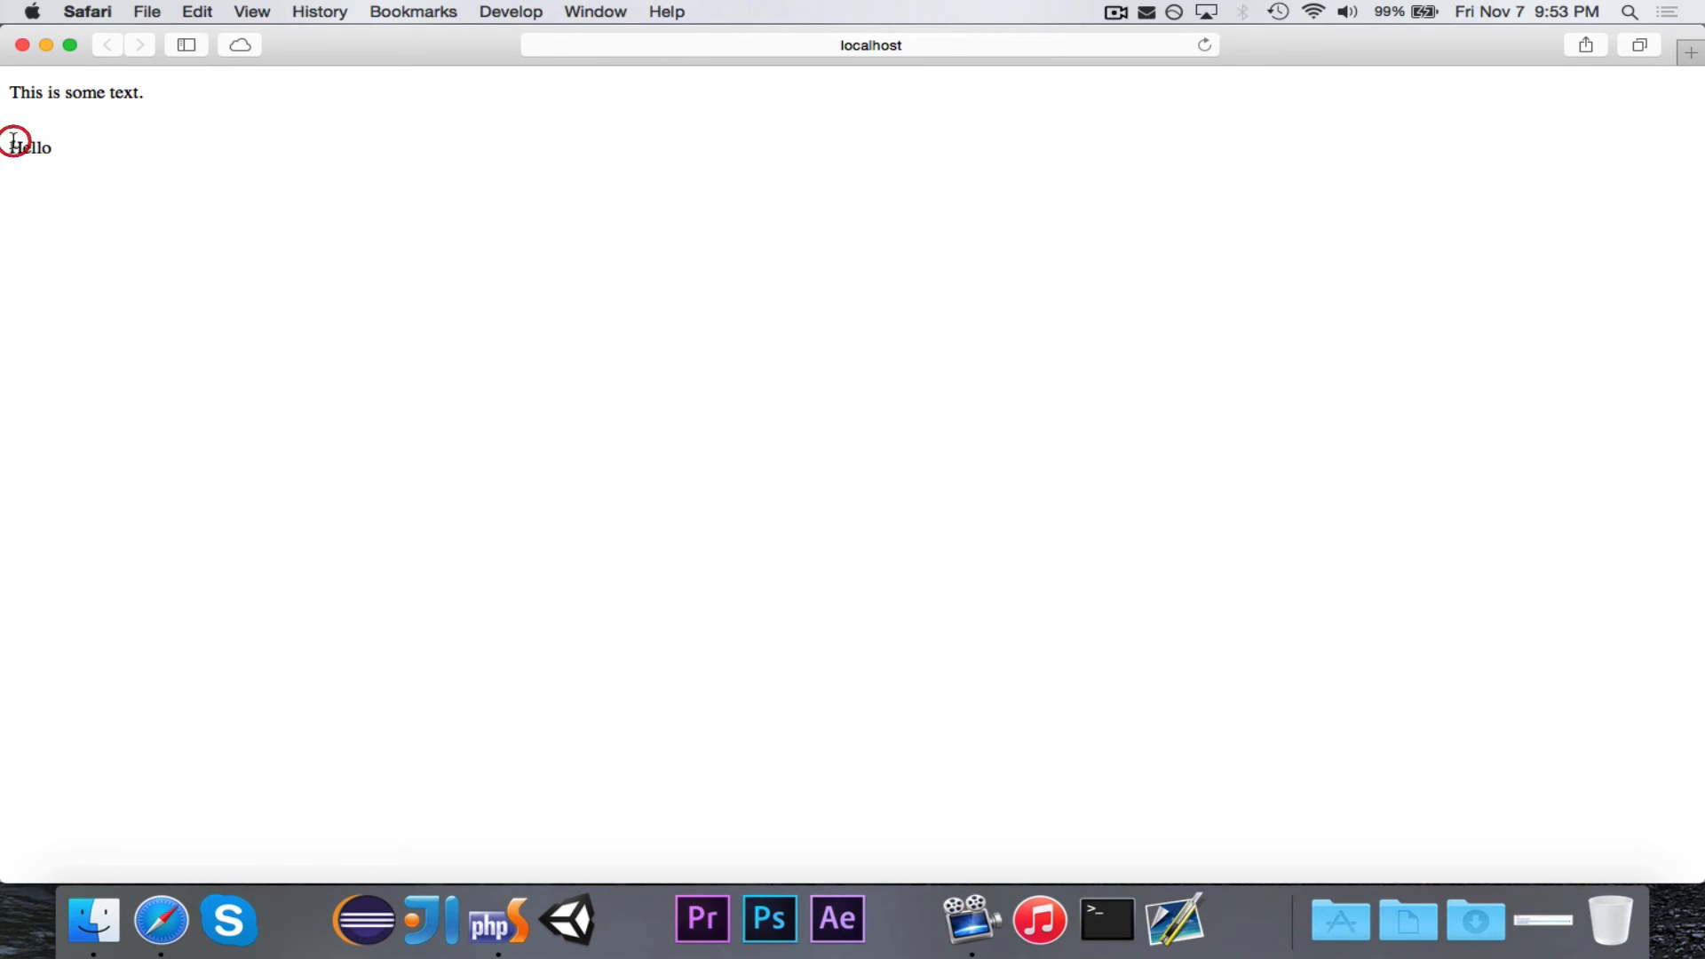
# Inspect the index.php page source in Web Inspector, where PHP appears only as Hello
pyautogui.rightClick(425, 364)
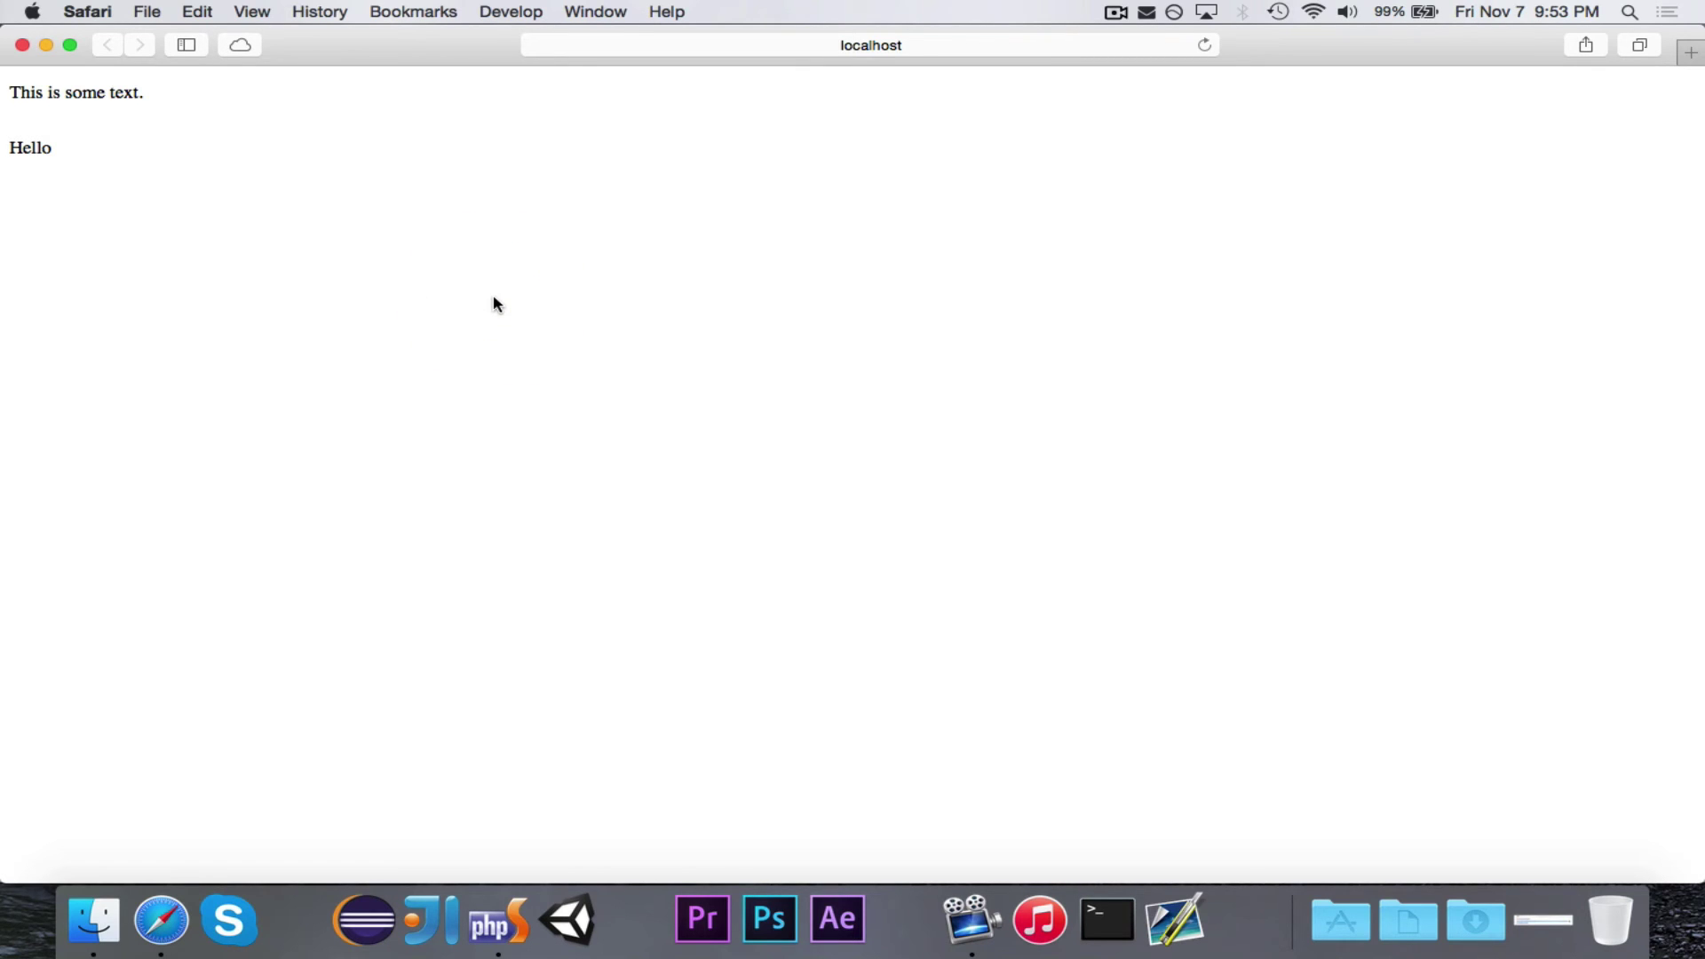
pyautogui.moveTo(244, 155)
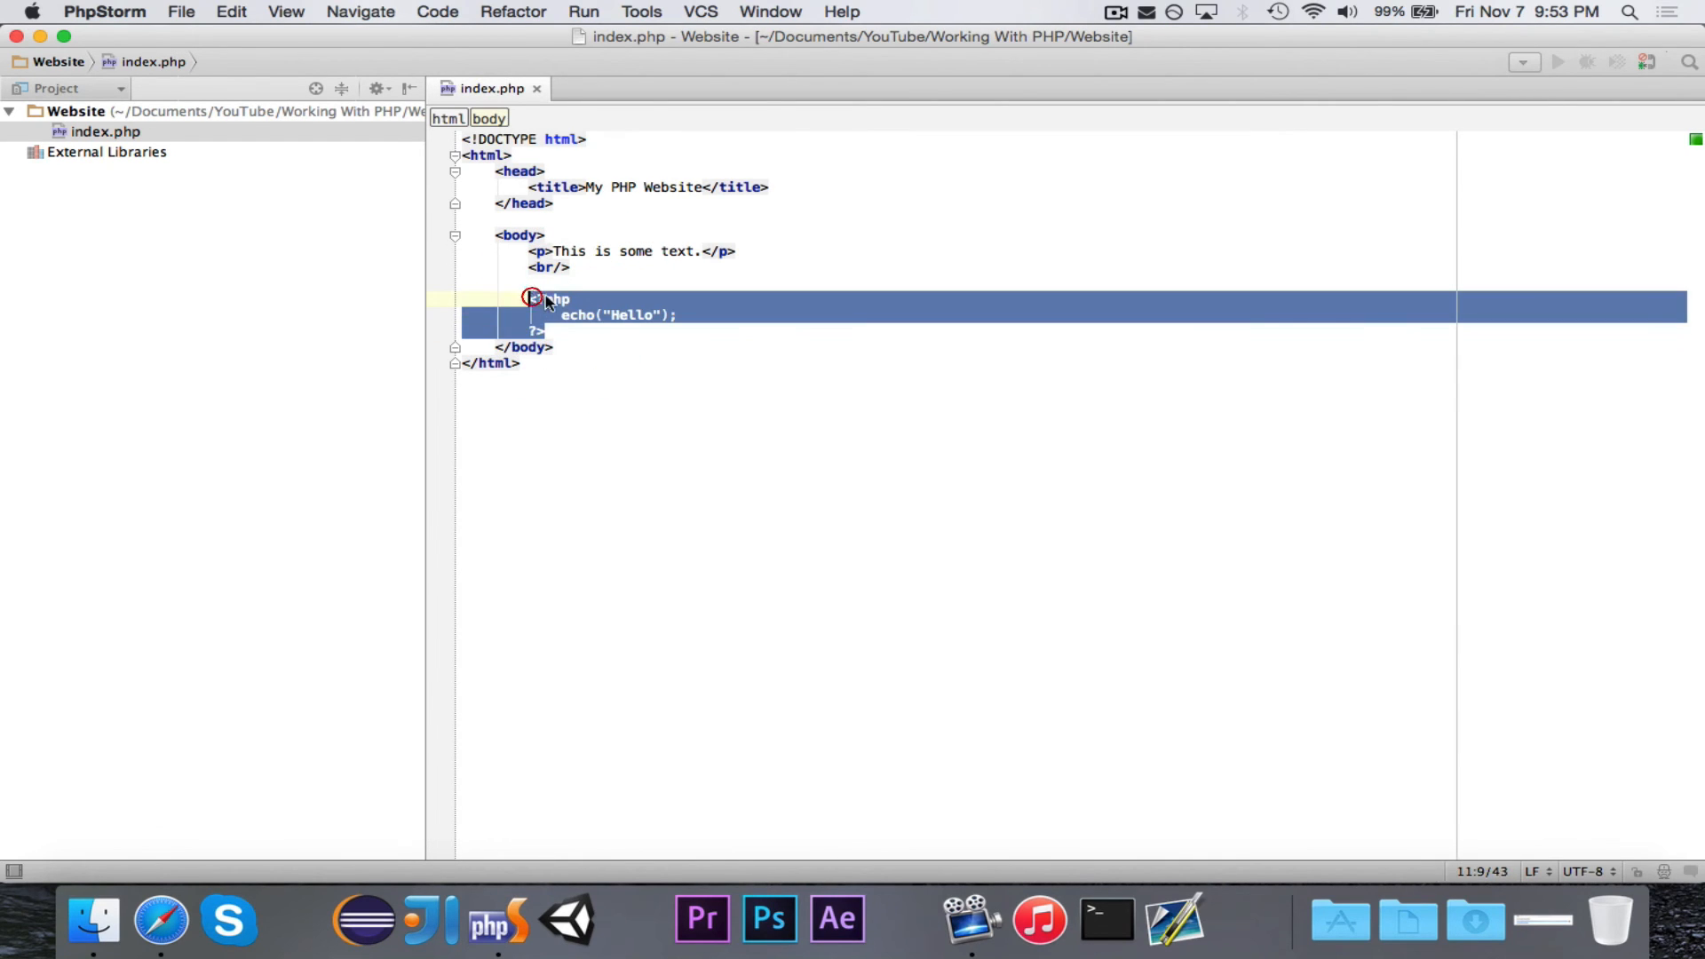
pyautogui.click(161, 918)
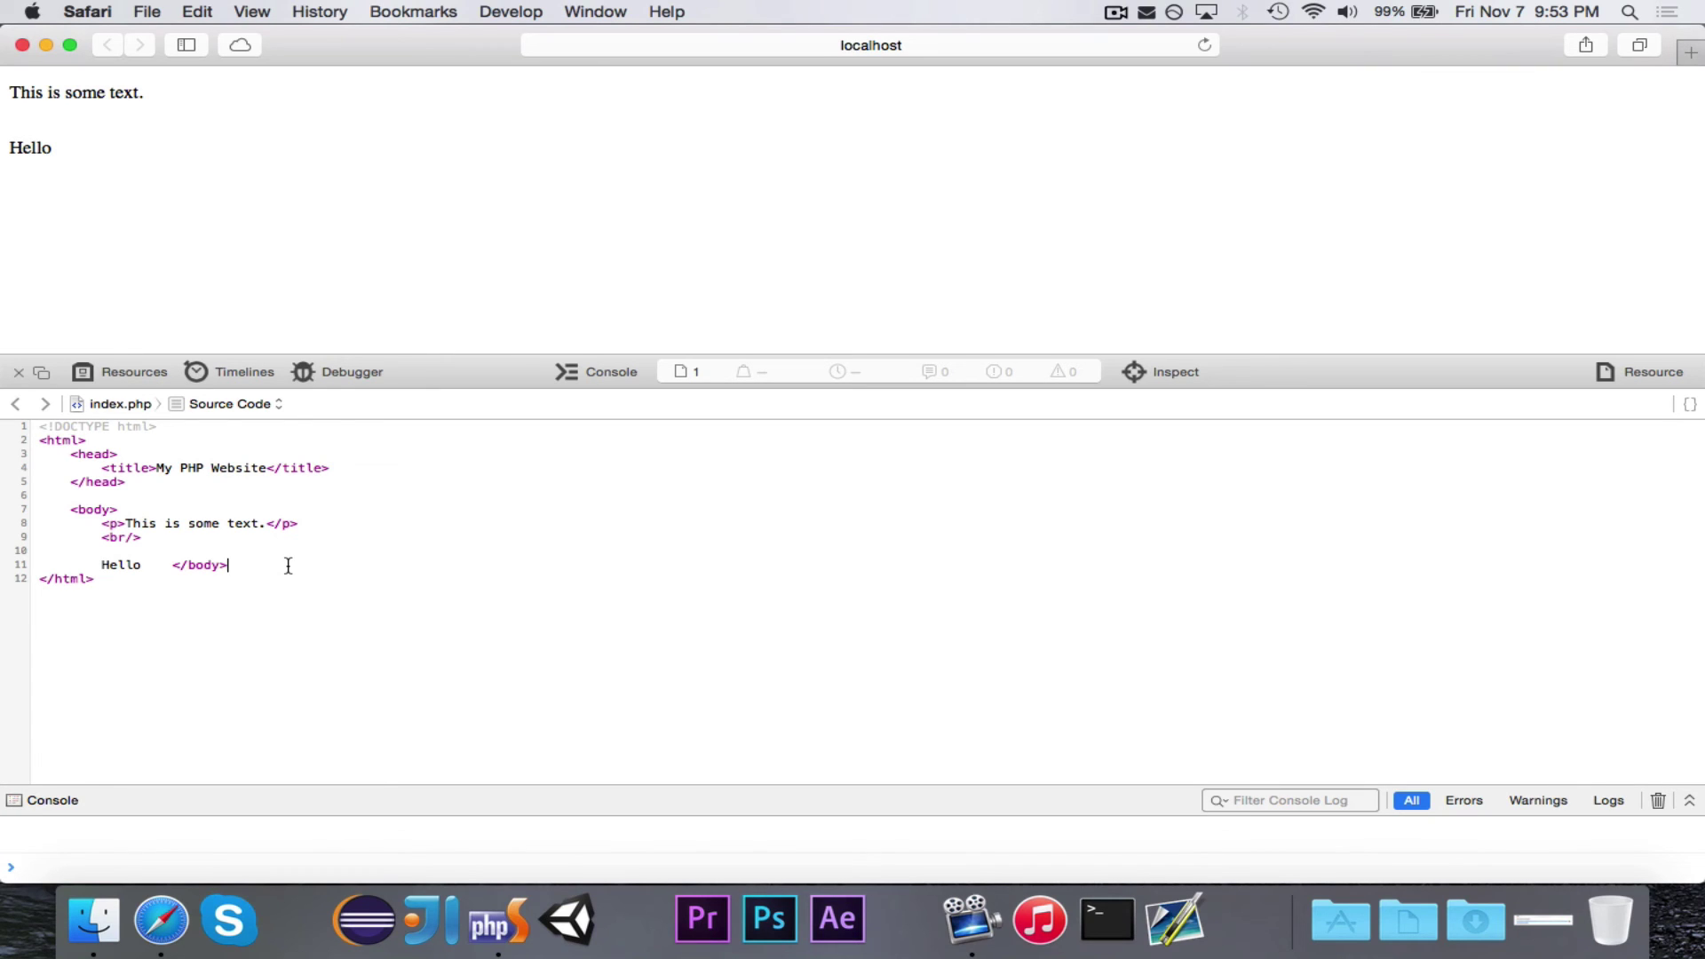
pyautogui.click(498, 921)
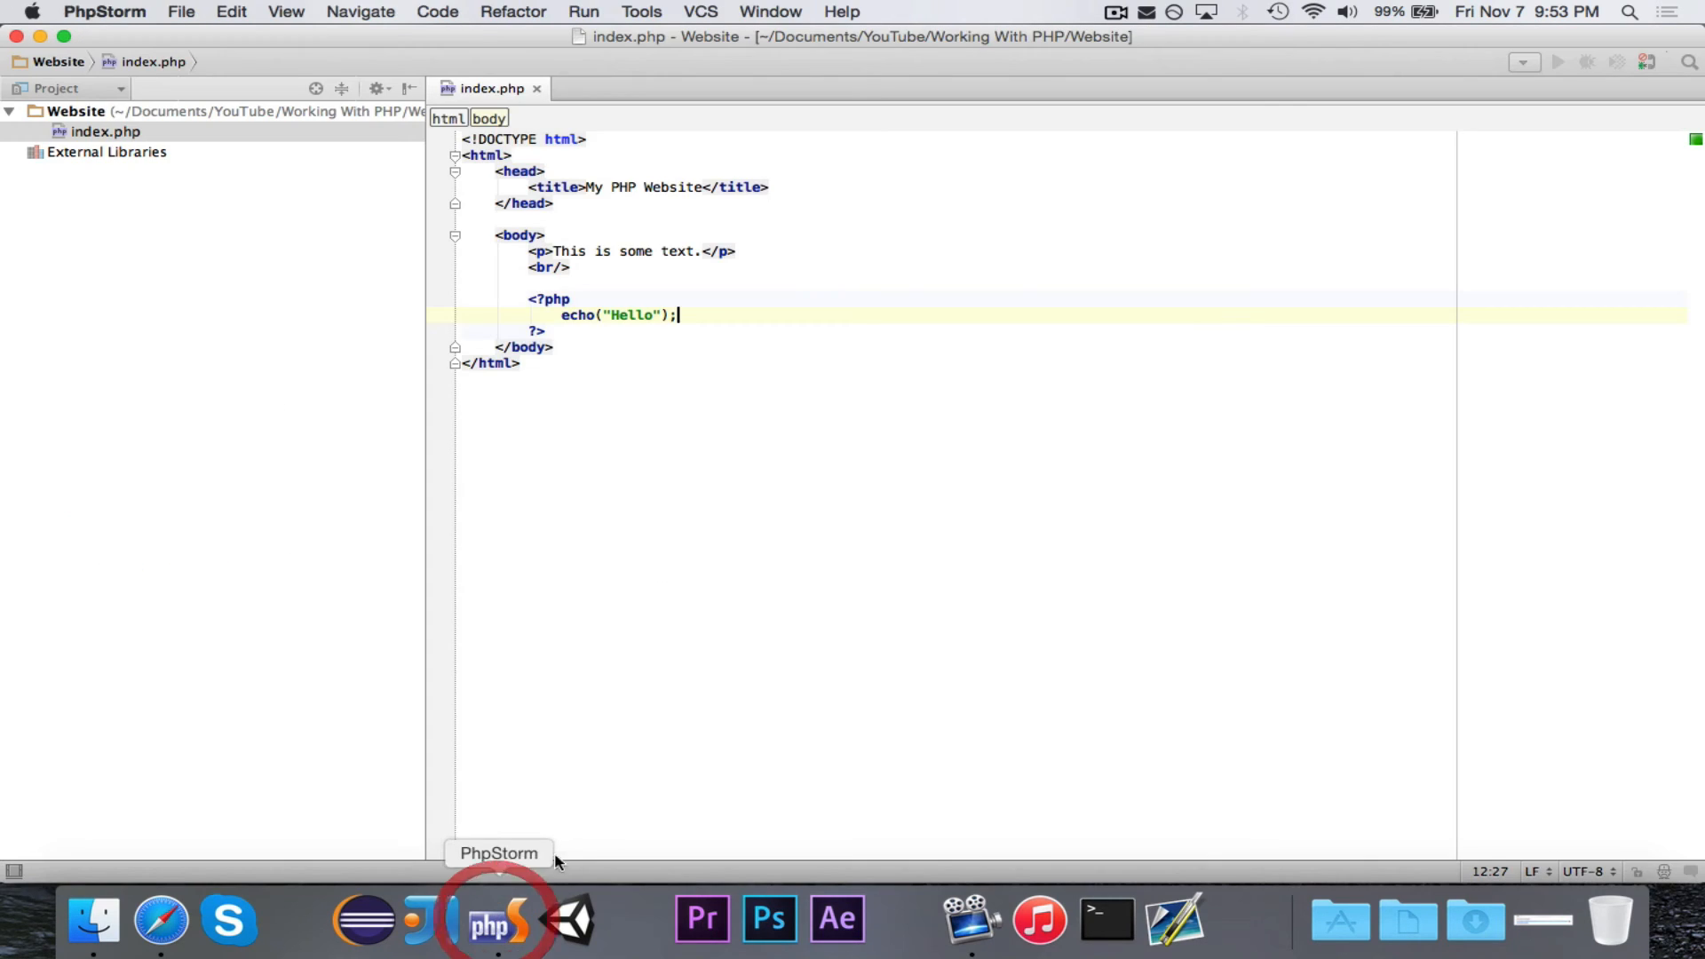
# Reload the localhost page in Safari and return to PhpStorm's editor
pyautogui.click(160, 918)
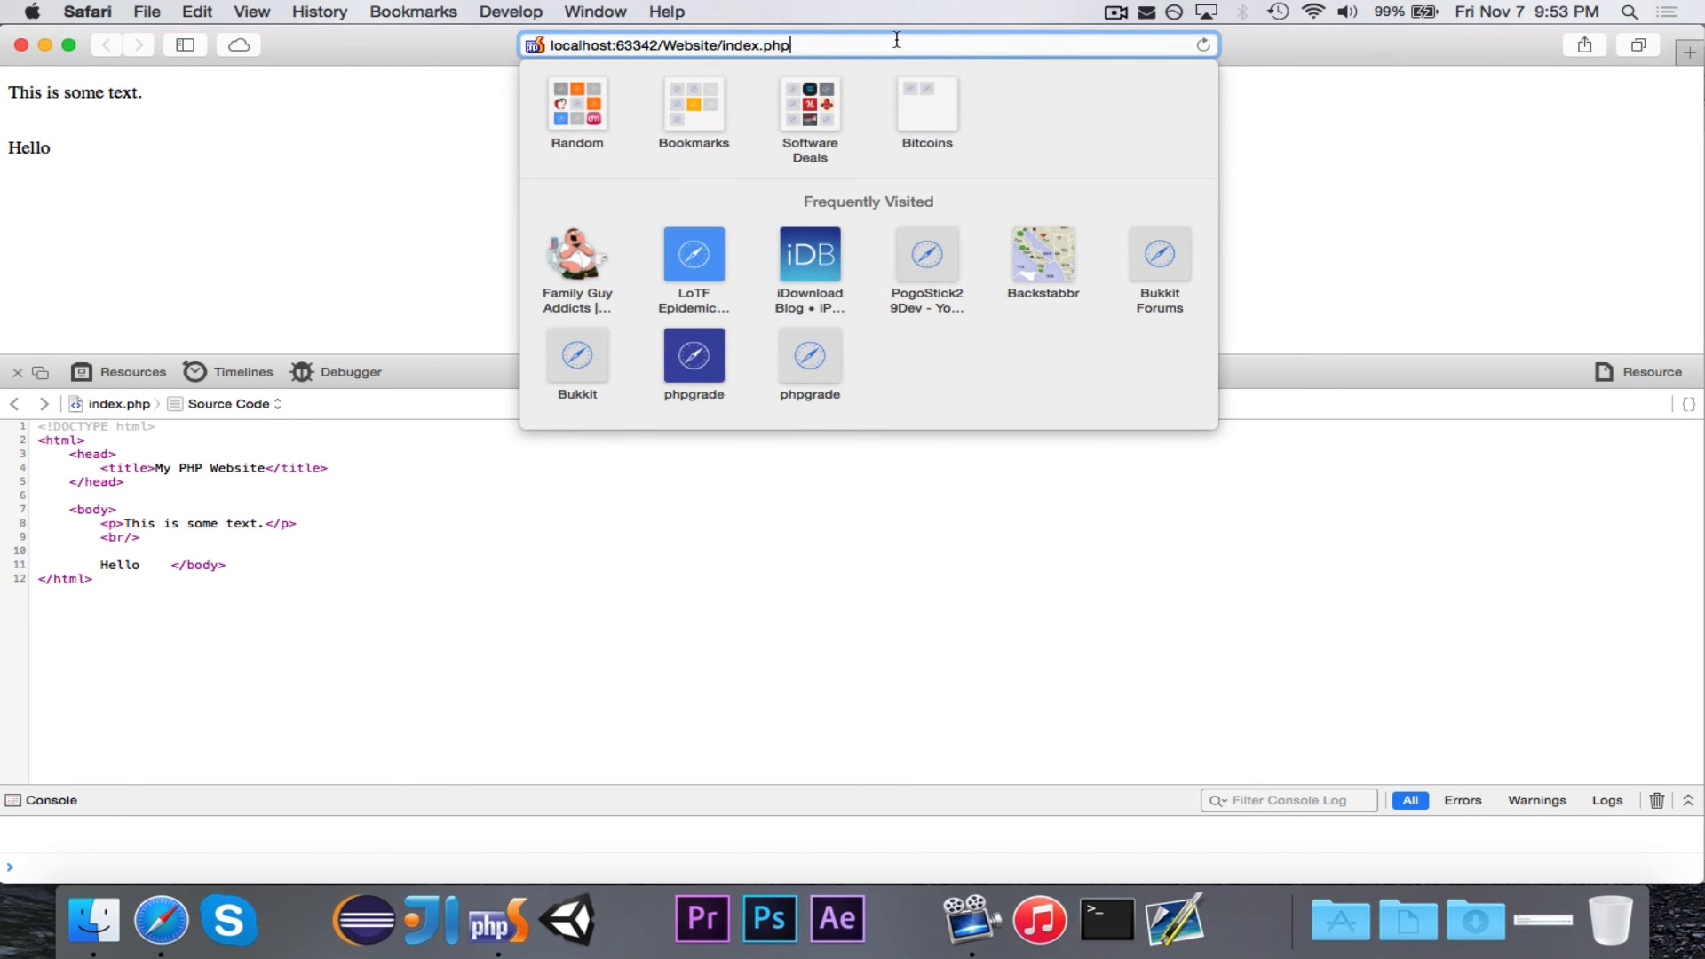
pyautogui.press('Return')
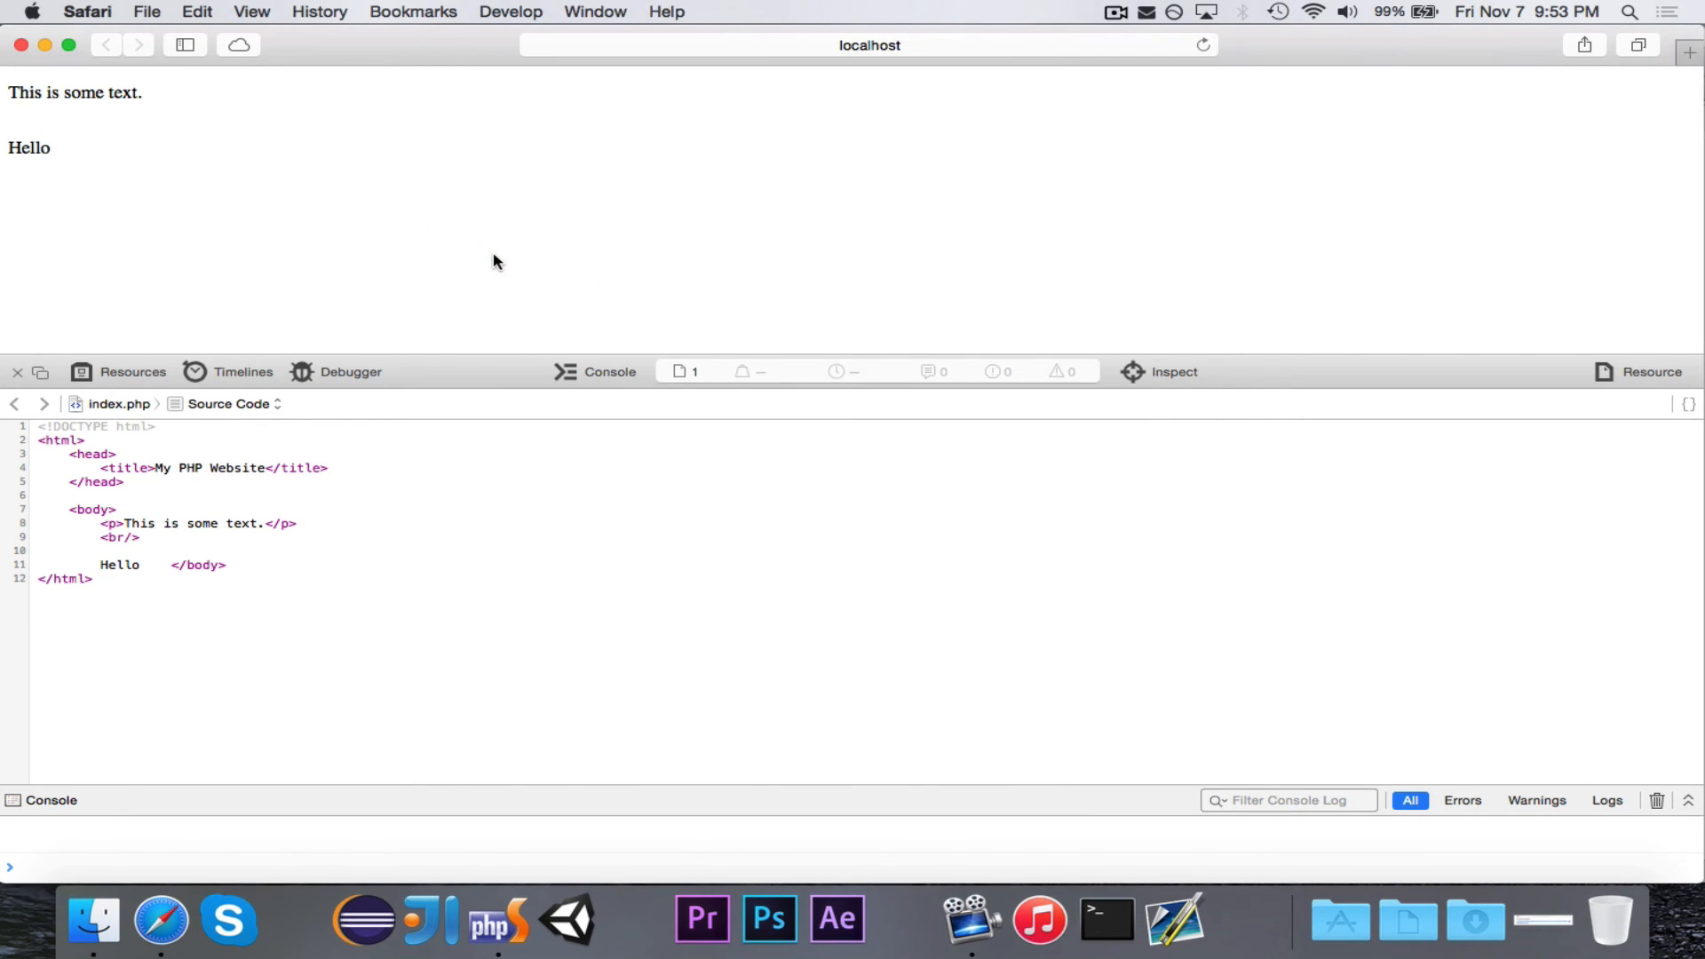
pyautogui.click(499, 919)
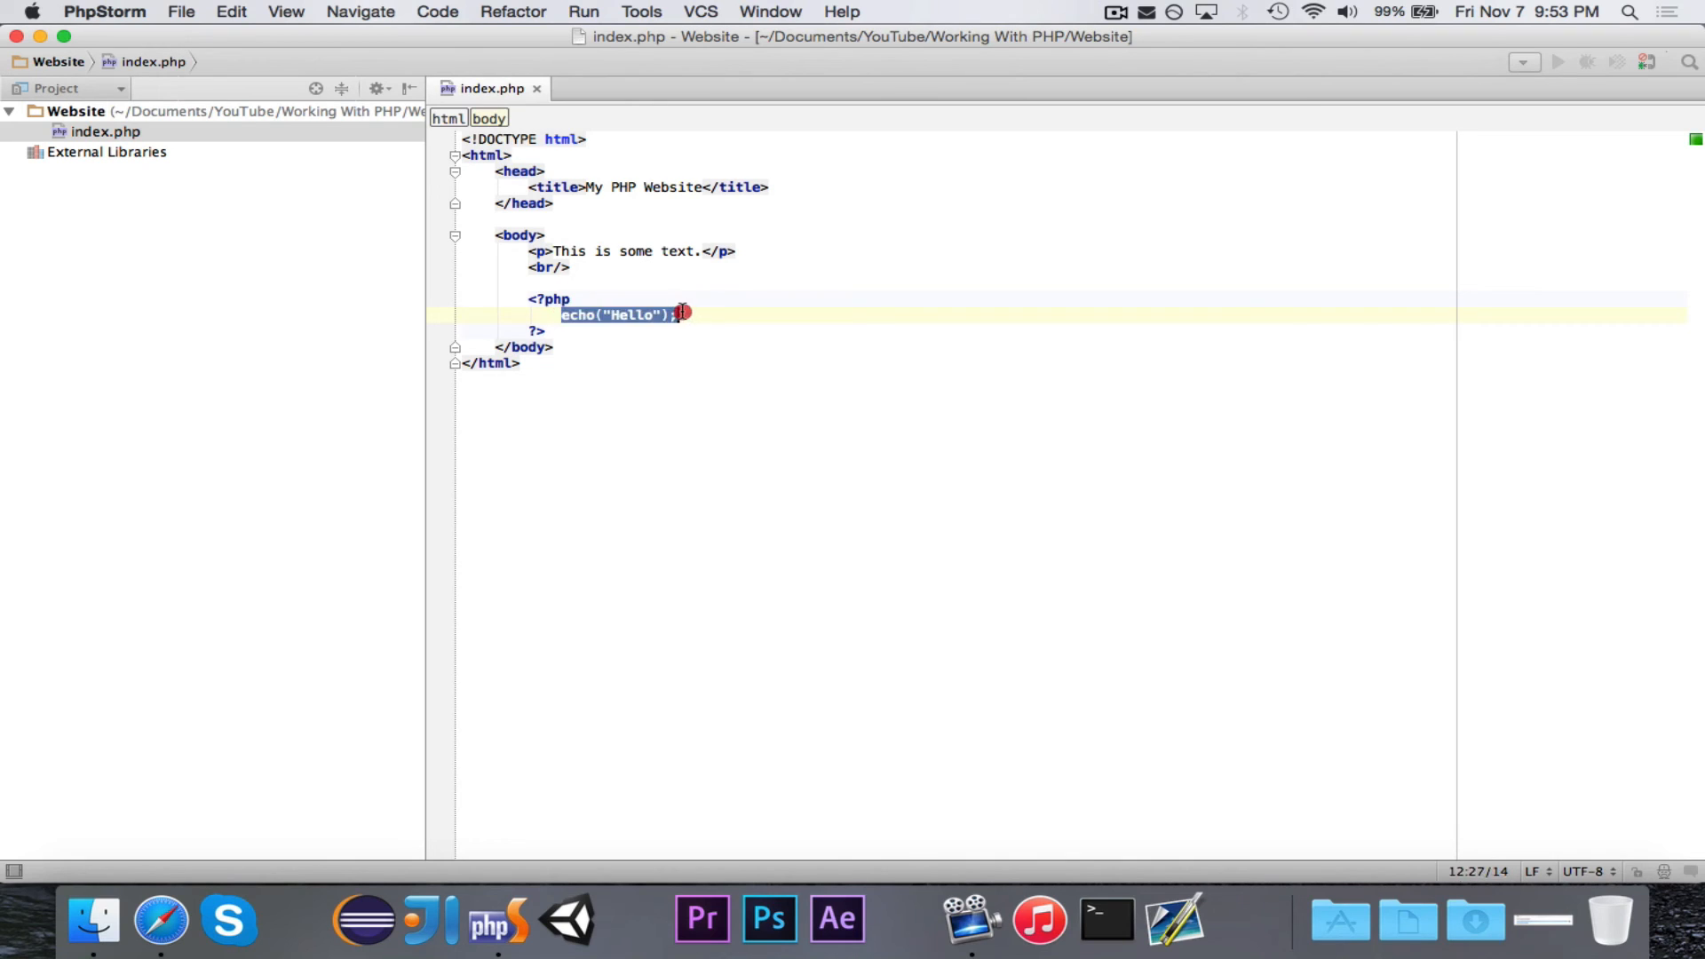
pyautogui.moveTo(162, 922)
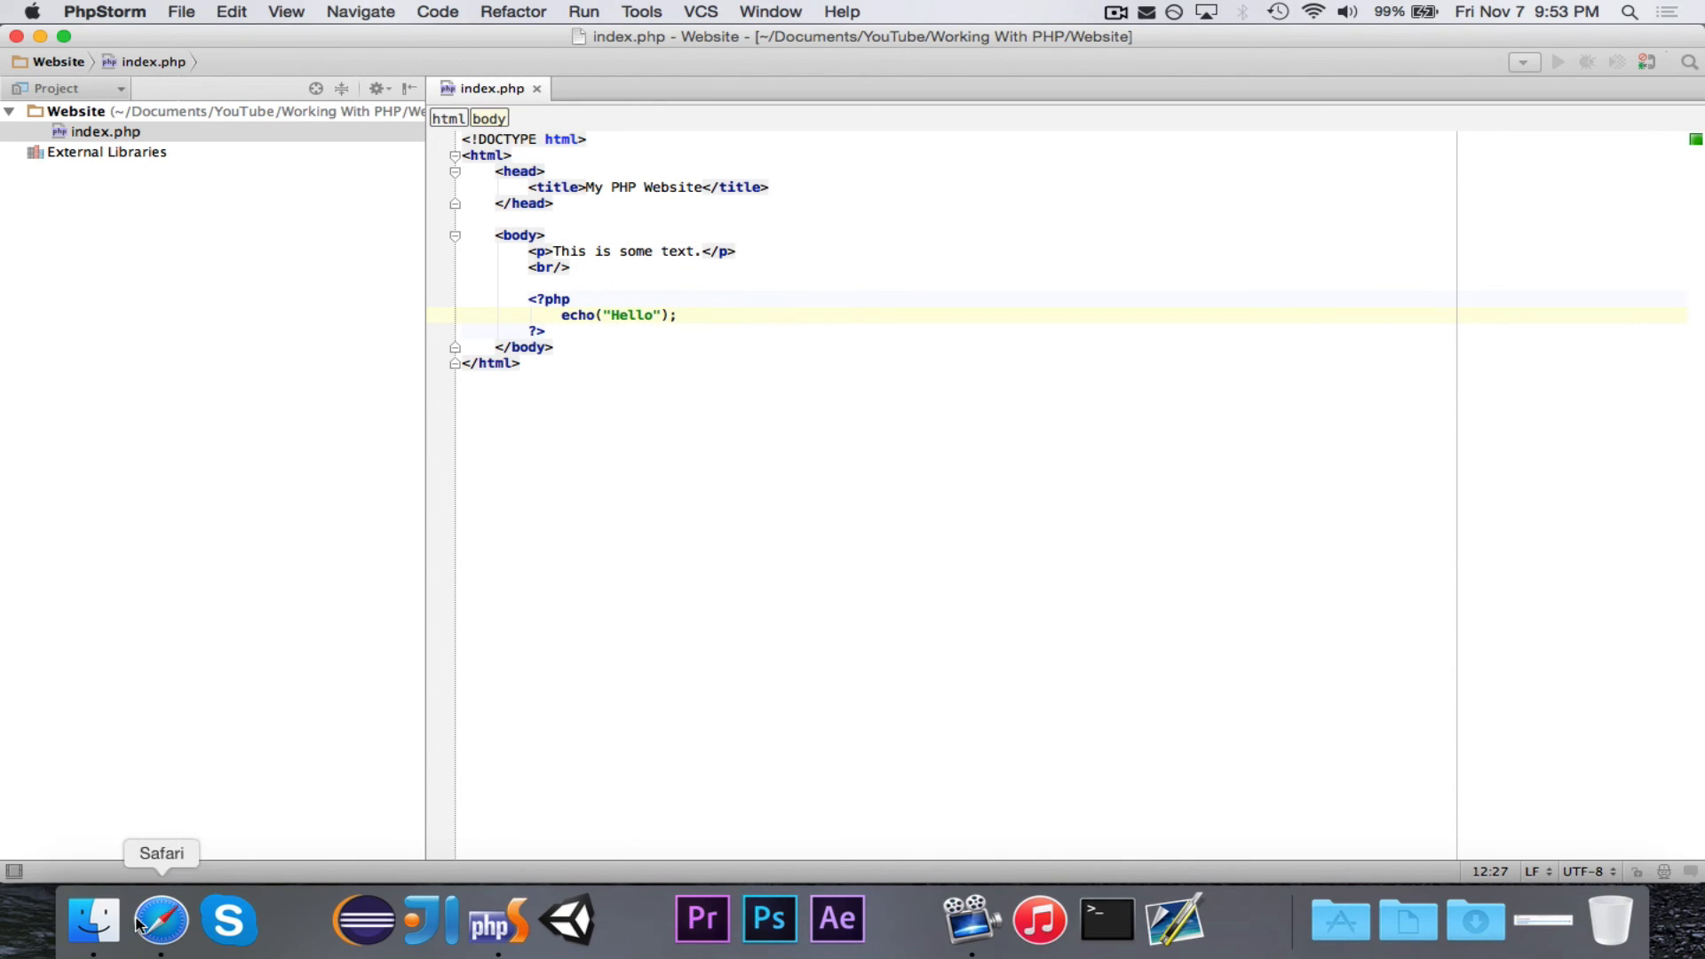
pyautogui.click(161, 922)
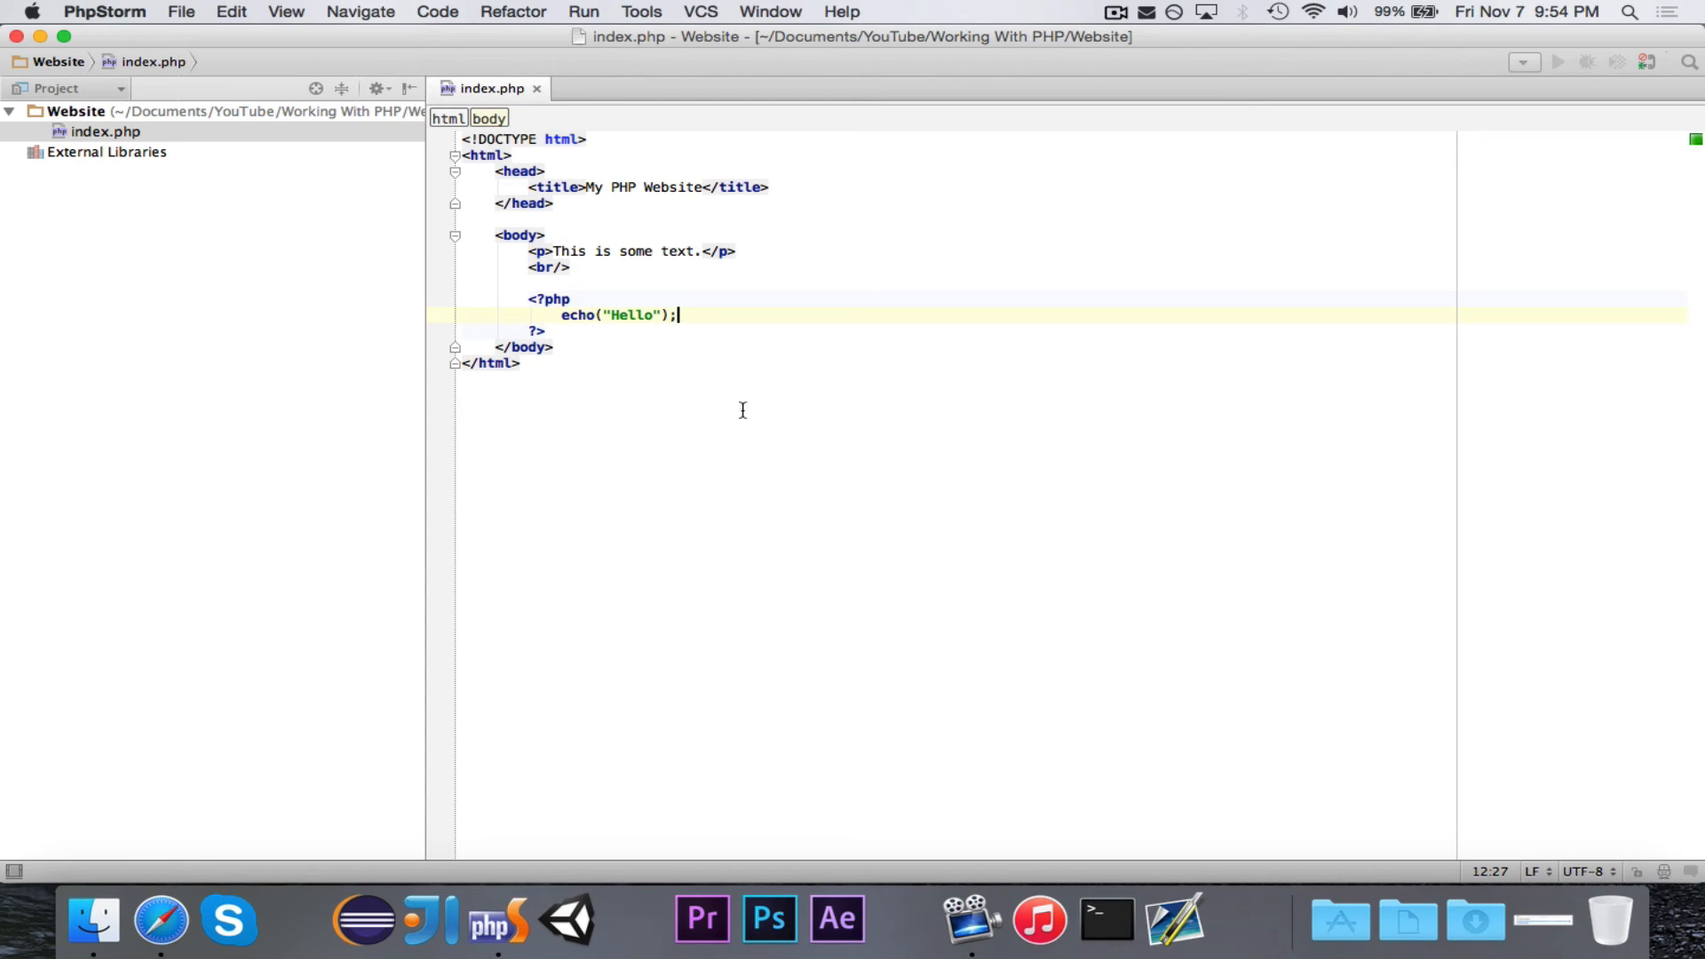
pyautogui.moveTo(657, 585)
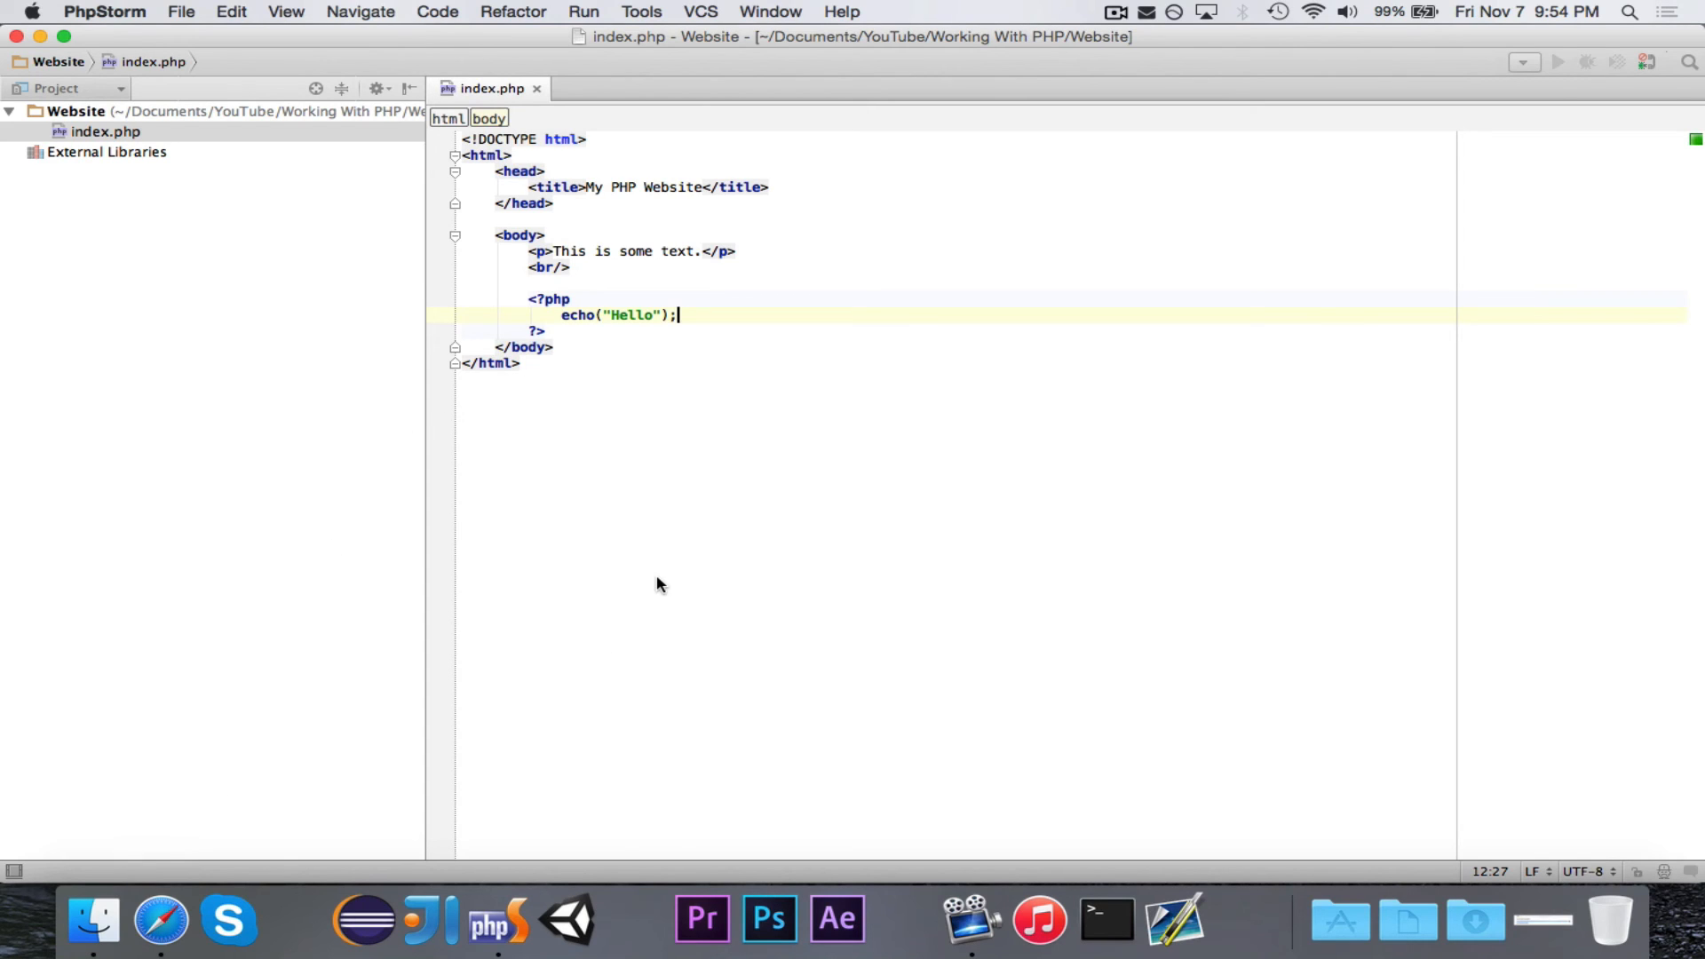
pyautogui.moveTo(615, 315)
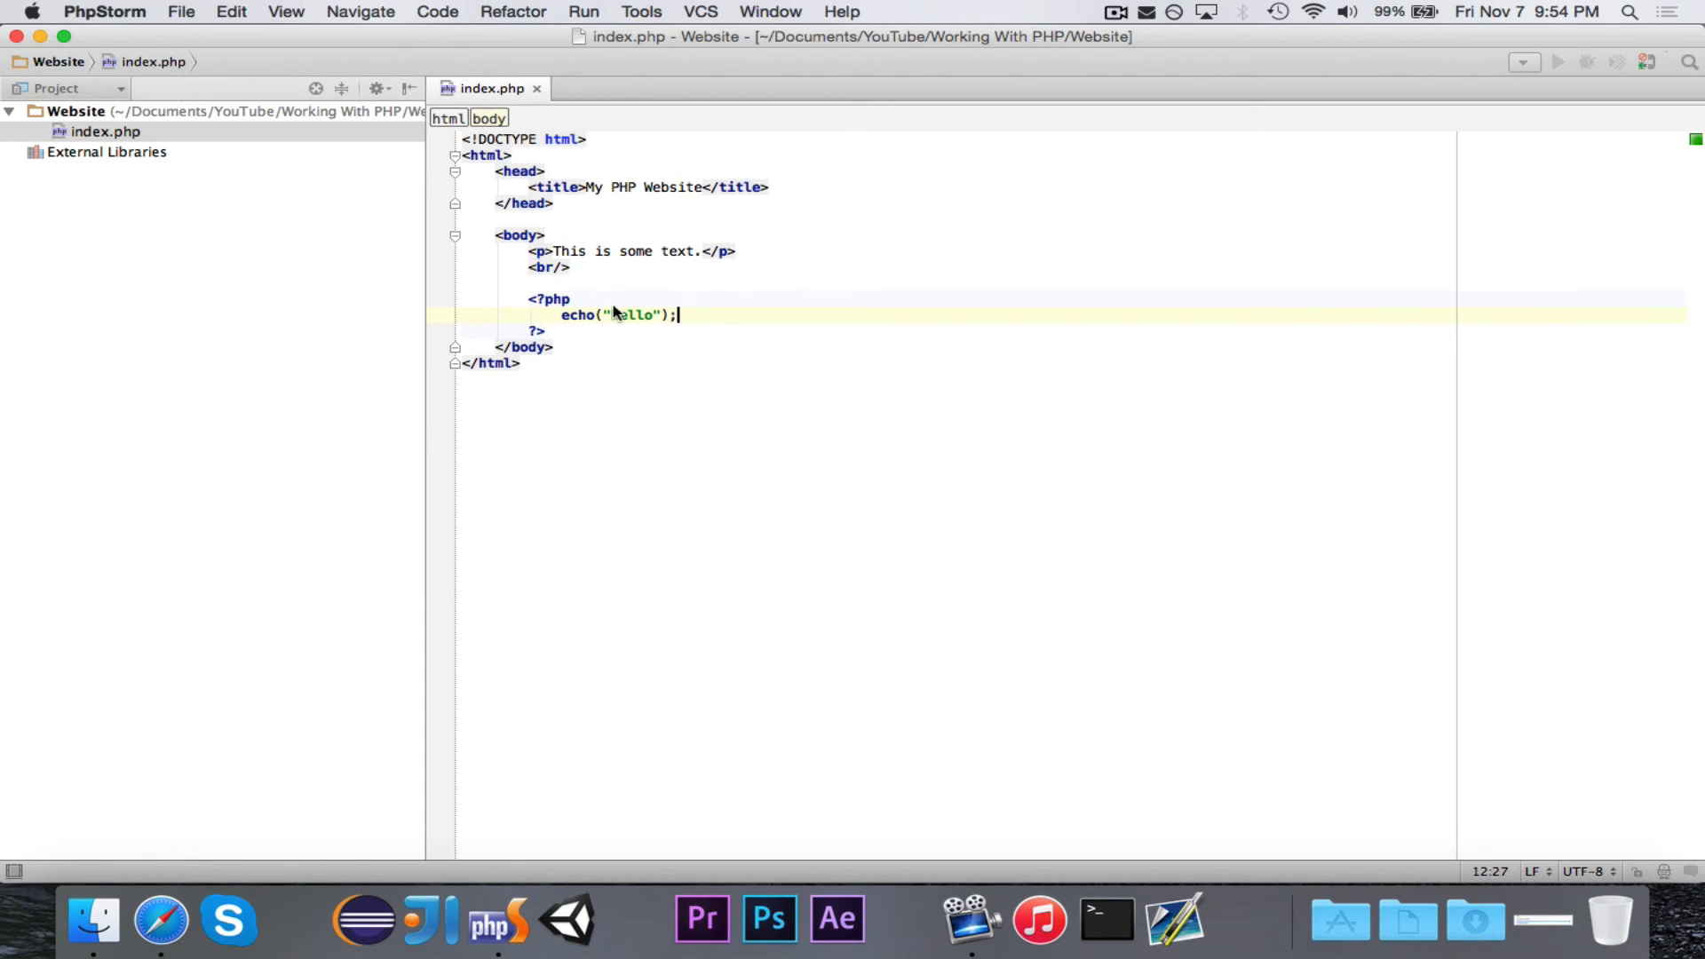
pyautogui.write('Hello')
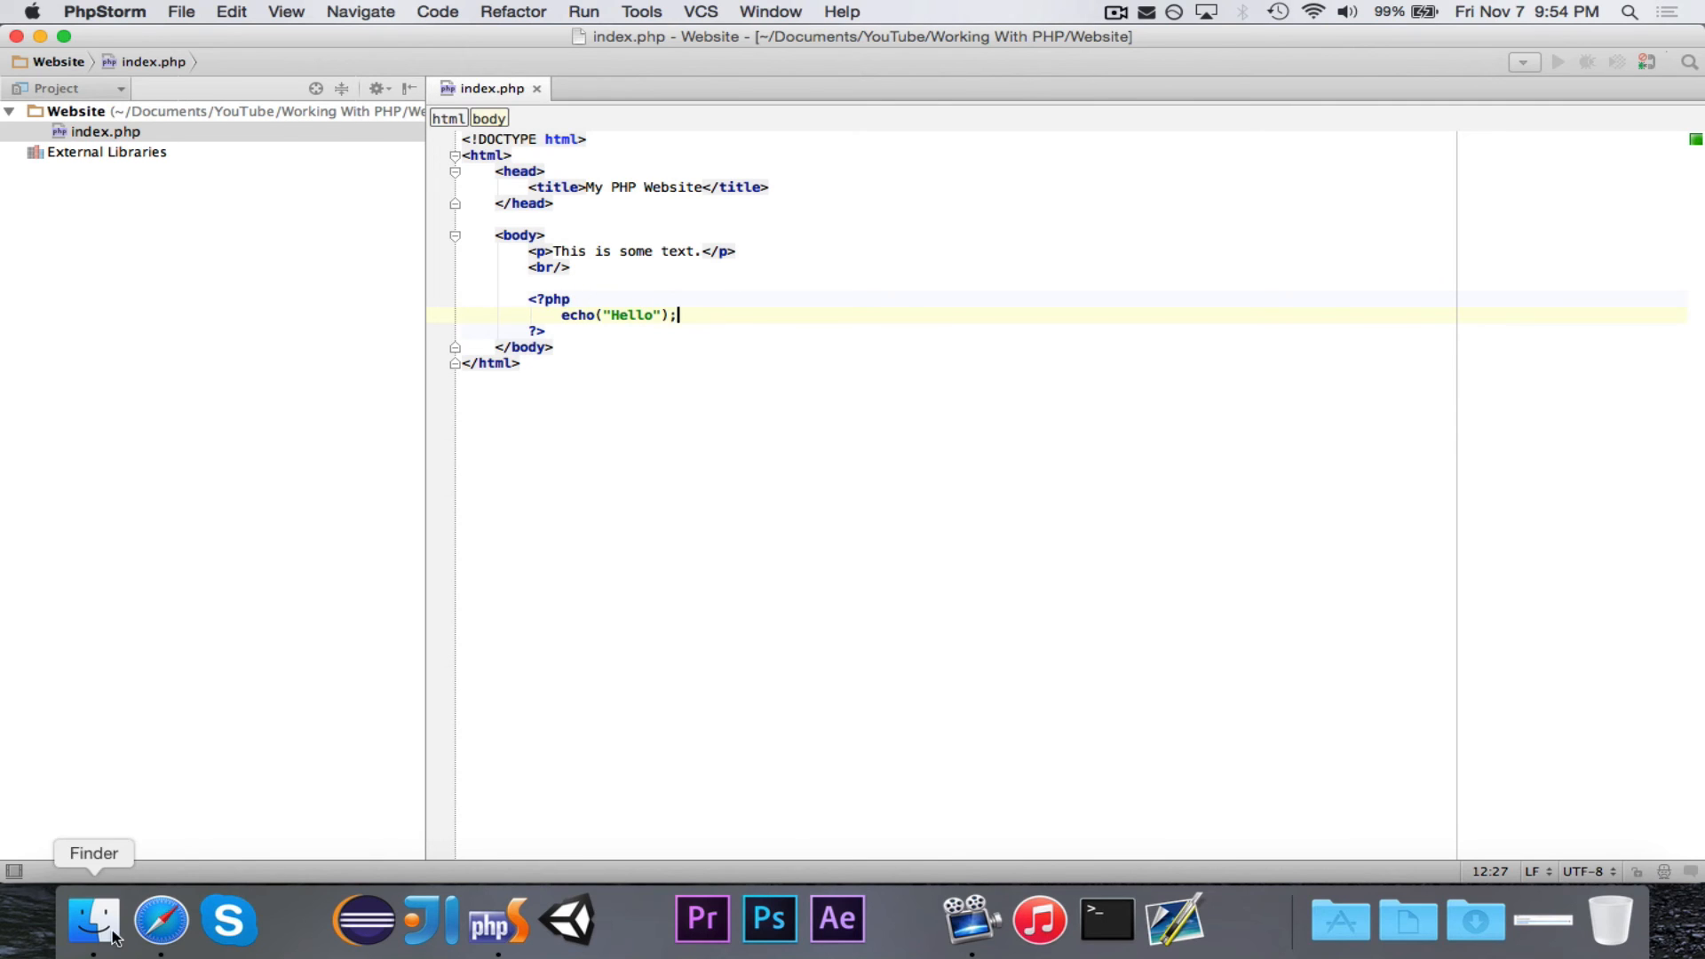
pyautogui.click(160, 919)
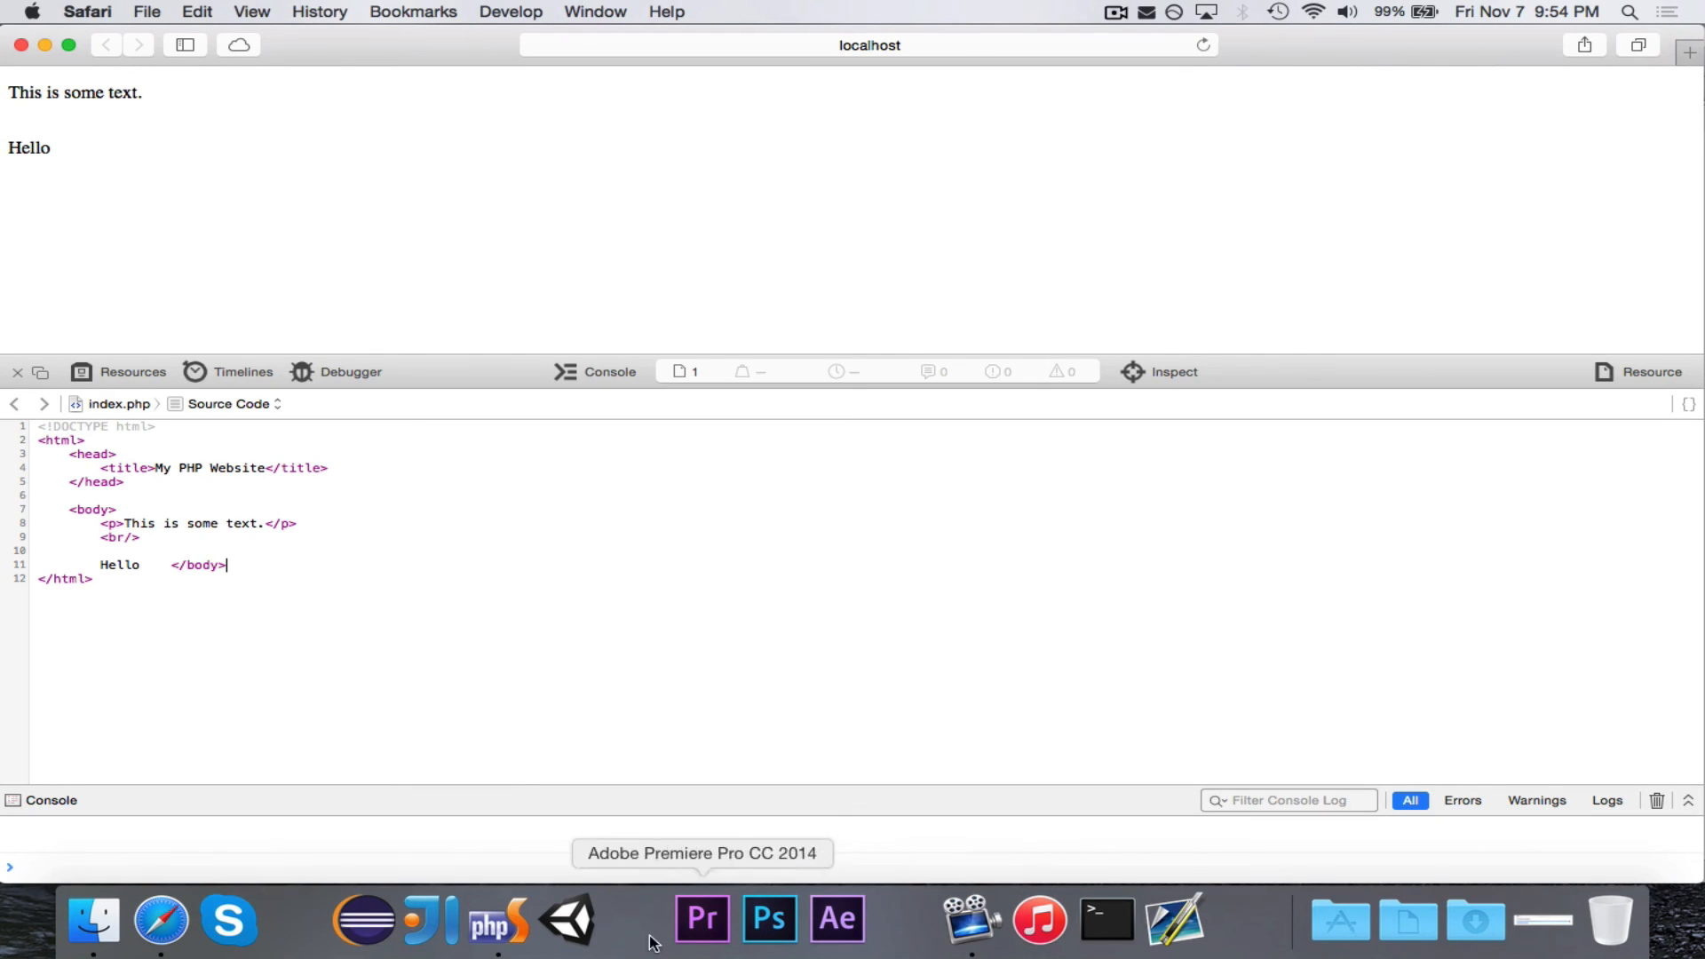
pyautogui.click(499, 918)
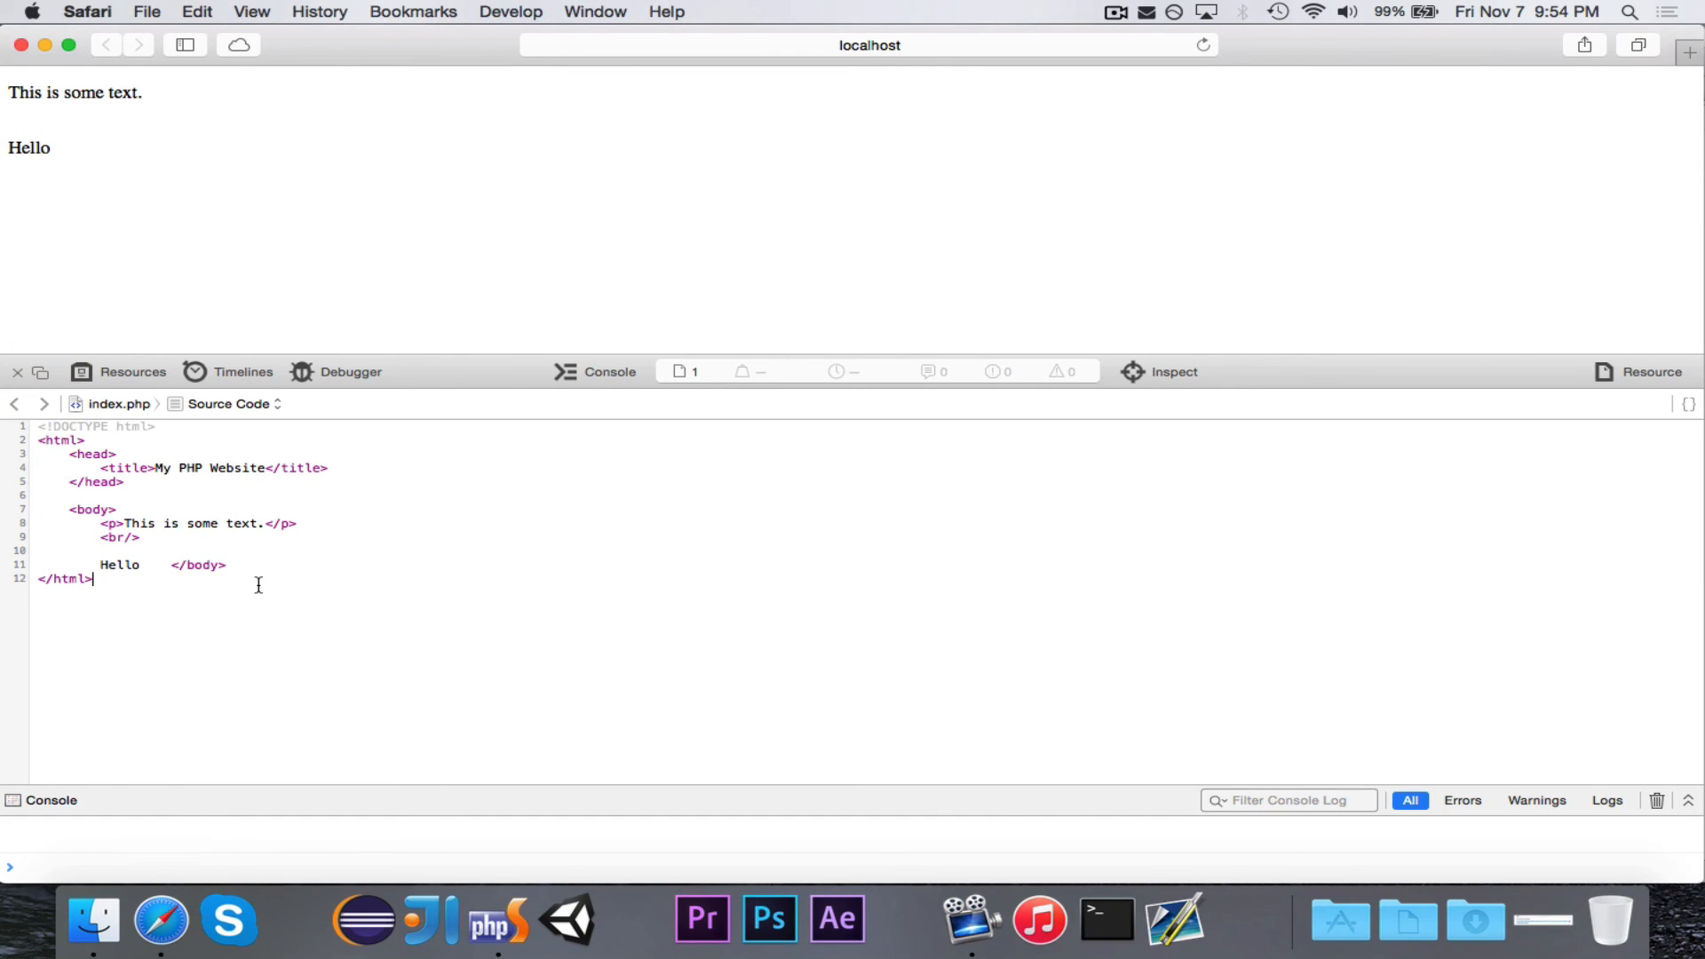
pyautogui.click(496, 922)
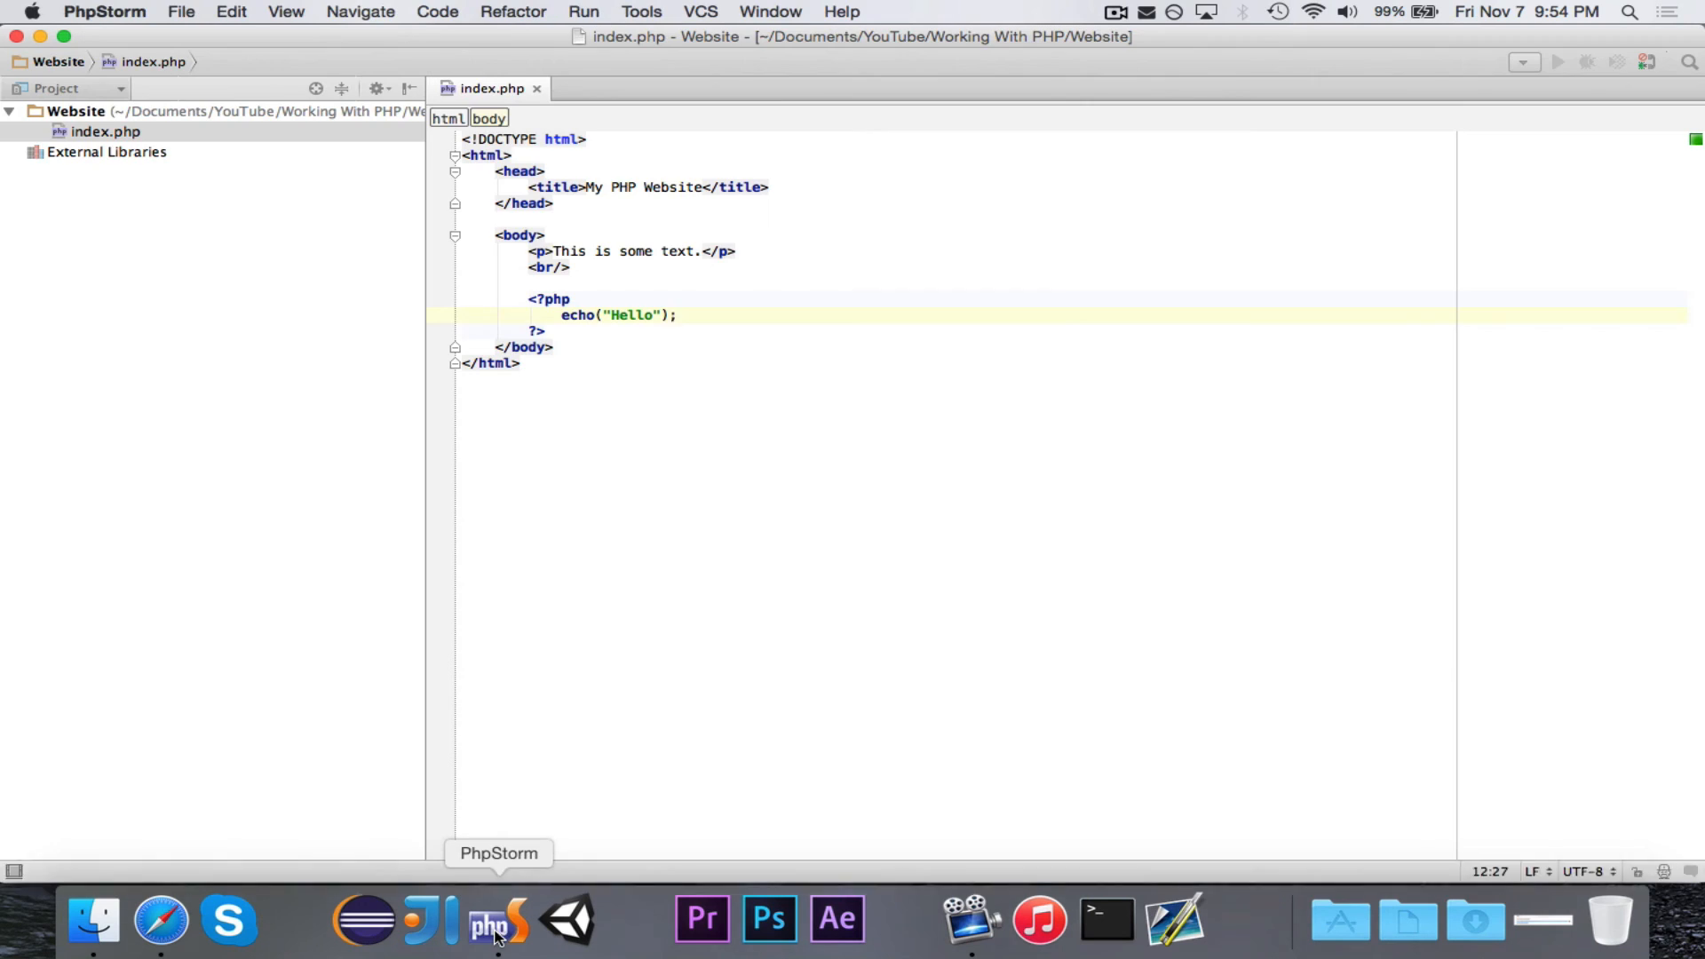
pyautogui.click(162, 922)
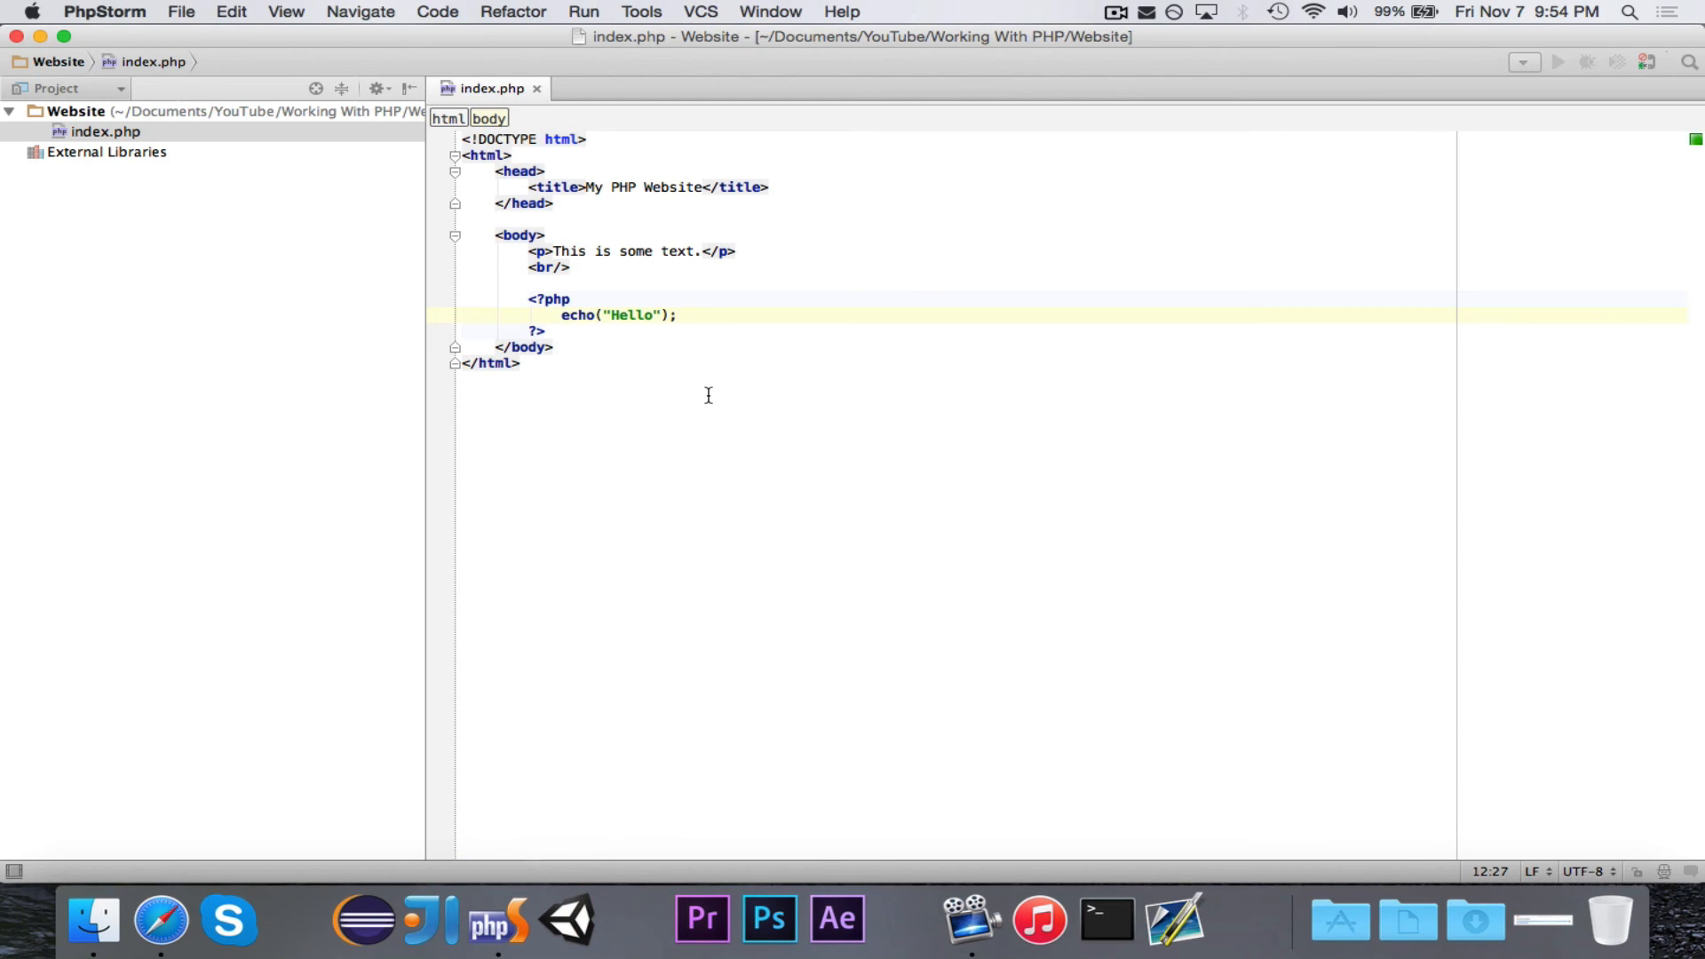
pyautogui.moveTo(810, 397)
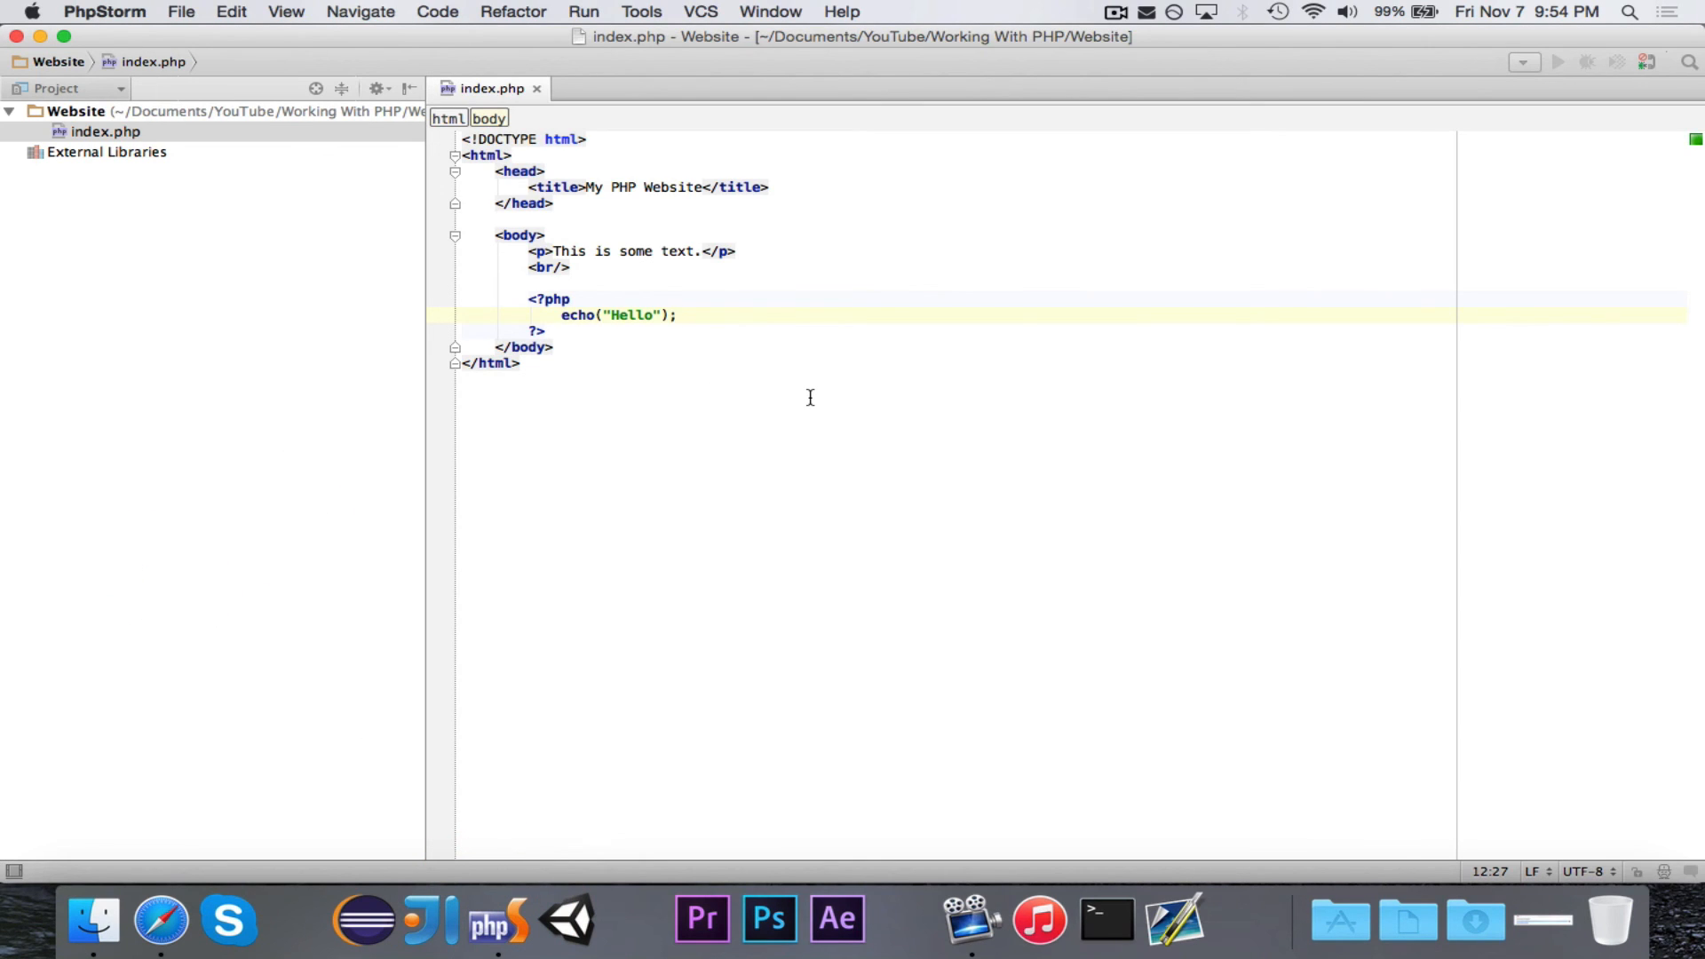
# Echo '<p>Hello</p>' and preview the page and its resources in Safari
pyautogui.click(612, 317)
pyautogui.write('<p>')
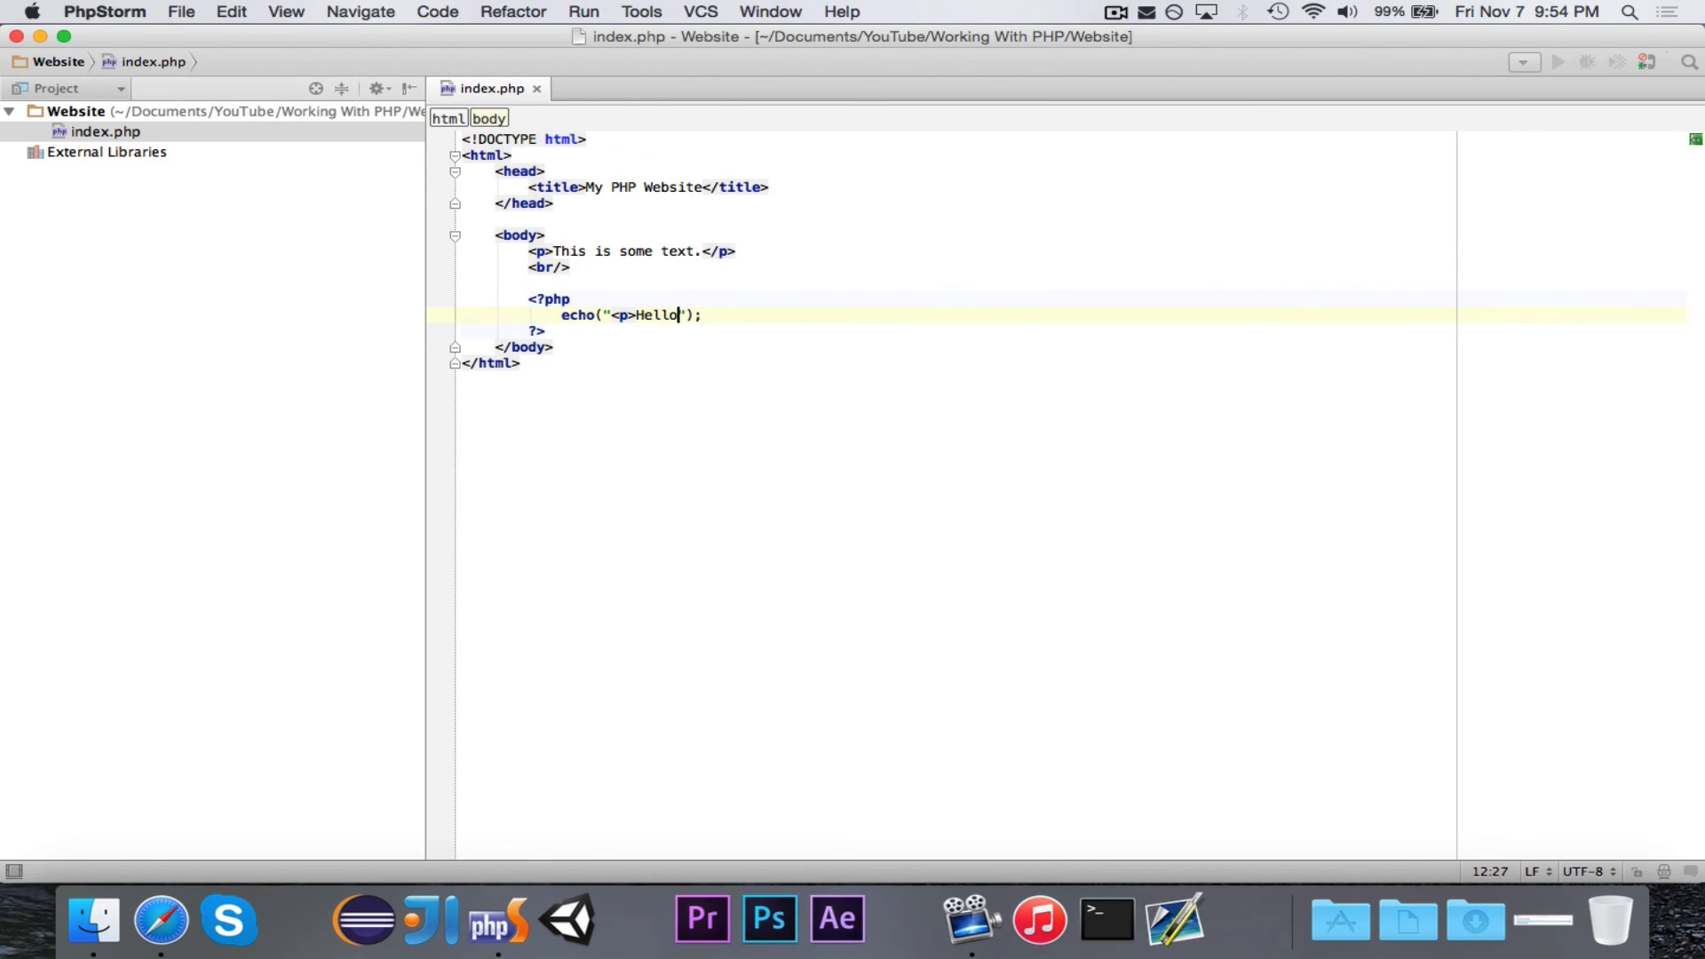
pyautogui.write('</p>')
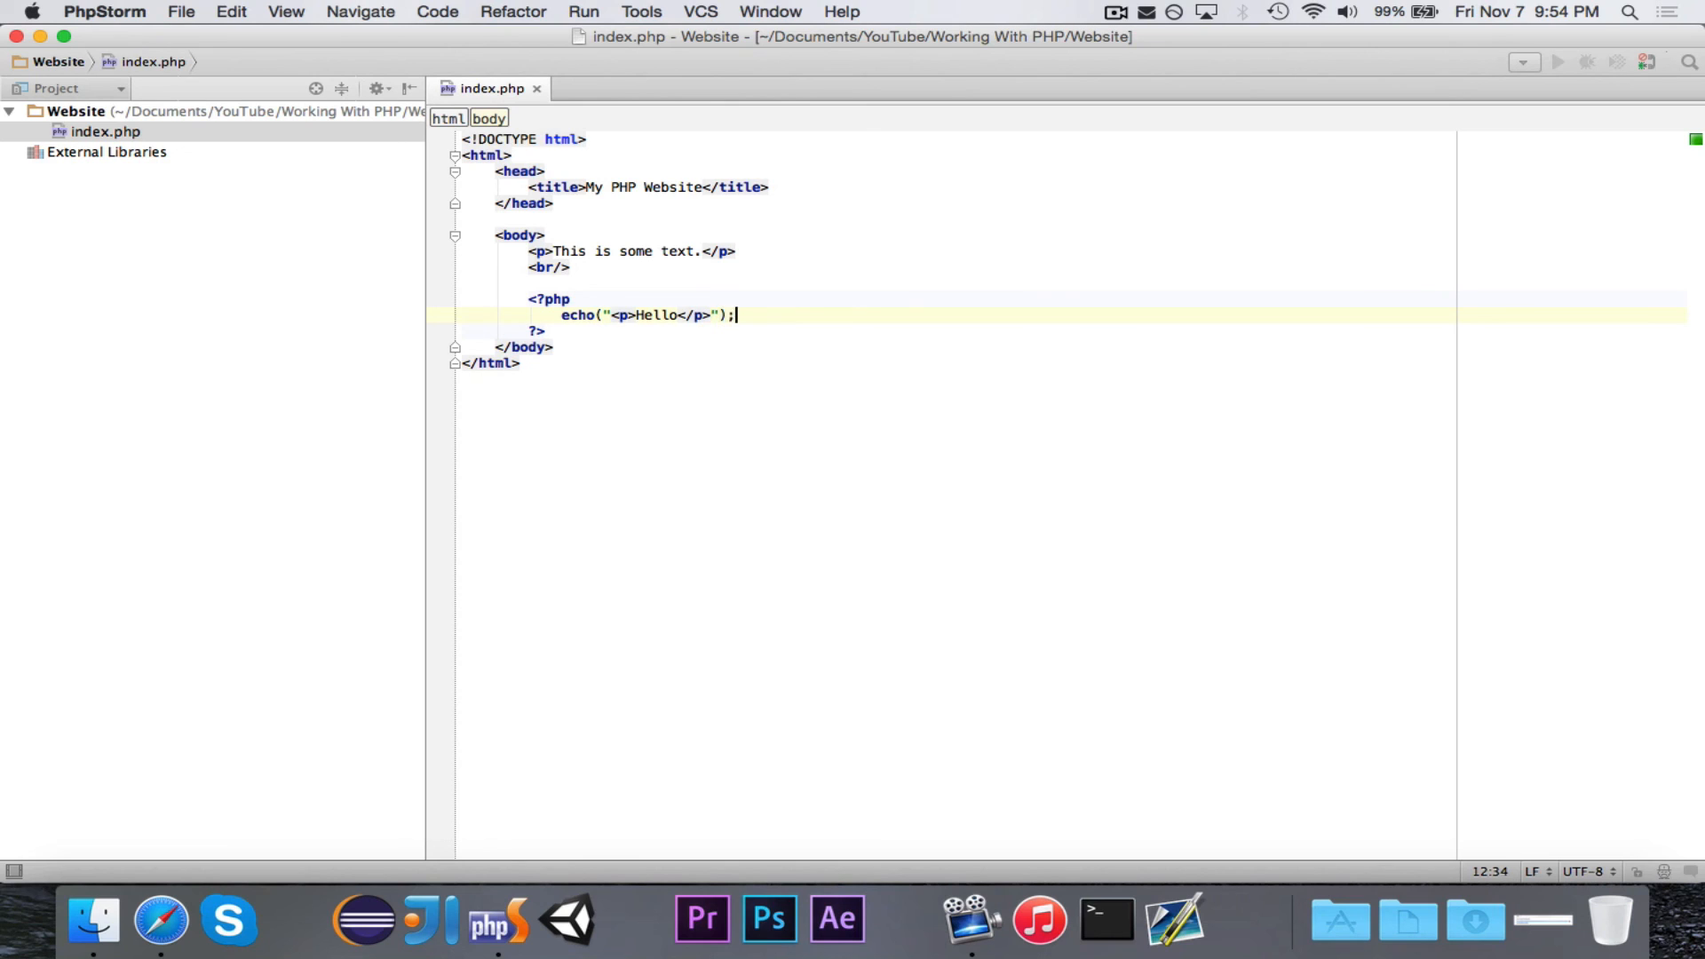
pyautogui.click(160, 918)
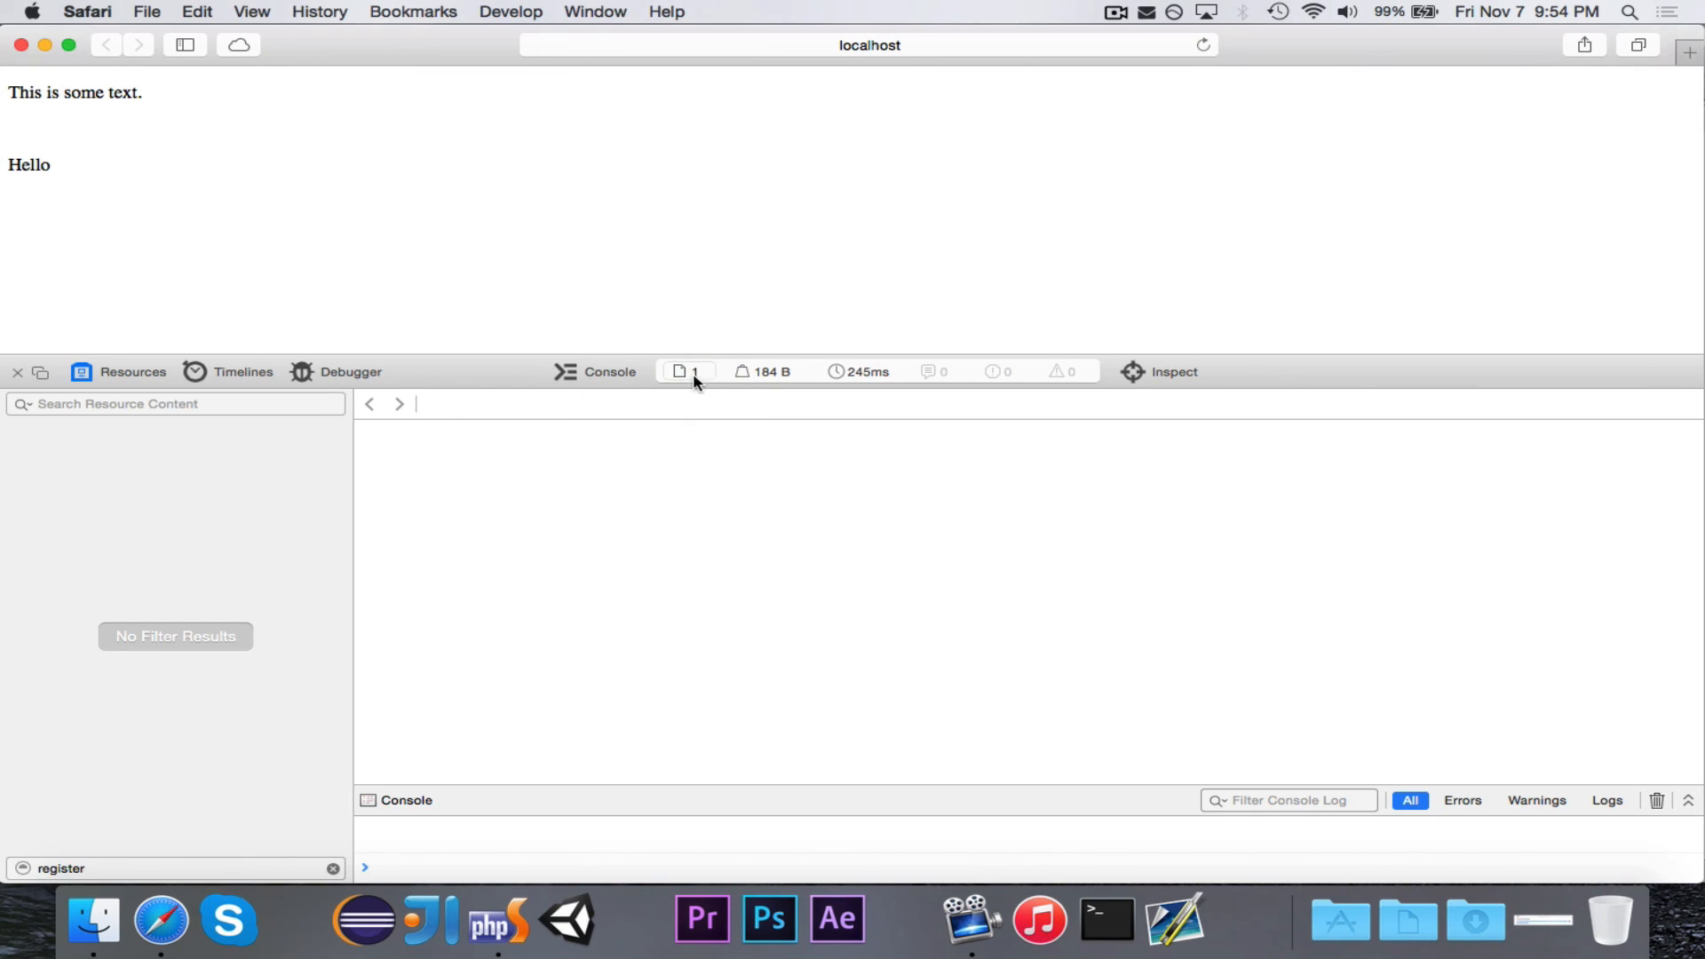
pyautogui.click(686, 371)
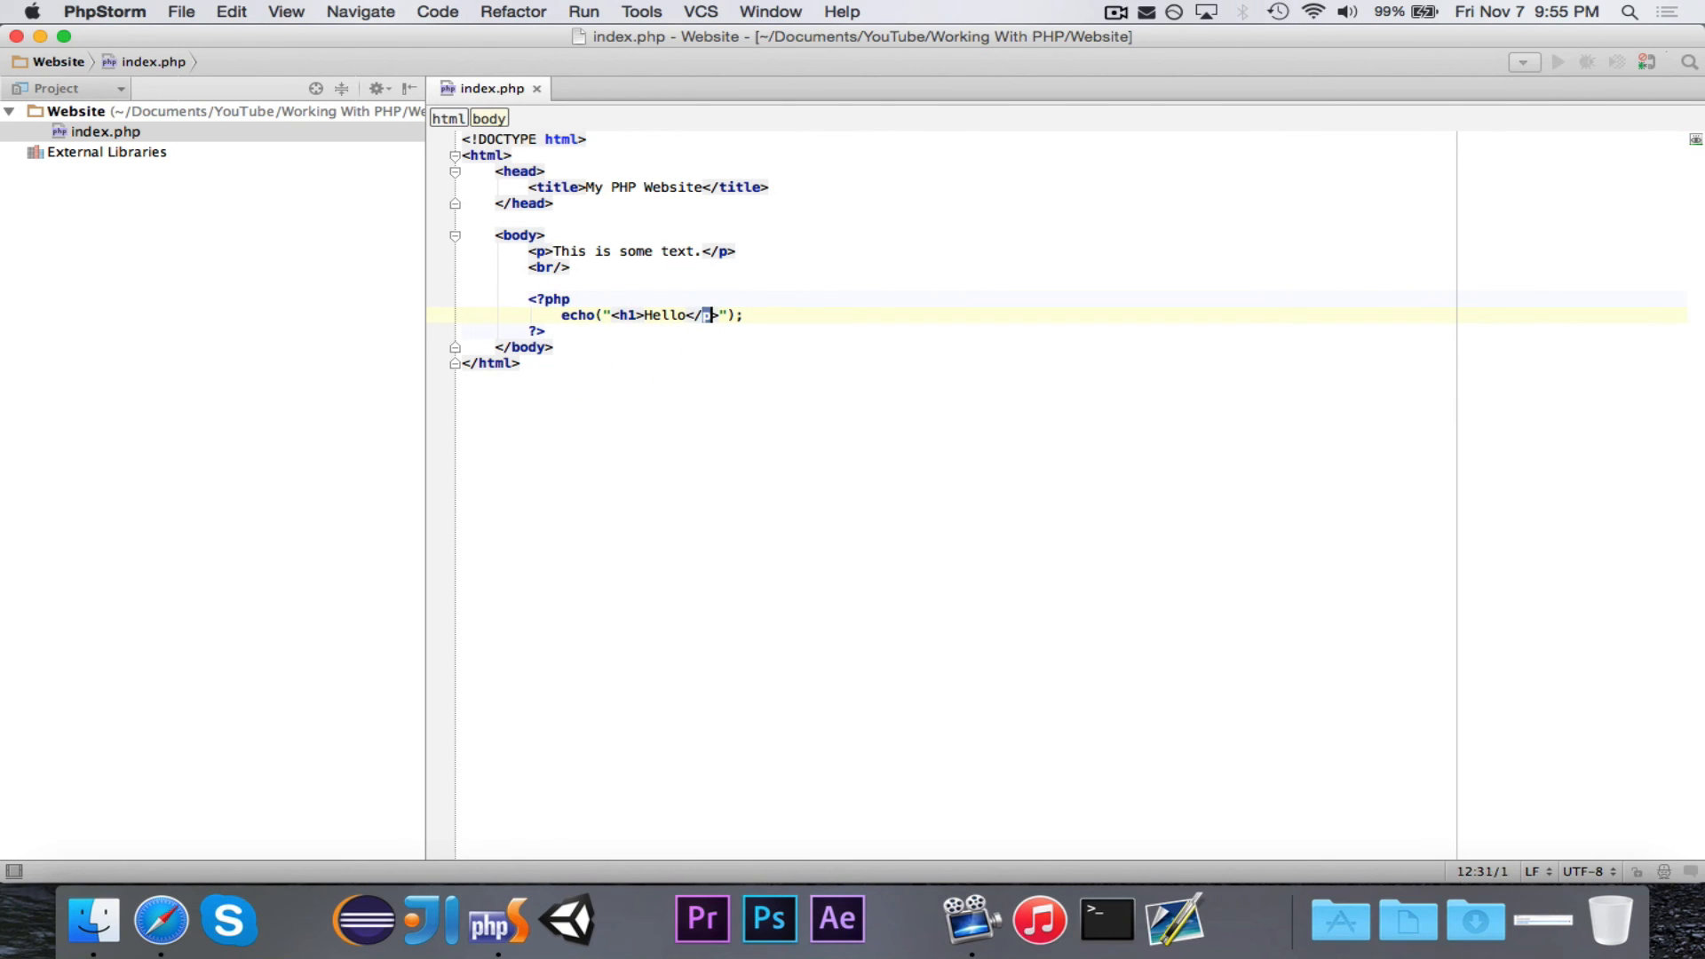
# Change the echo to '<h1>Hello</h1>' and reload Safari to show the heading
pyautogui.click(162, 920)
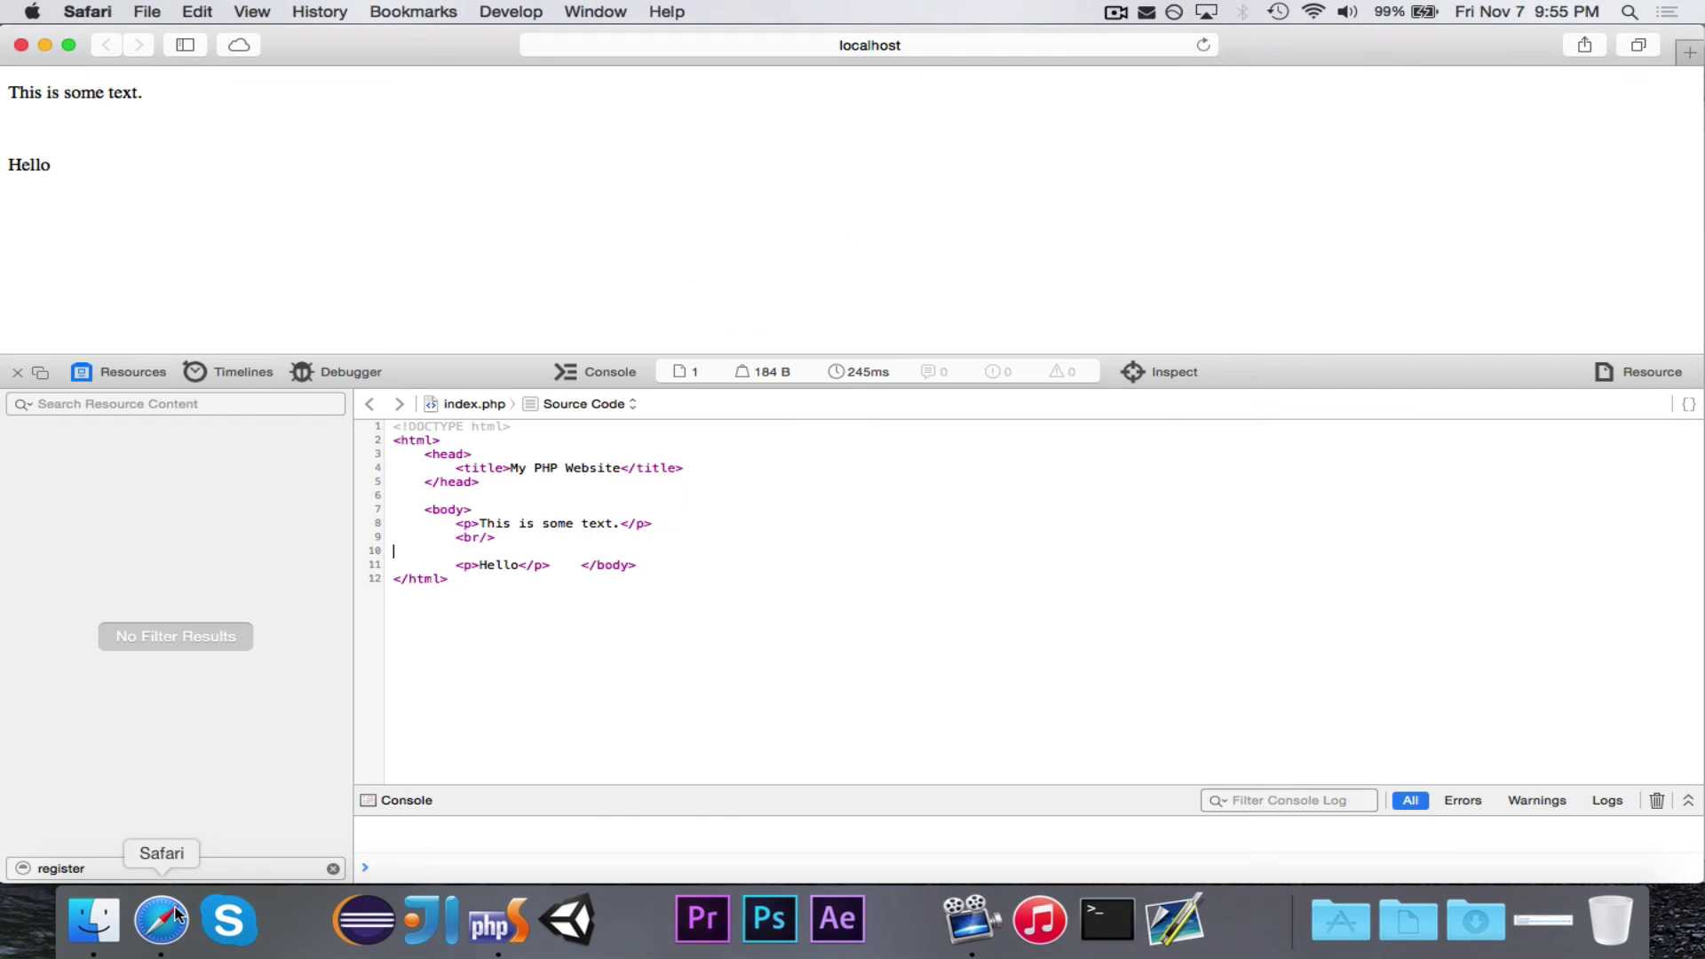
pyautogui.click(1202, 44)
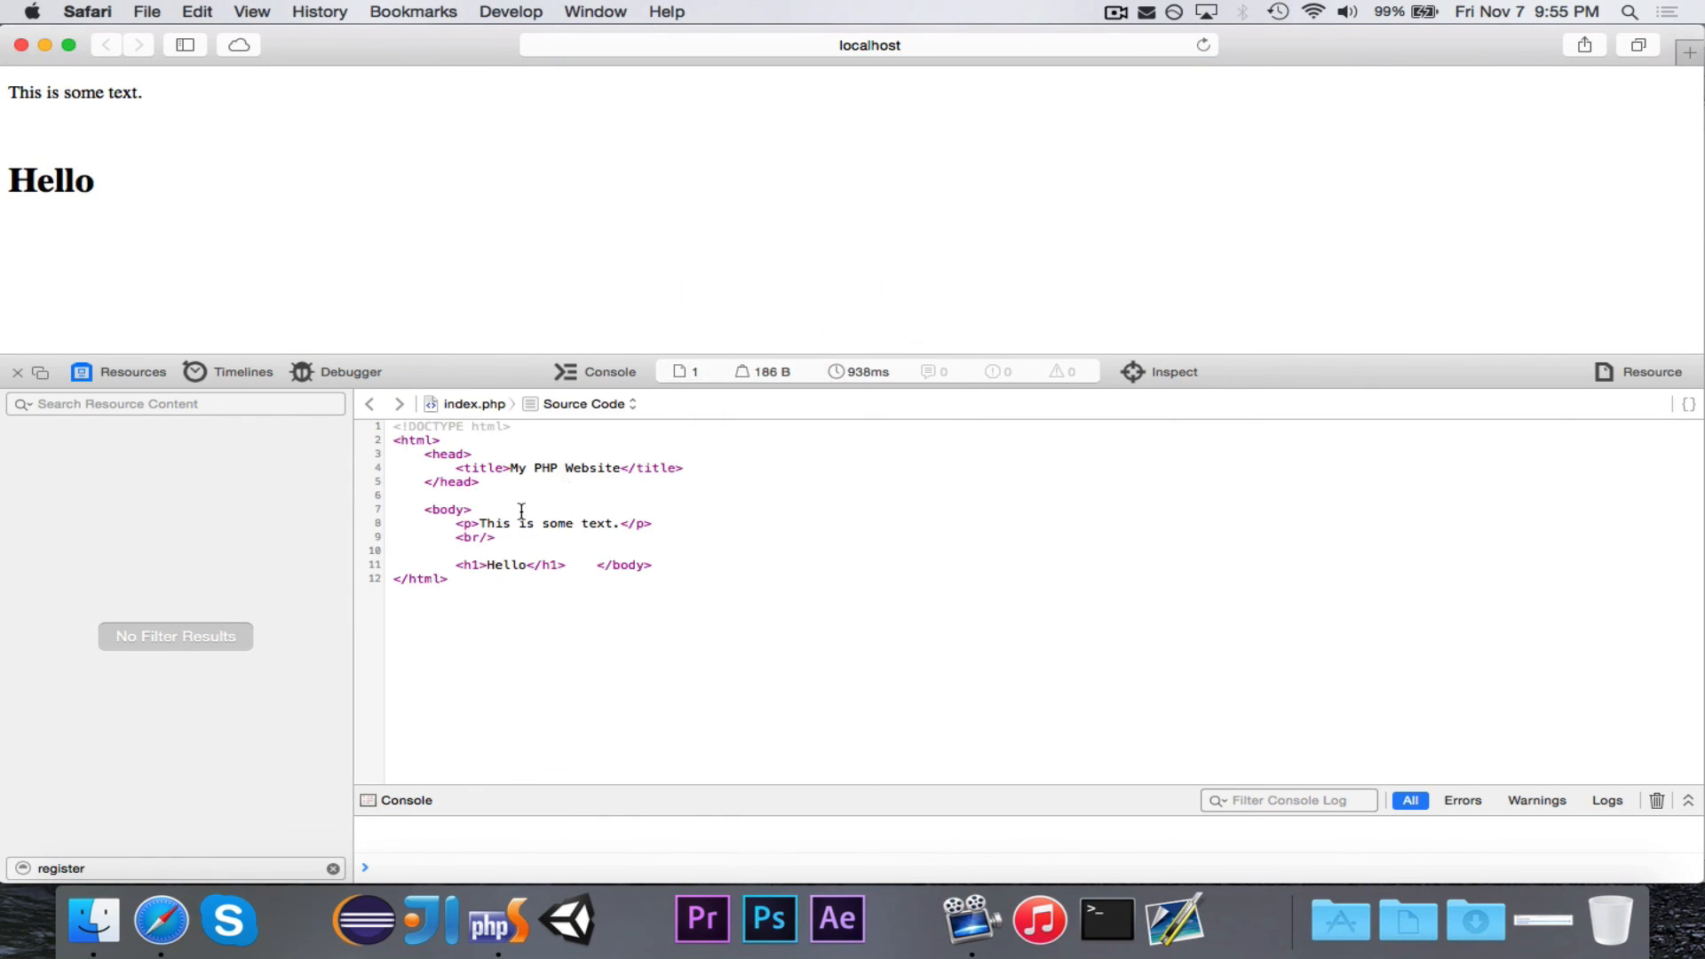
pyautogui.click(654, 565)
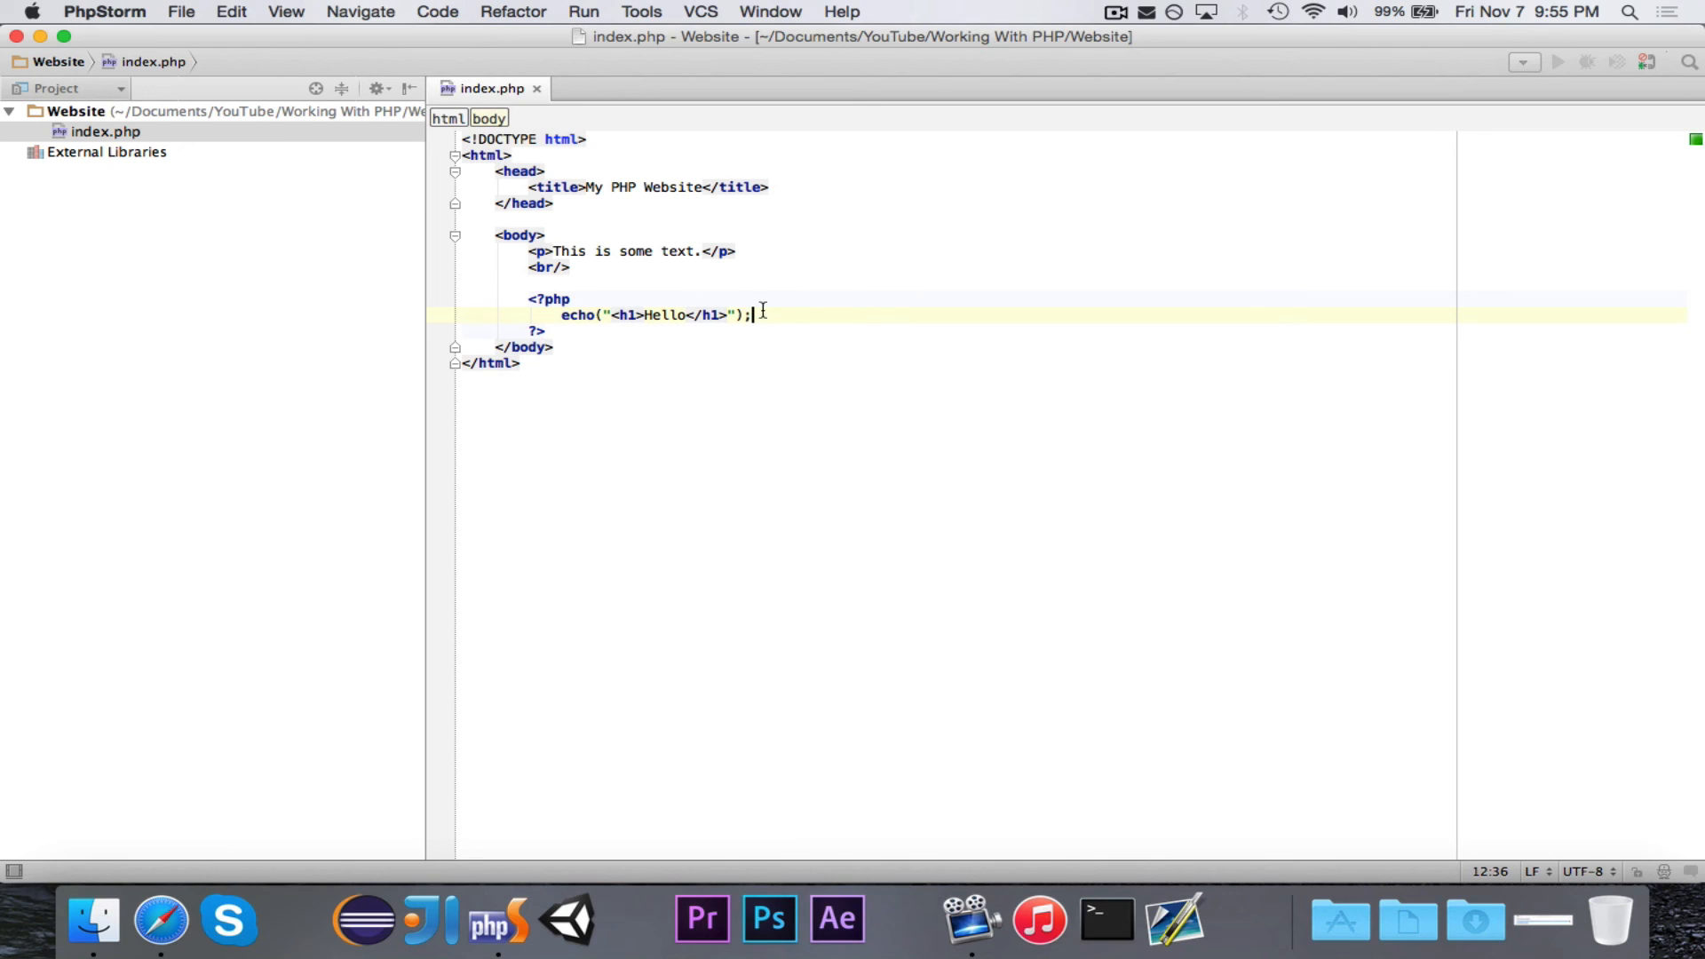
# Review the rendered Hello heading and <h1>Hello</h1> source in Safari's Web Inspector
pyautogui.click(573, 298)
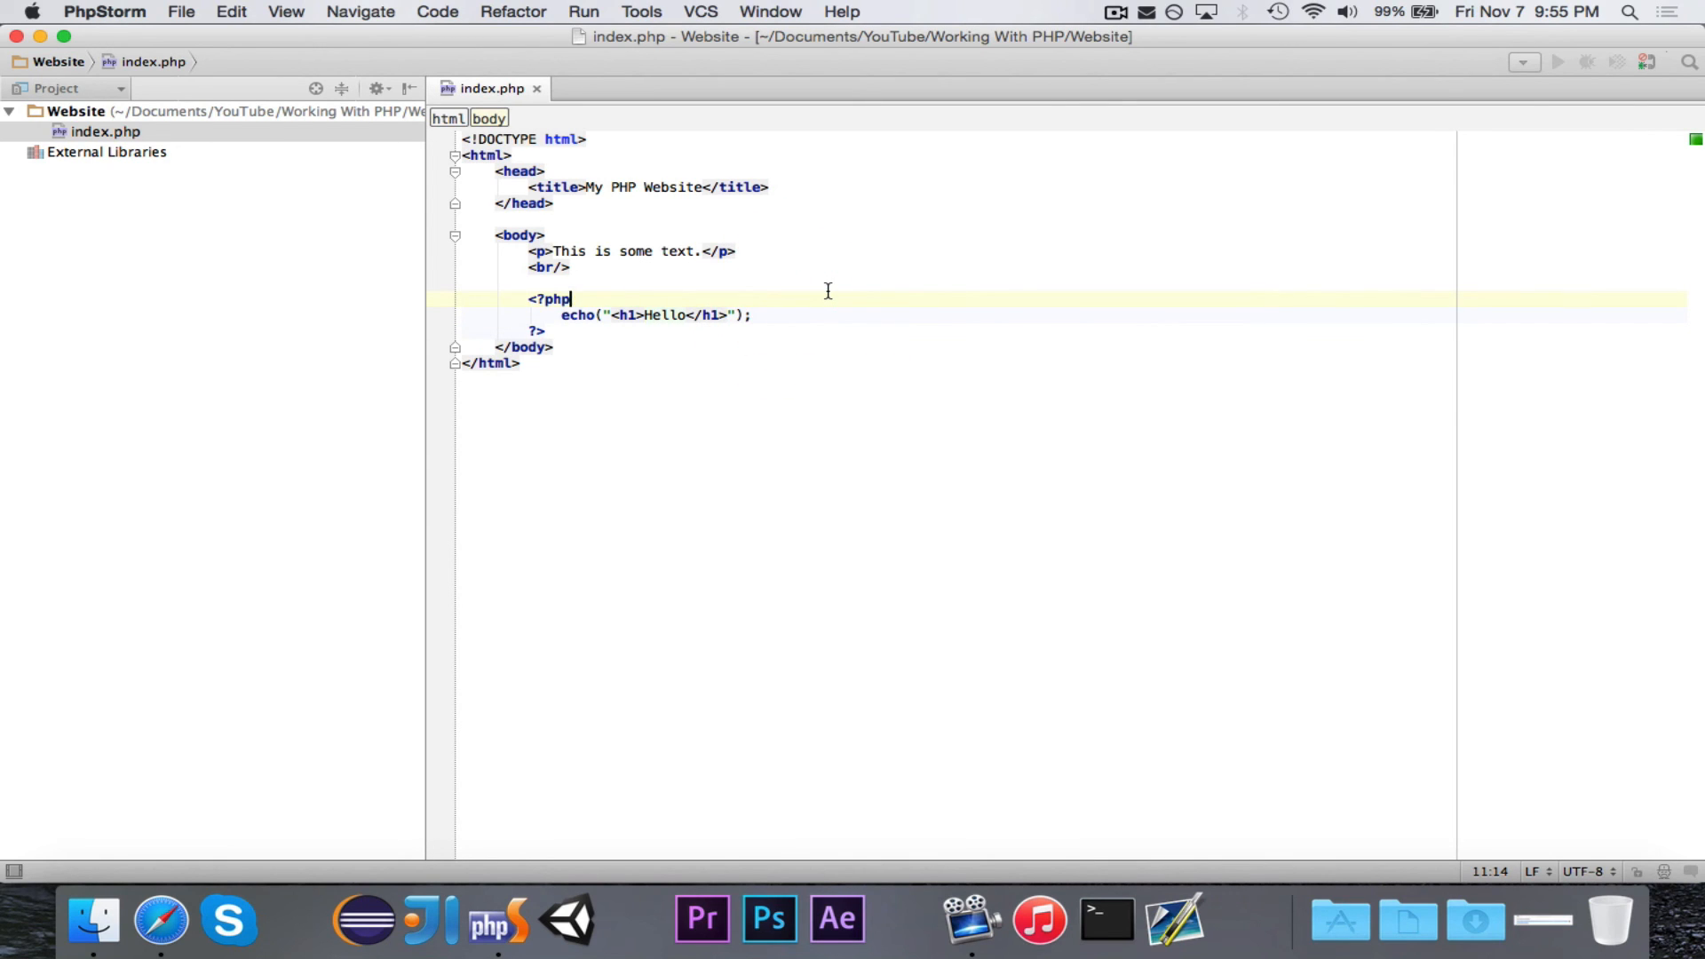
pyautogui.moveTo(258, 890)
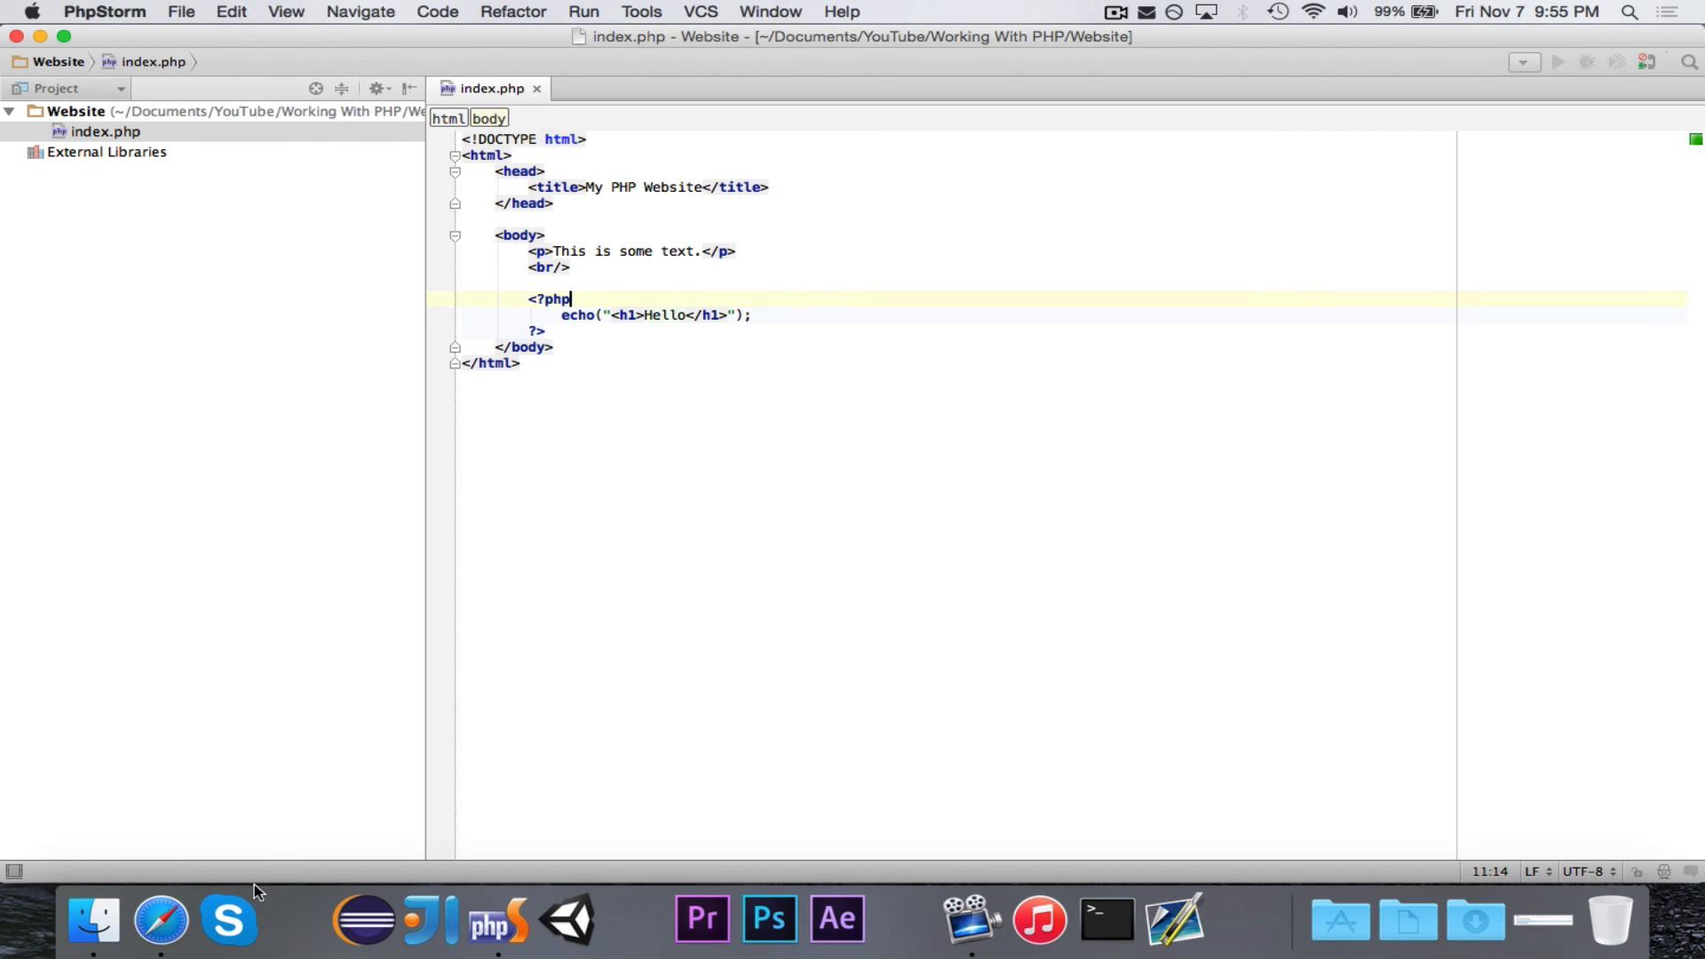
pyautogui.moveTo(162, 922)
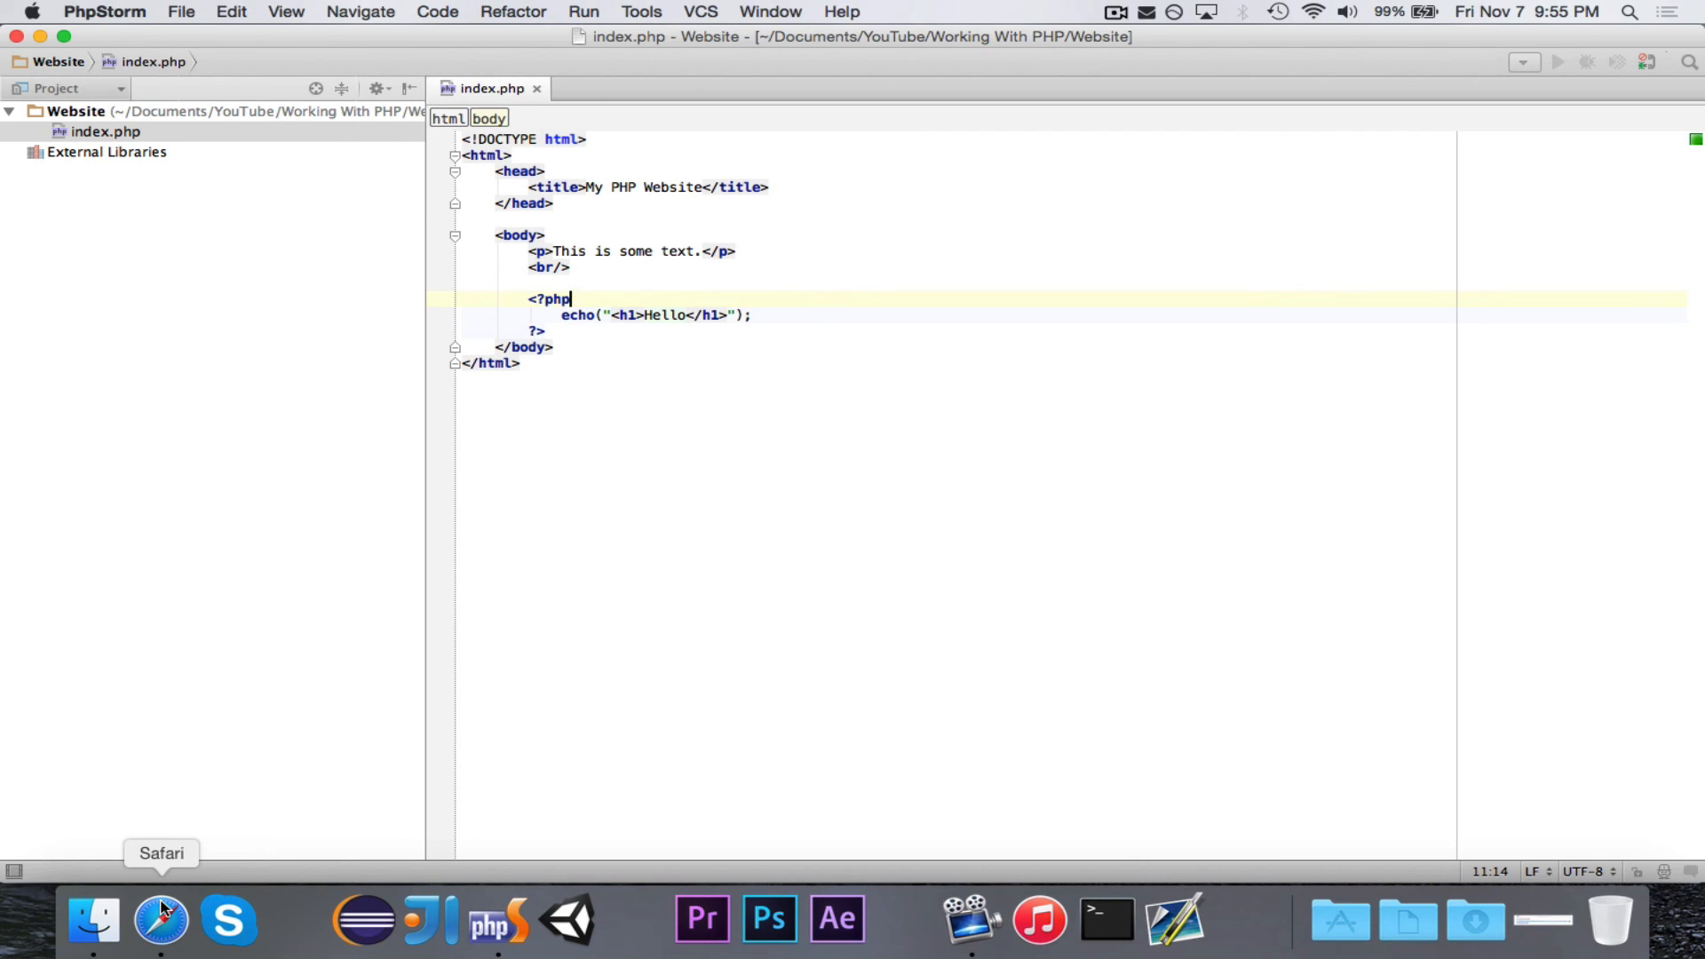
pyautogui.click(162, 918)
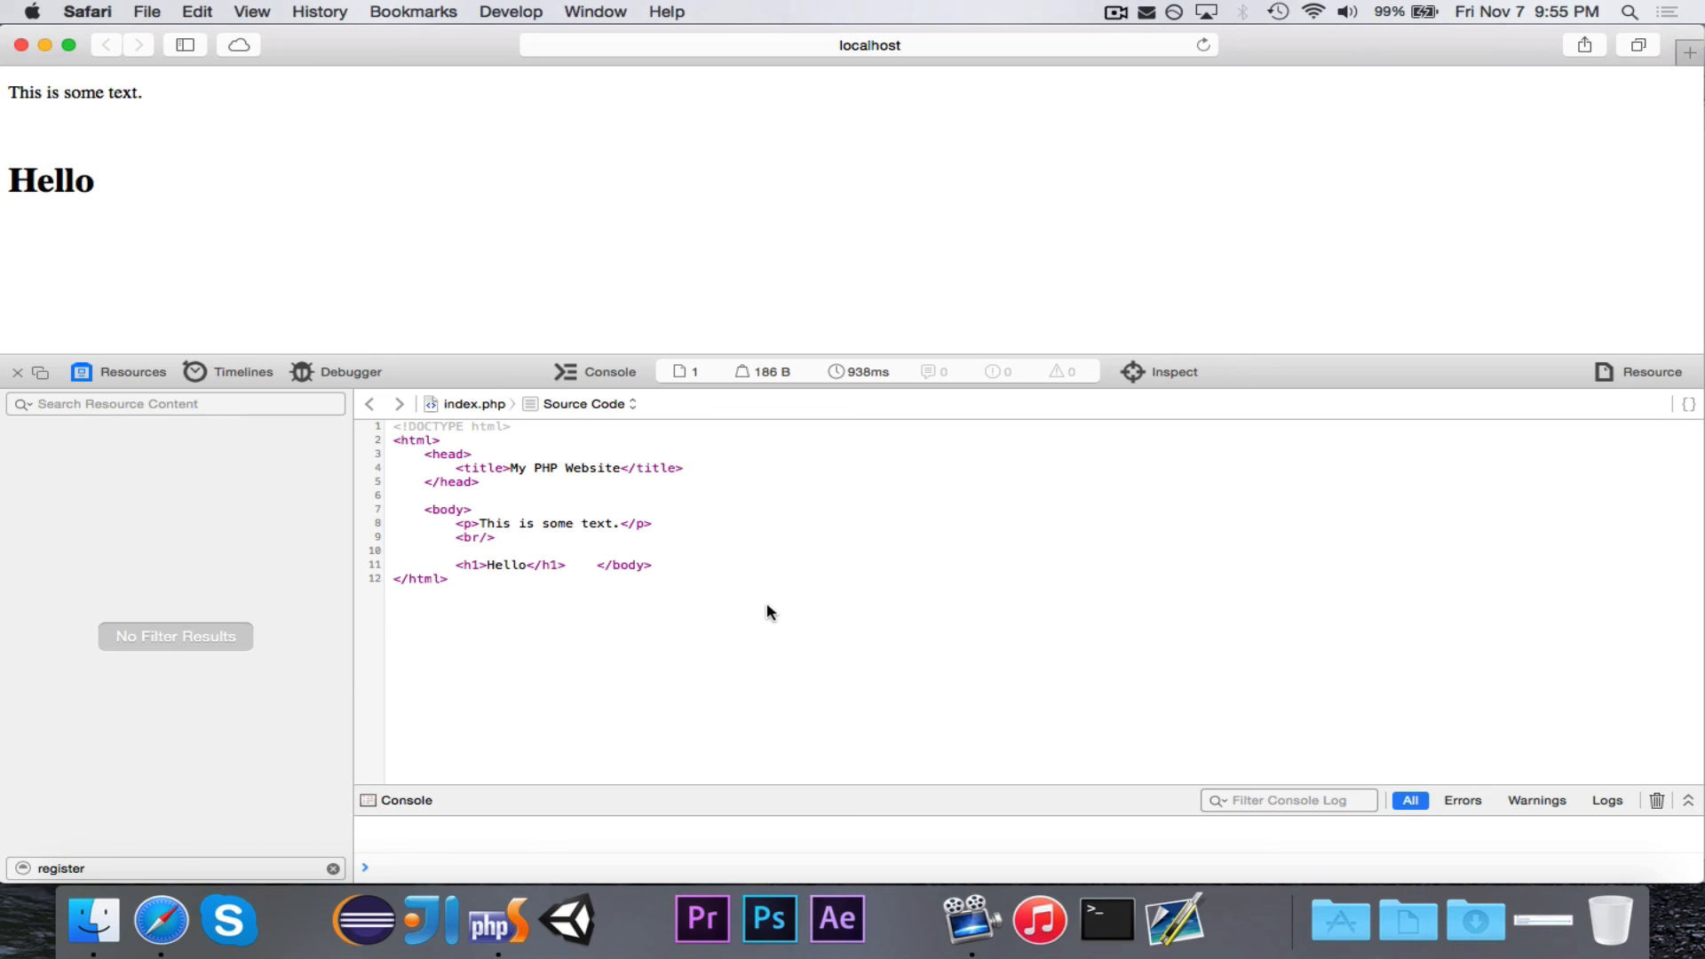
pyautogui.click(447, 579)
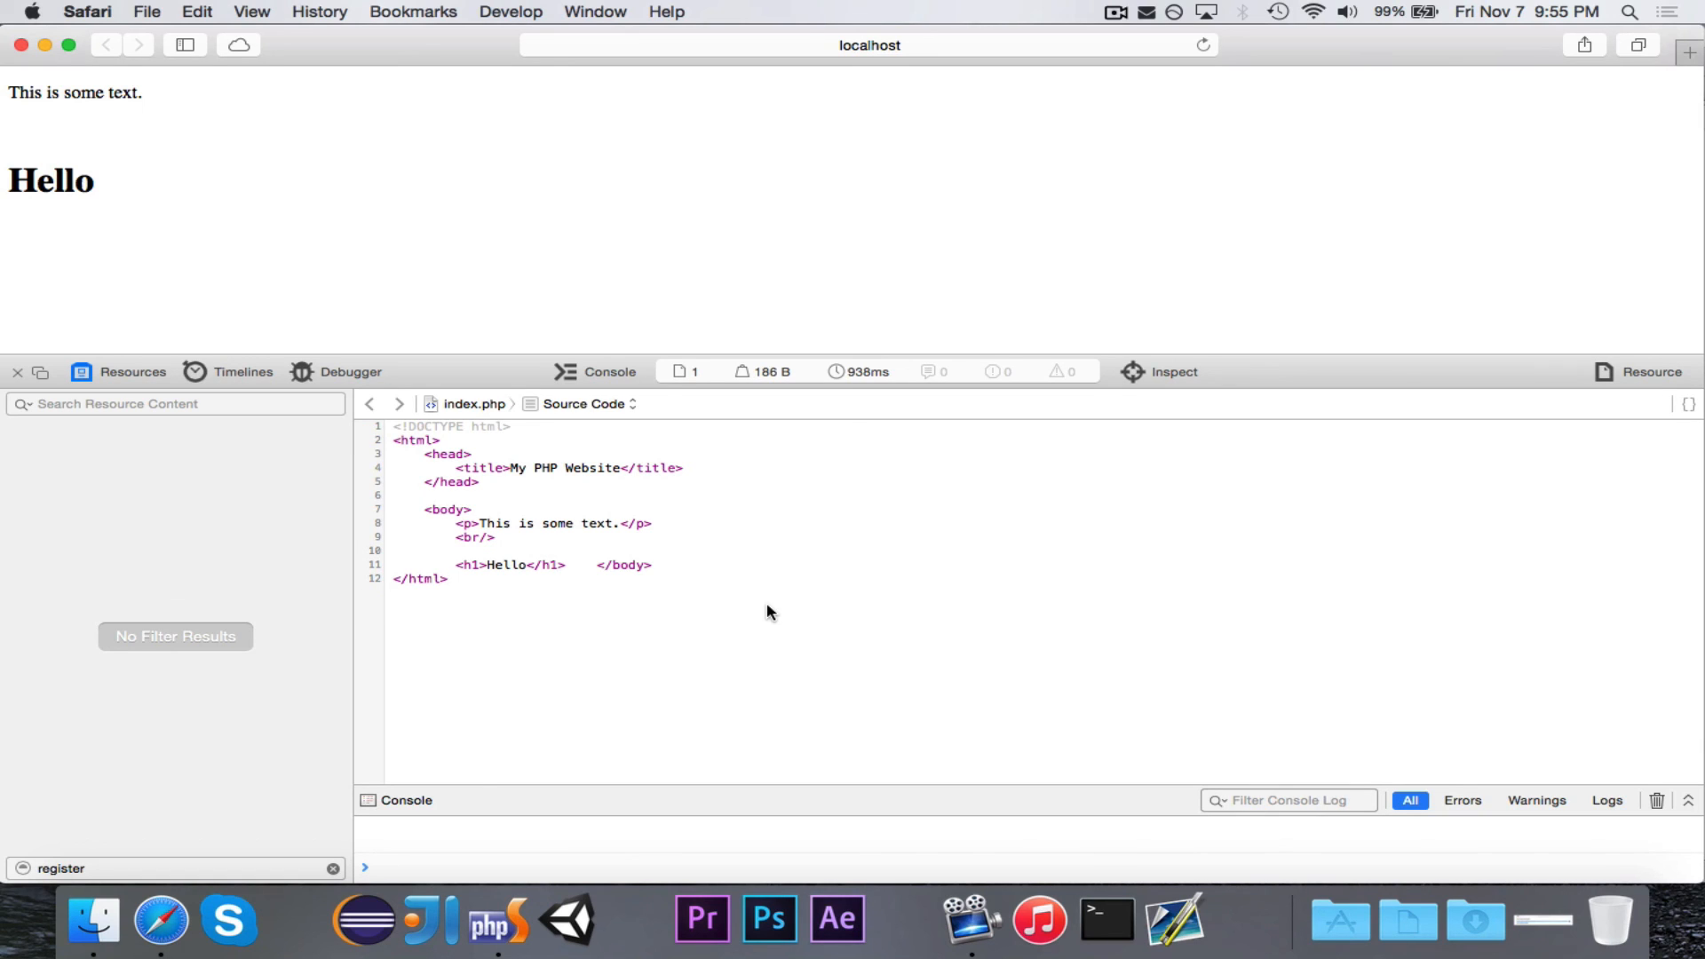
pyautogui.moveTo(1123, 366)
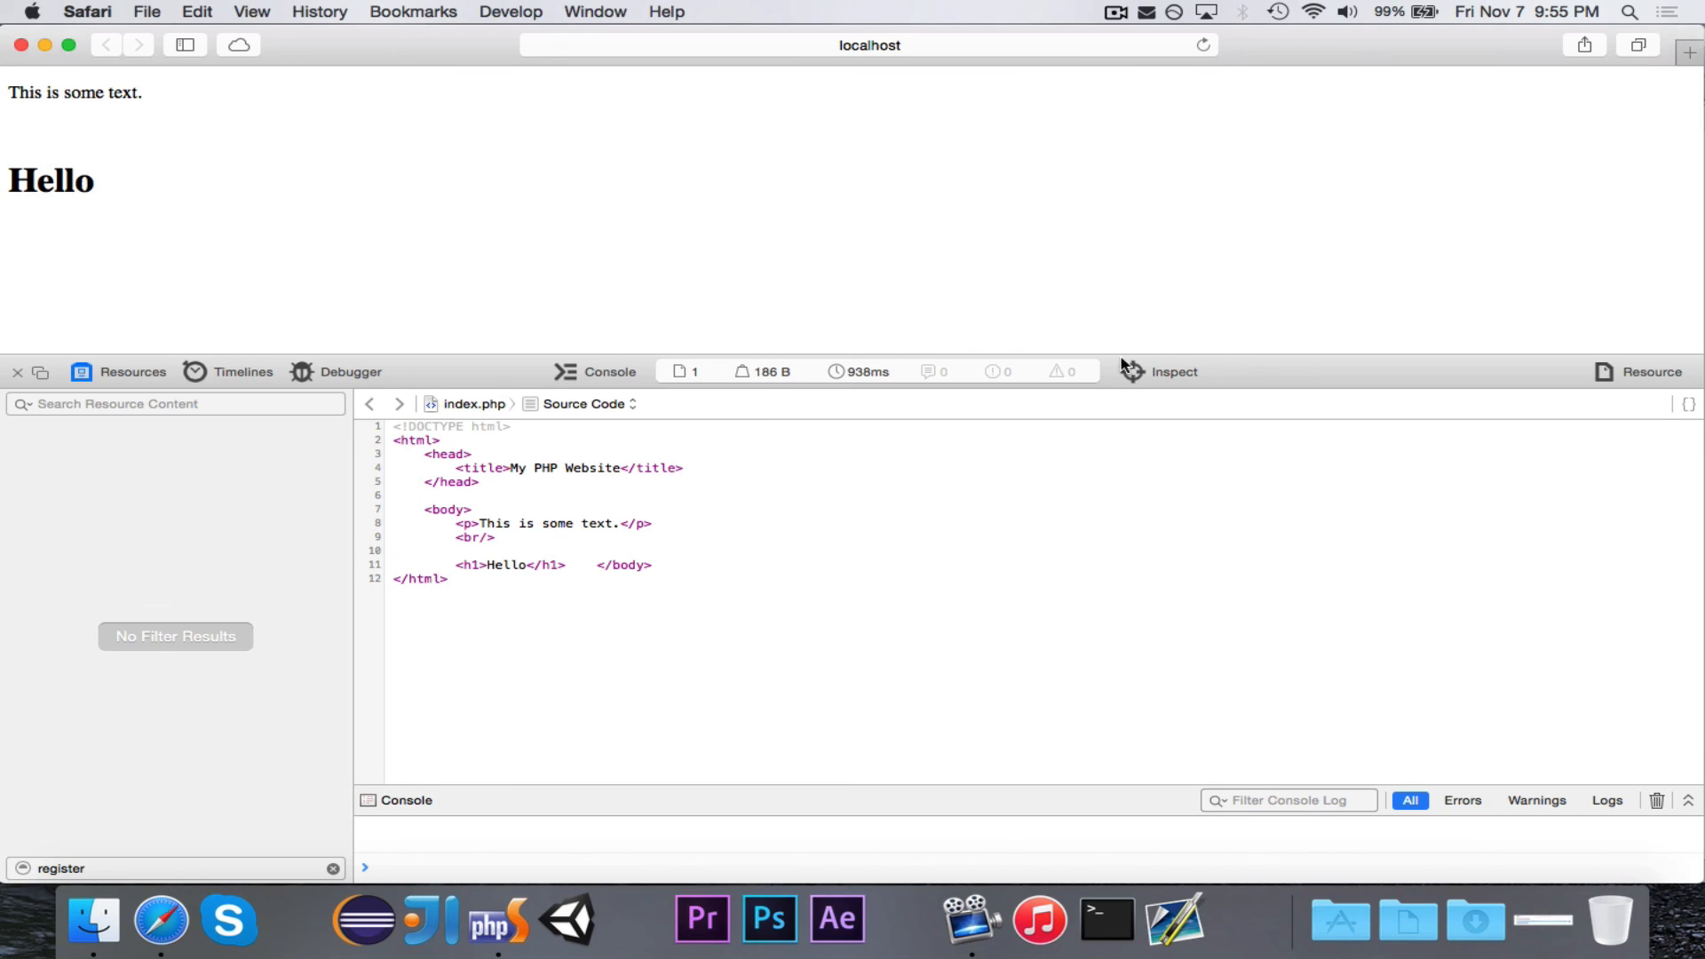
pyautogui.moveTo(696, 622)
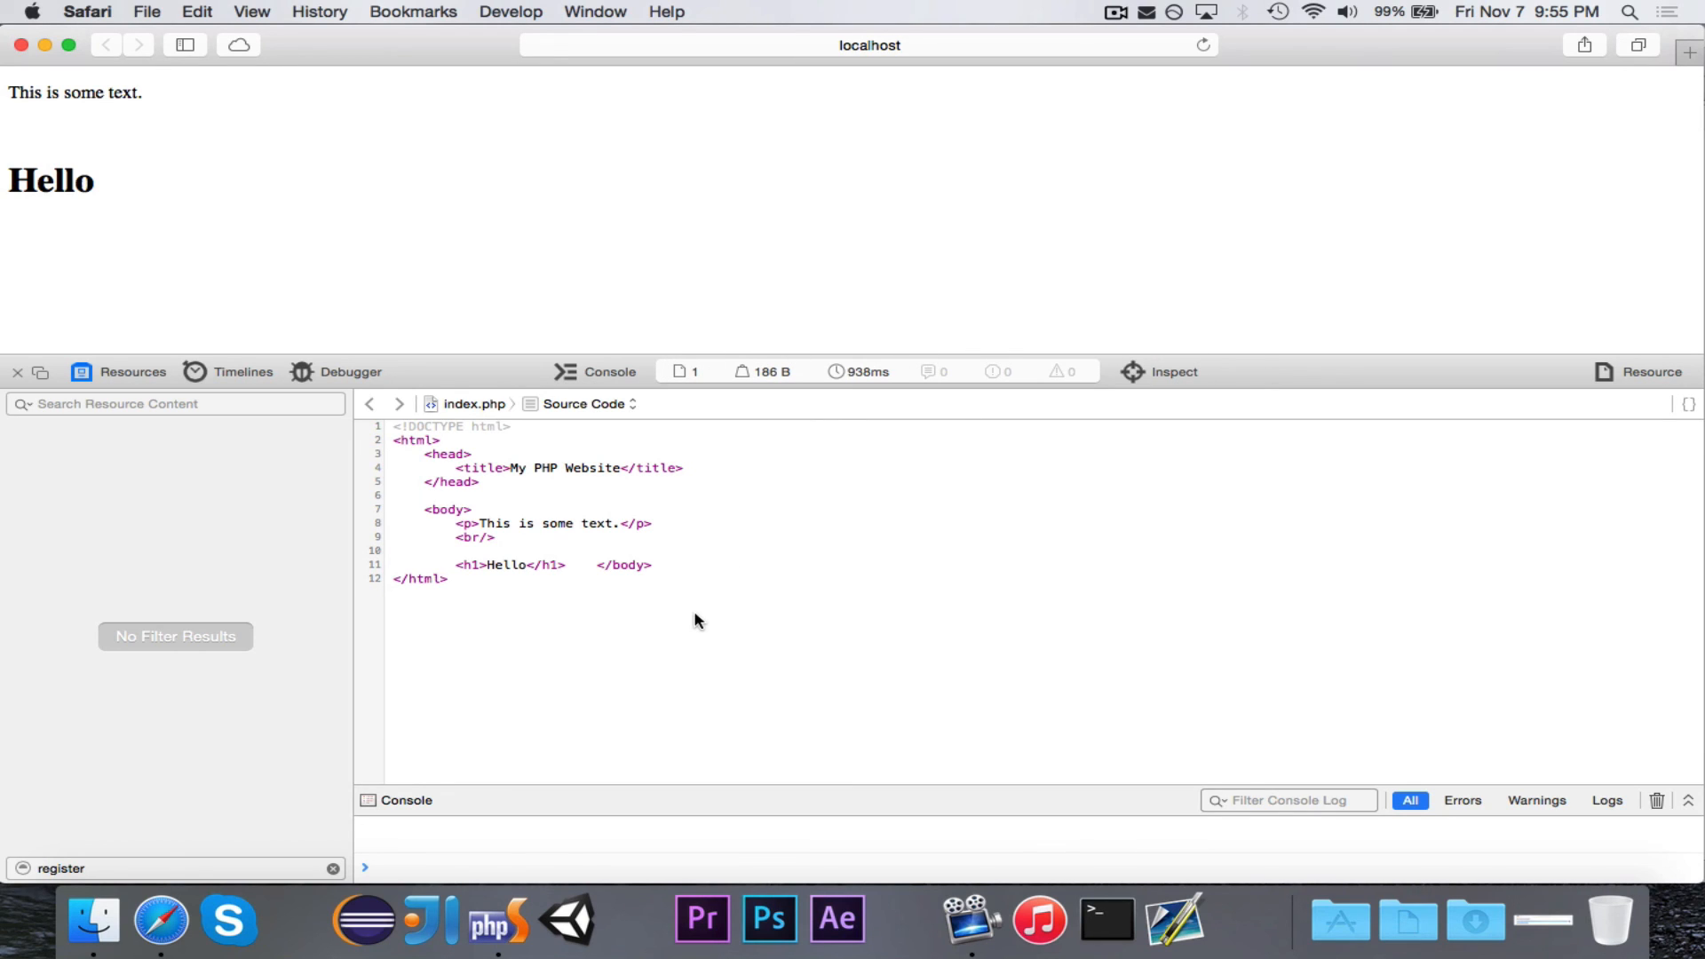